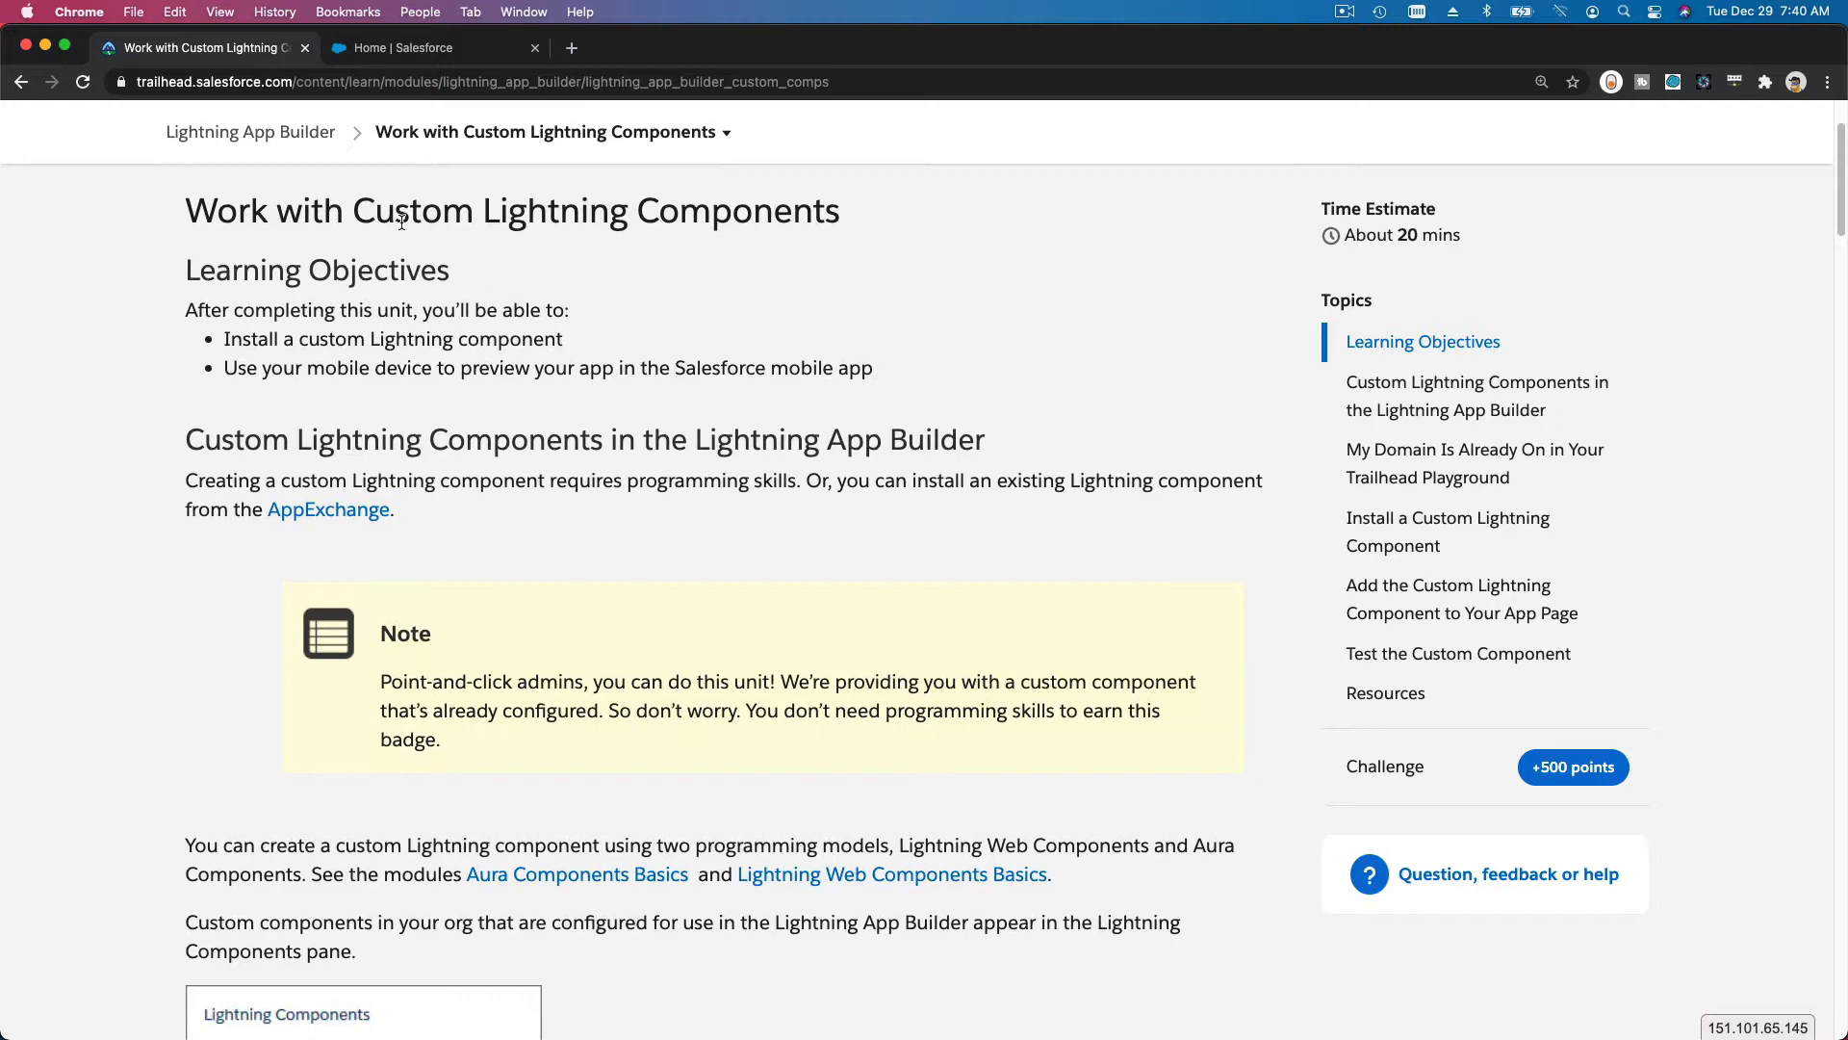
- From the Salesforce org, find Lightning App Builder via Quick Find and list the org's Lightning pages
double_click(410, 210)
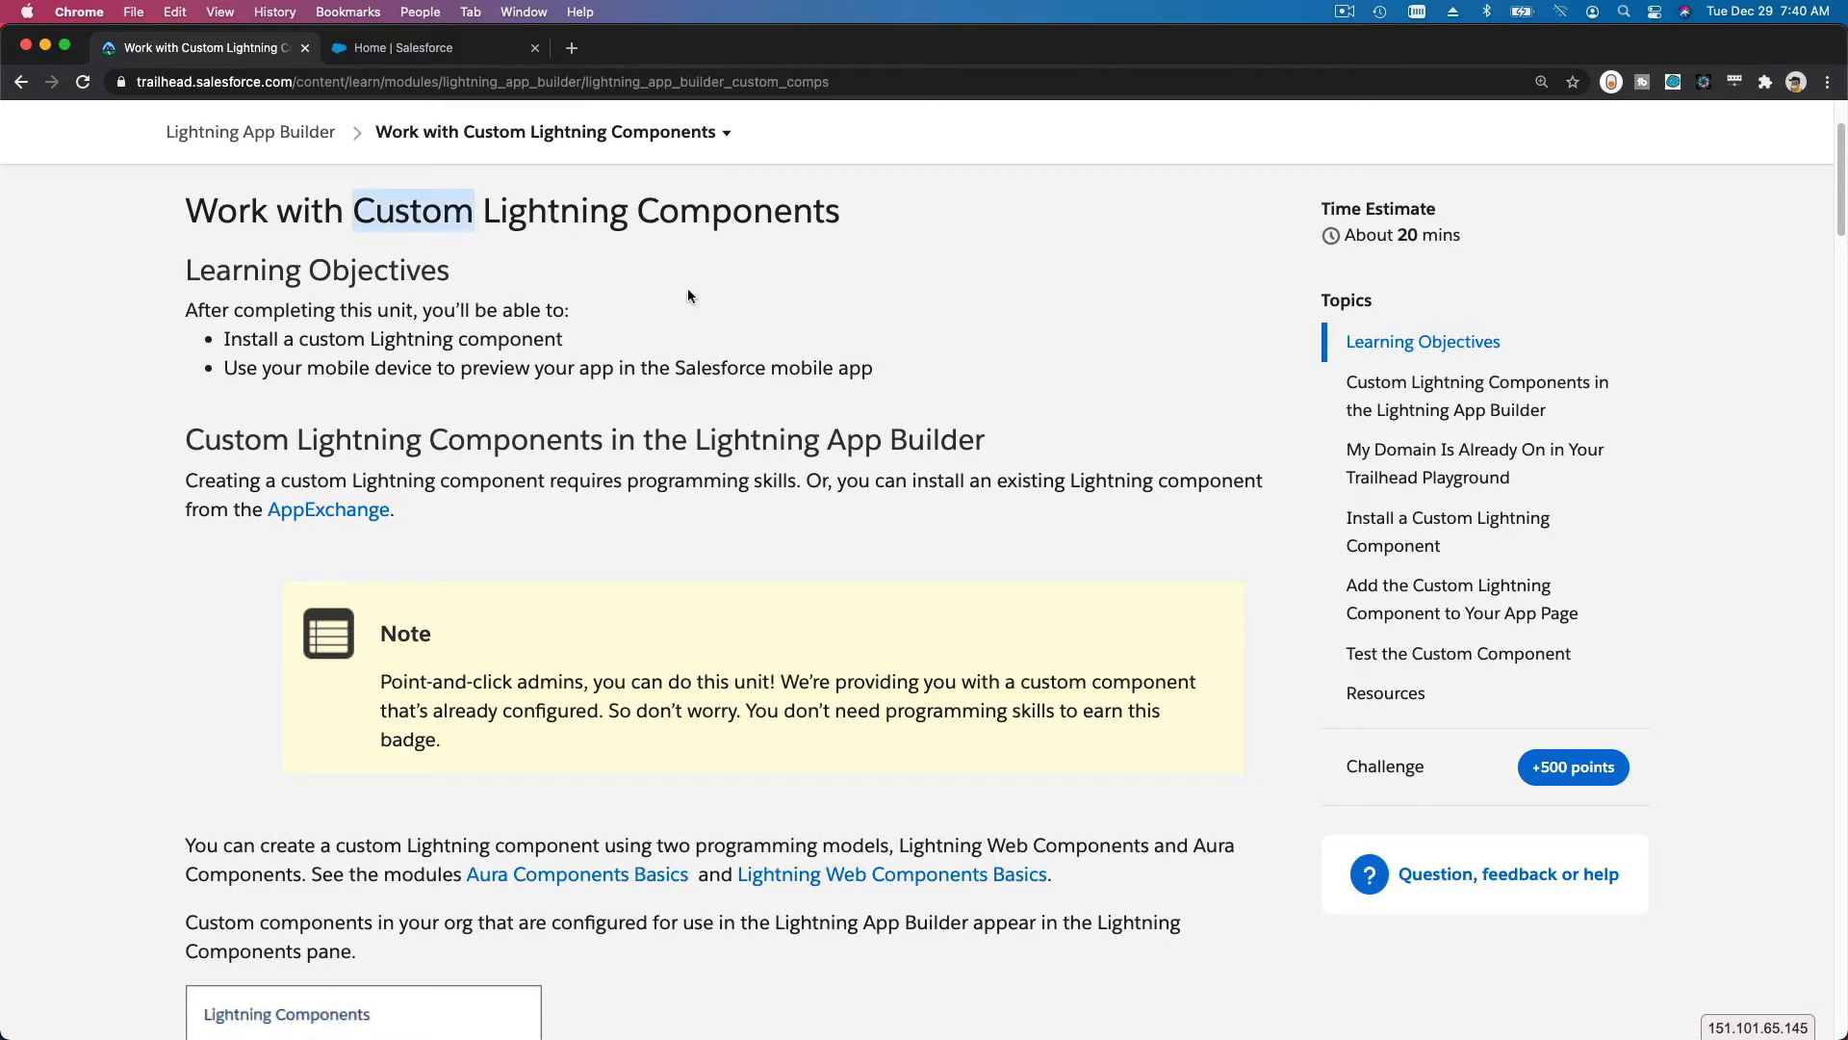
scroll("down", 3)
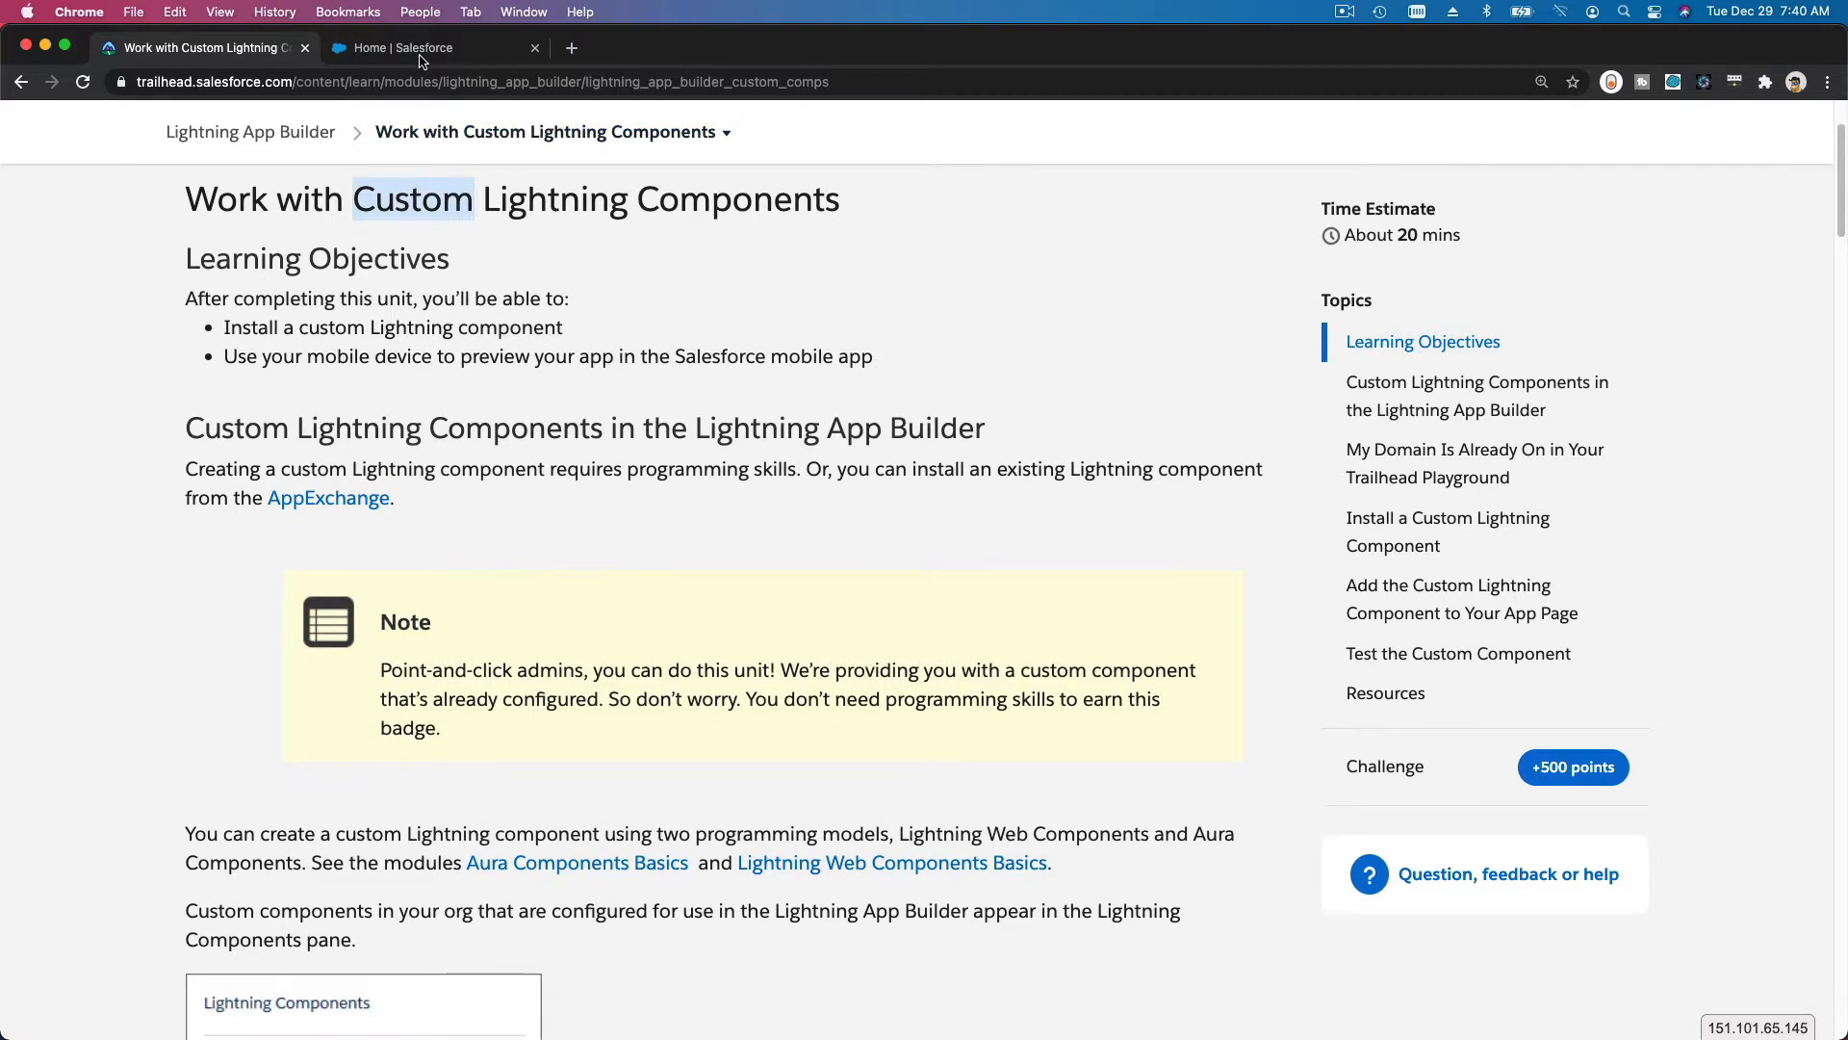
left_click(412, 47)
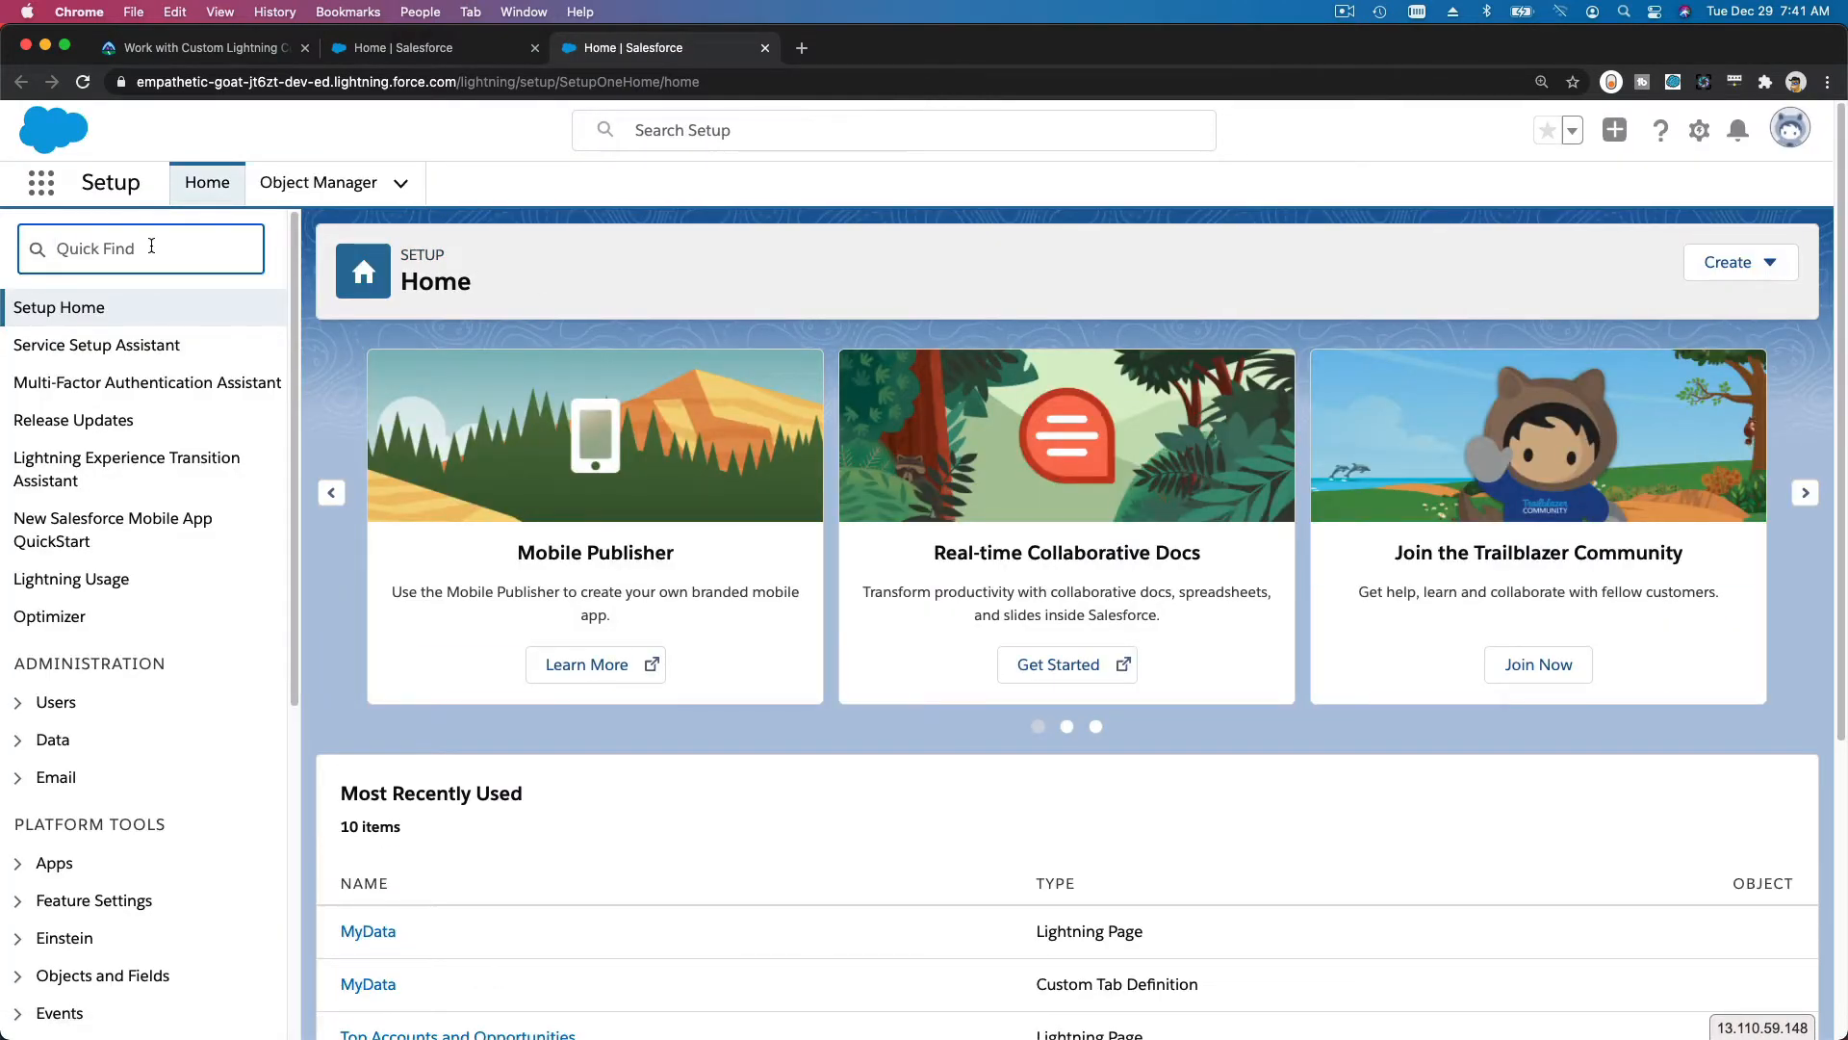
type("lightning app")
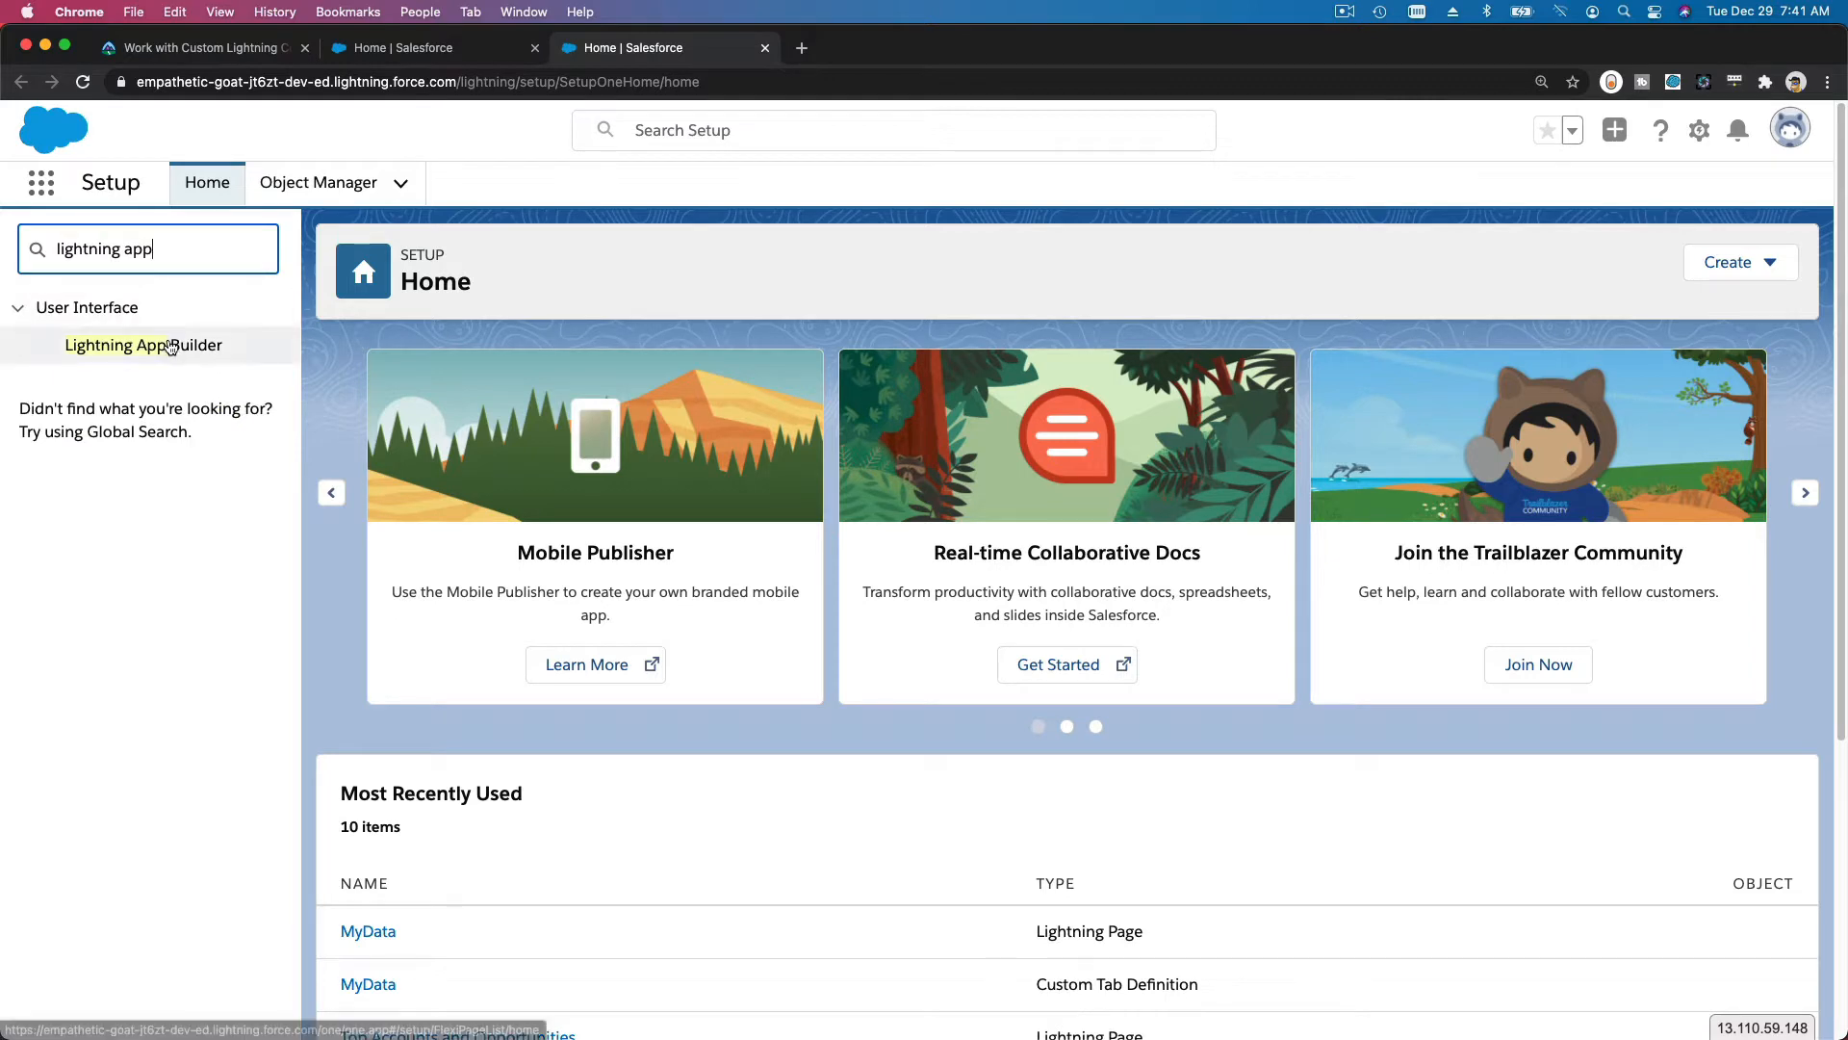
left_click(143, 345)
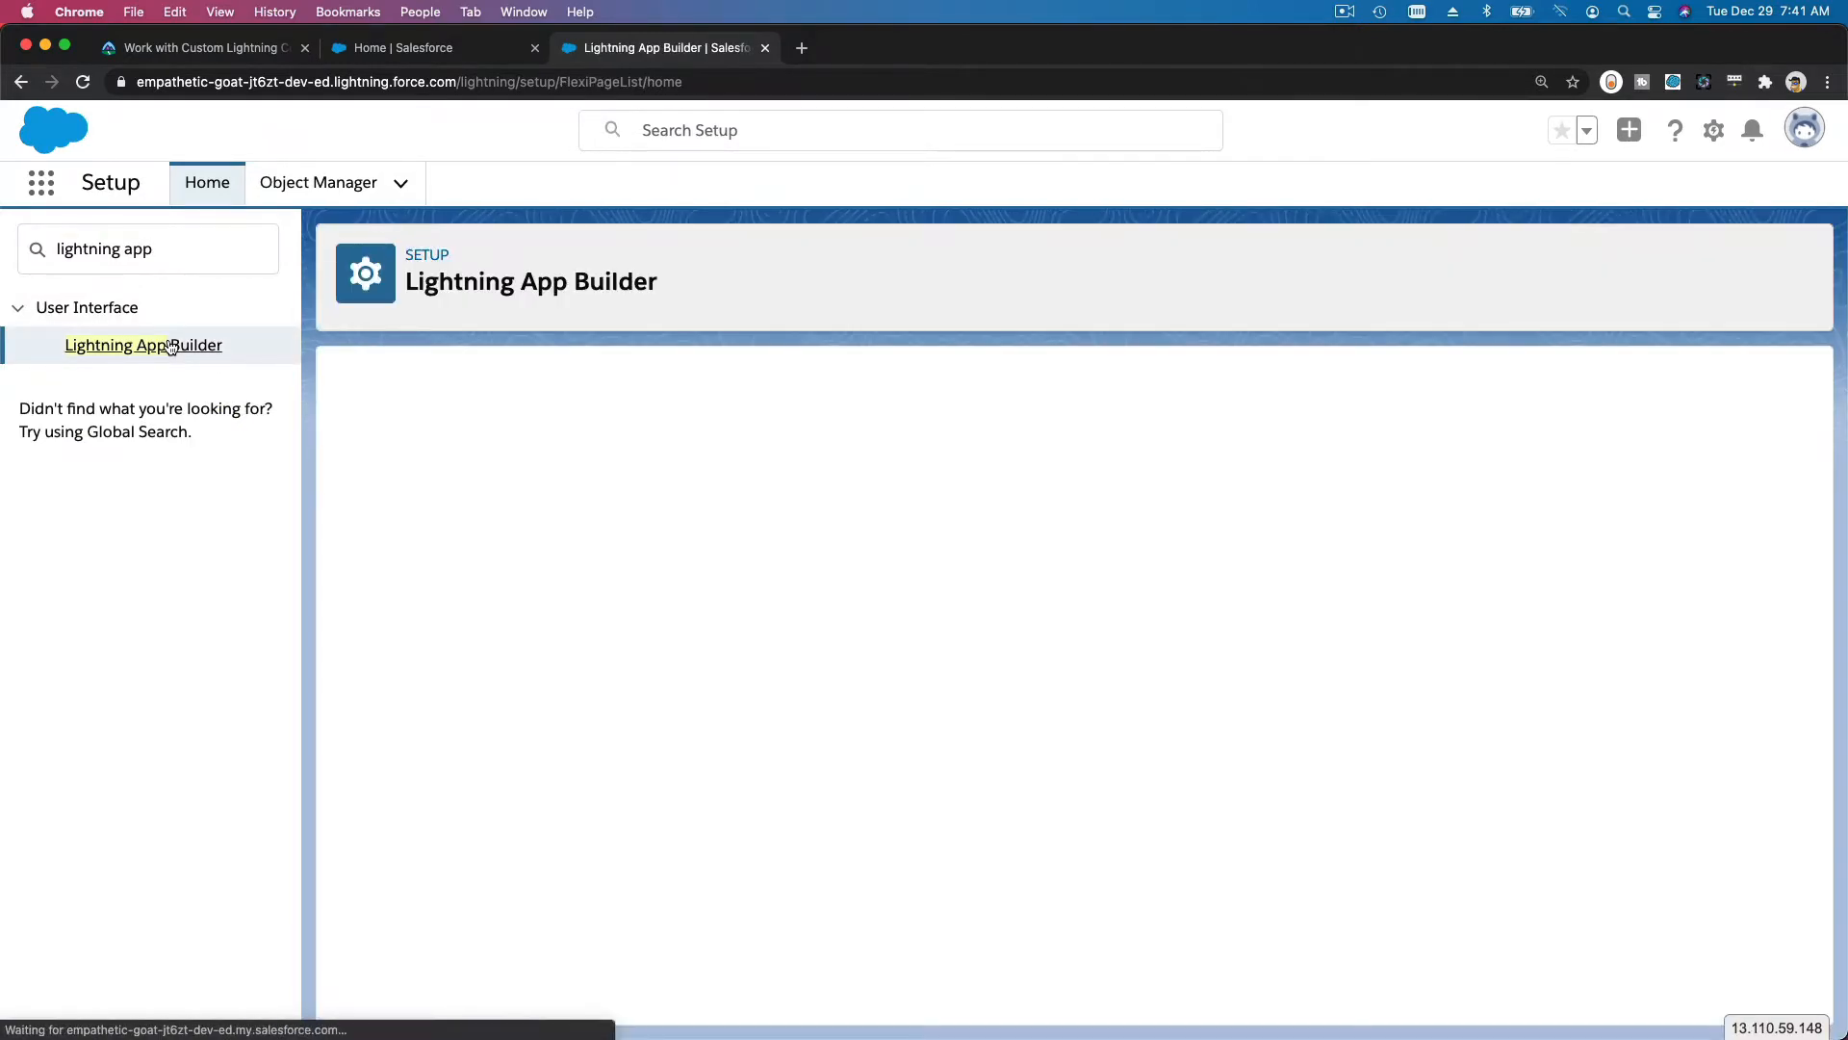
left_click(143, 344)
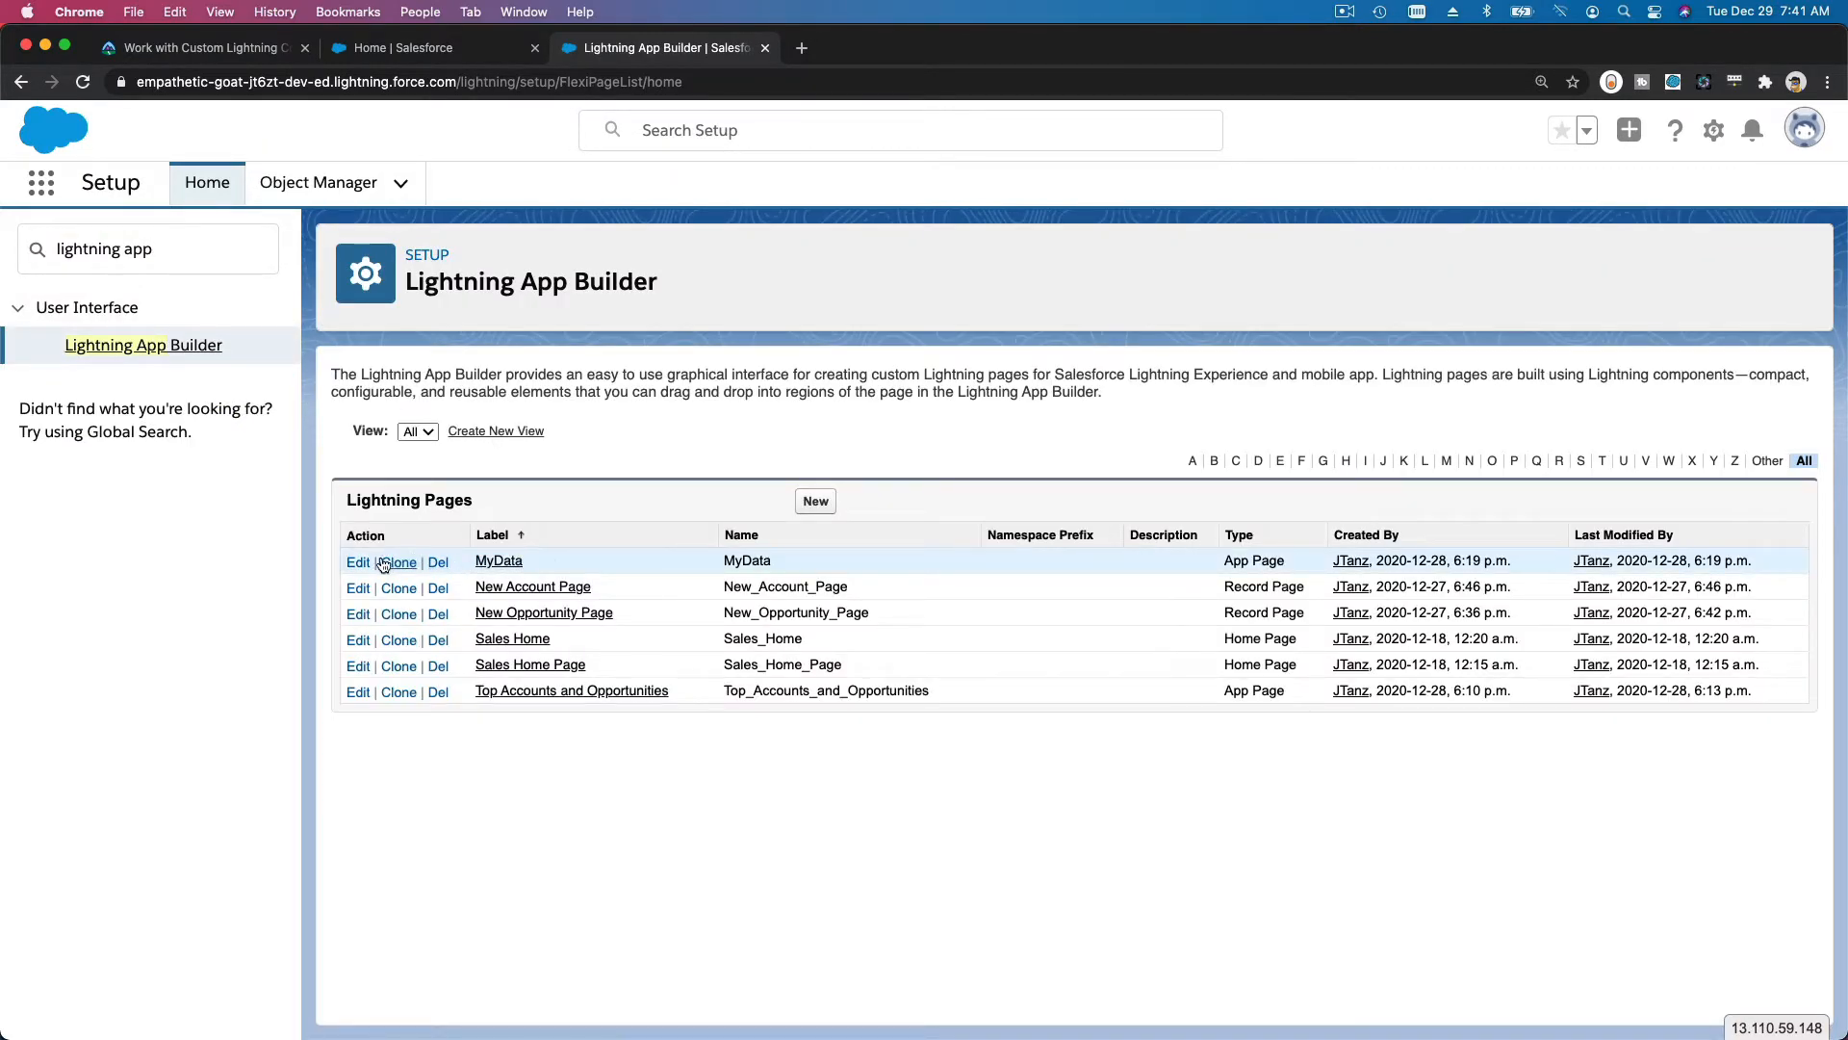
- Edit the MyData page, review the Components pane down to Custom - Managed, then return to Trailhead
left_click(358, 560)
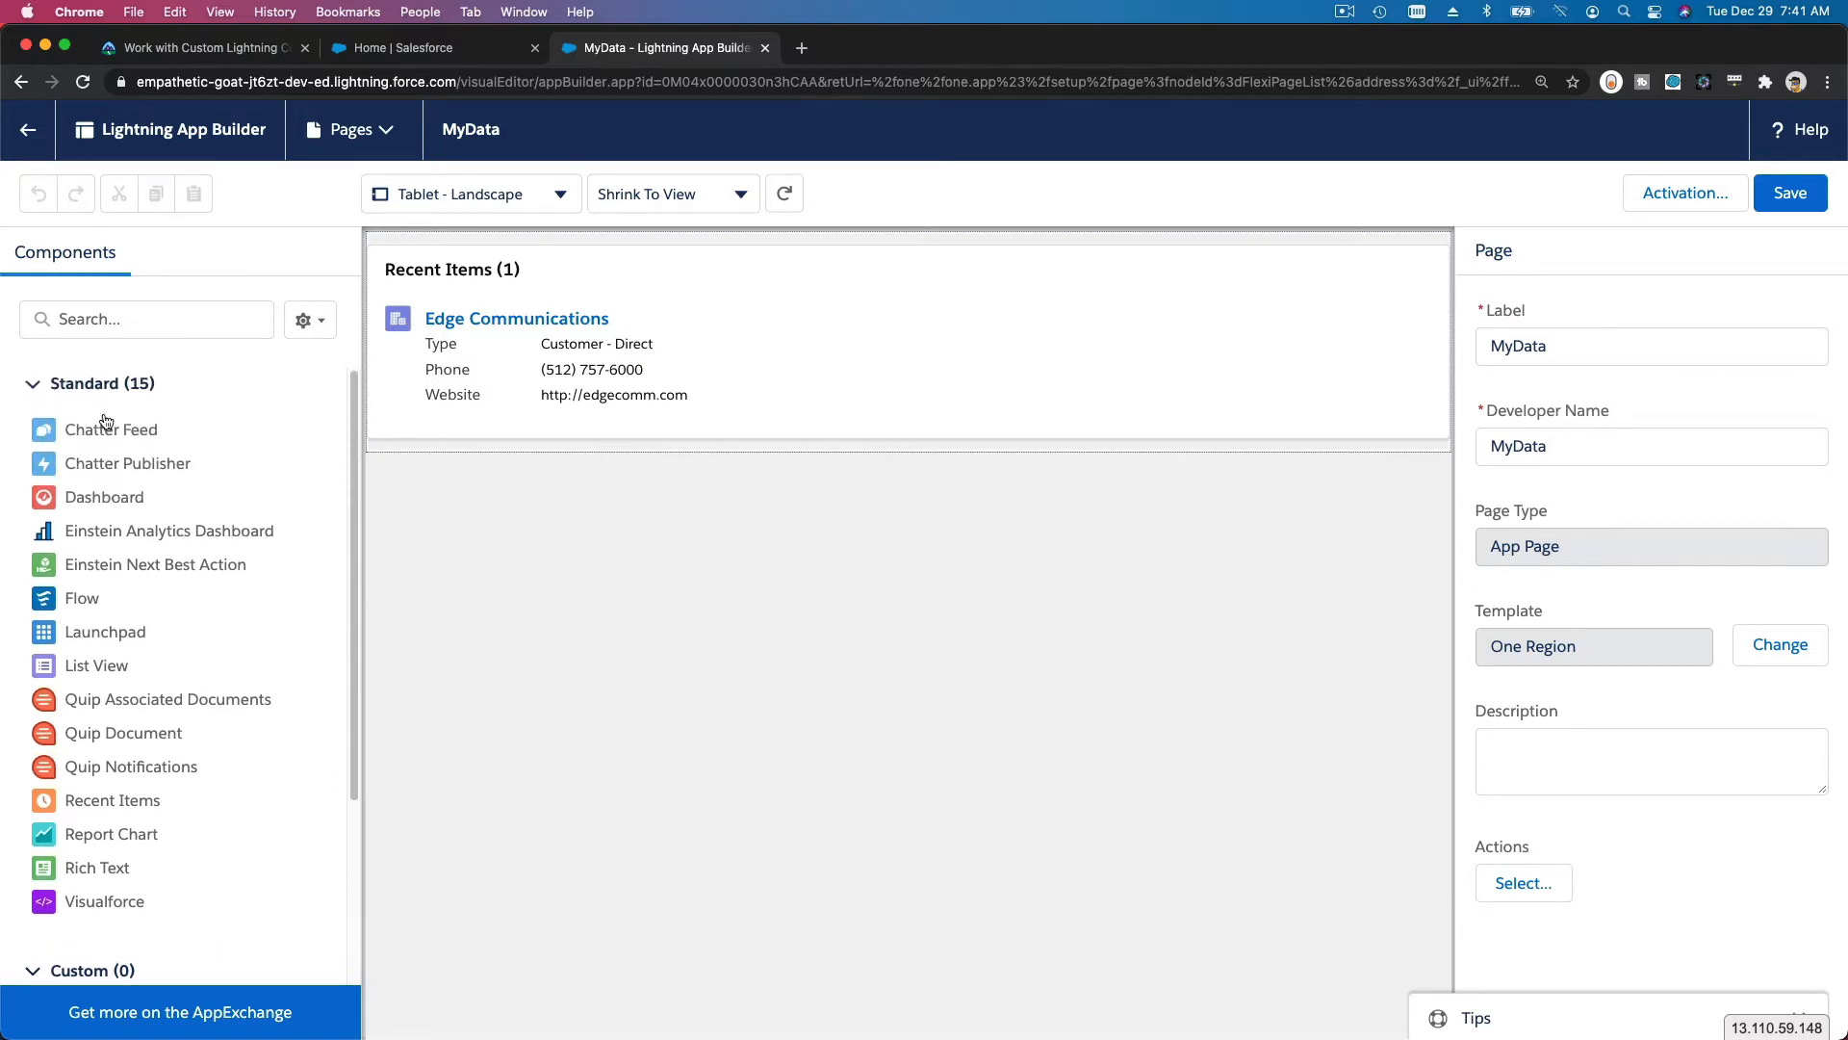
scroll("down", 3)
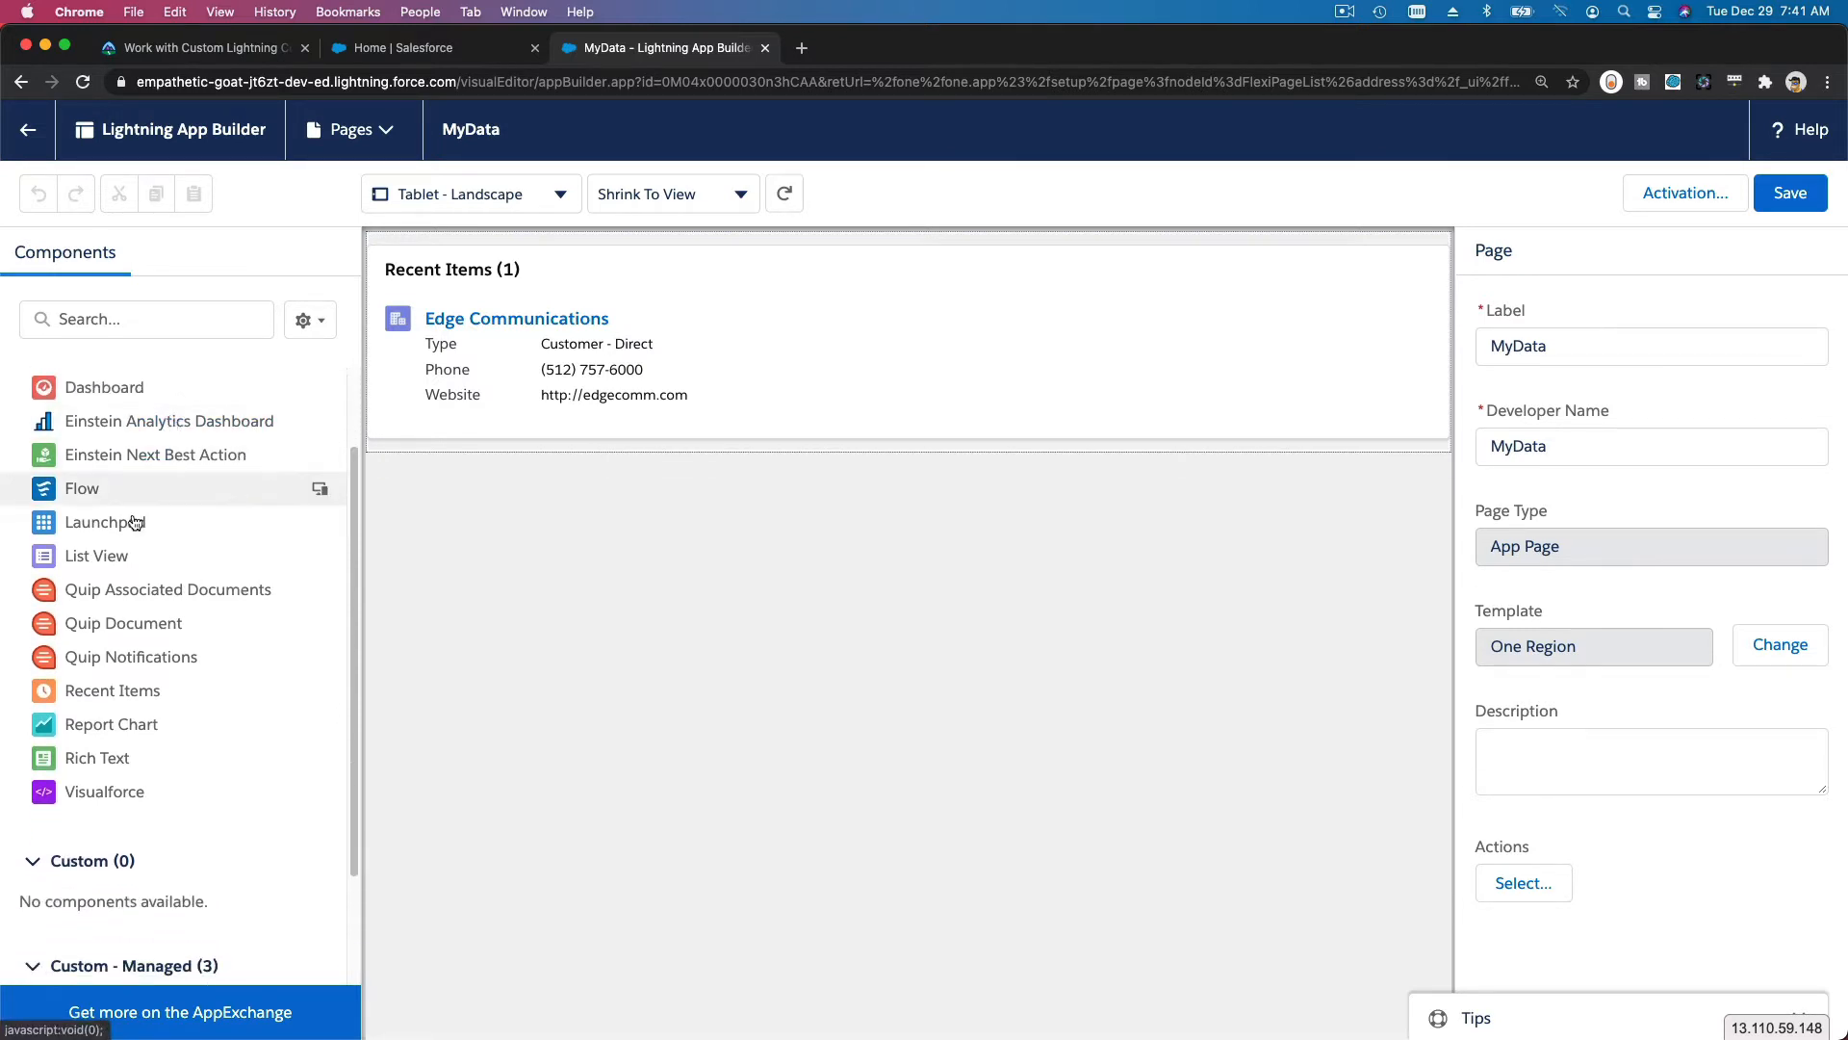
scroll("down", 3)
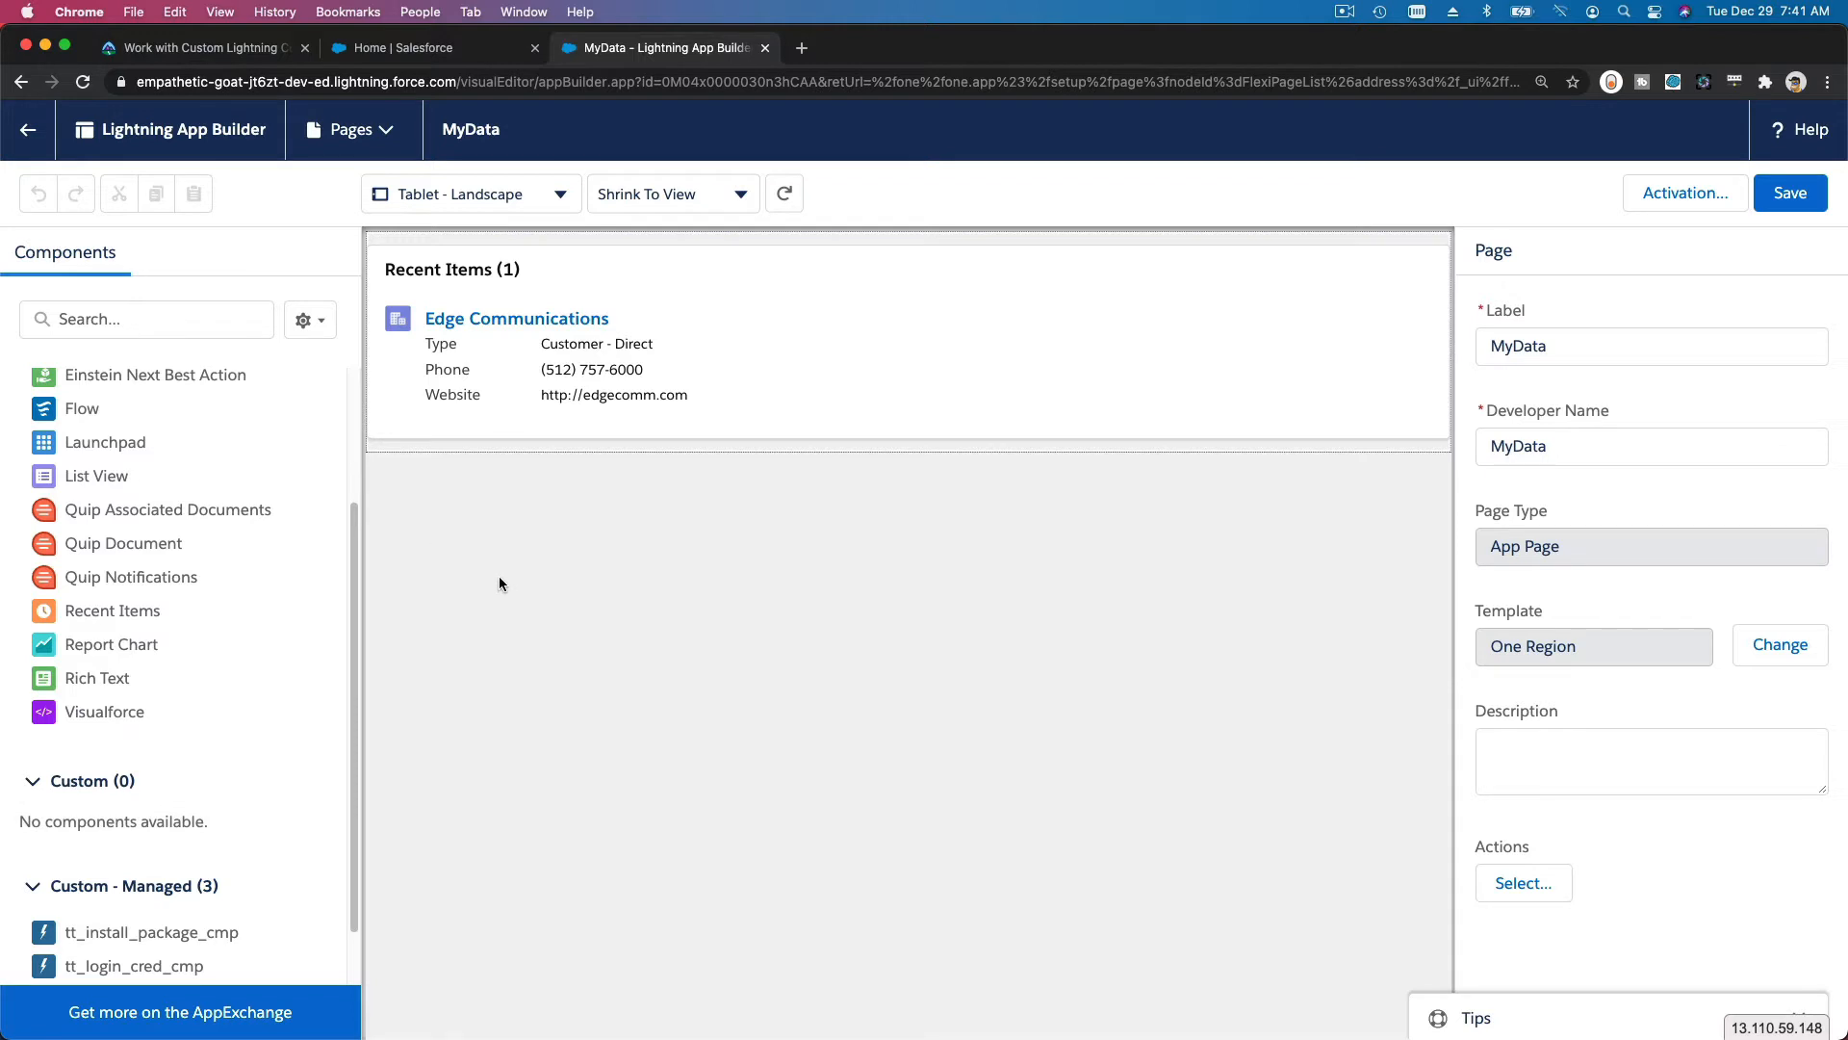
mouse_move(248, 496)
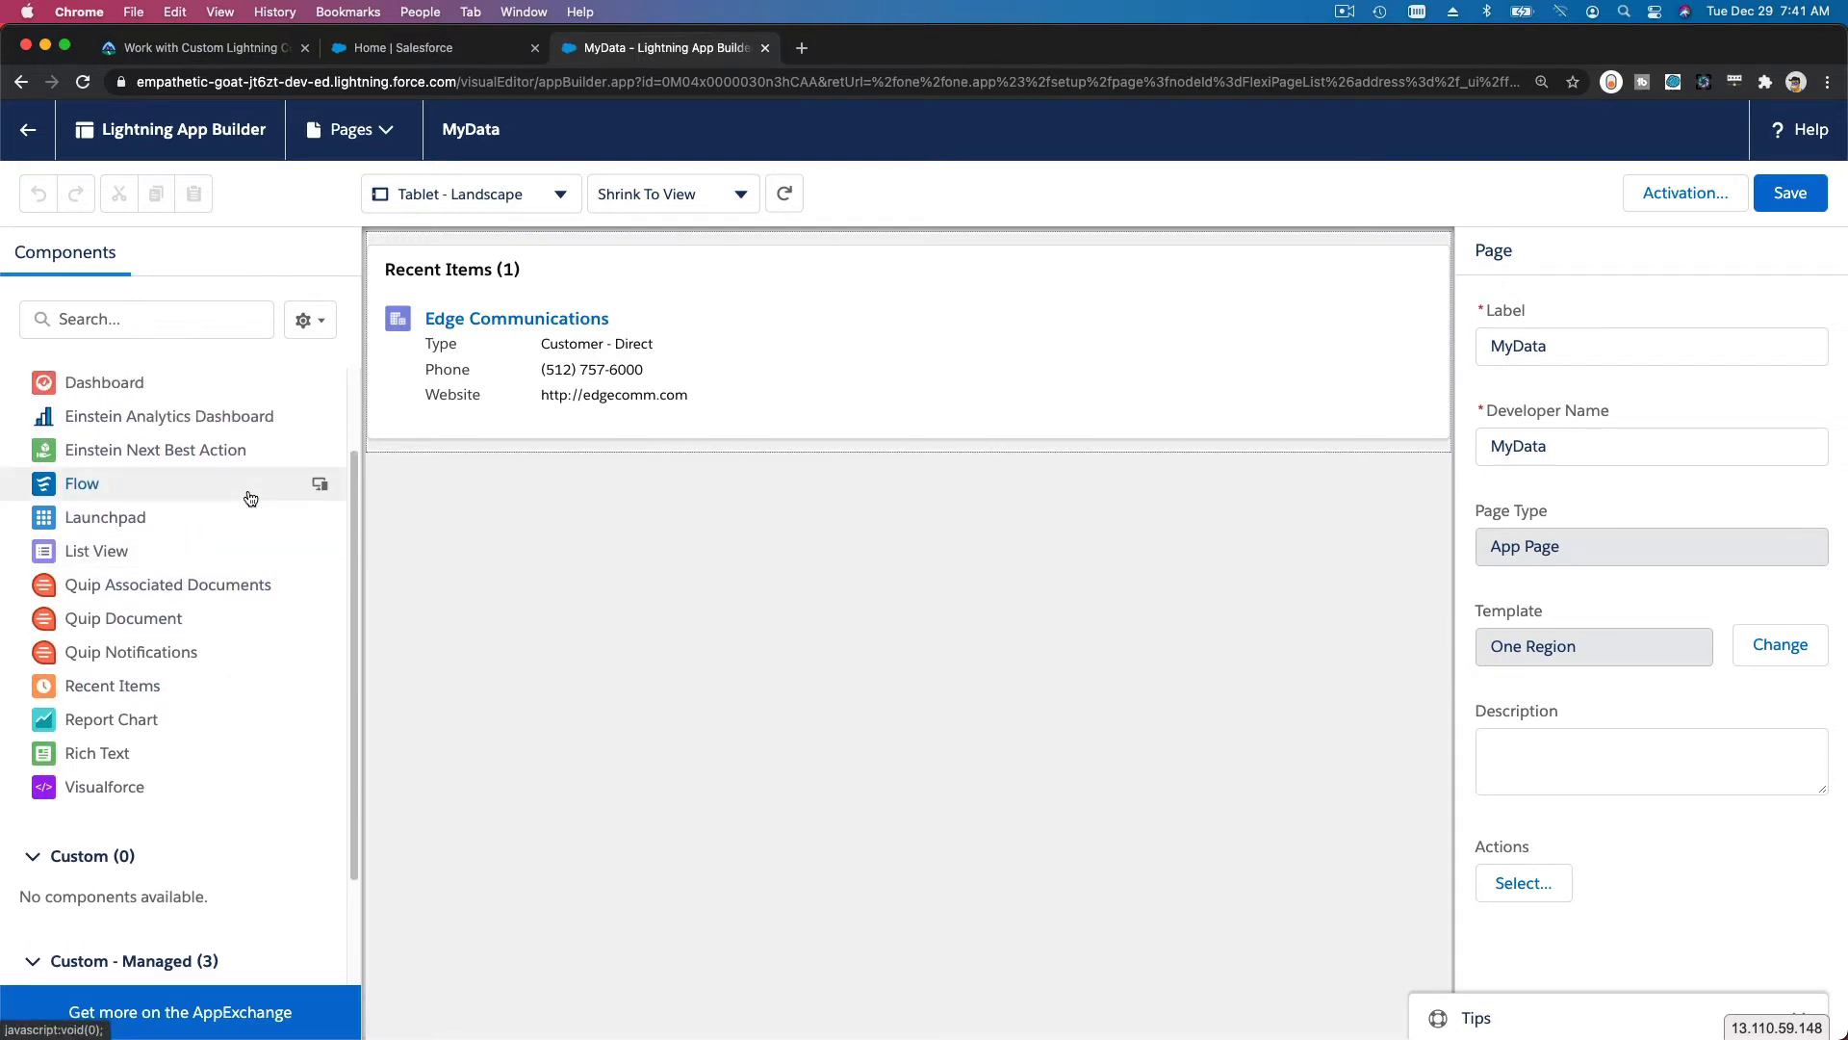
scroll("down", 3)
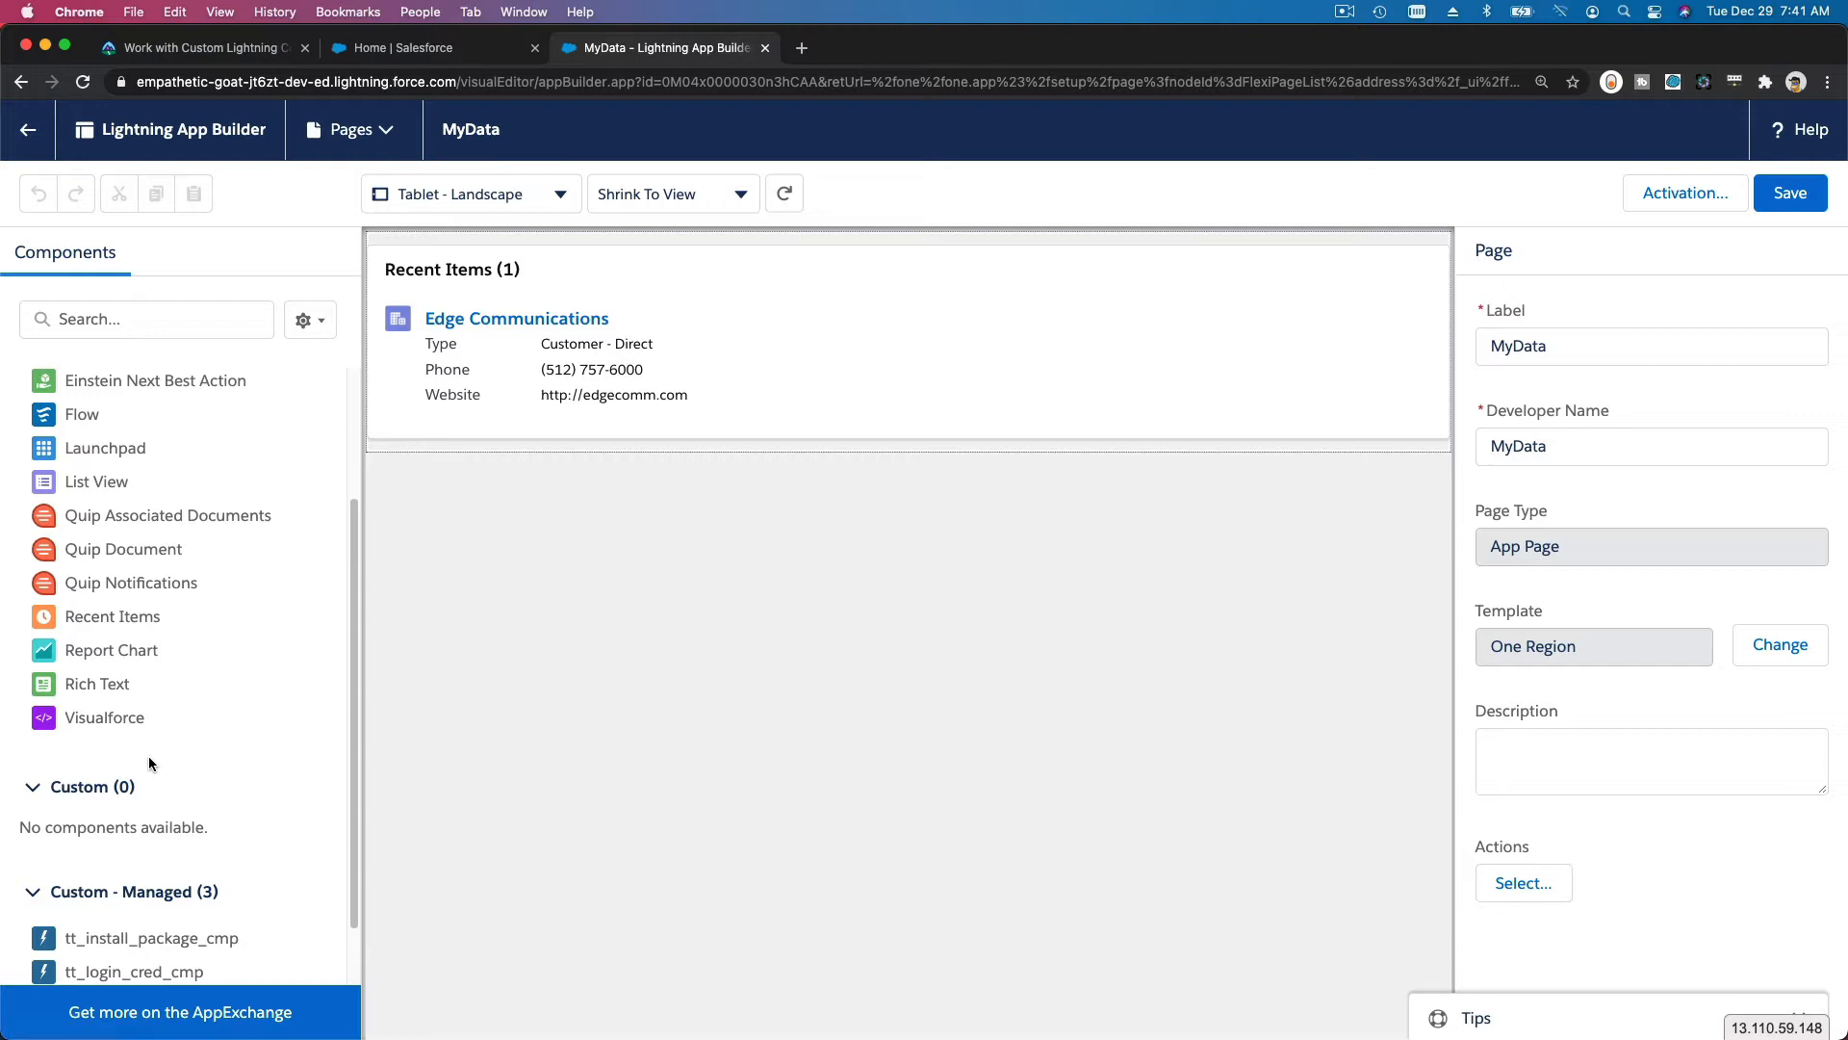
mouse_move(184, 764)
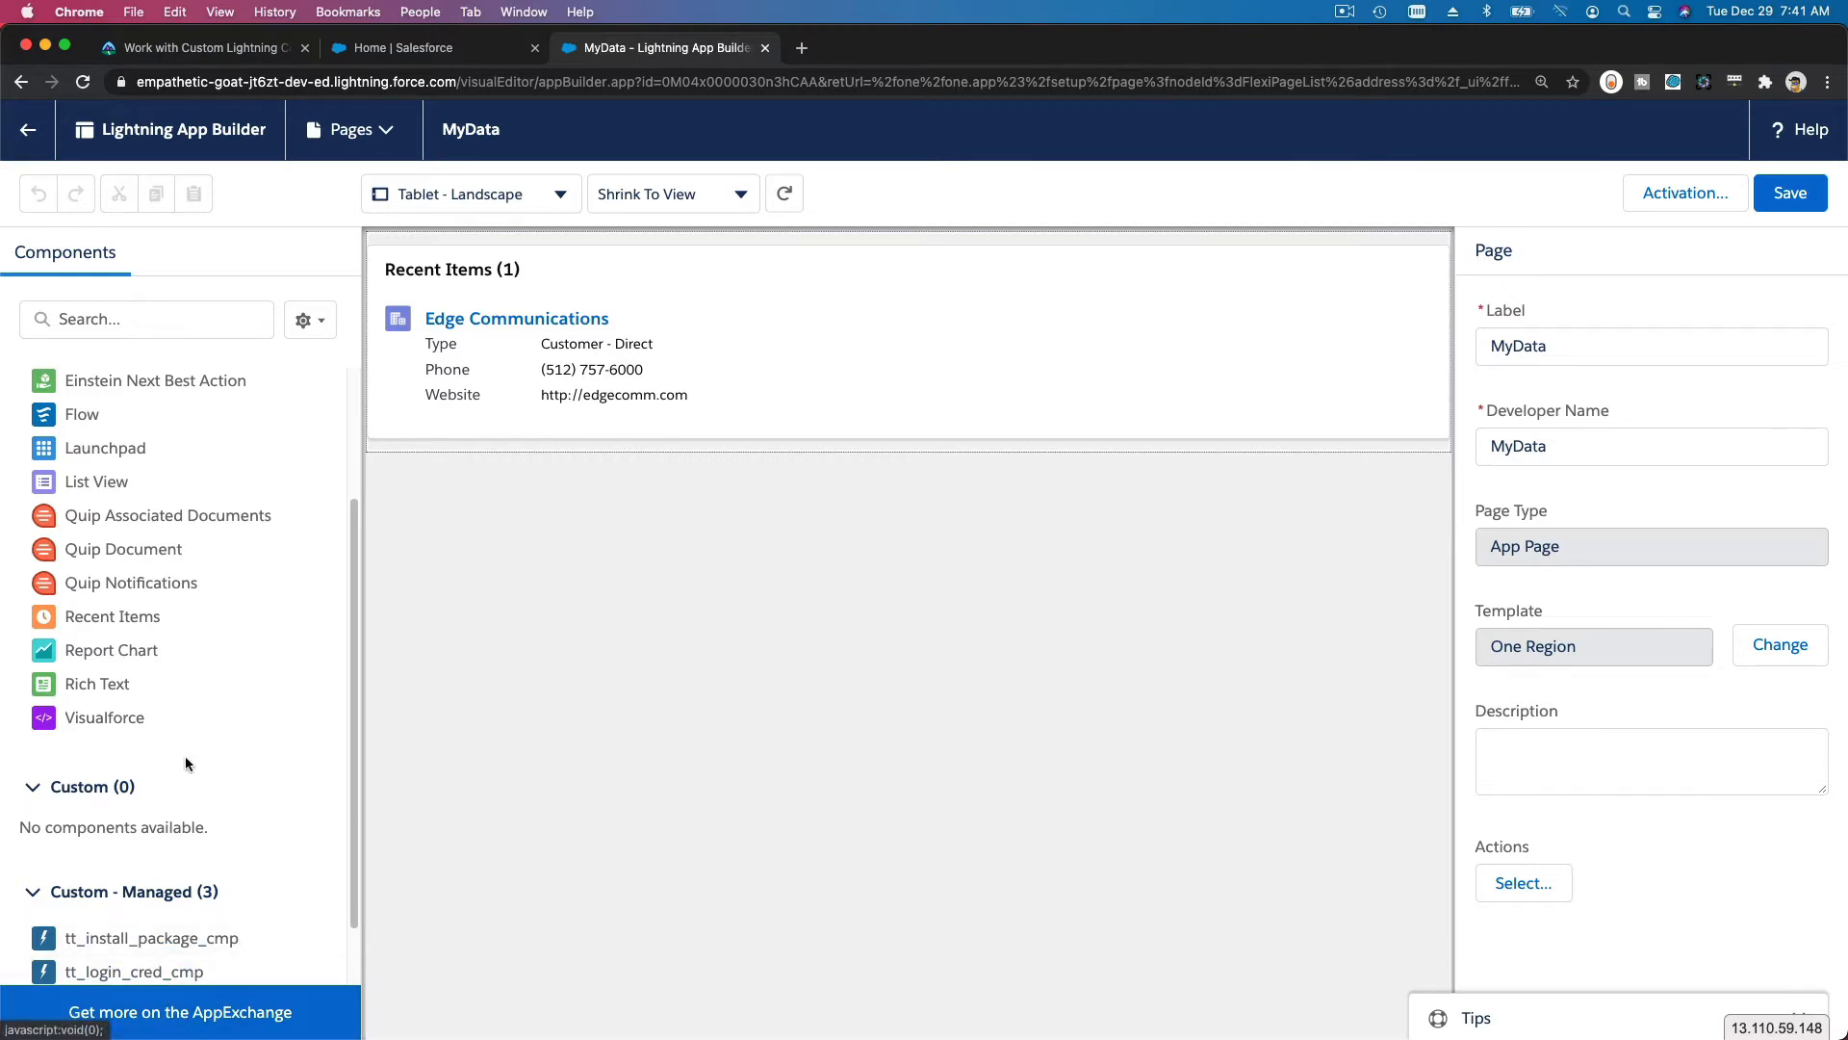
mouse_move(173, 191)
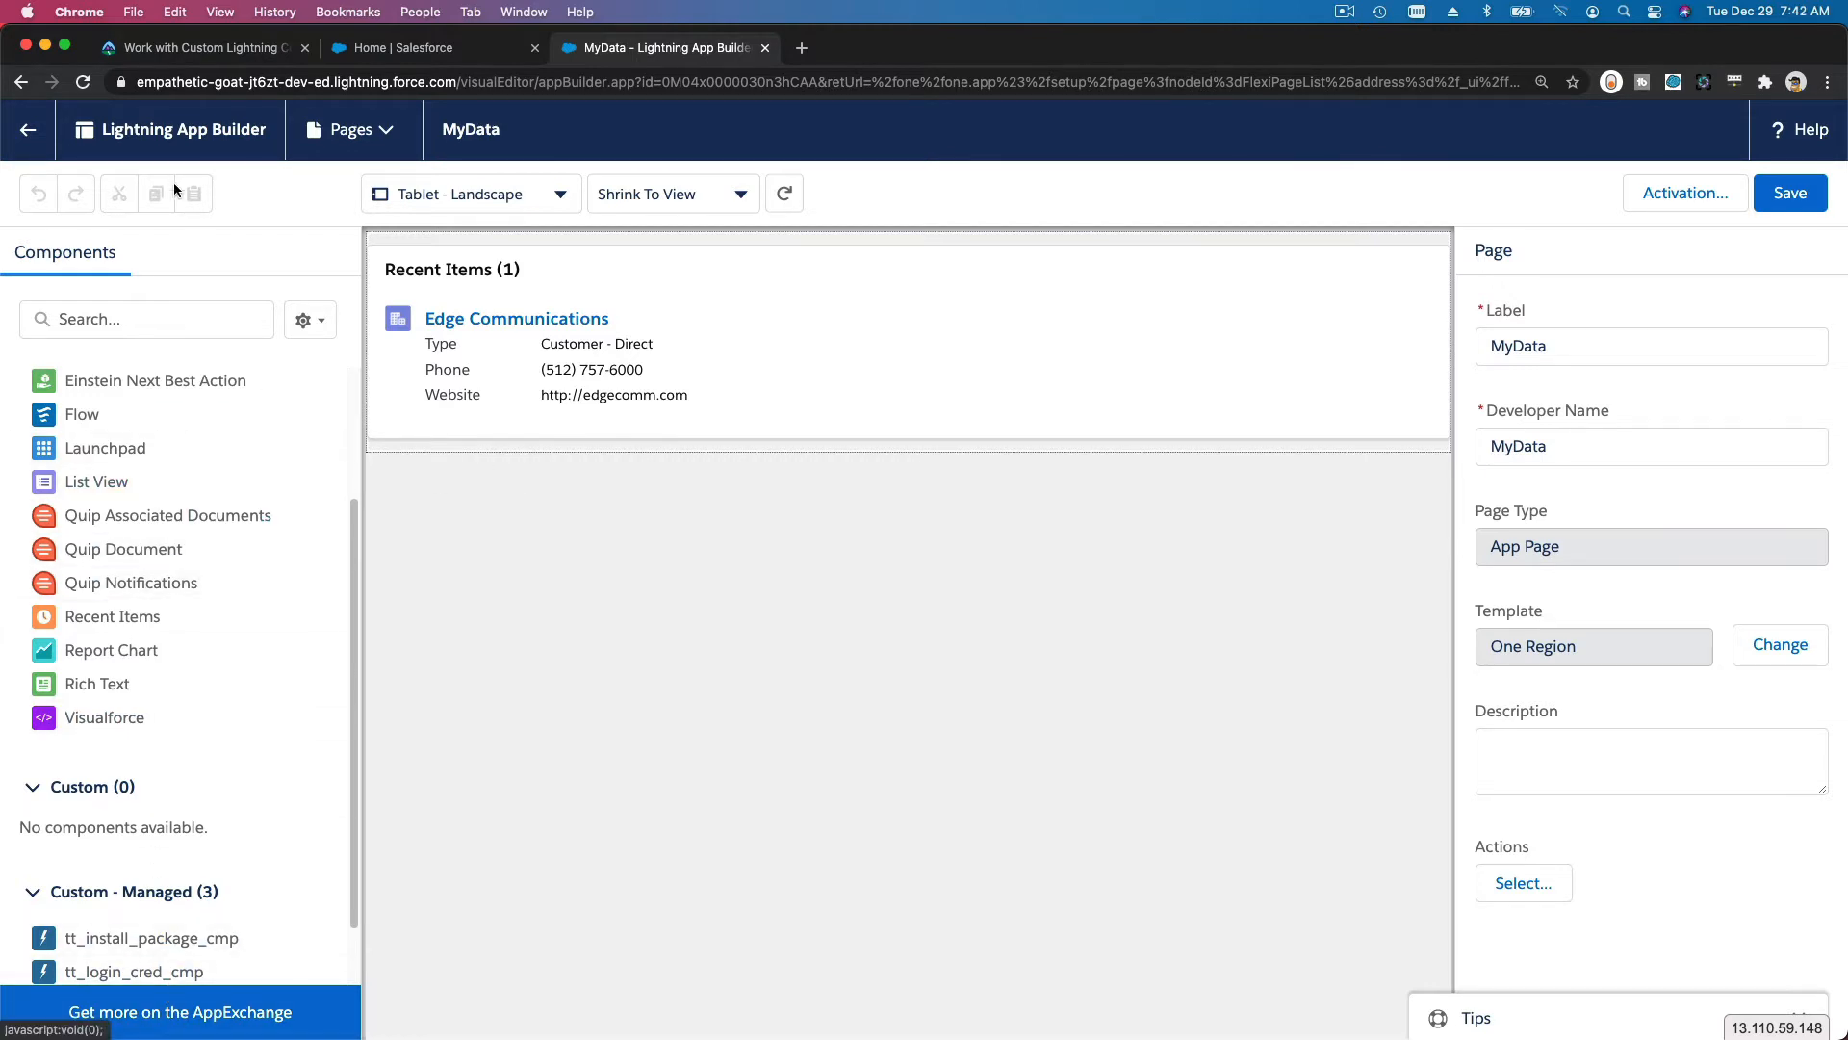
left_click(198, 48)
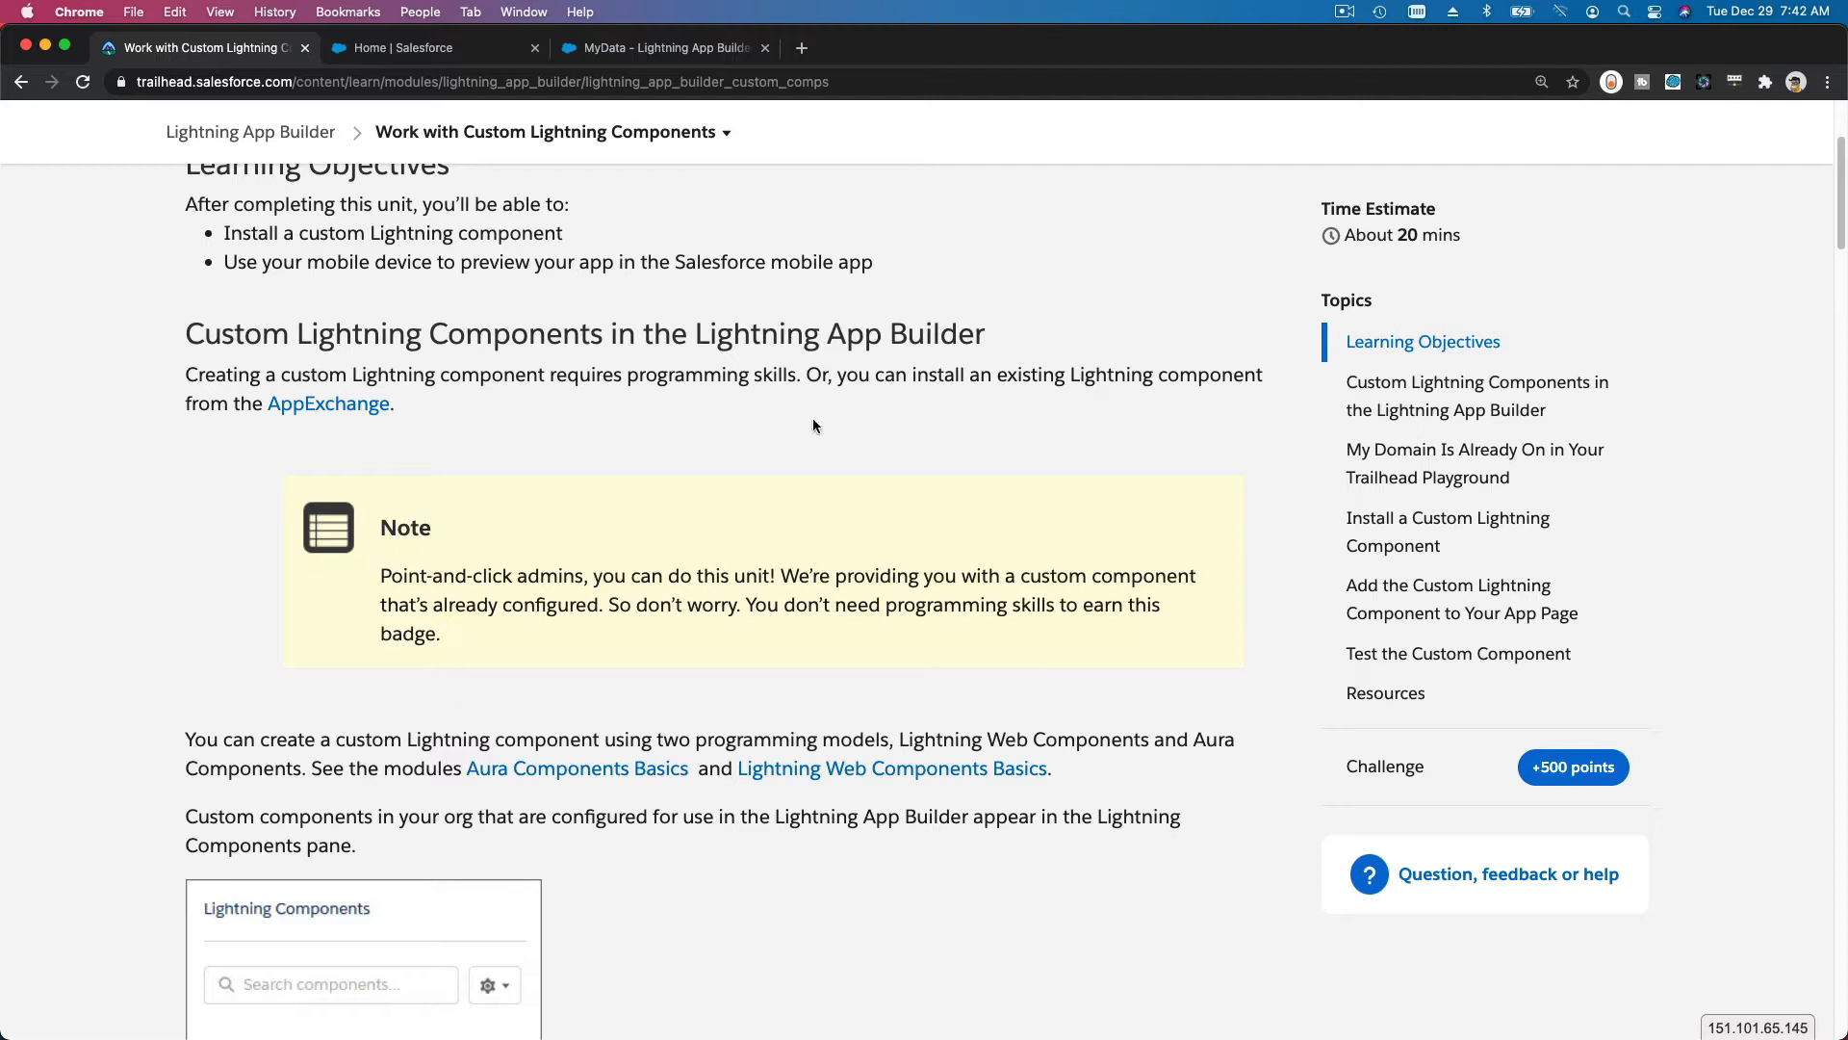
- Scroll the Trailhead unit down to the My Domain Is Already On section
scroll("down", 3)
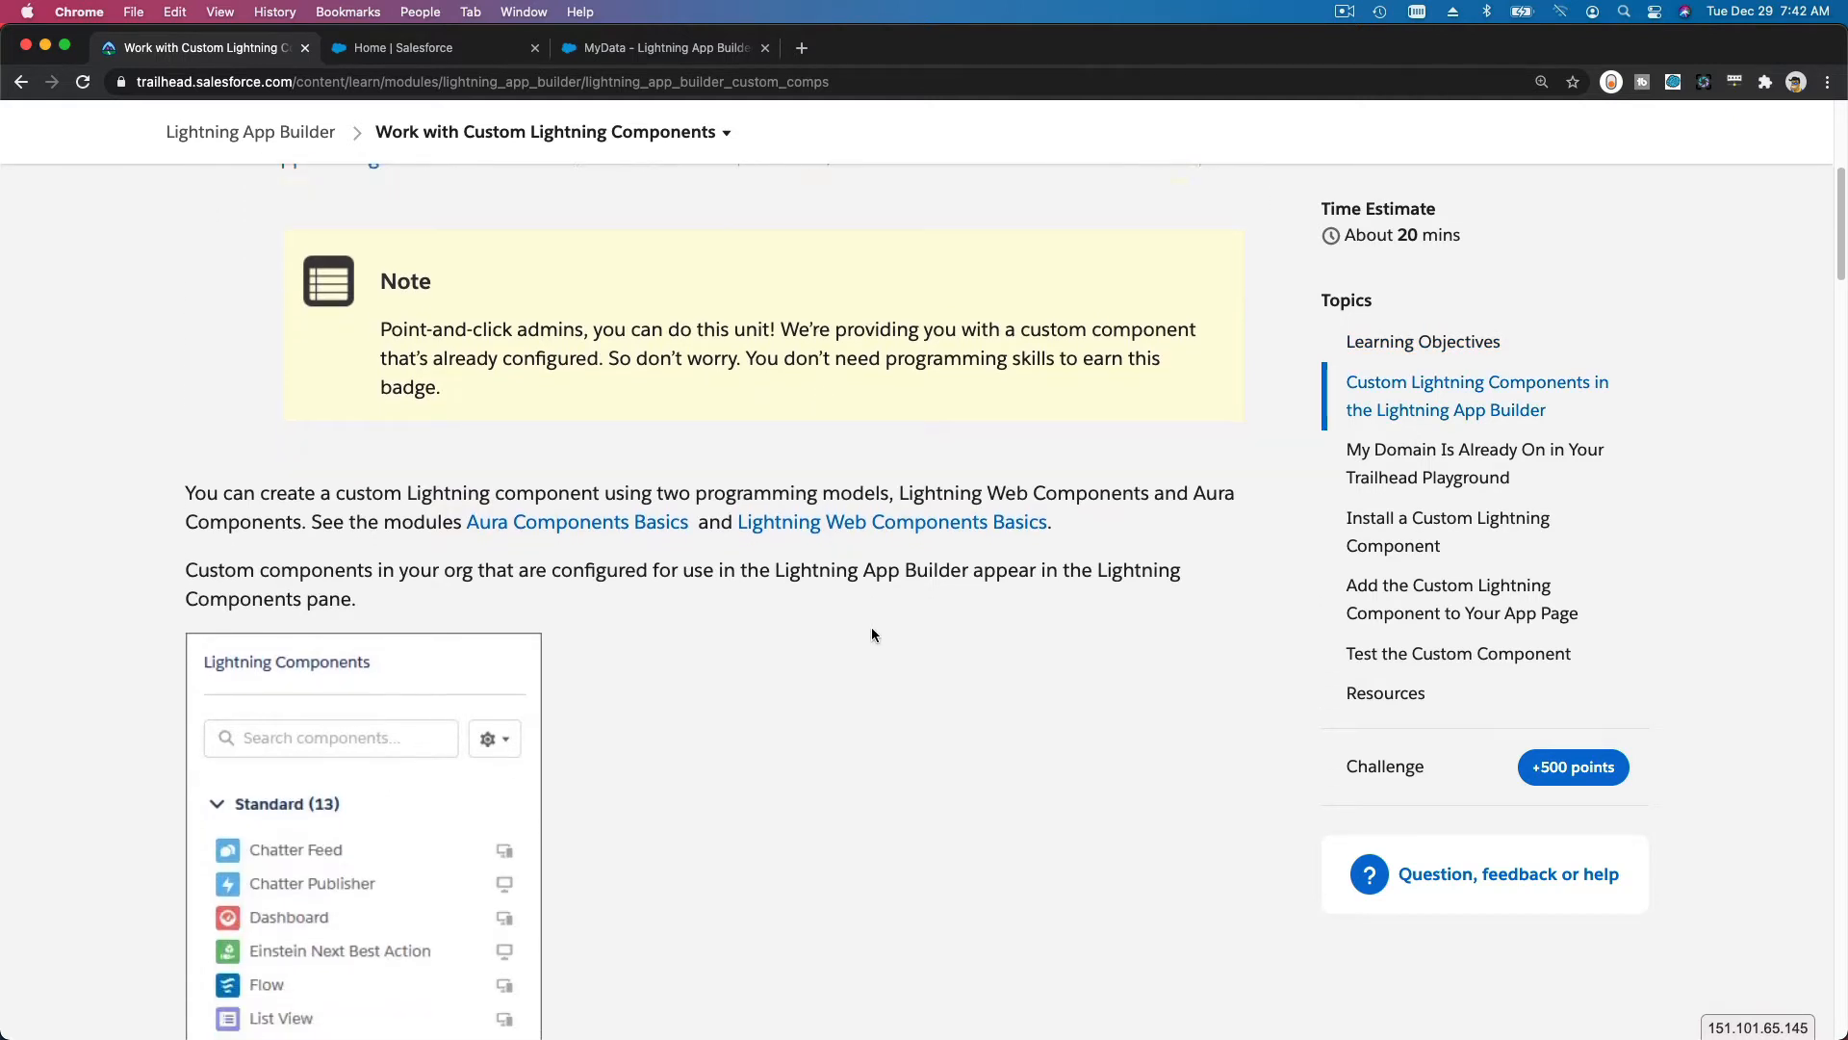
scroll("down", 3)
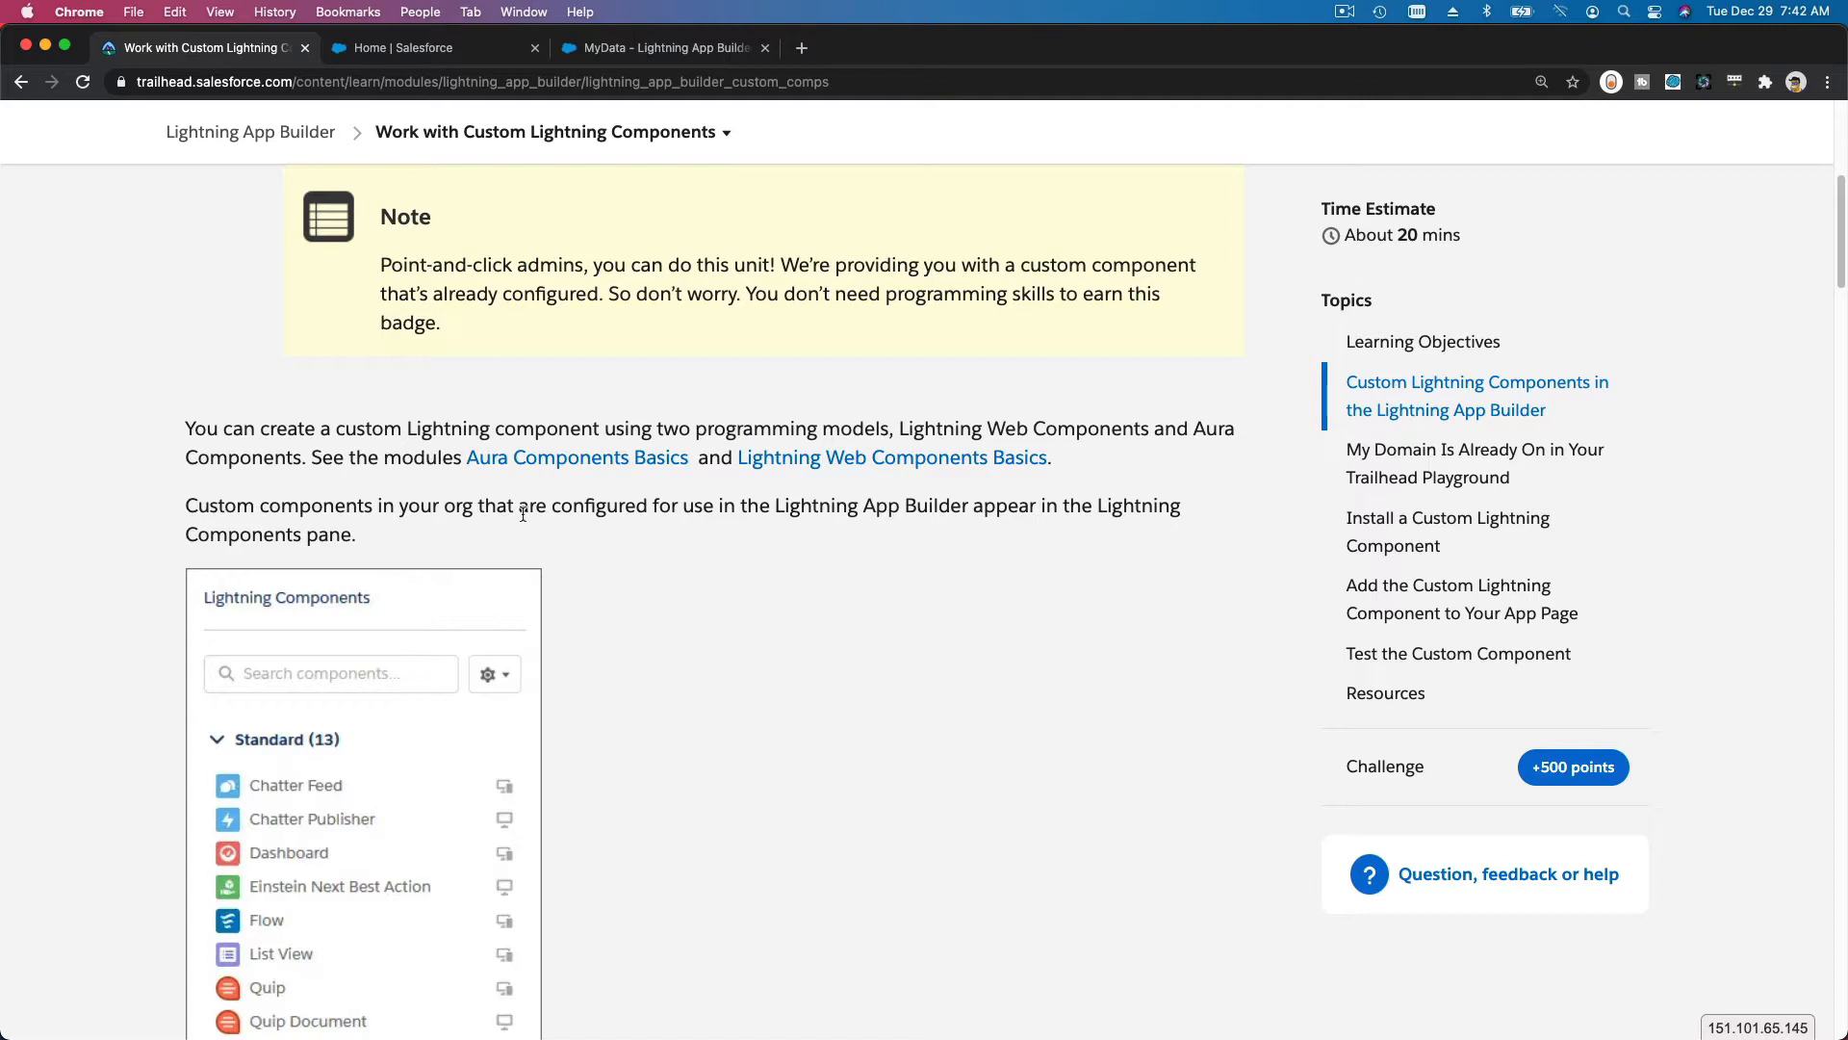
mouse_move(518, 509)
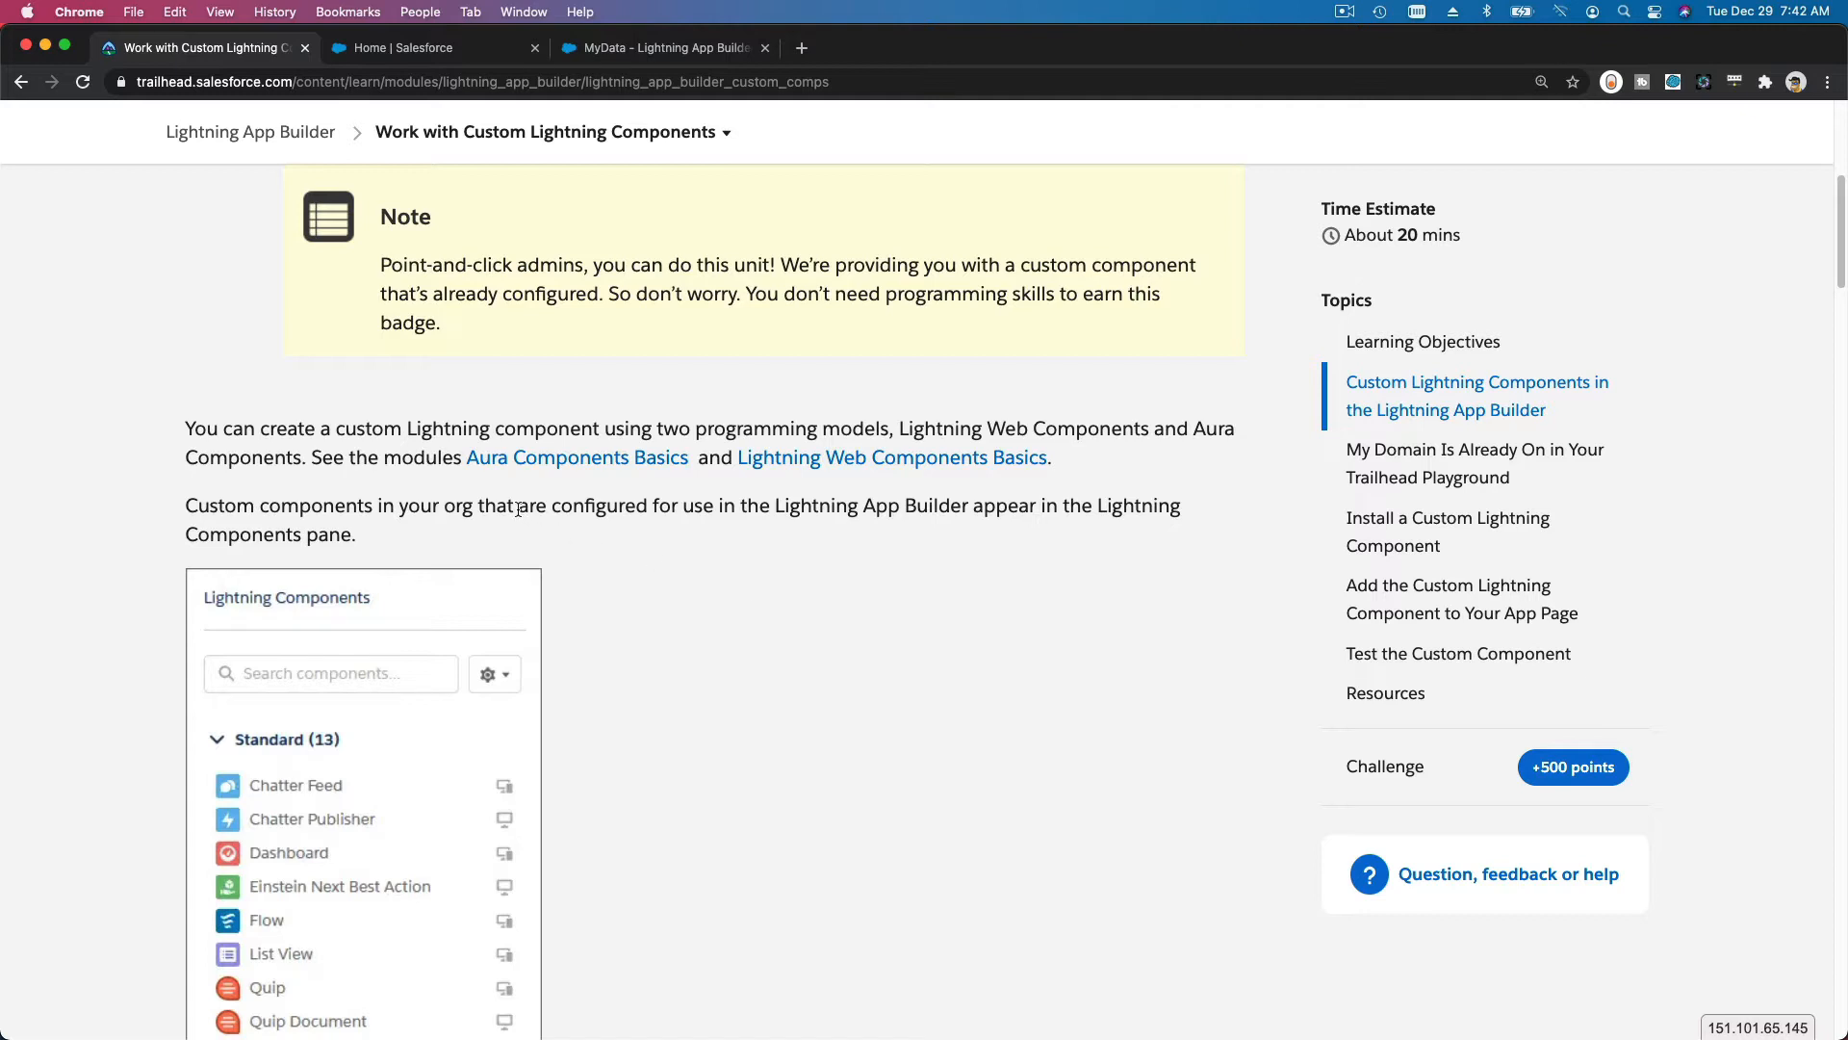
mouse_move(625, 495)
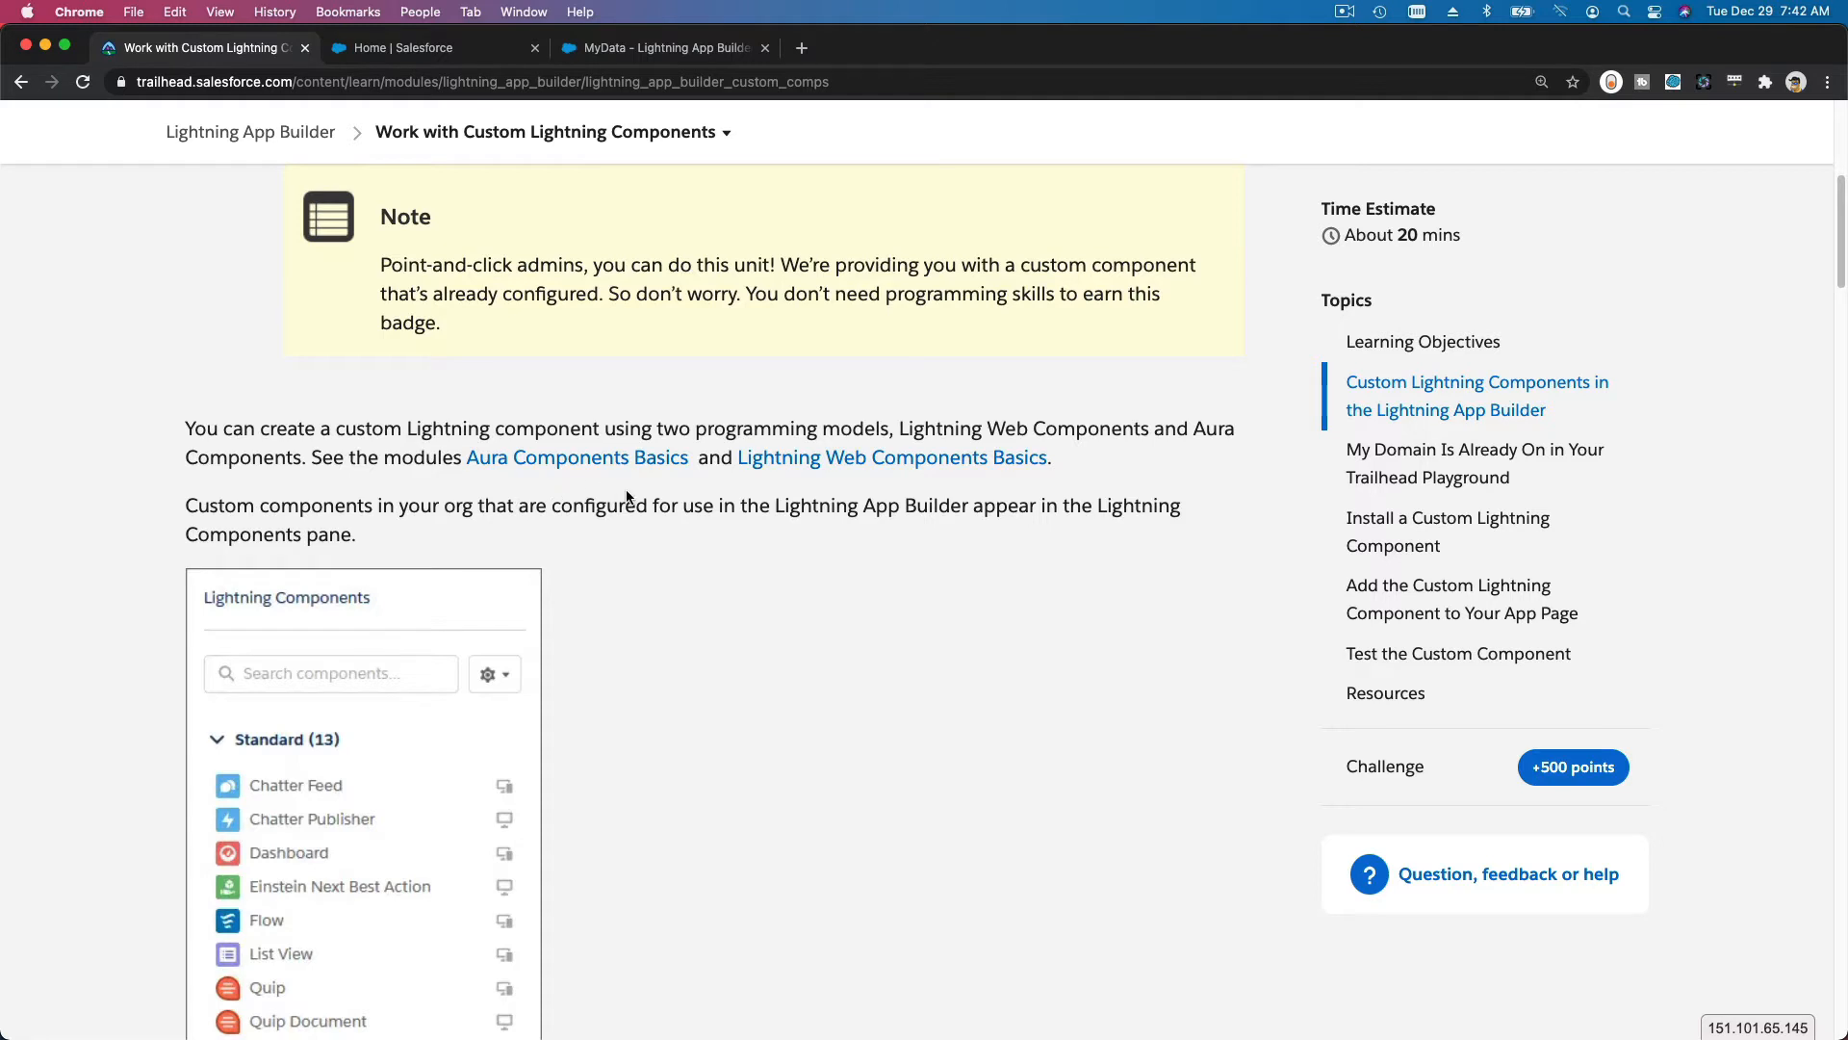
mouse_move(558, 406)
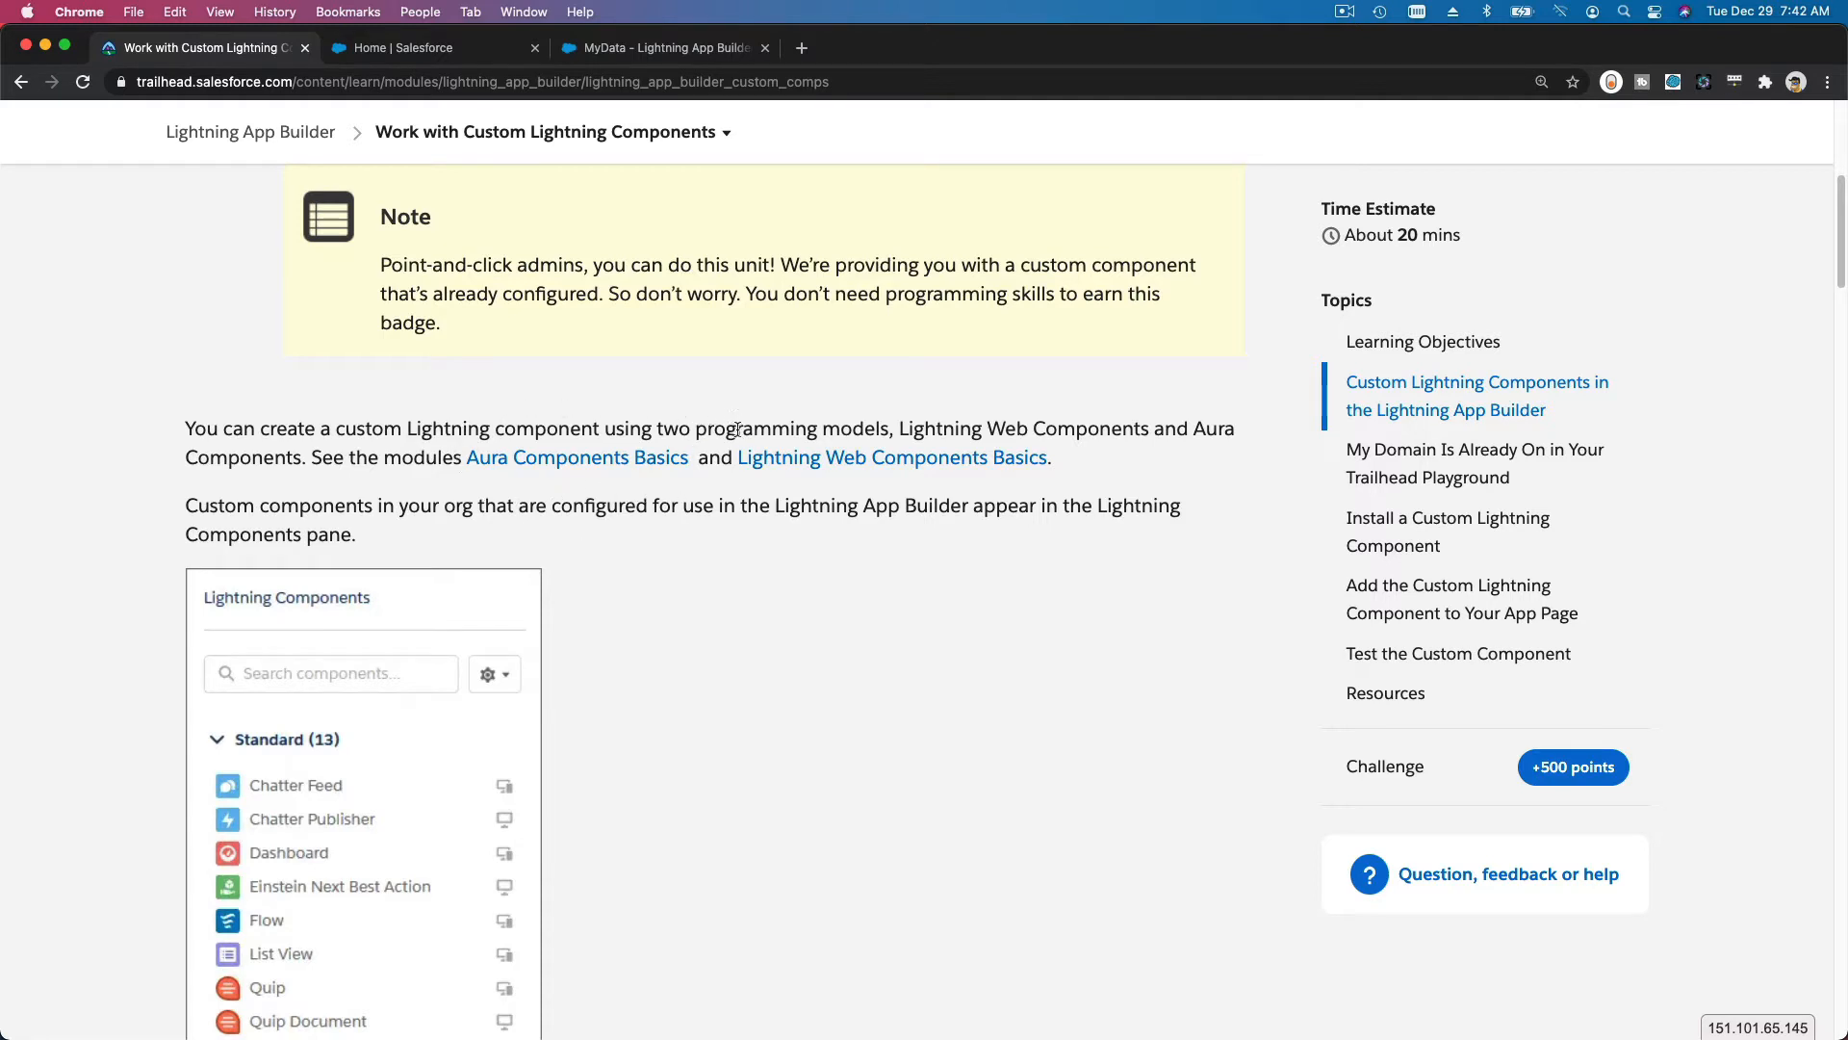
mouse_move(891, 458)
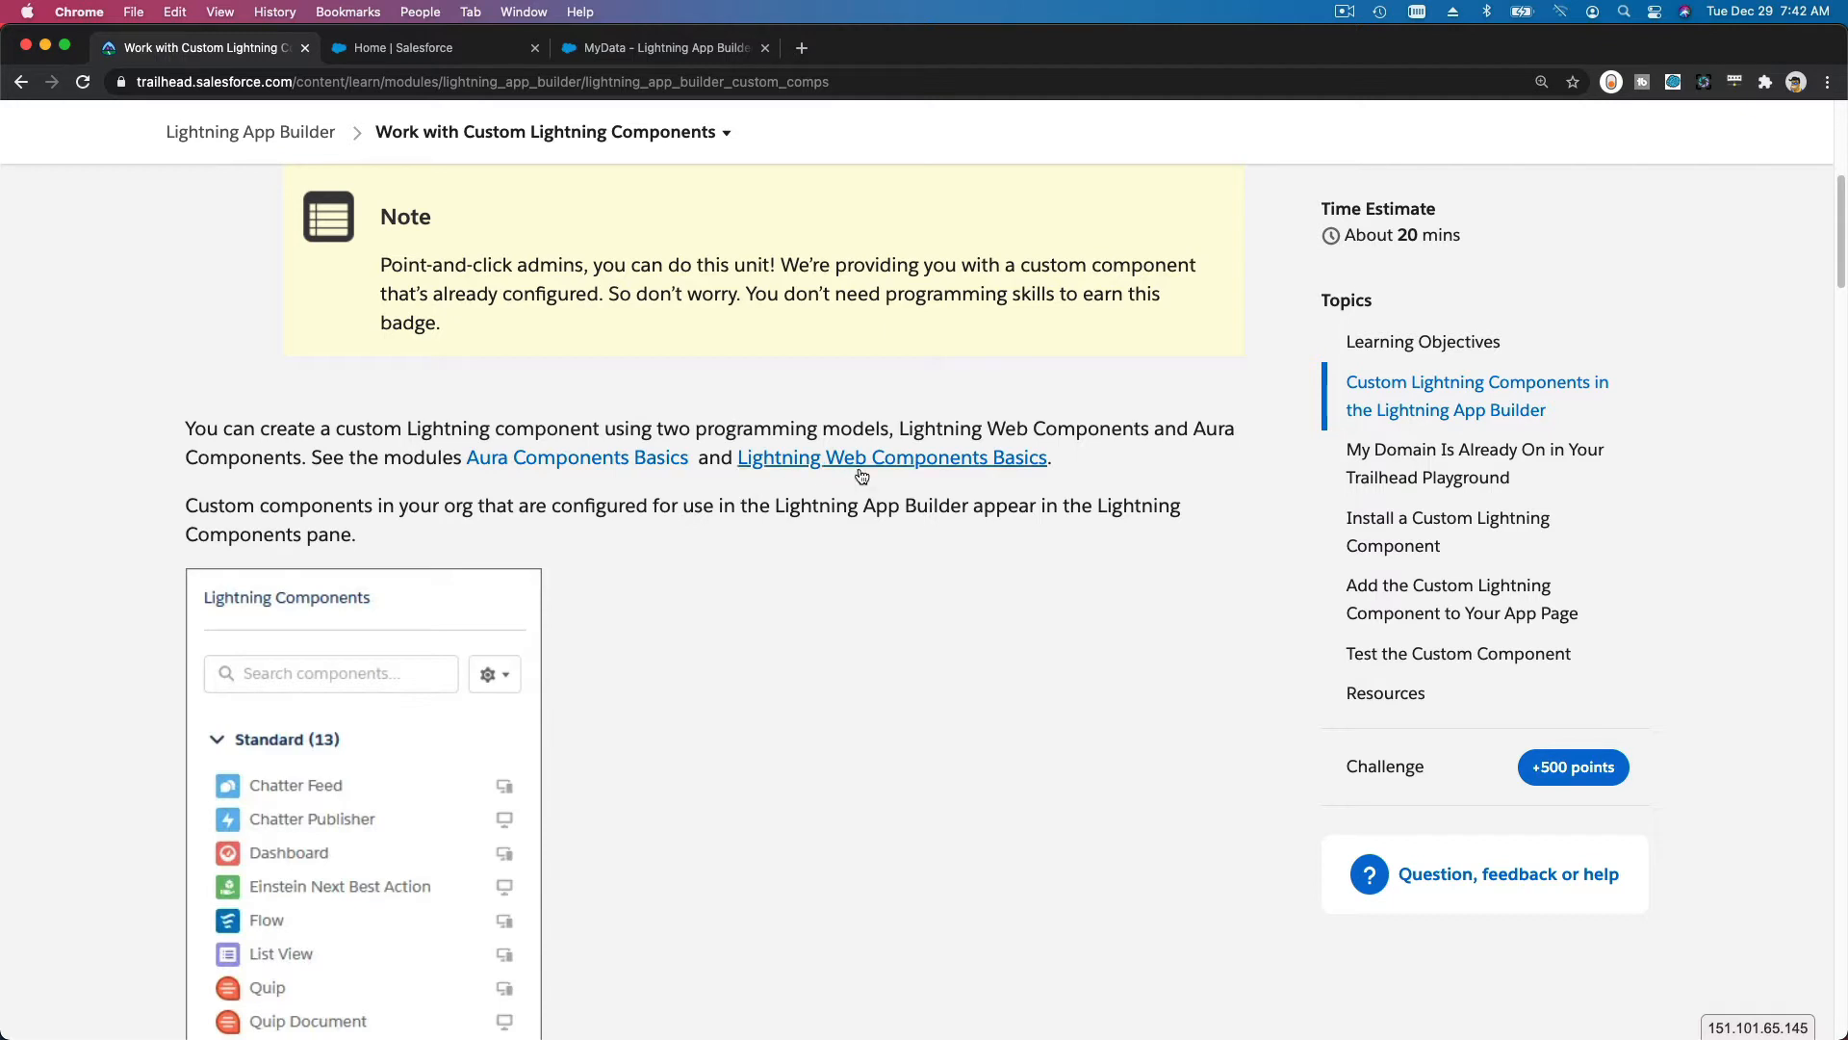
mouse_move(878, 495)
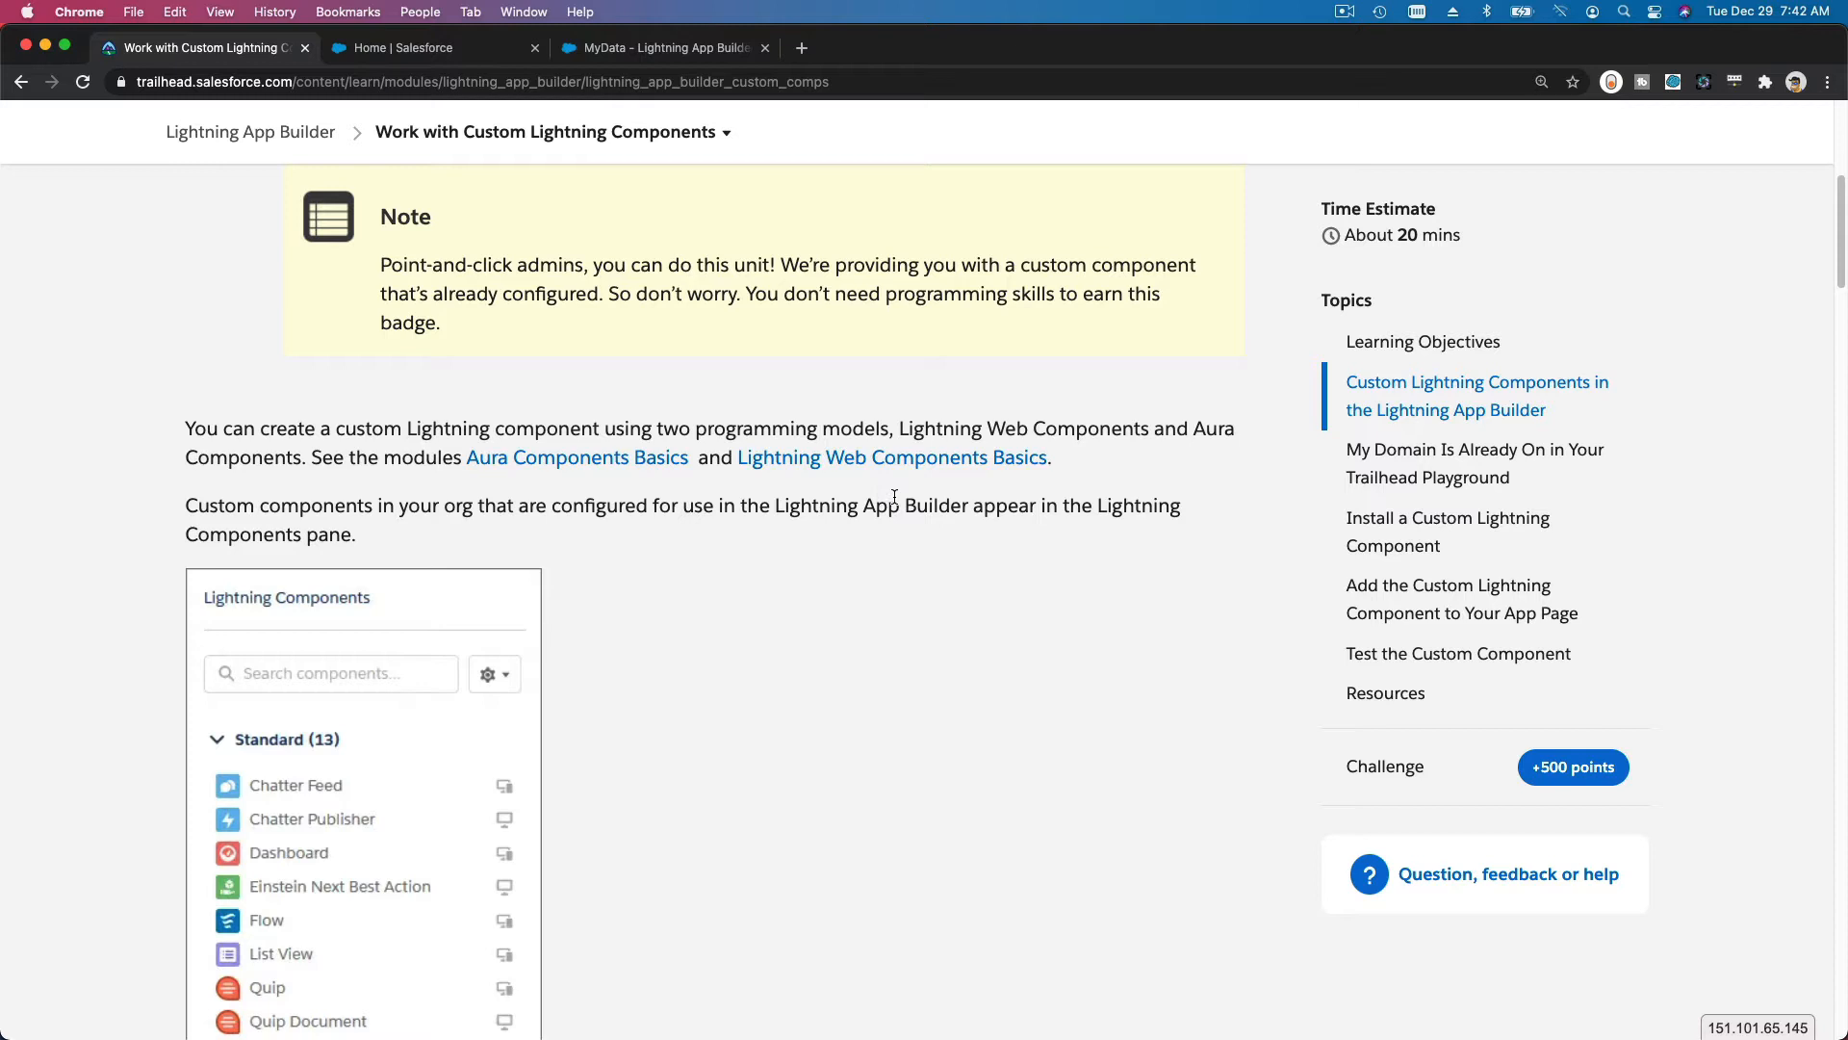
mouse_move(905, 595)
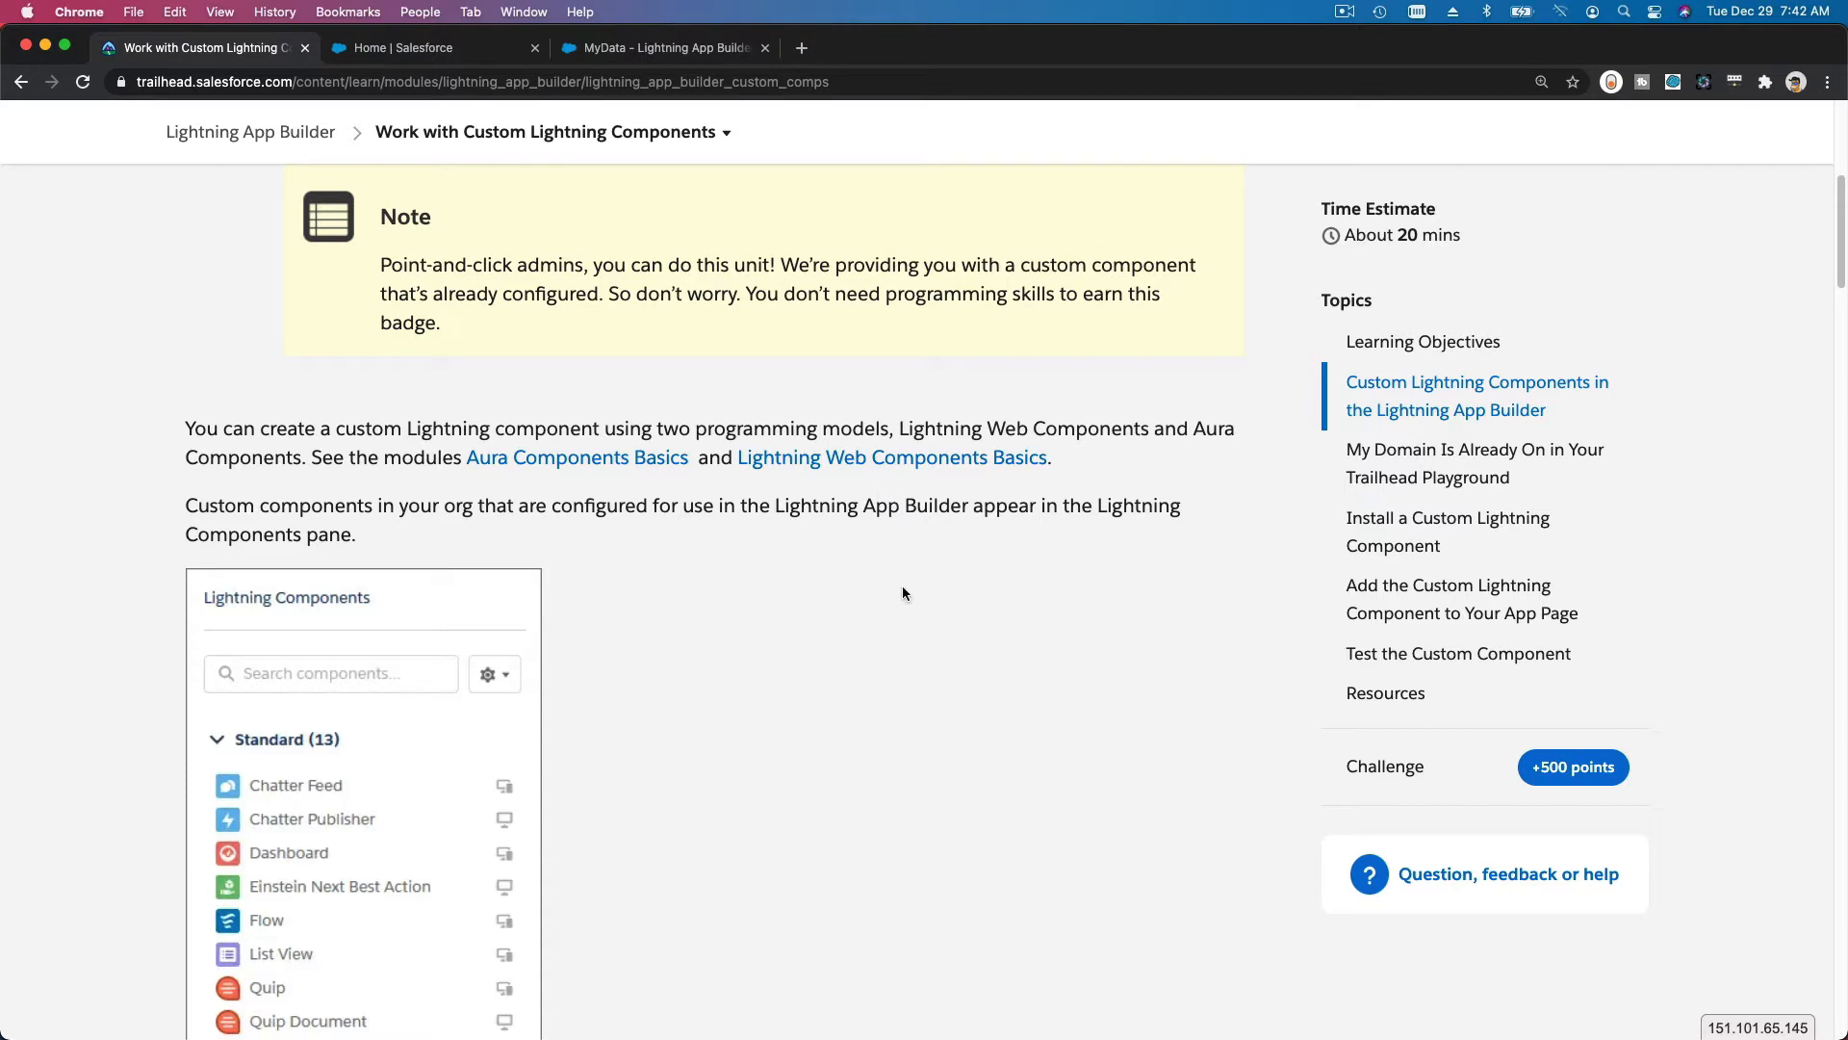
scroll("down", 3)
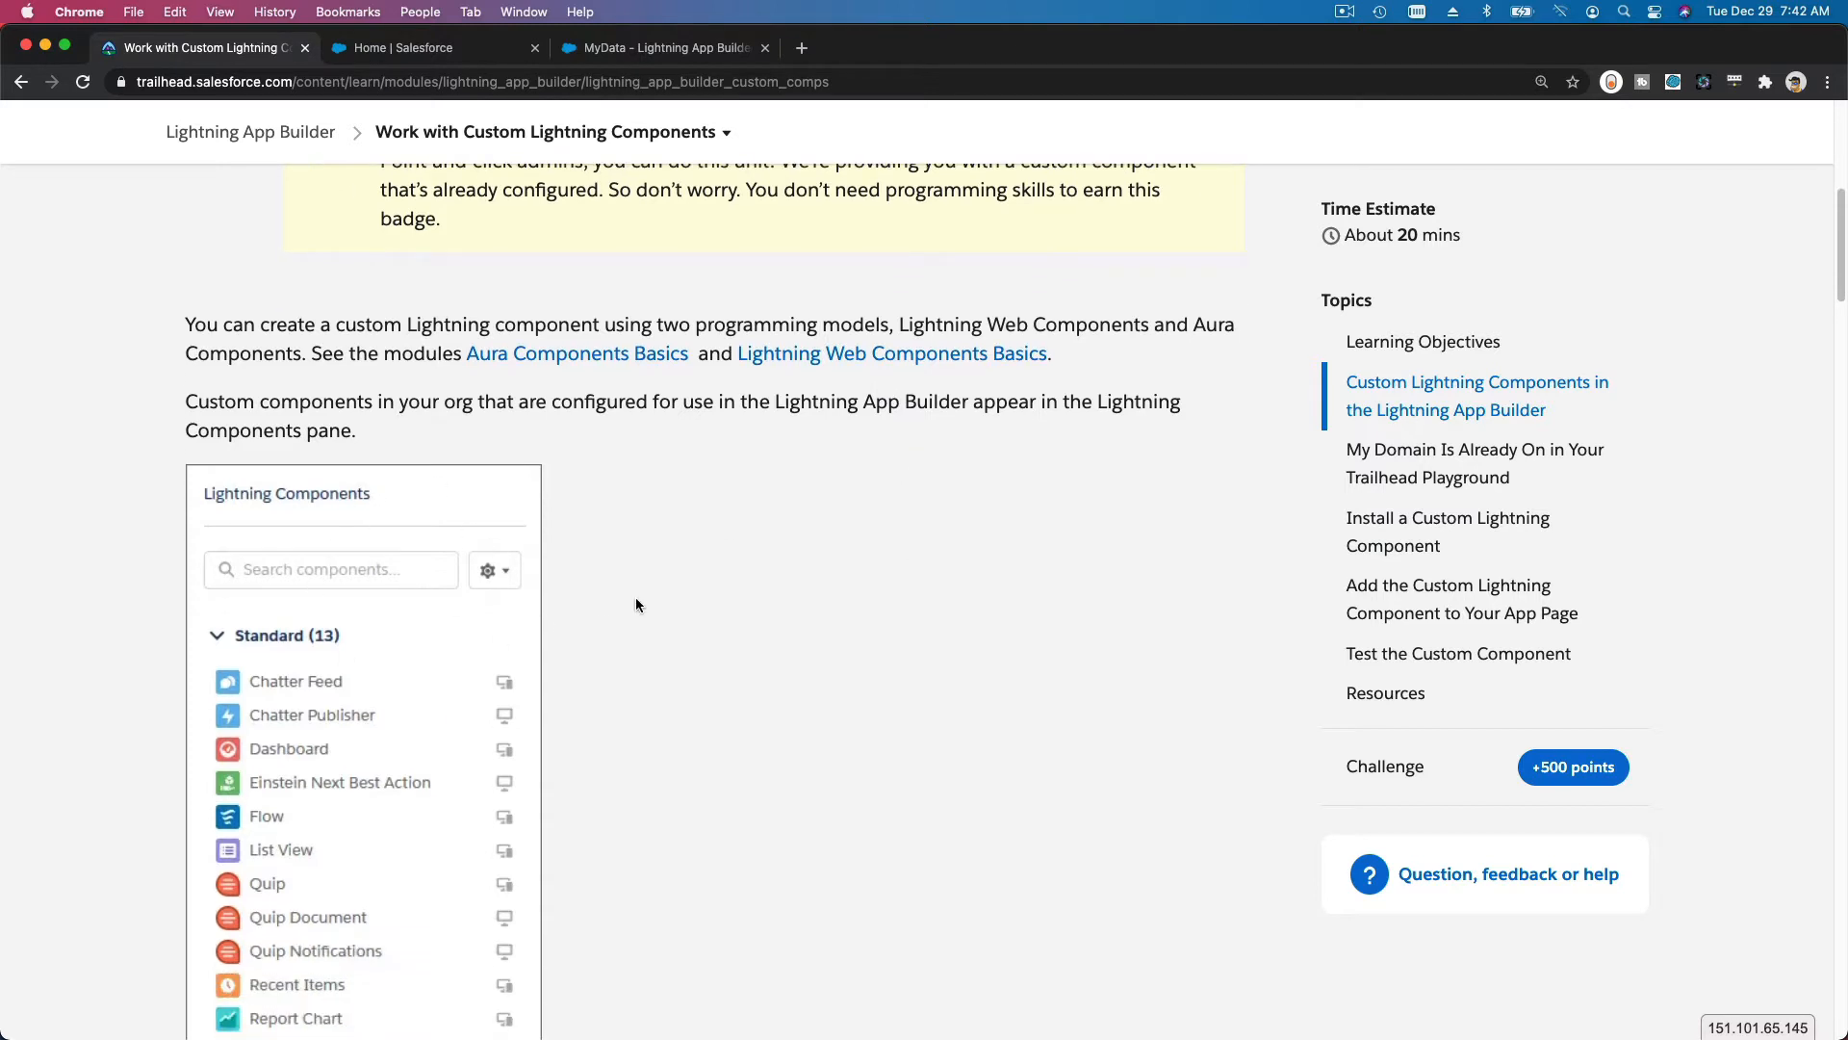
scroll("down", 3)
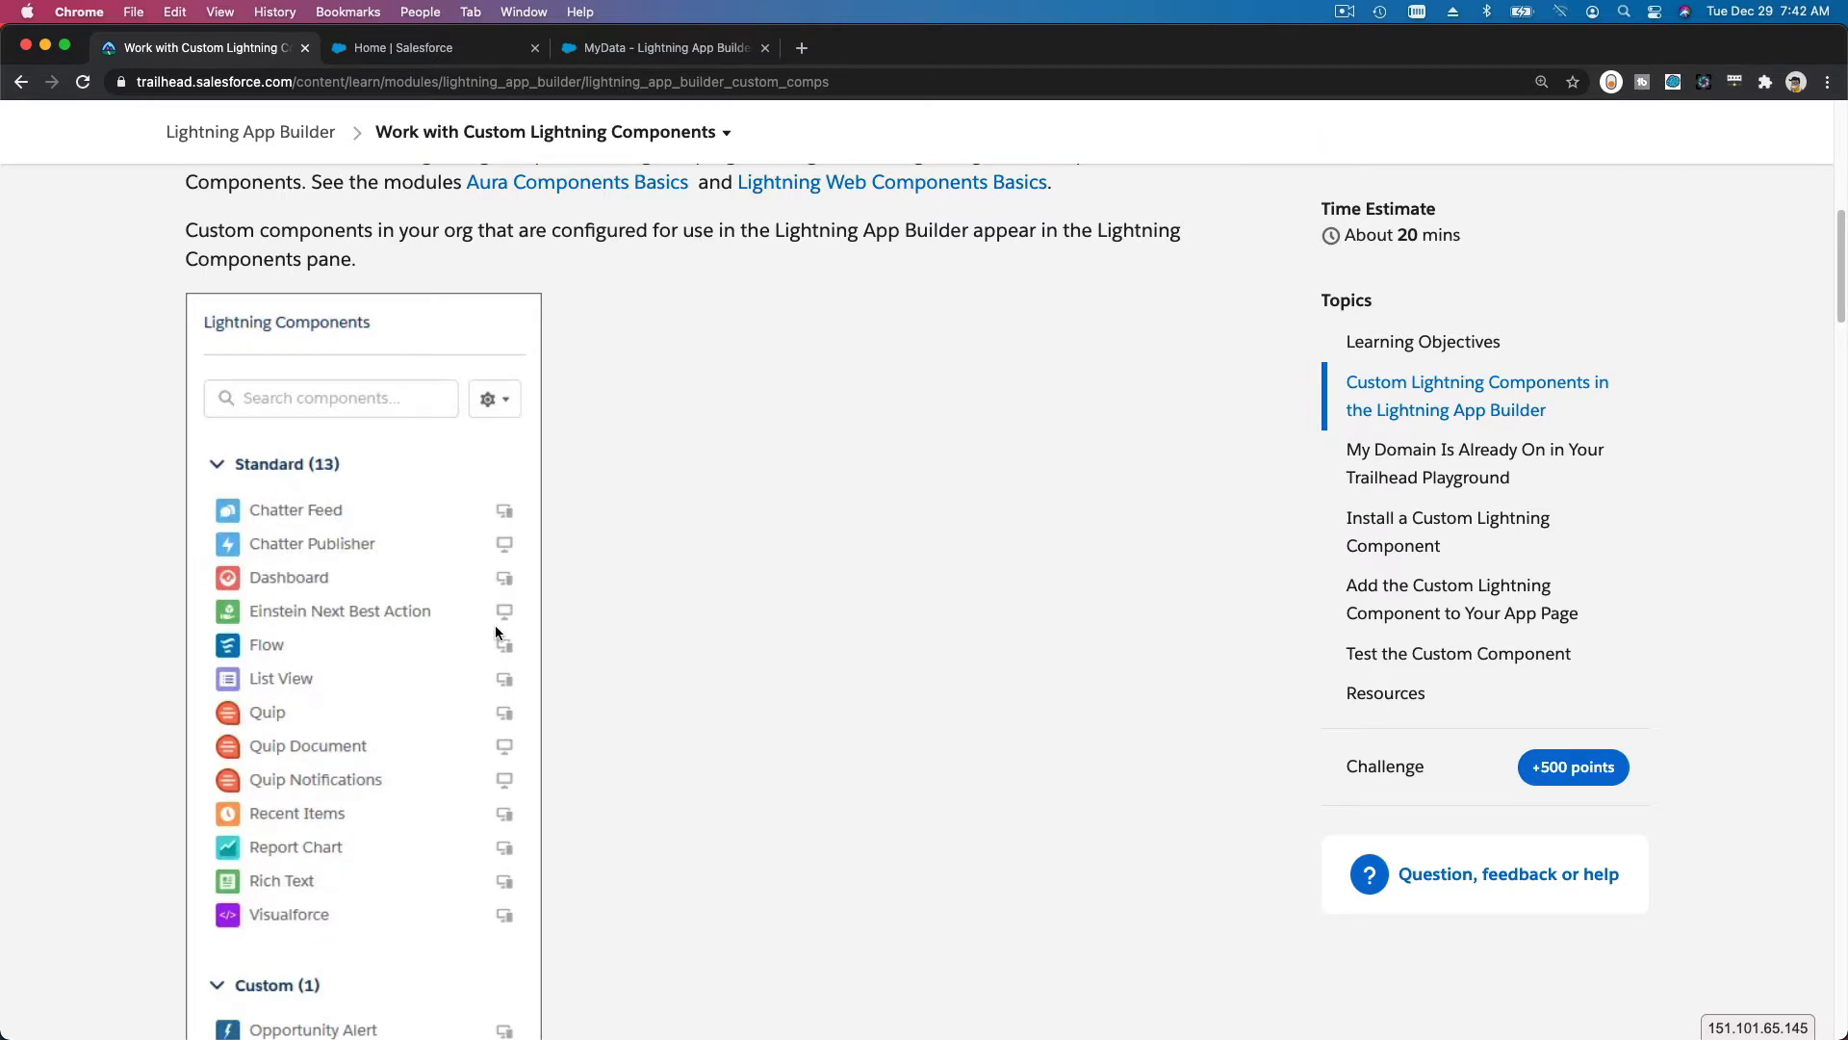
scroll("down", 3)
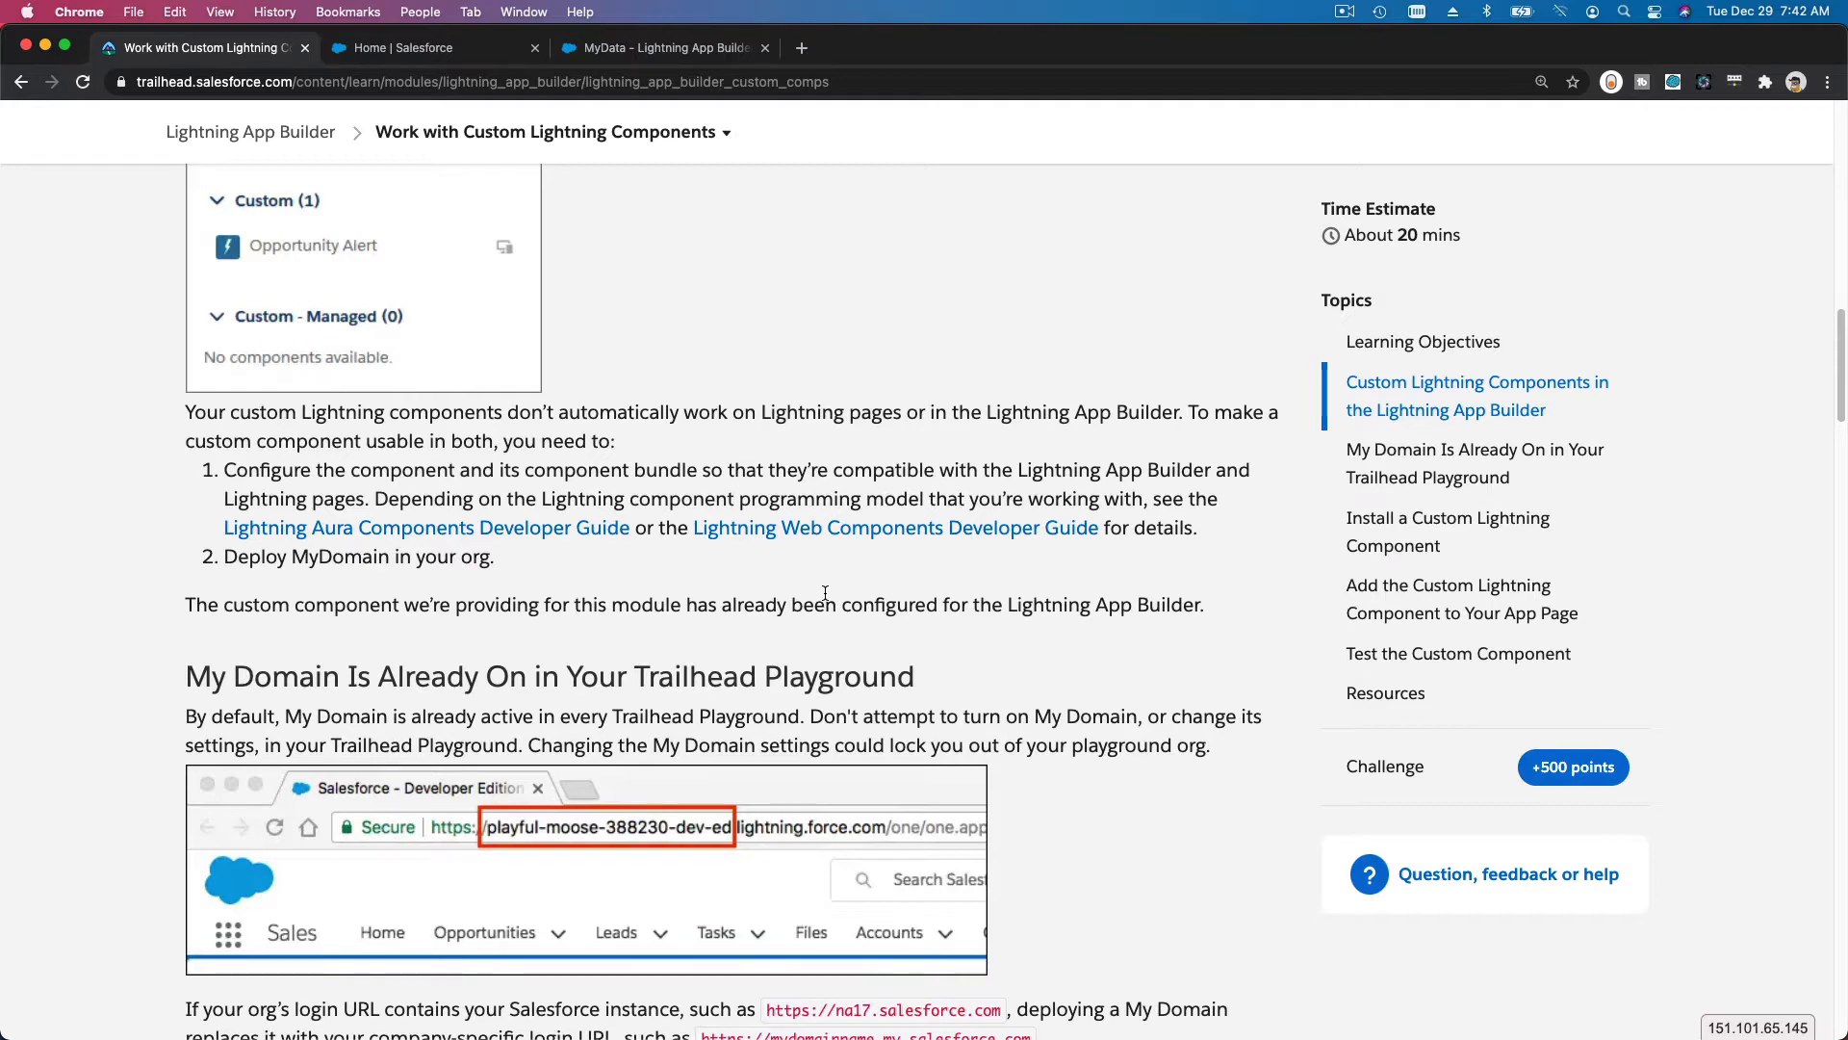
- Read past the My Domain section, briefly checking the Salesforce tabs, and come back to Trailhead
scroll("down", 3)
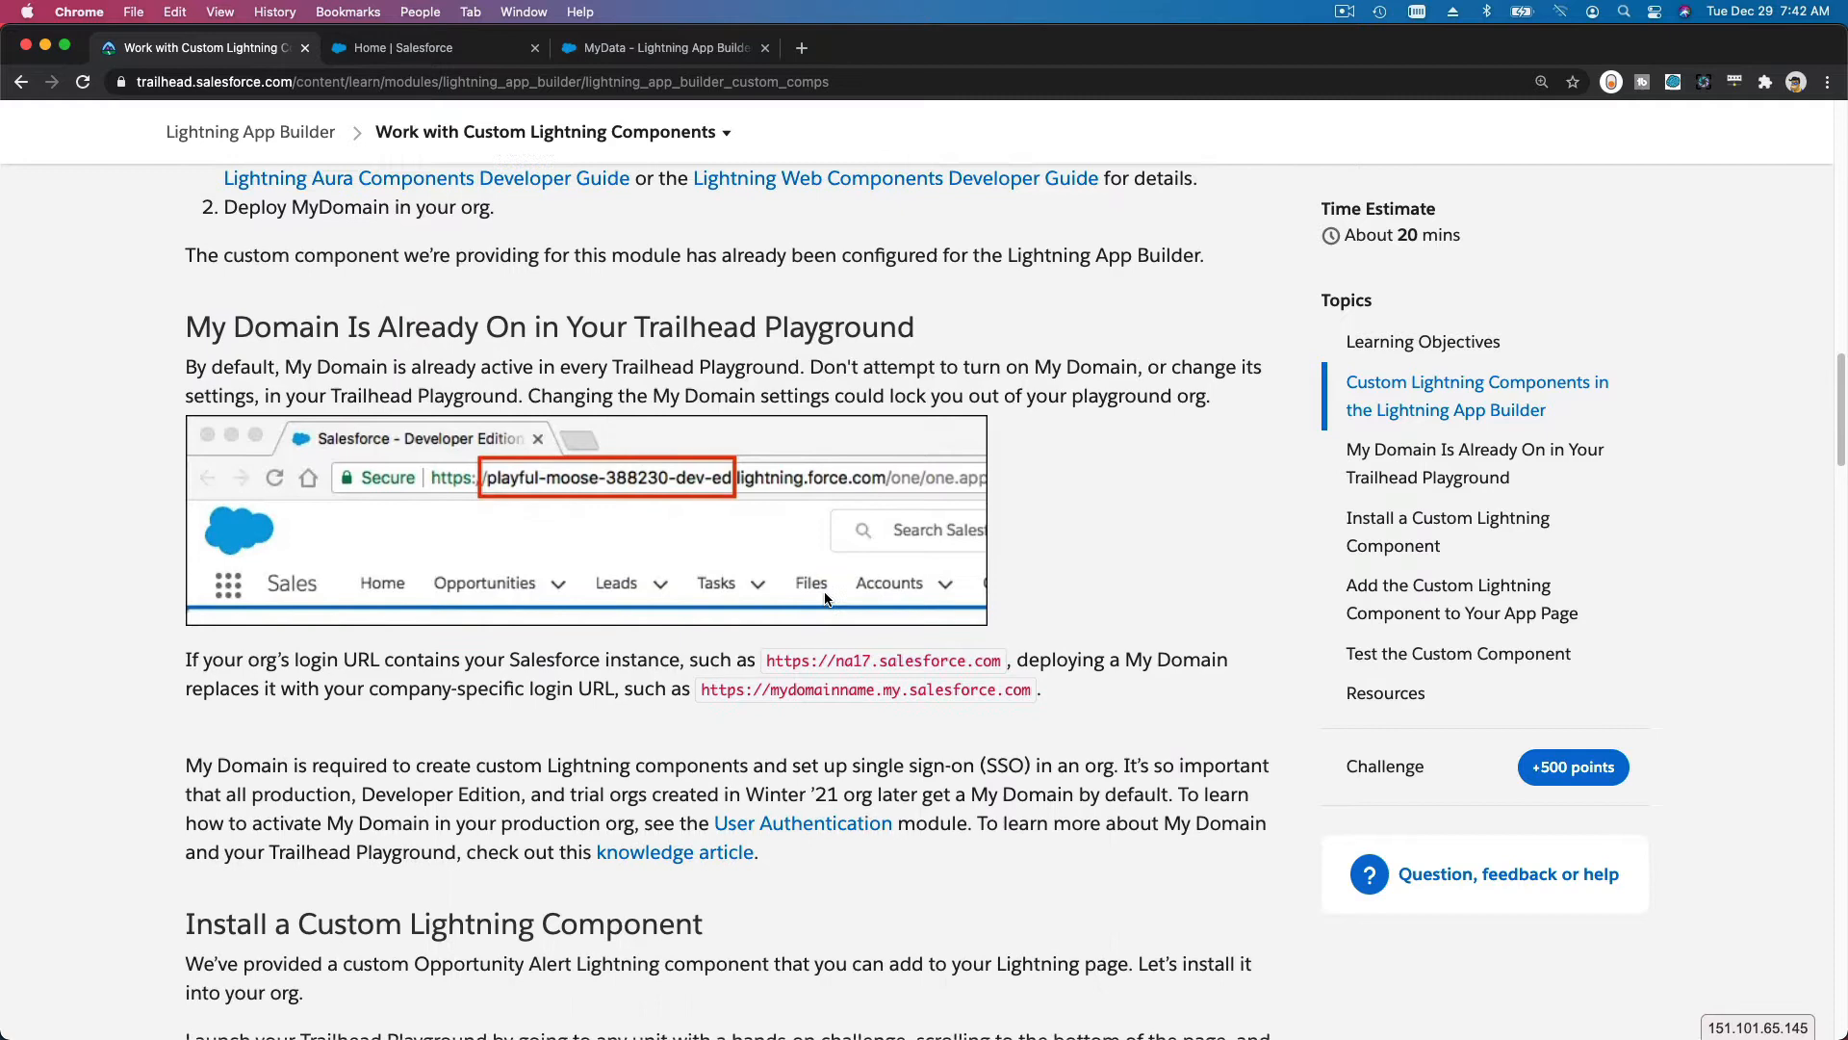
scroll("down", 3)
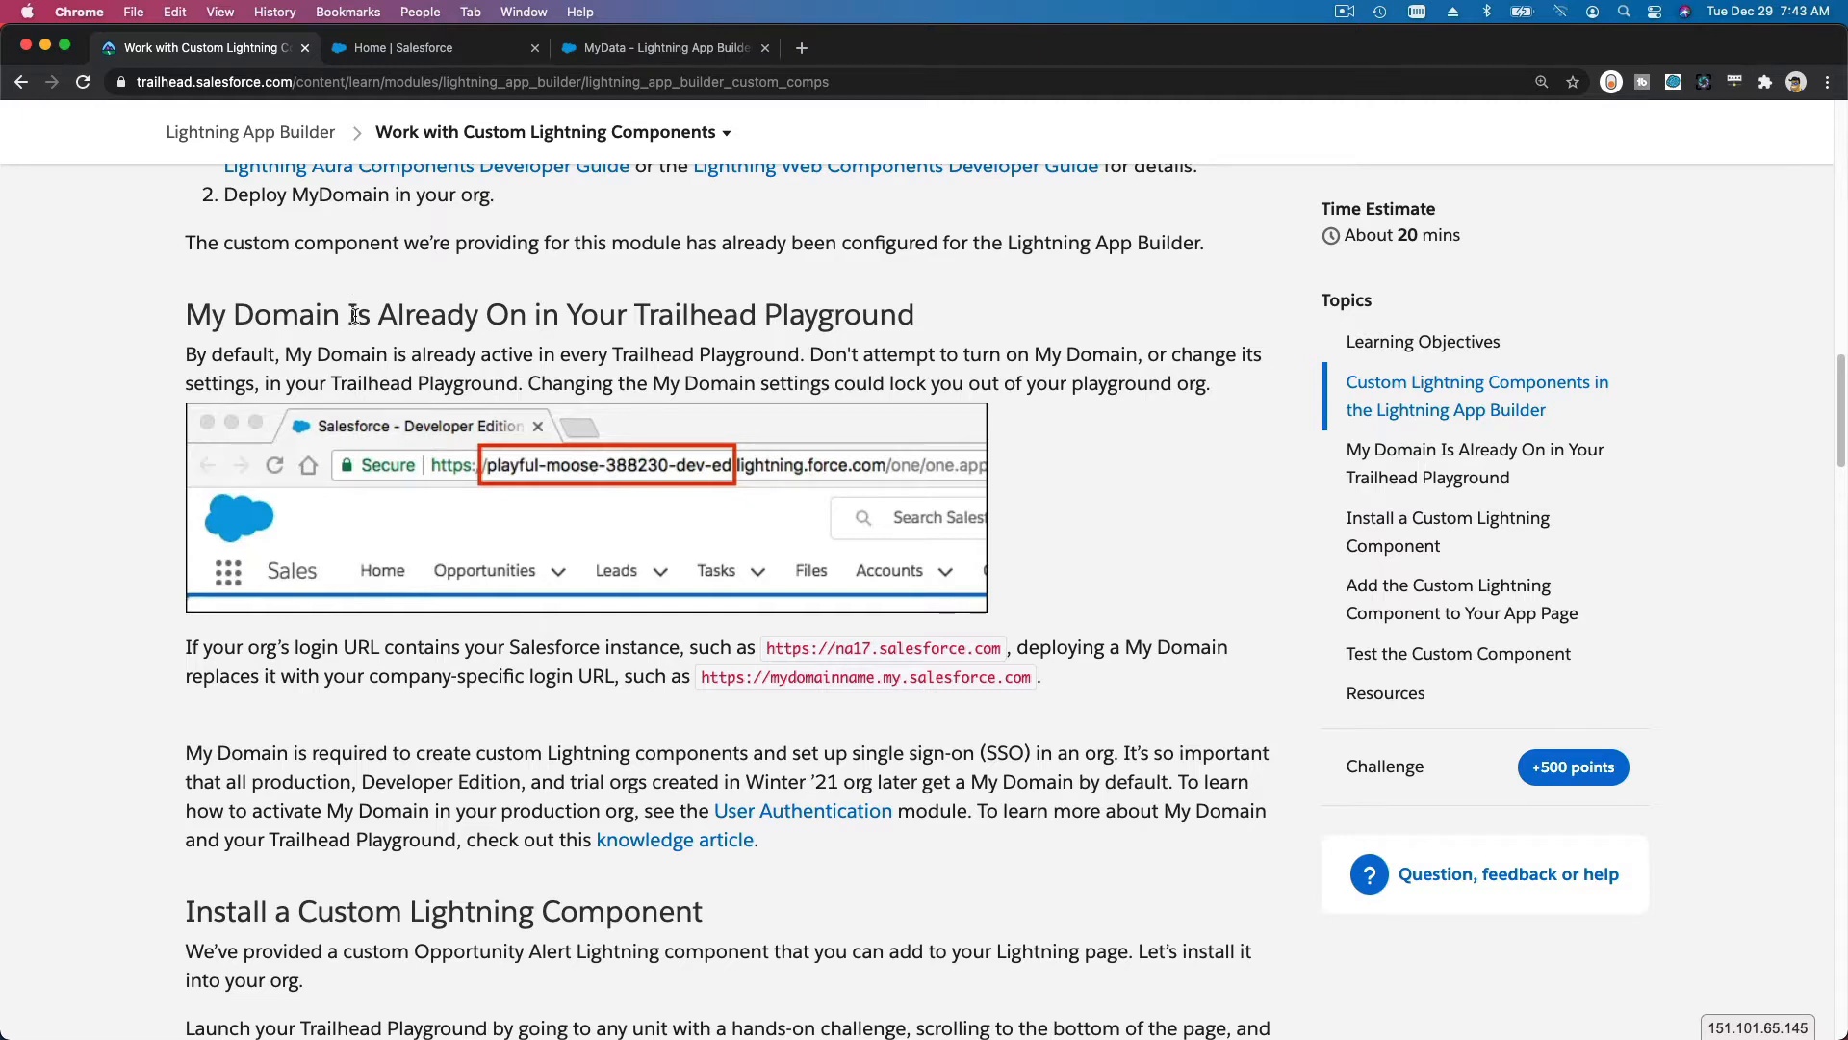
double_click(263, 313)
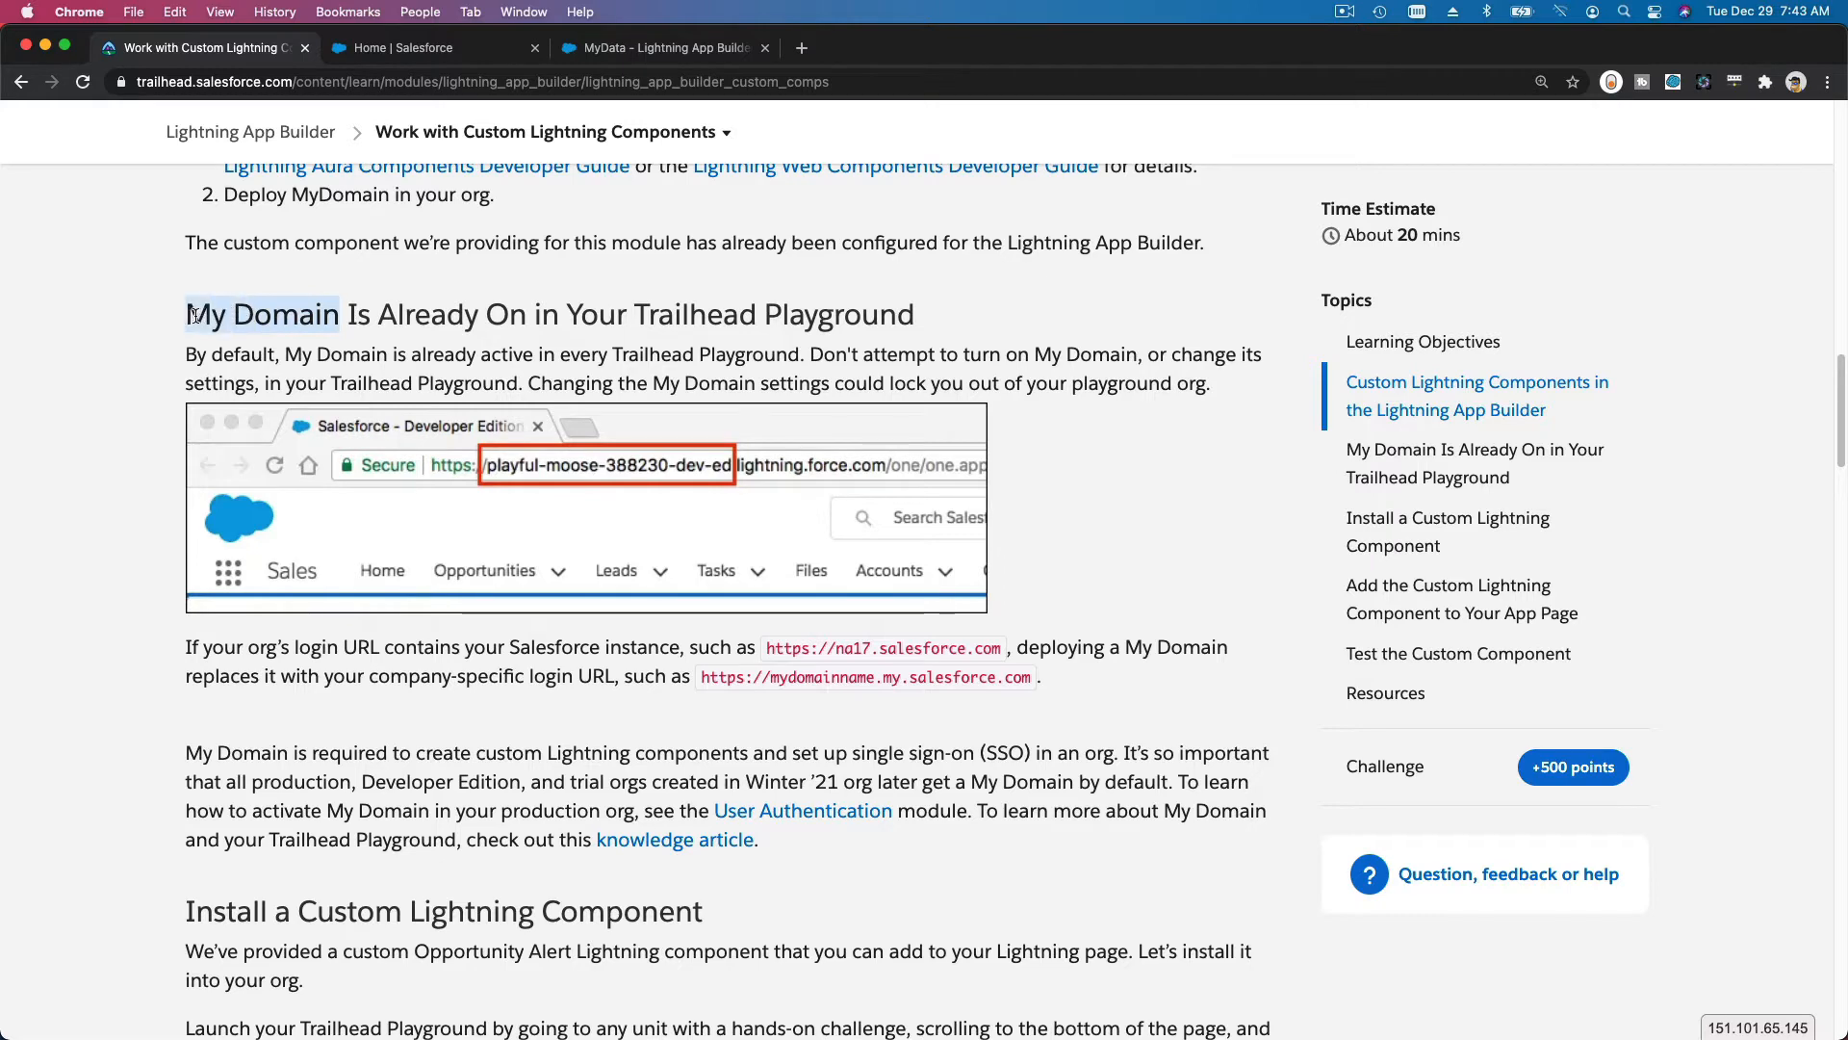
scroll("down", 3)
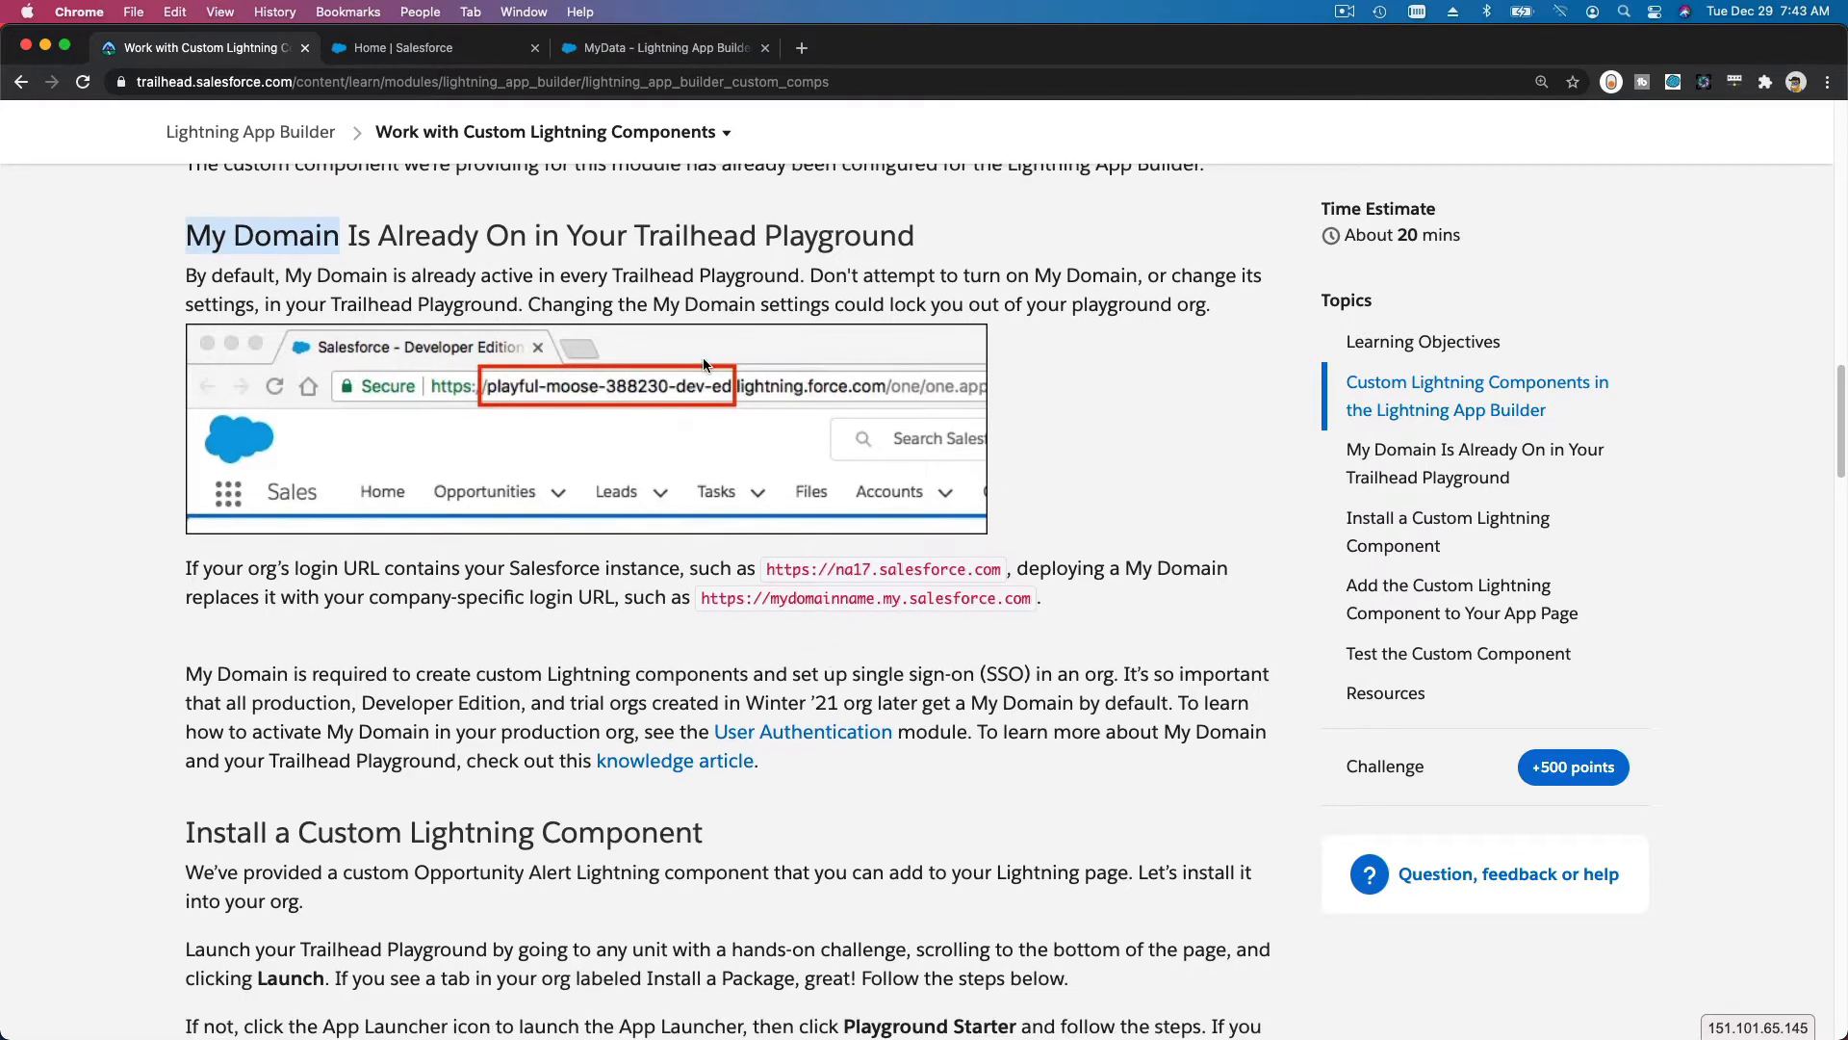
left_click(660, 48)
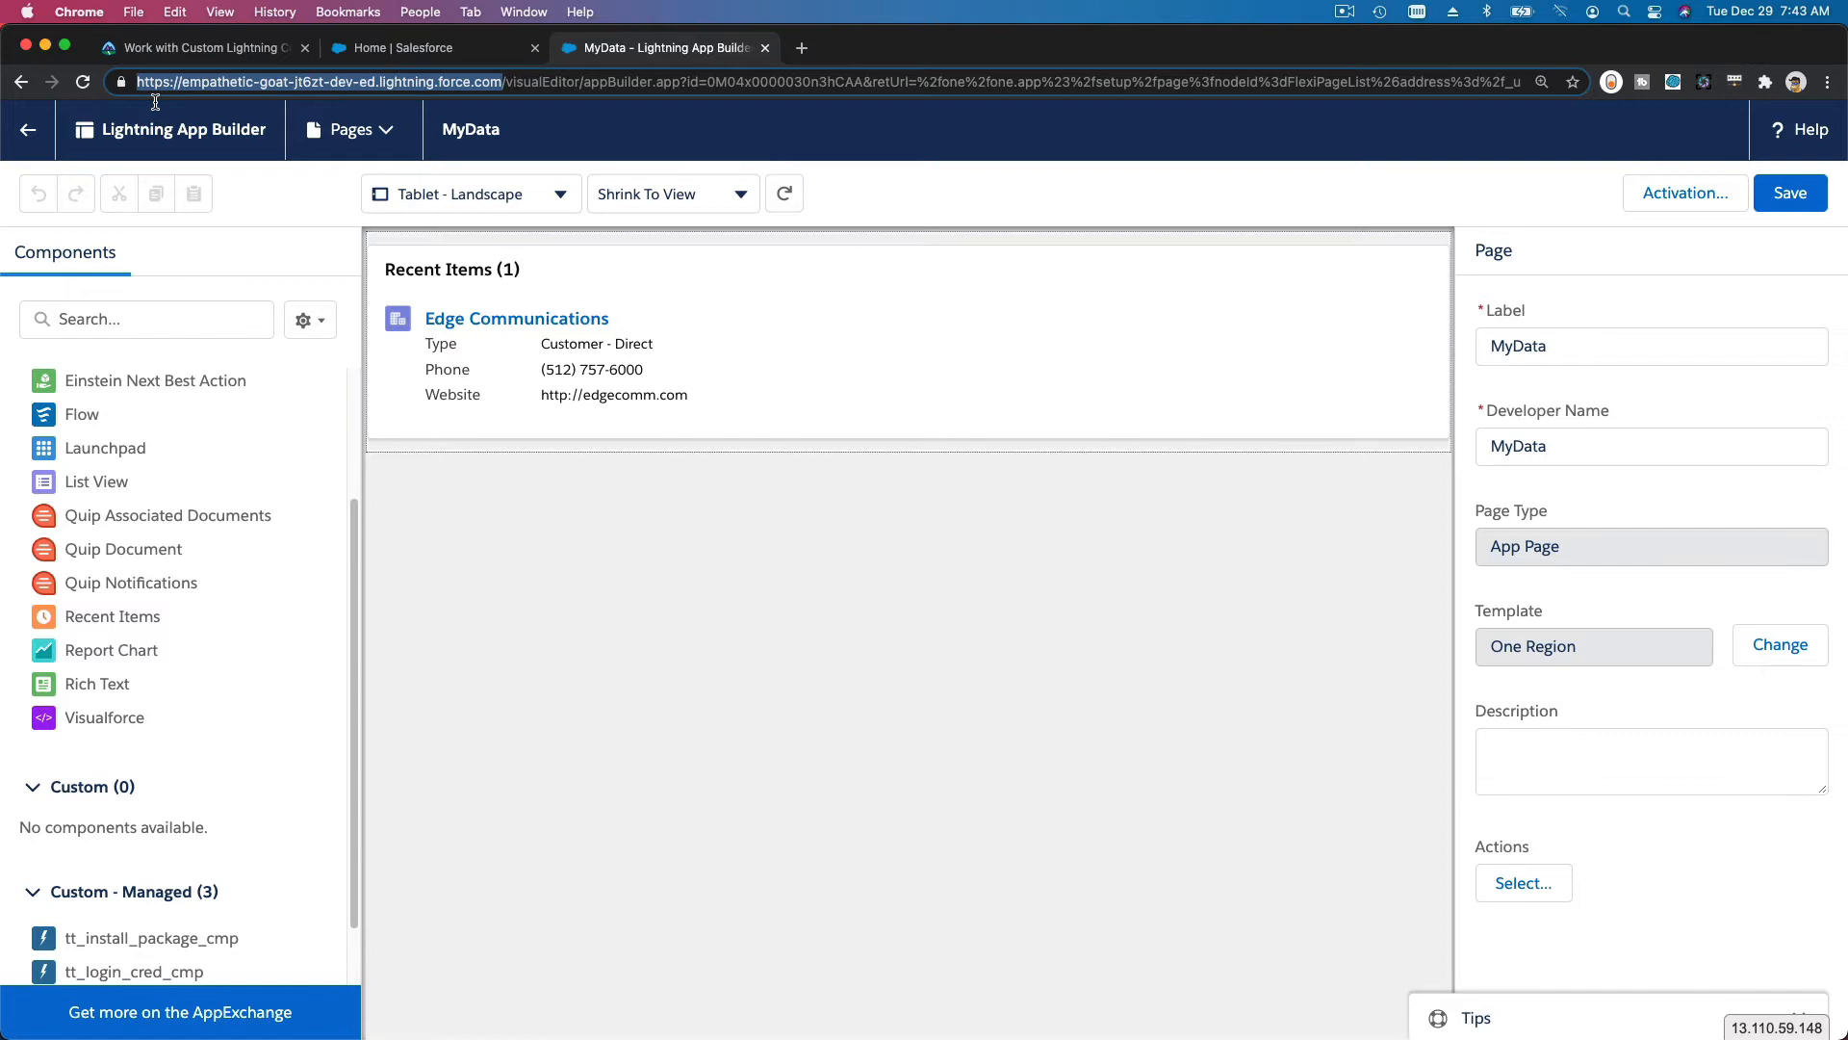
left_click(394, 46)
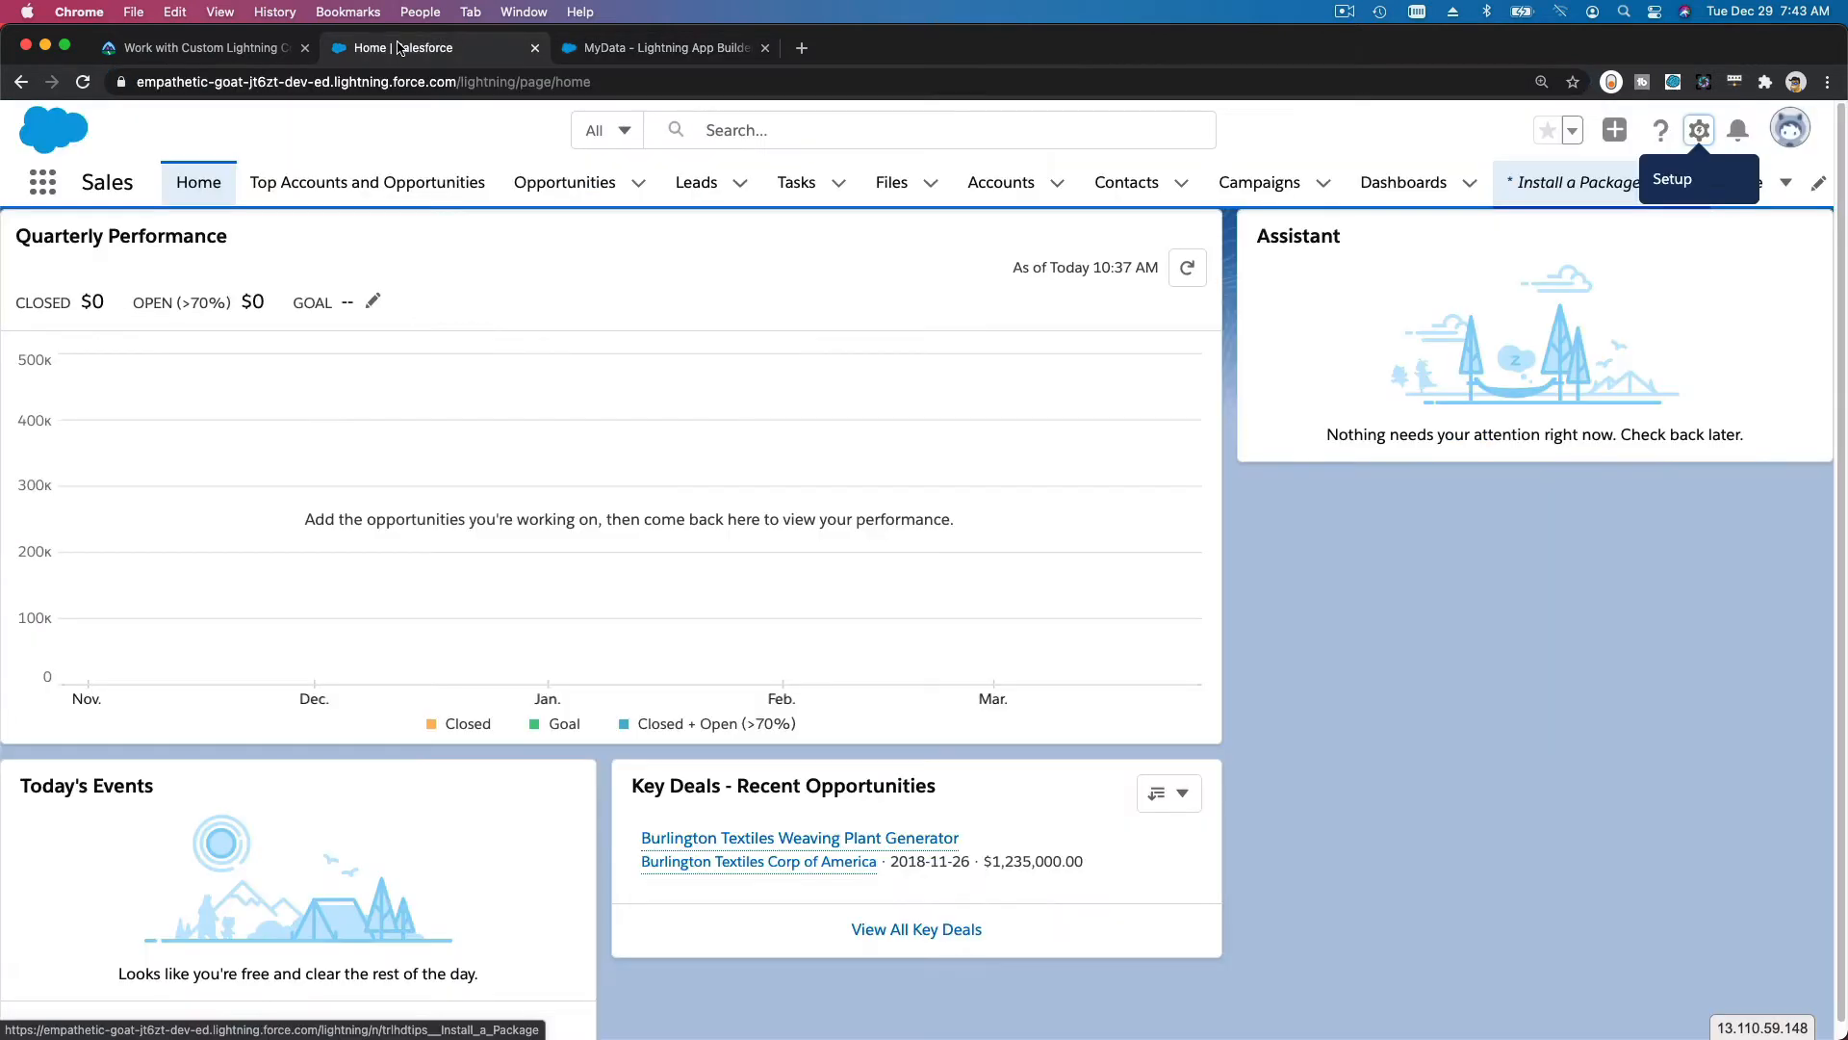
left_click(201, 46)
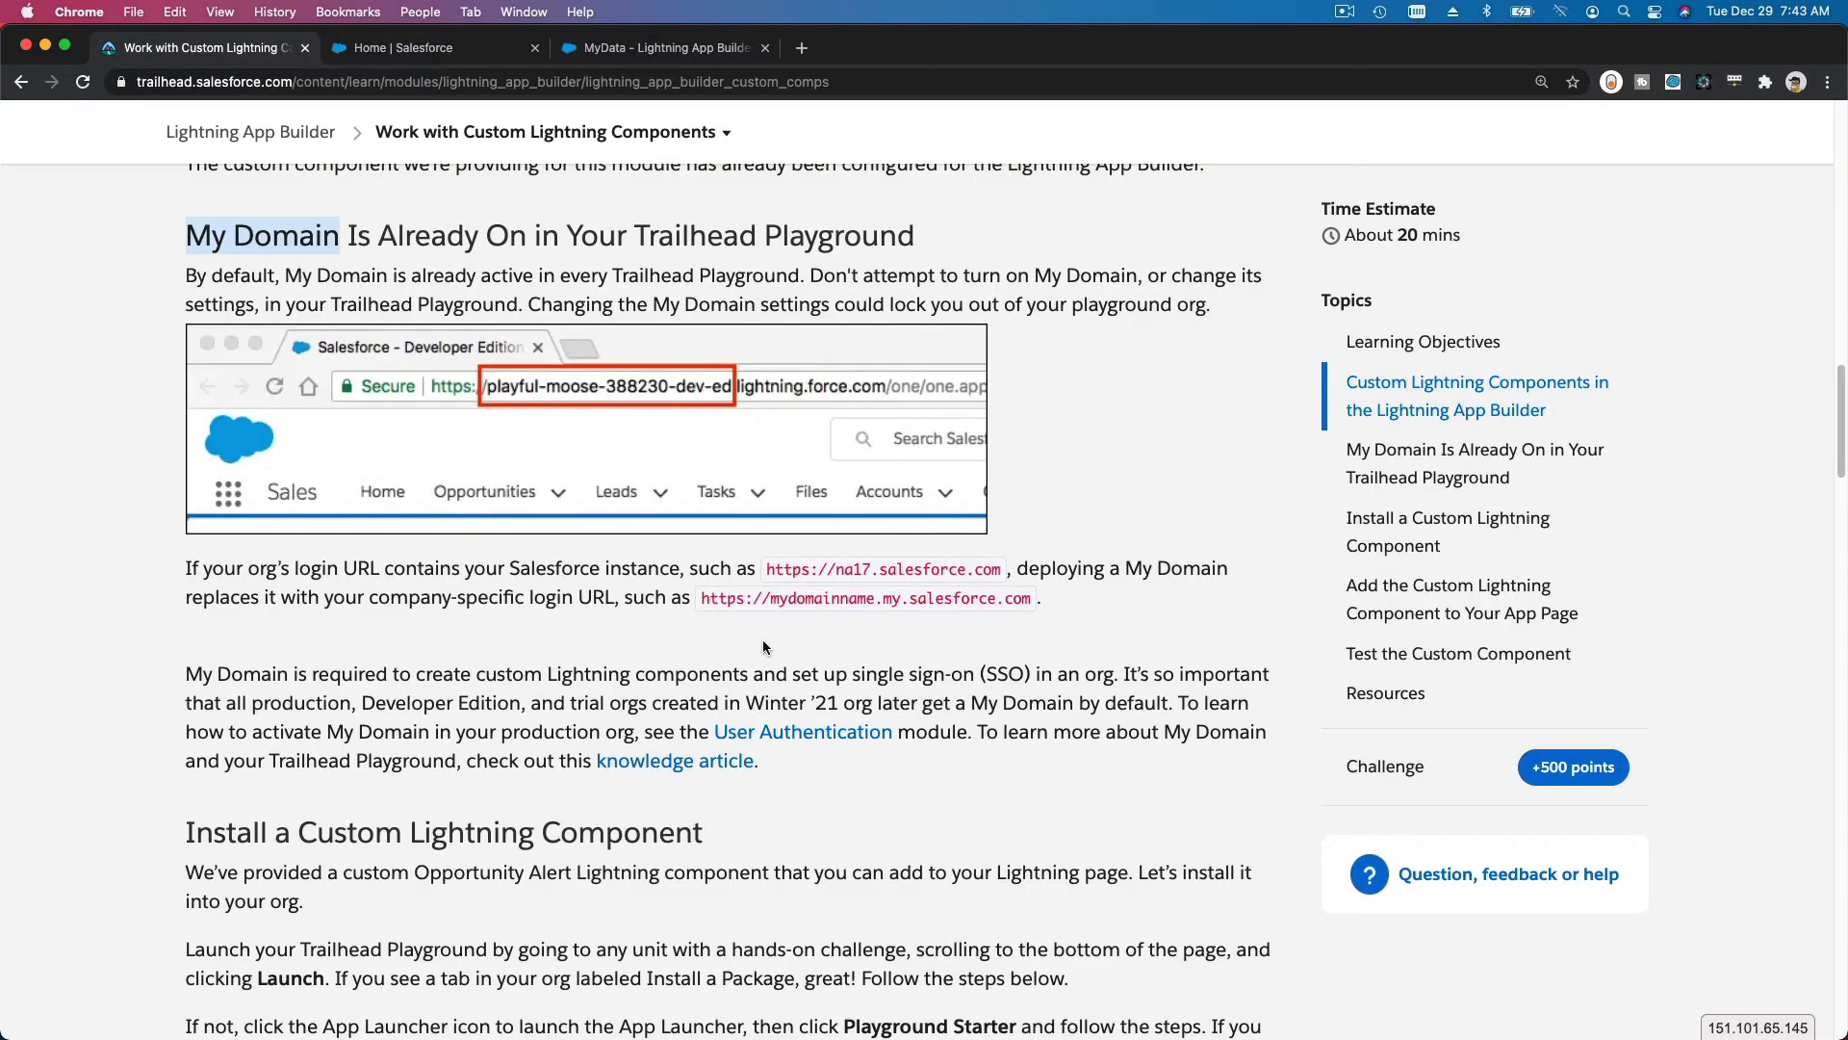
mouse_move(855, 585)
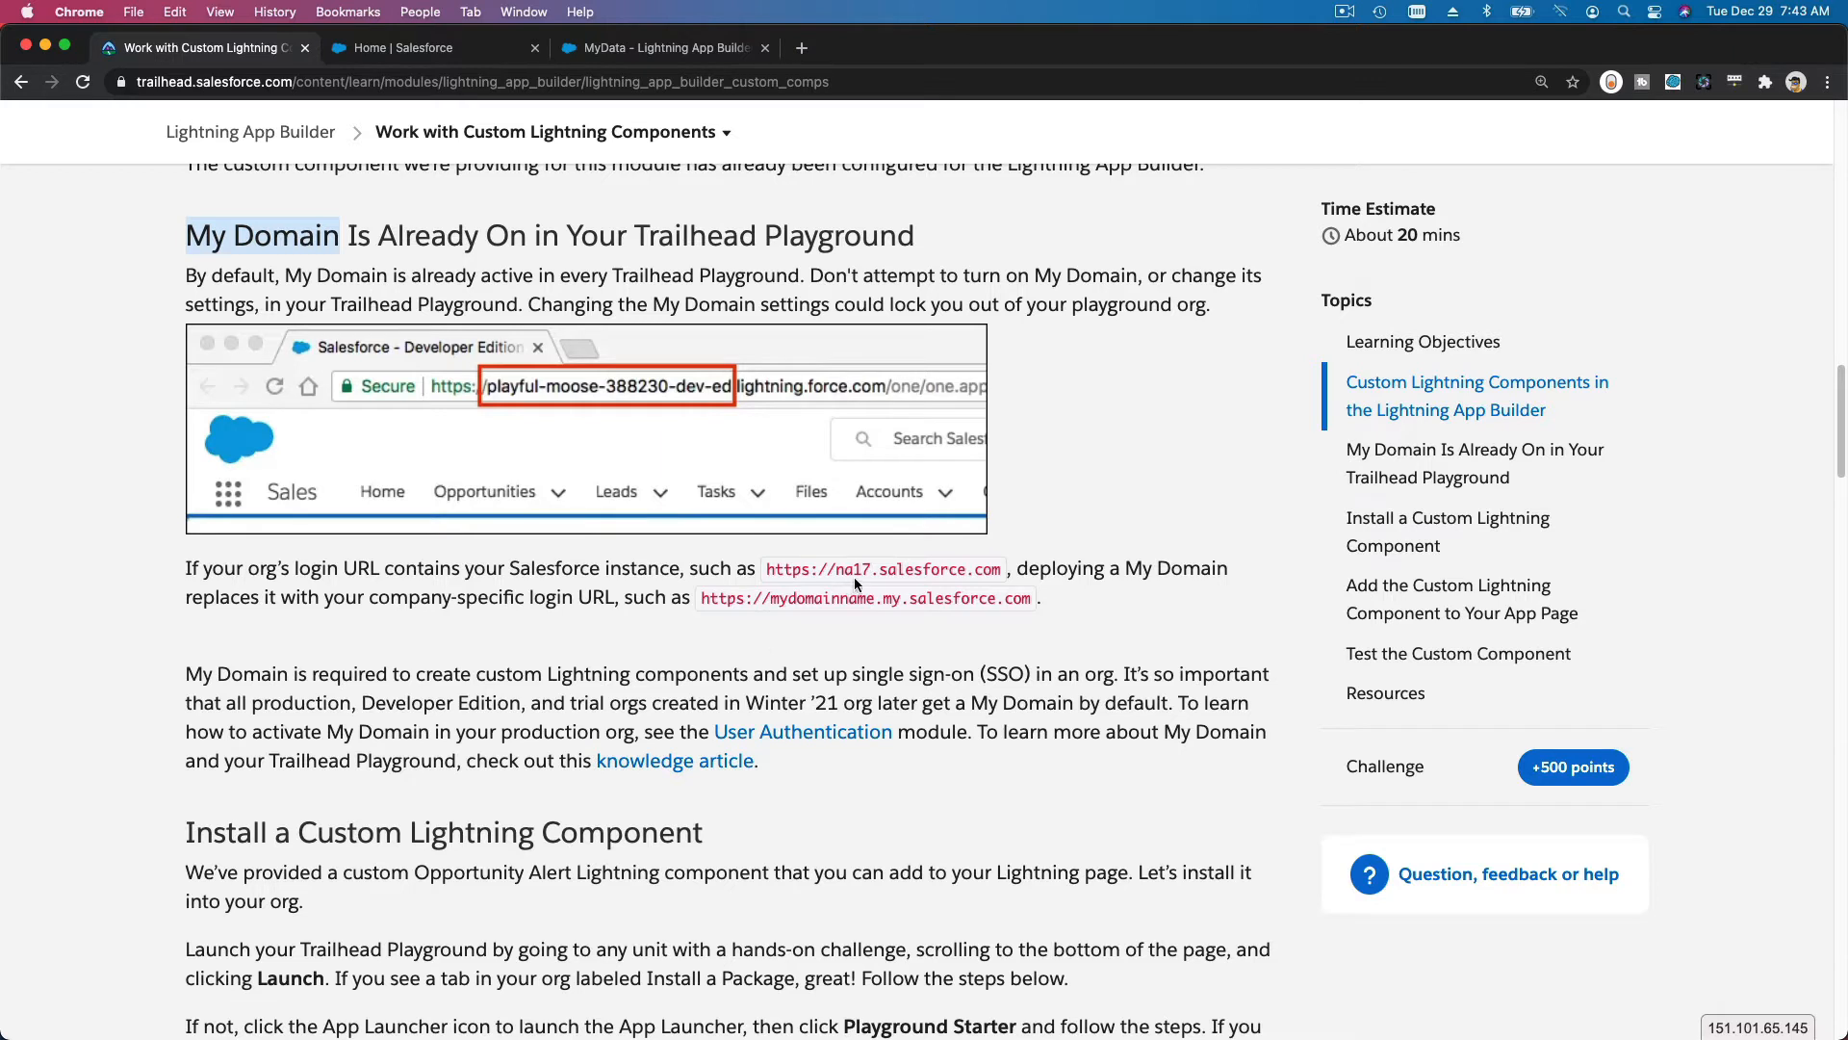
mouse_move(795, 583)
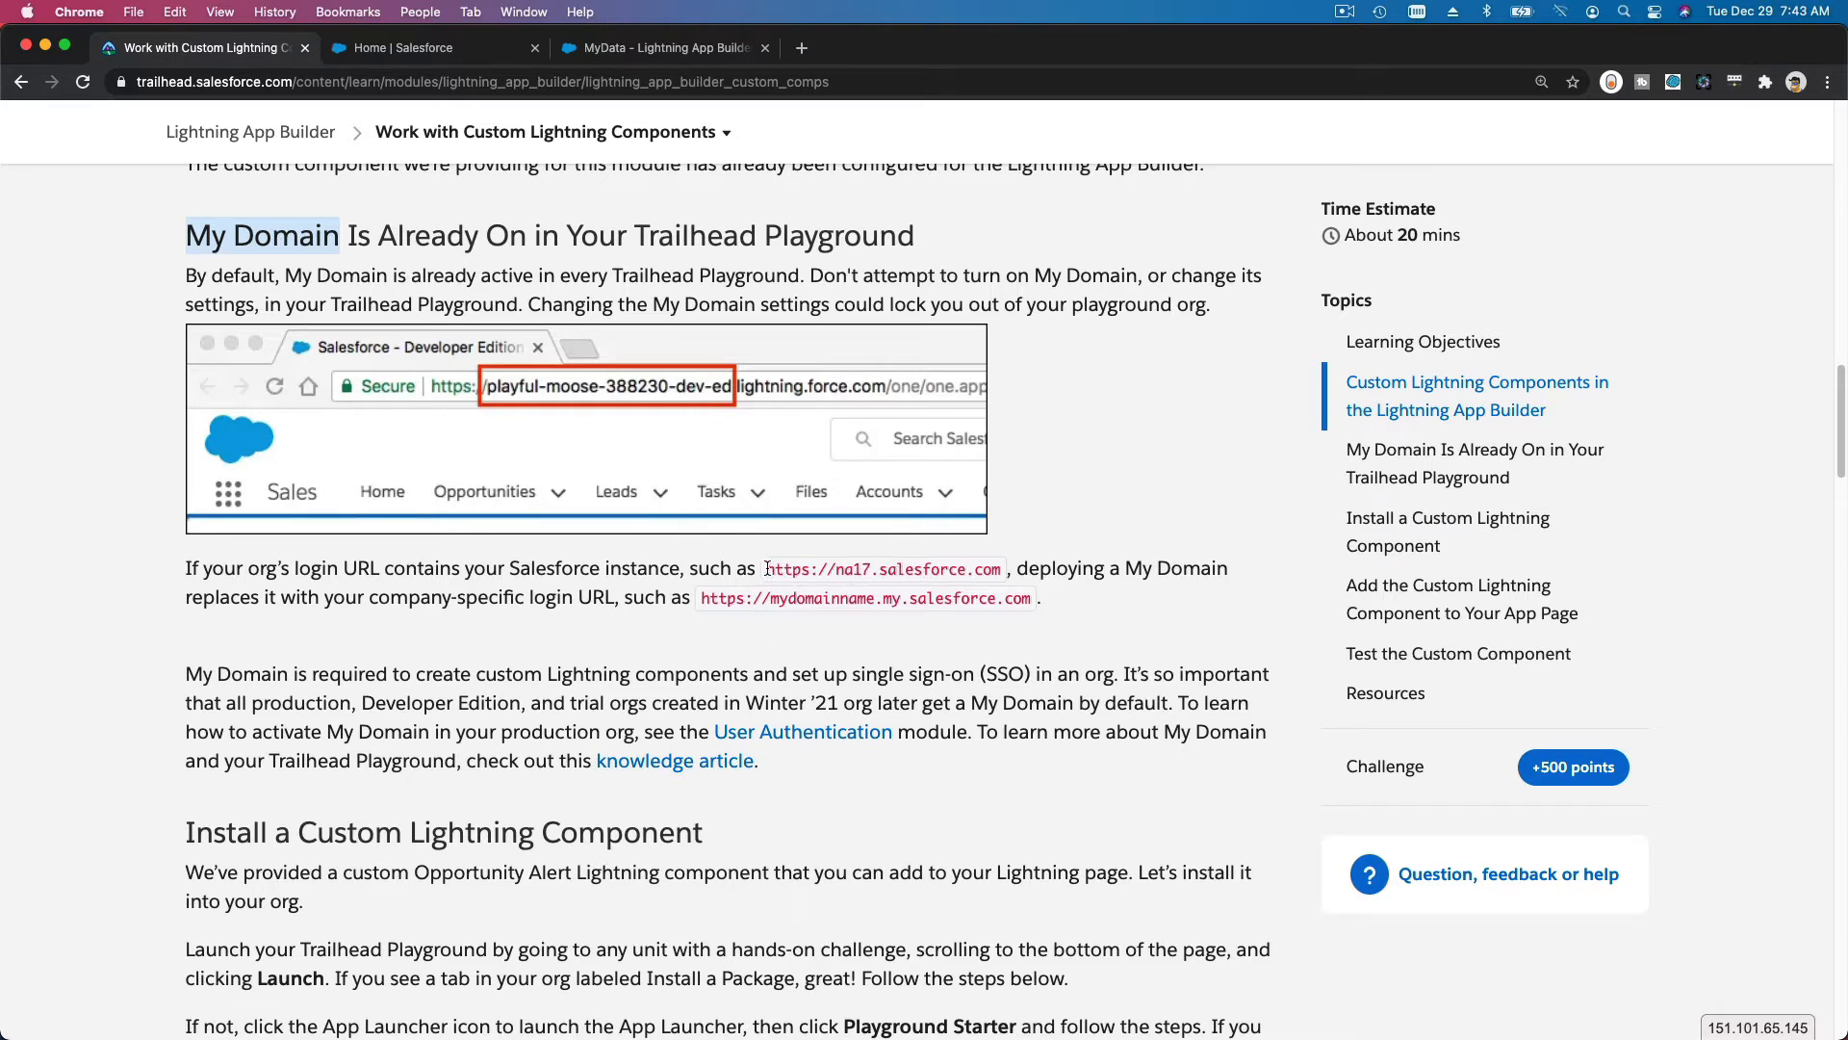
- Reach the Install a Custom Lightning Component steps and select the package ID for copying
double_click(882, 567)
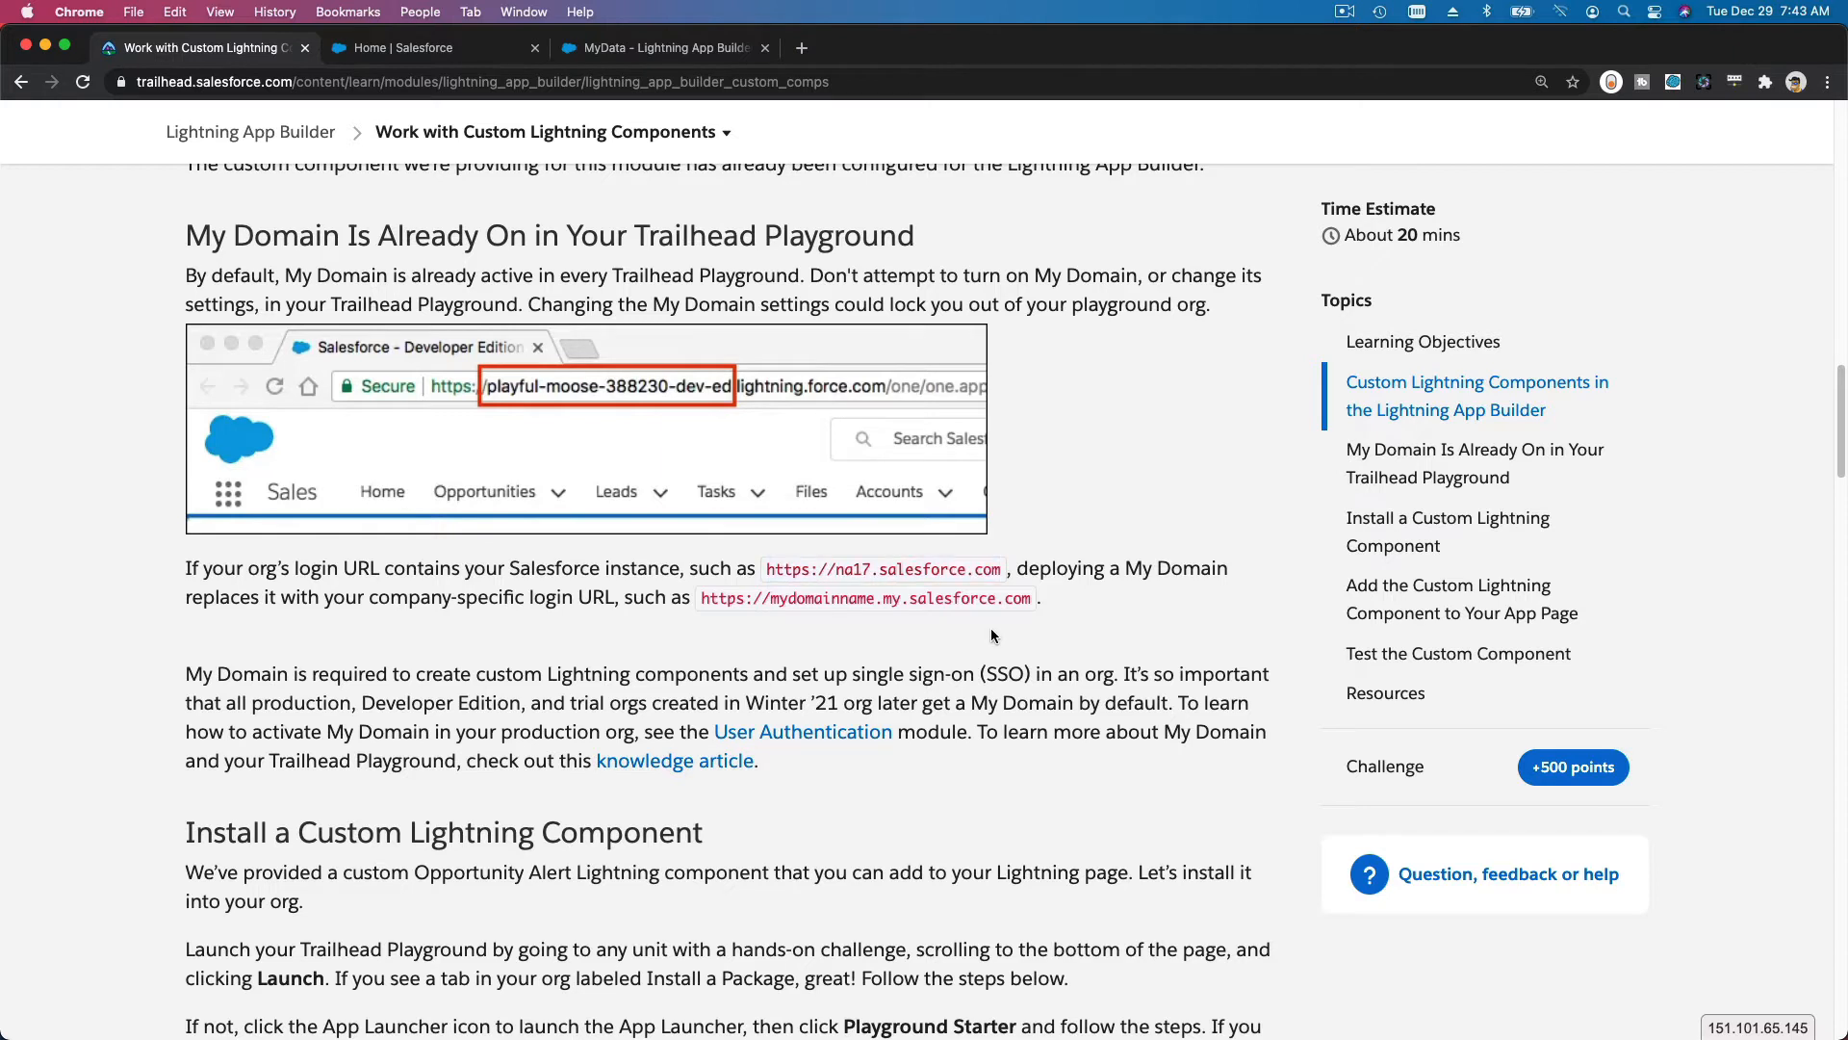
mouse_move(807, 418)
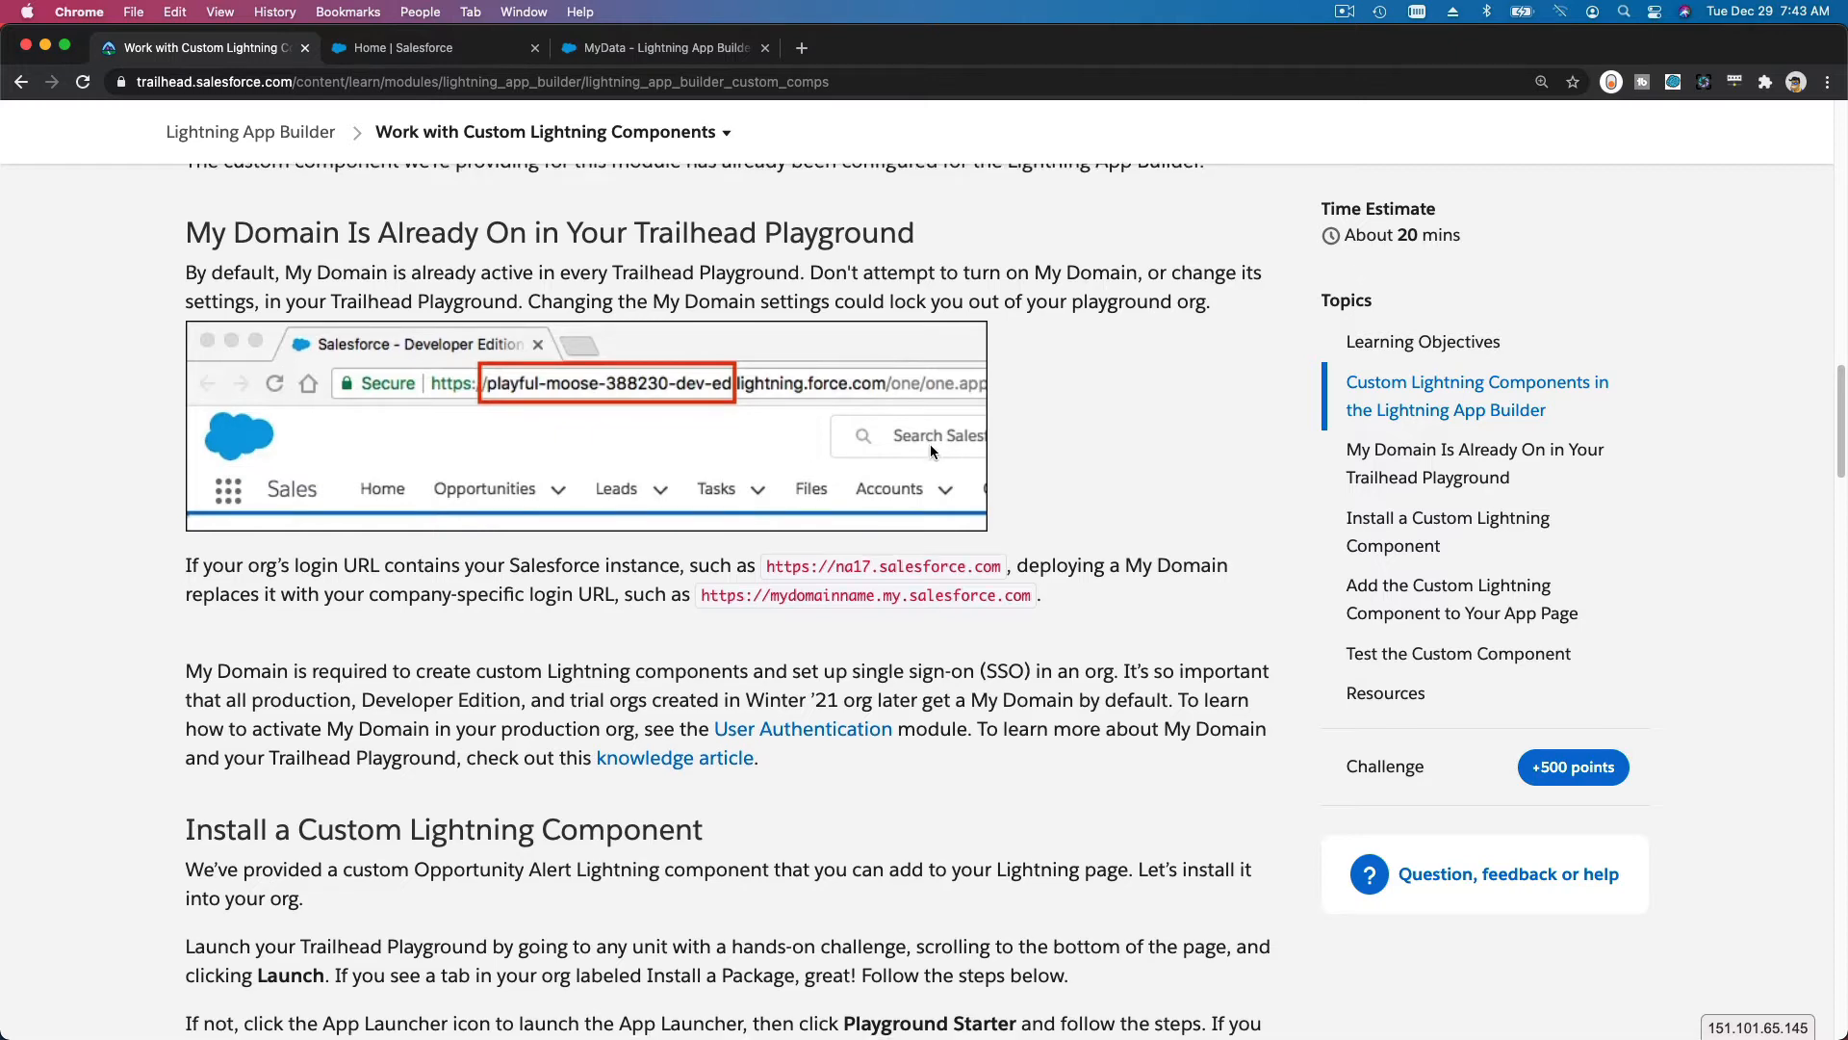
scroll("down", 3)
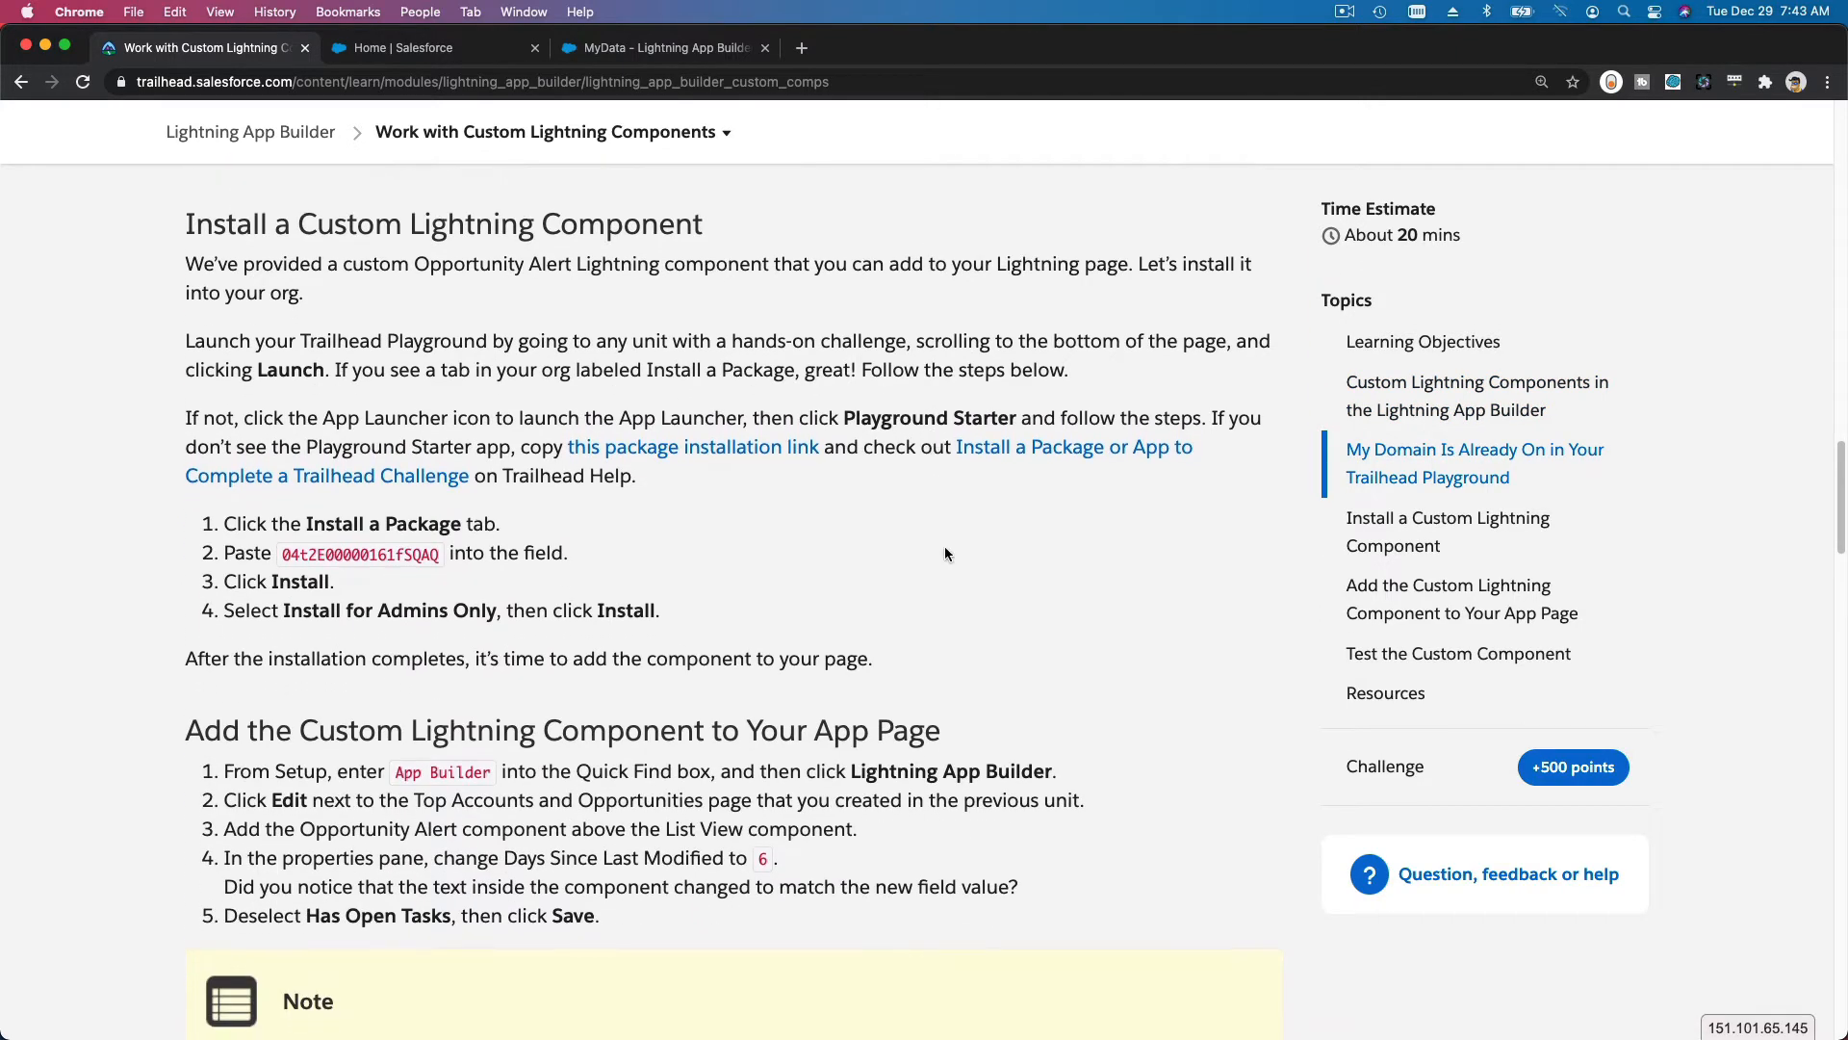
scroll("down", 3)
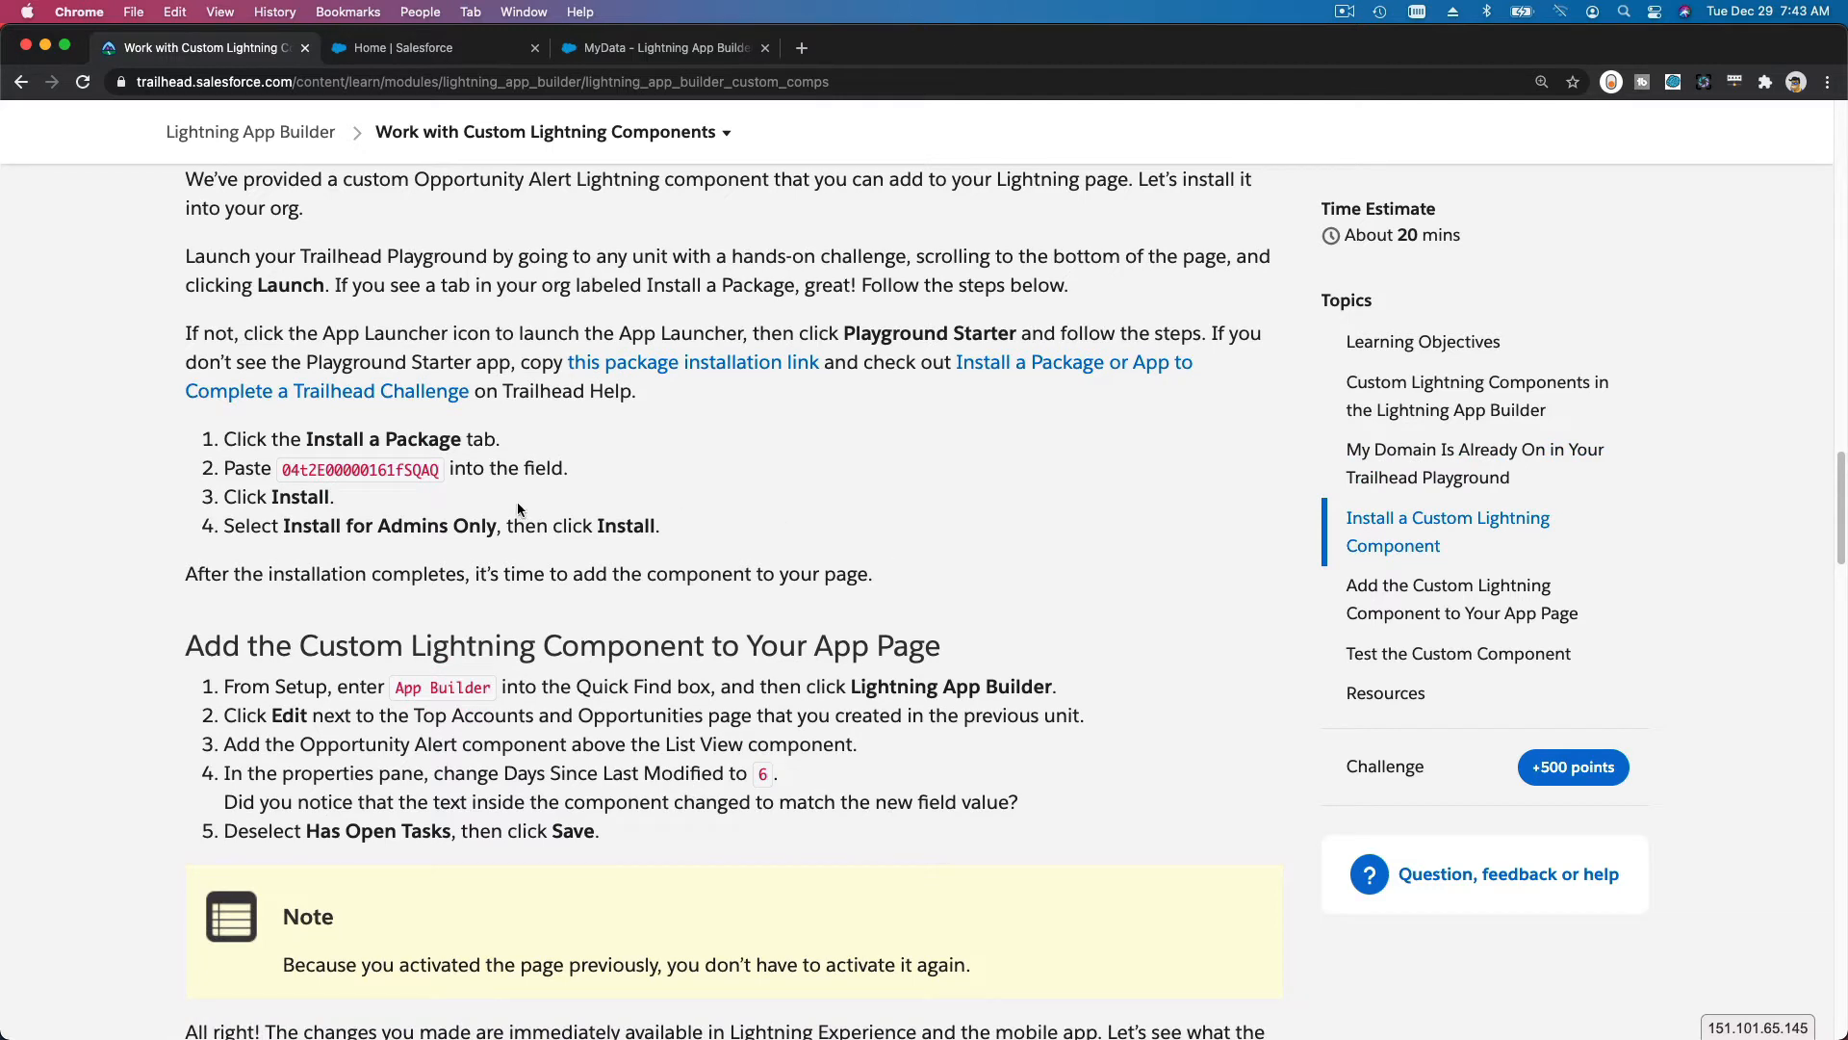
double_click(360, 470)
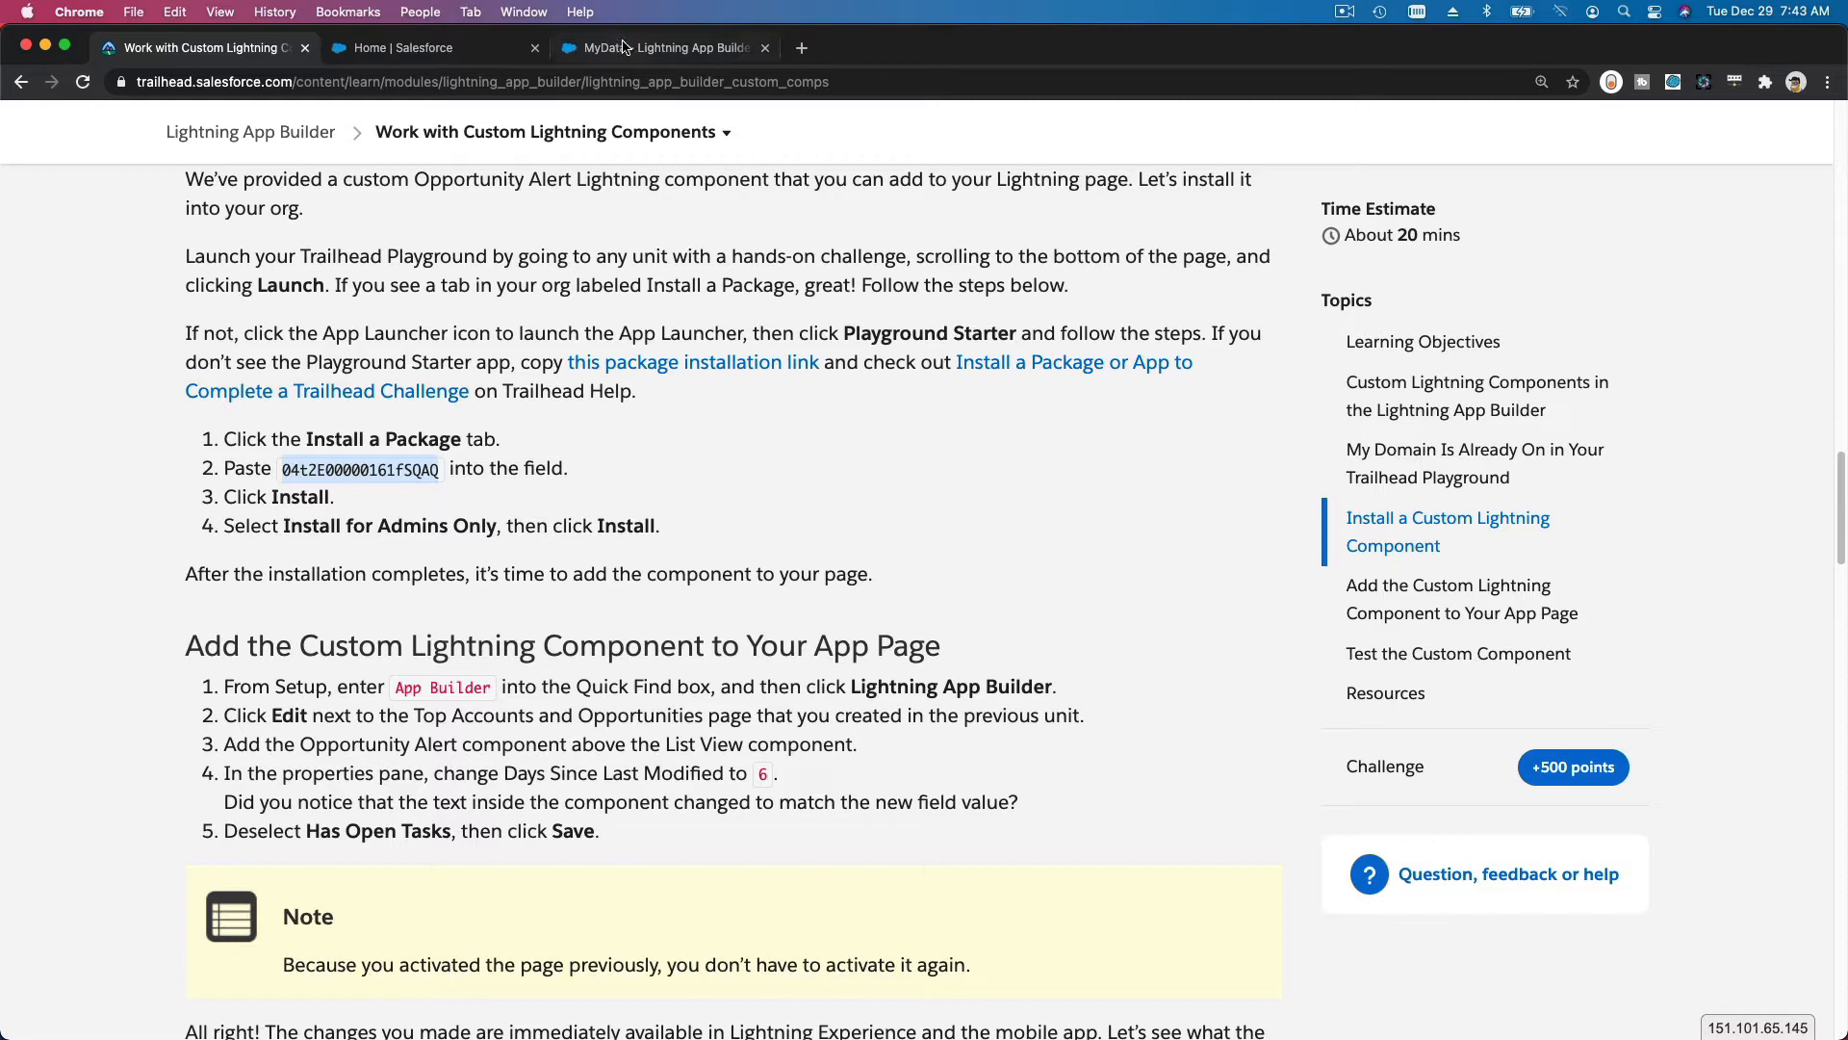
- Find and open the Install a Package page from the App Launcher in the Salesforce org
left_click(660, 46)
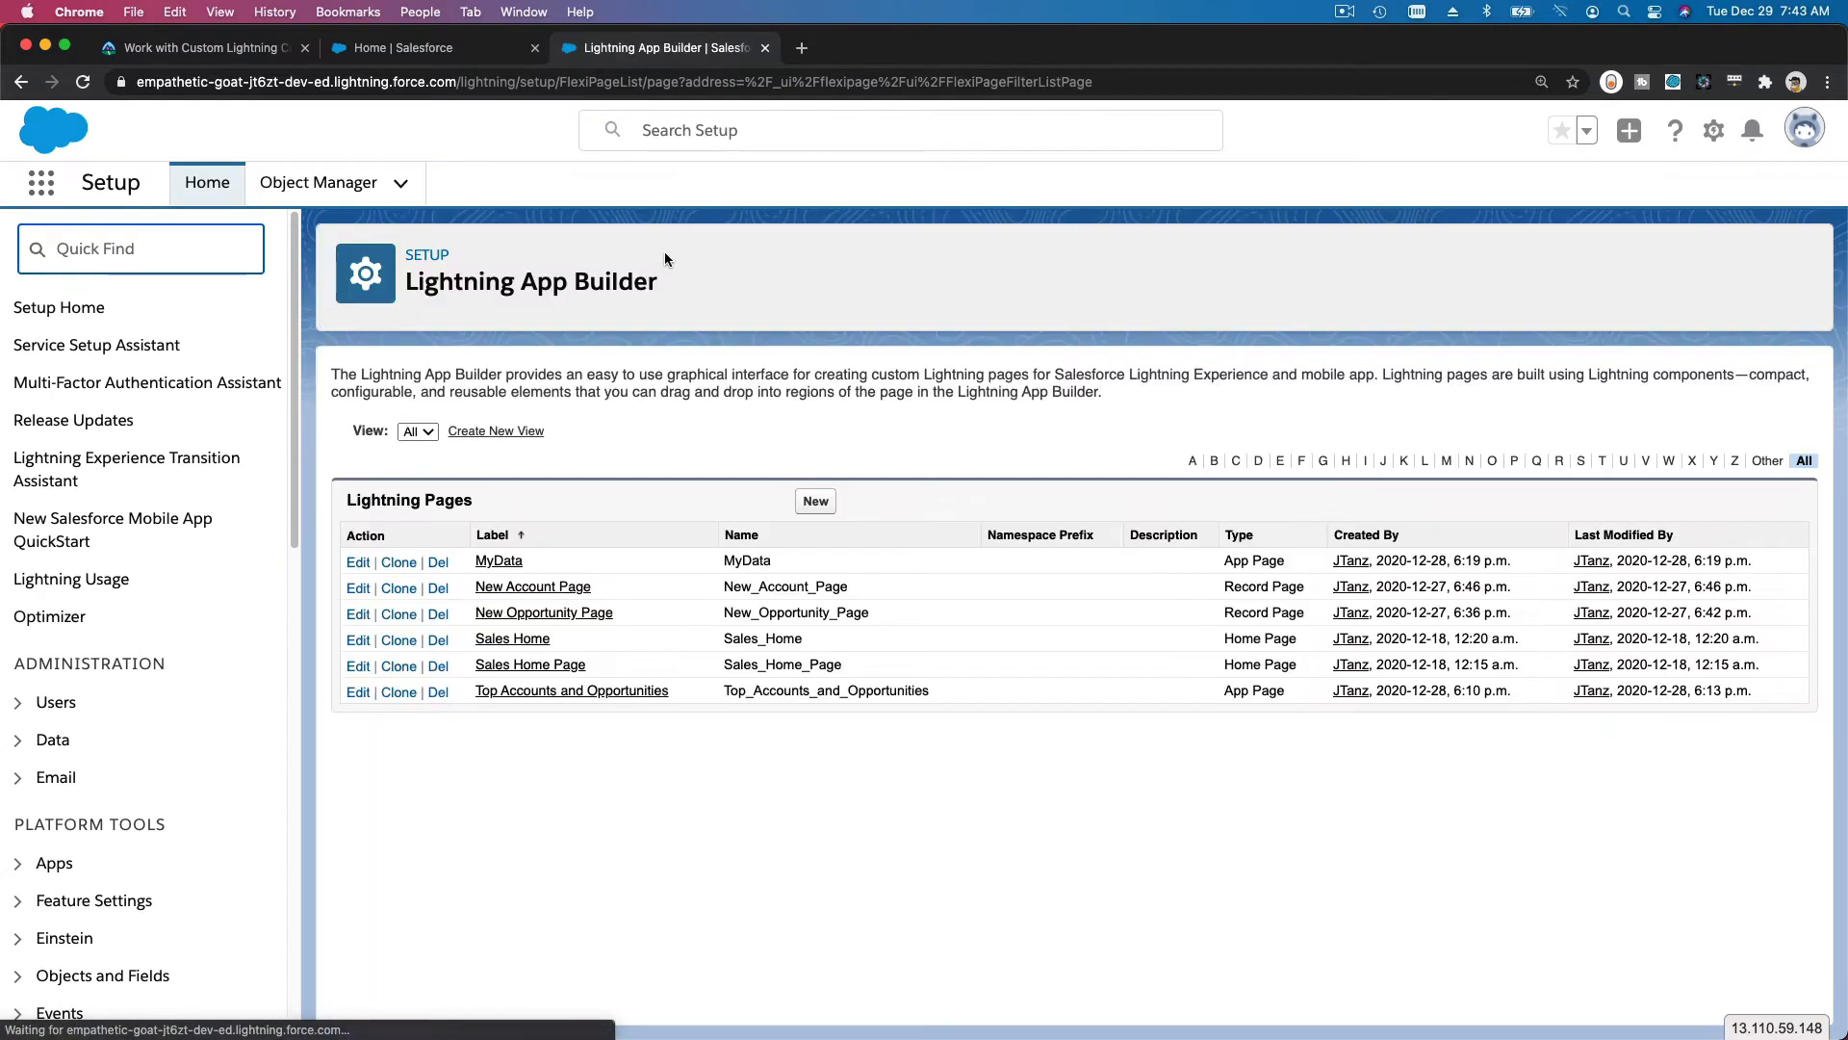
left_click(41, 183)
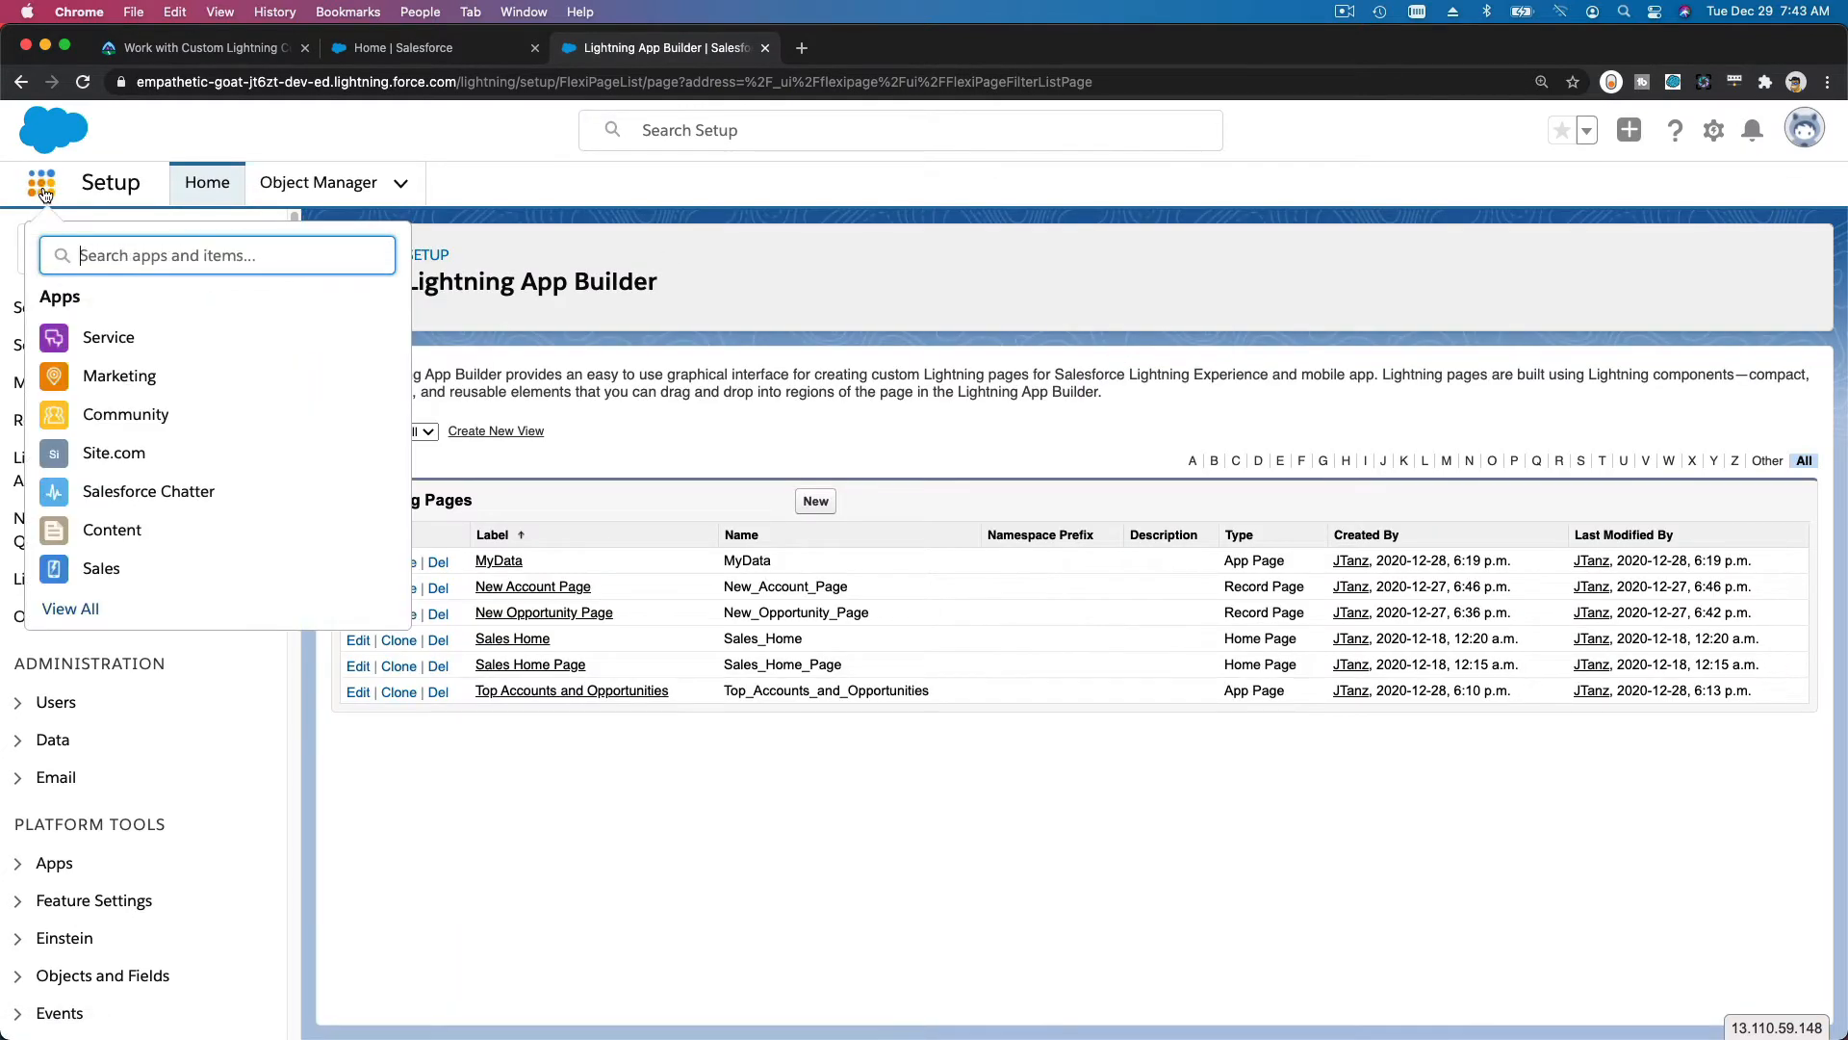
type("install")
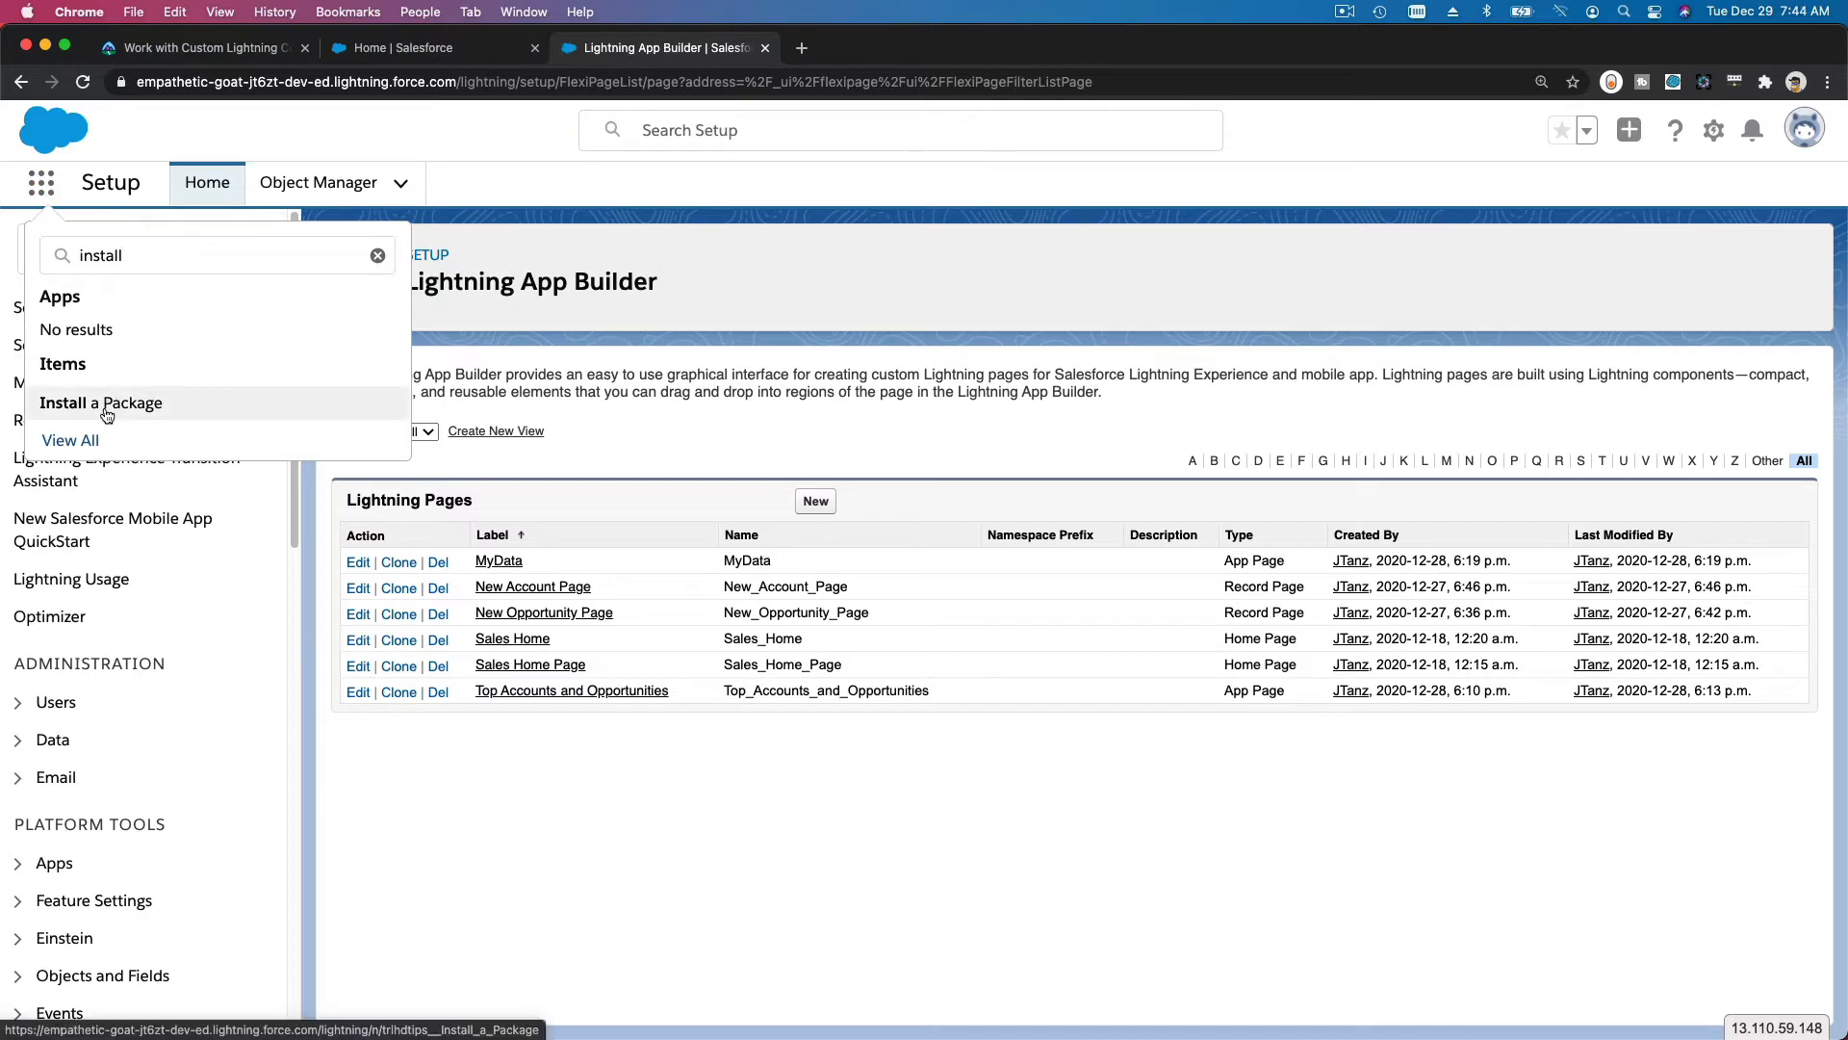
left_click(102, 403)
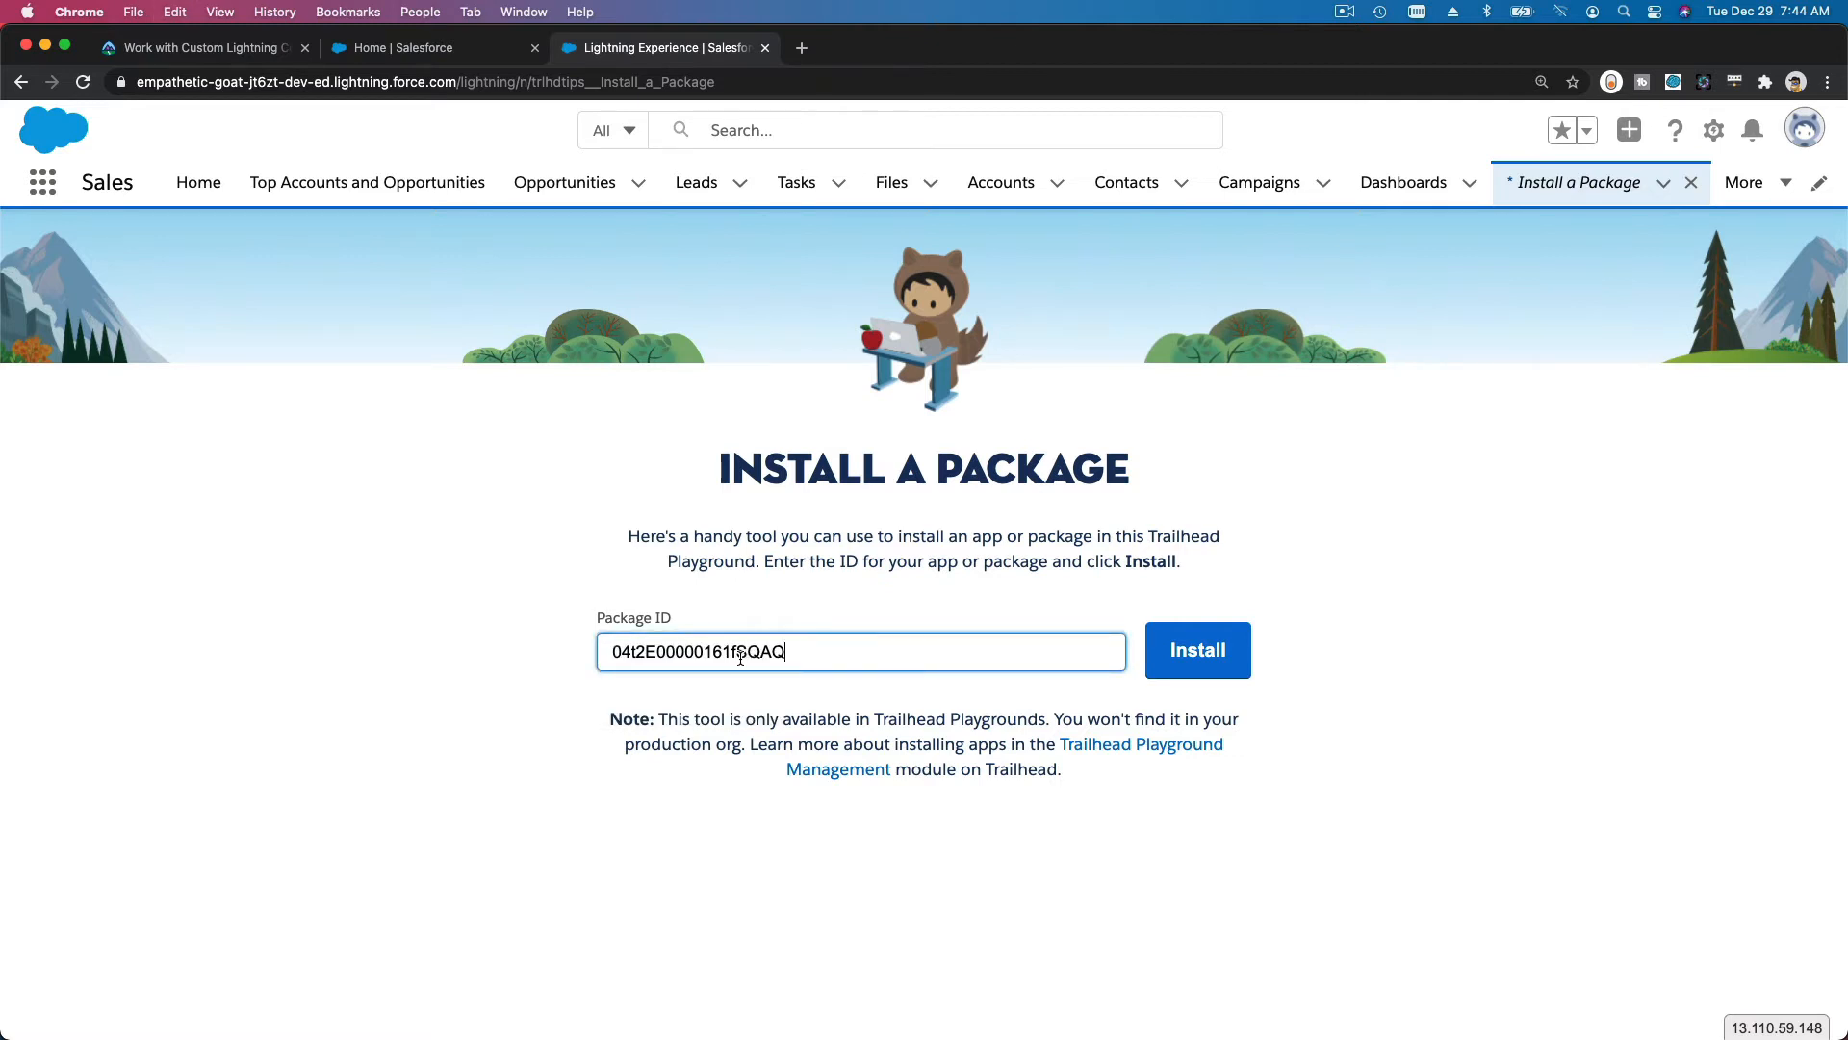
- Install the Opportunity Alert package for admins only and finish to the Installed Packages list
left_click(1196, 648)
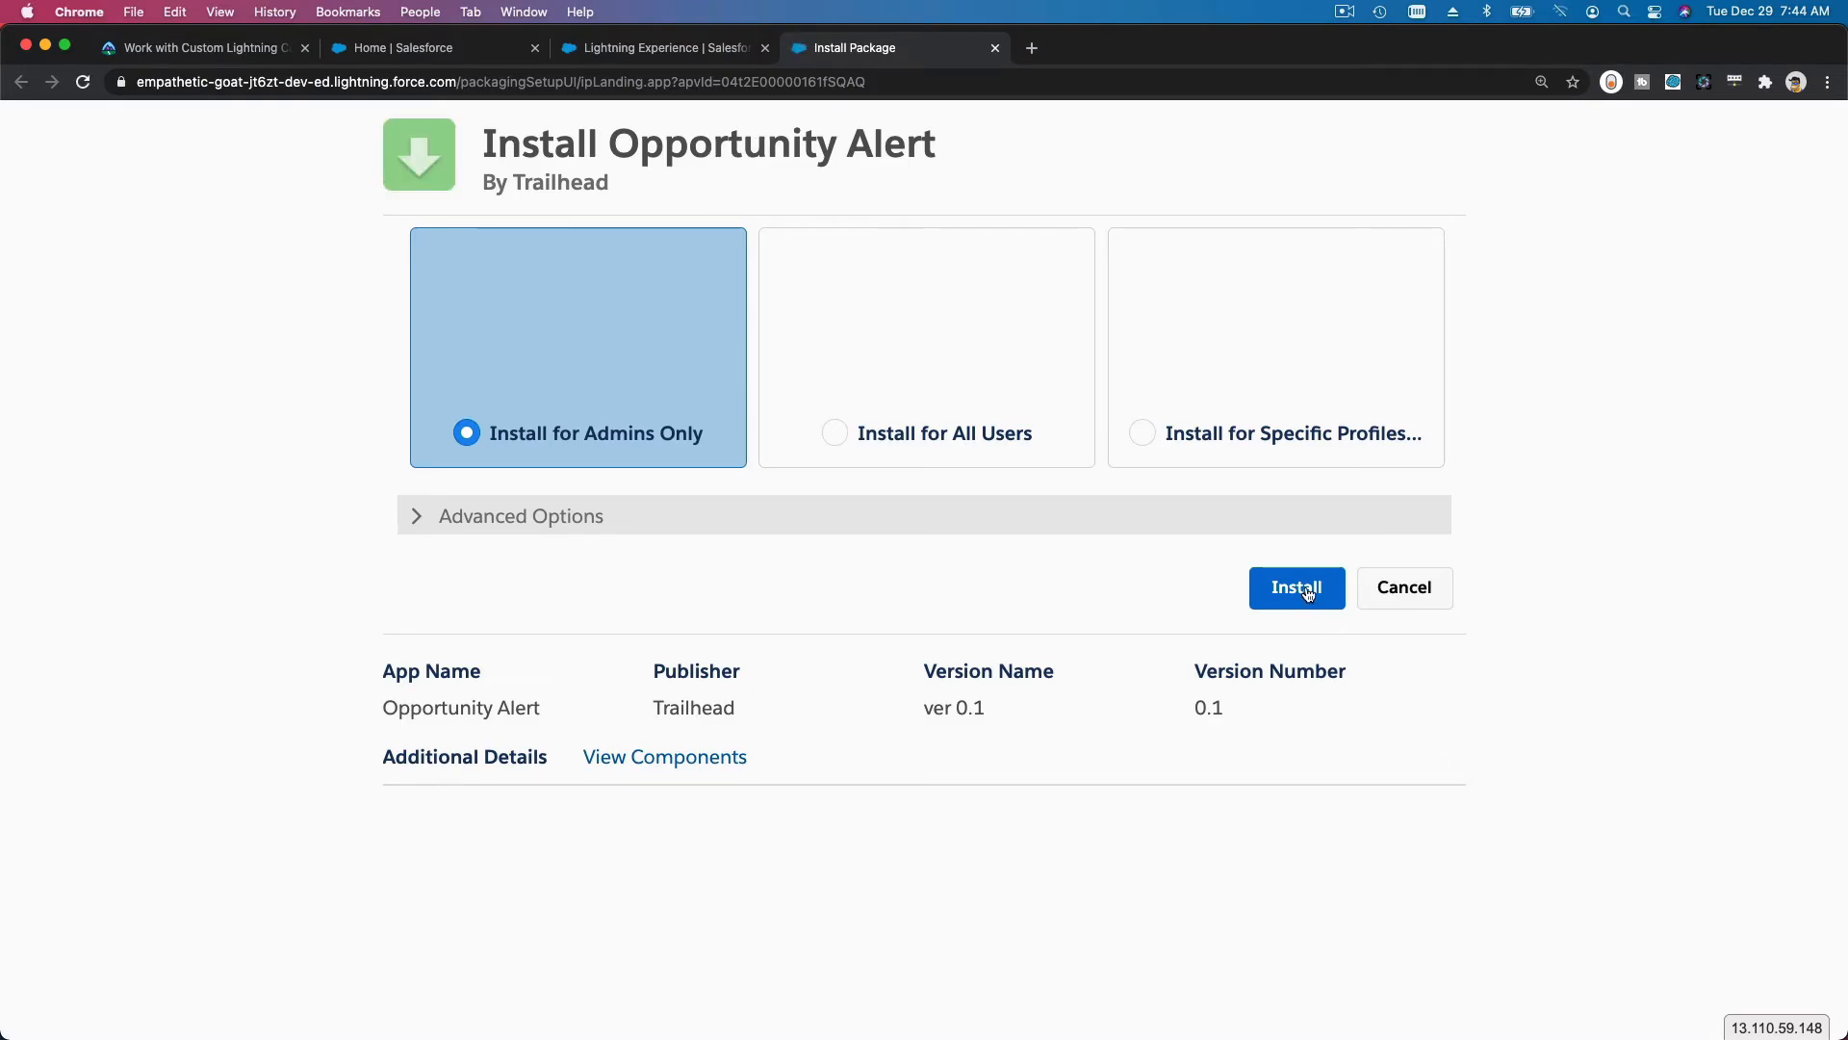
left_click(1295, 588)
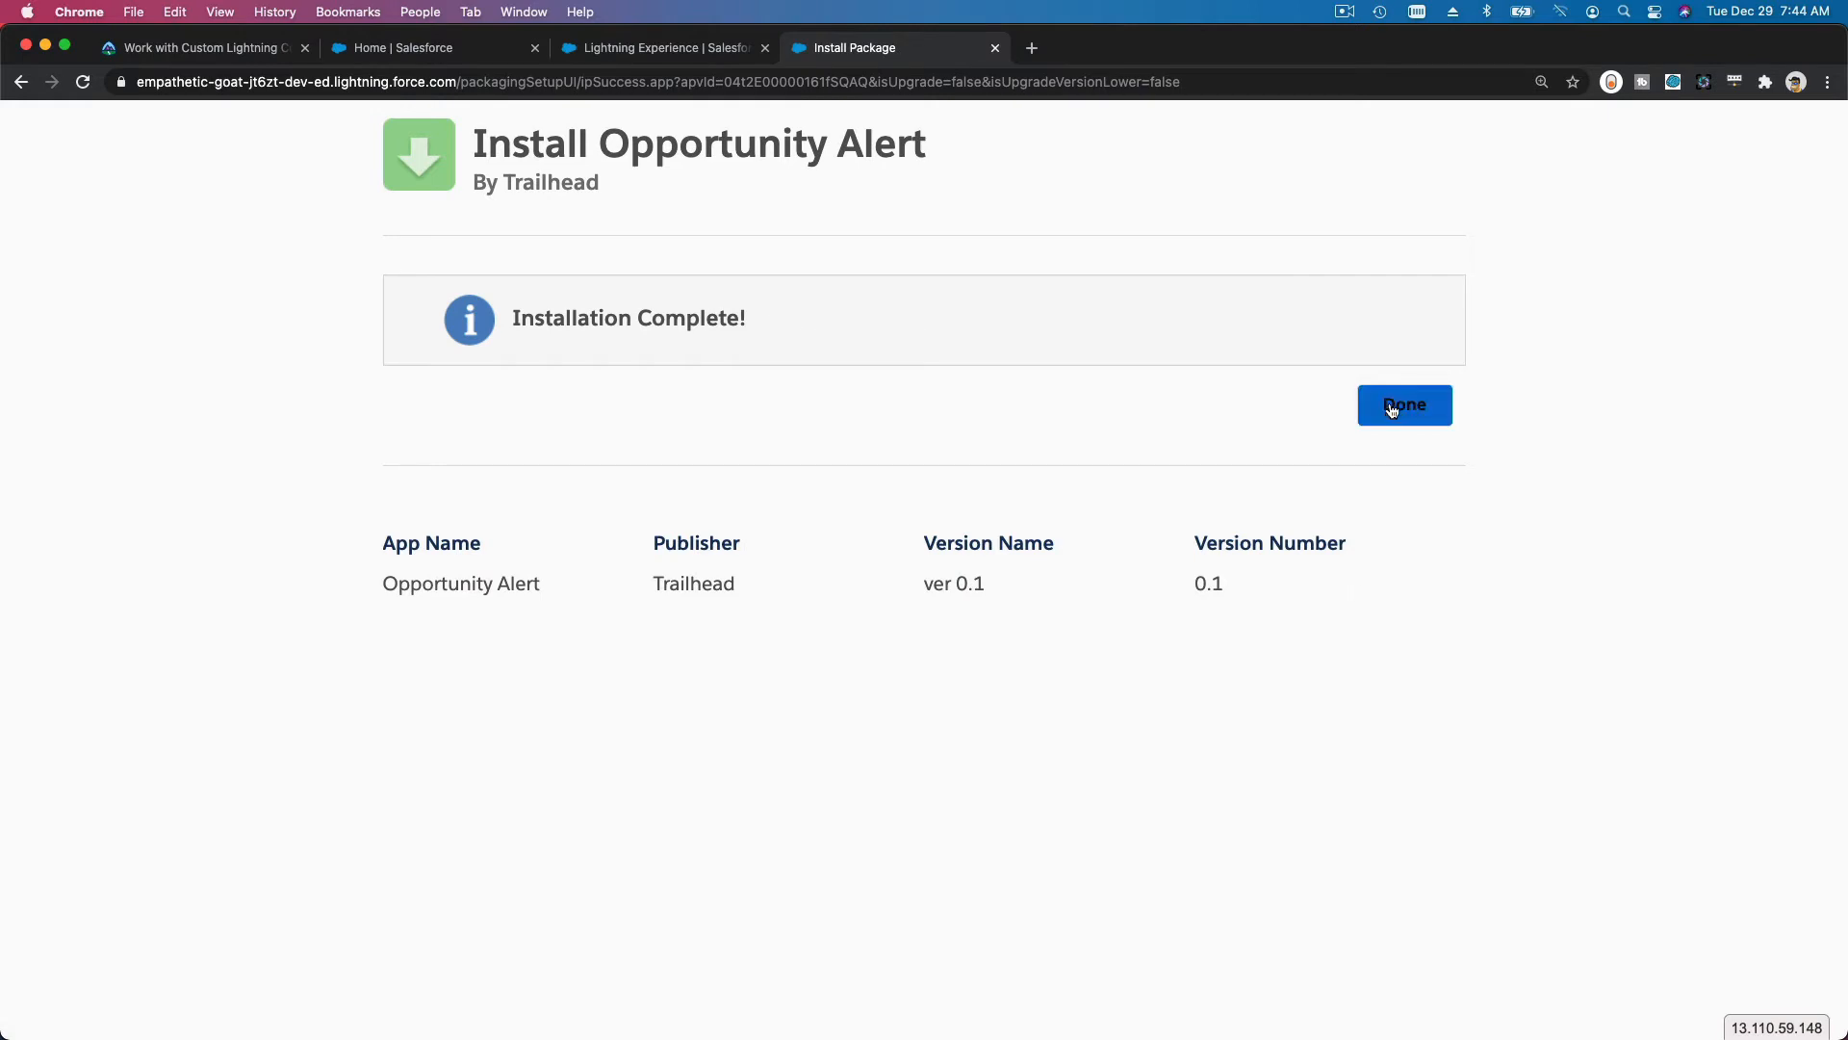
left_click(1403, 404)
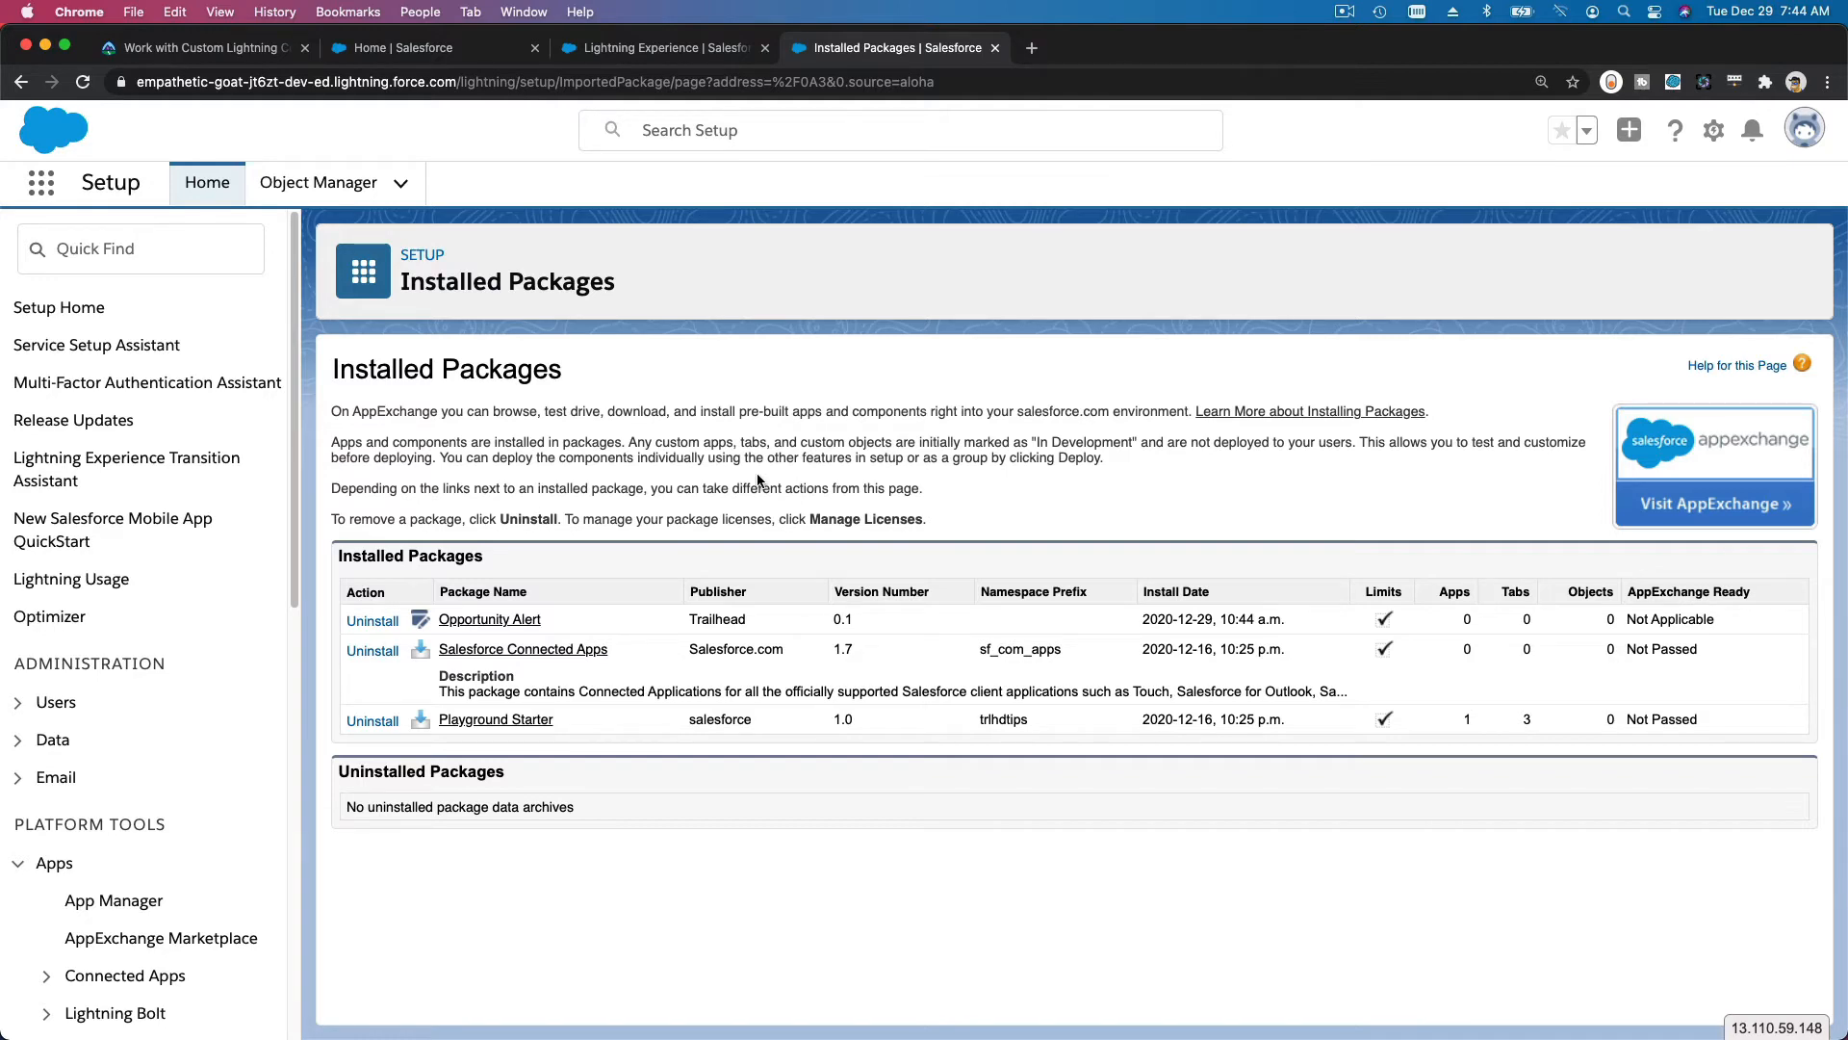
- Read Trailhead's steps for adding the component to the app page, selecting the Opportunity Alert name
left_click(200, 47)
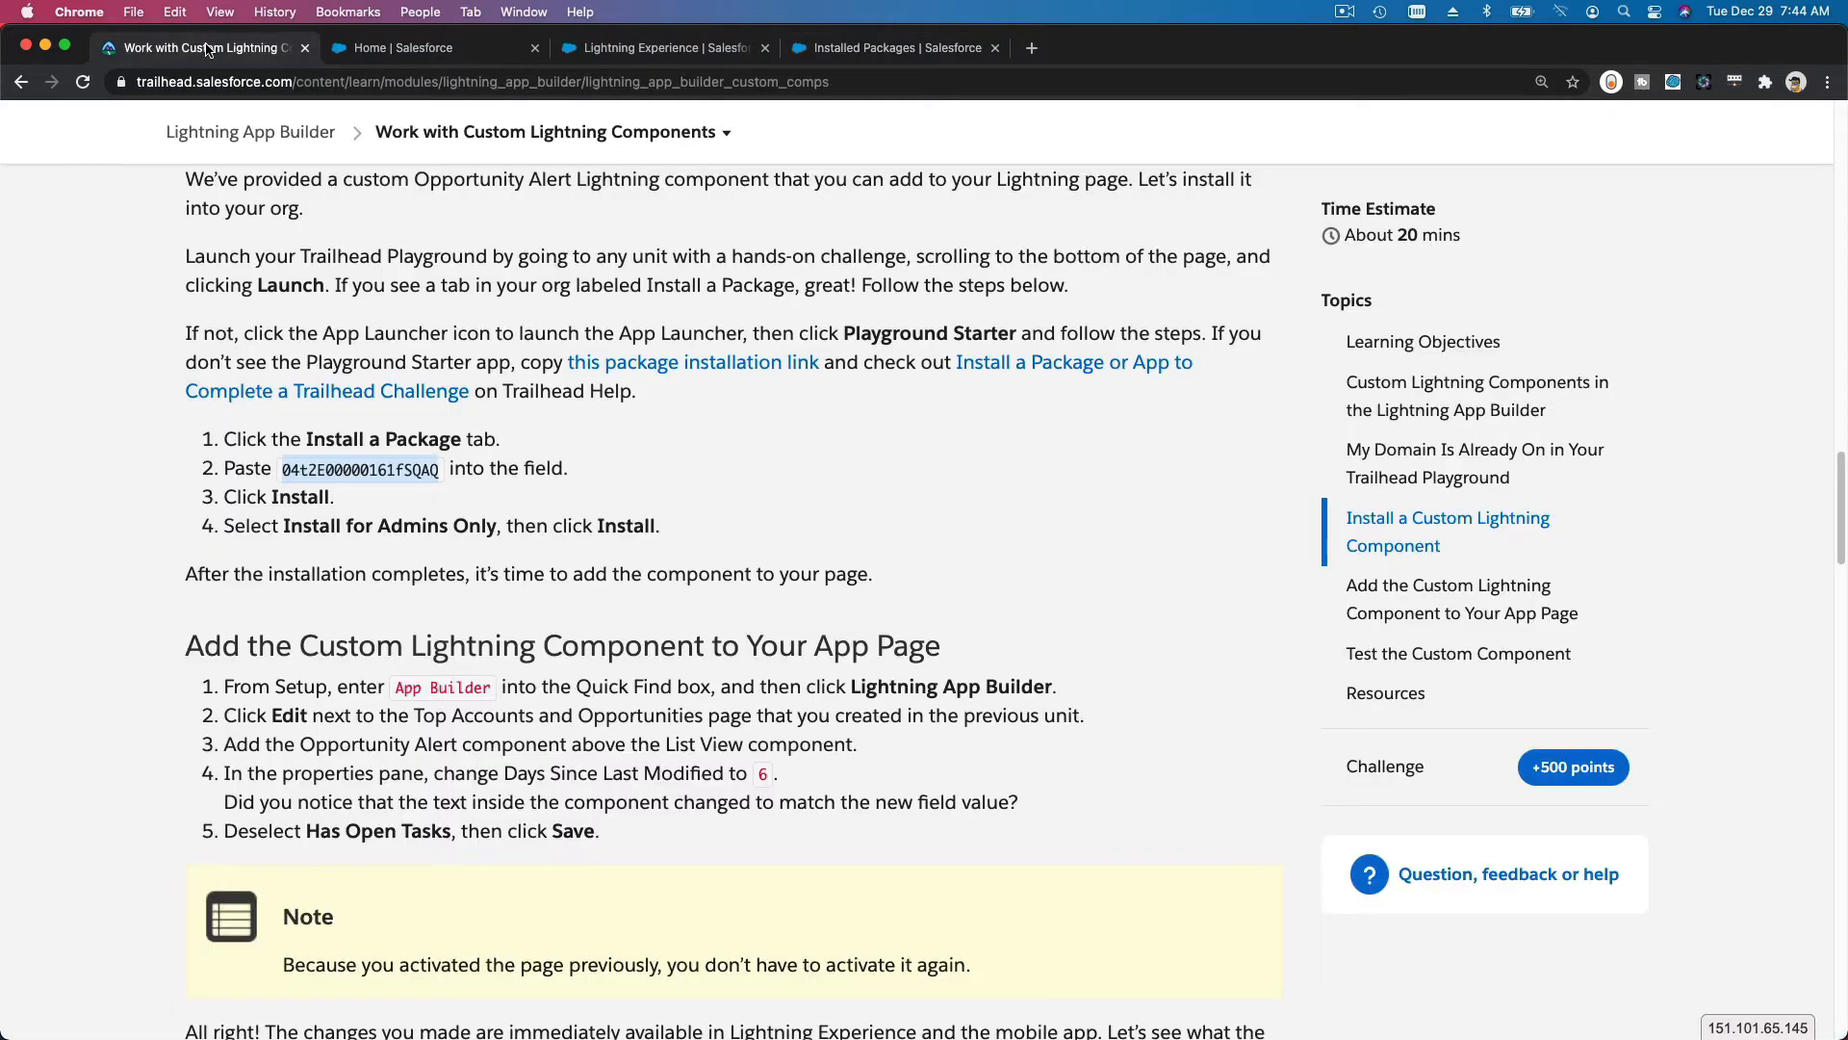
scroll("down", 3)
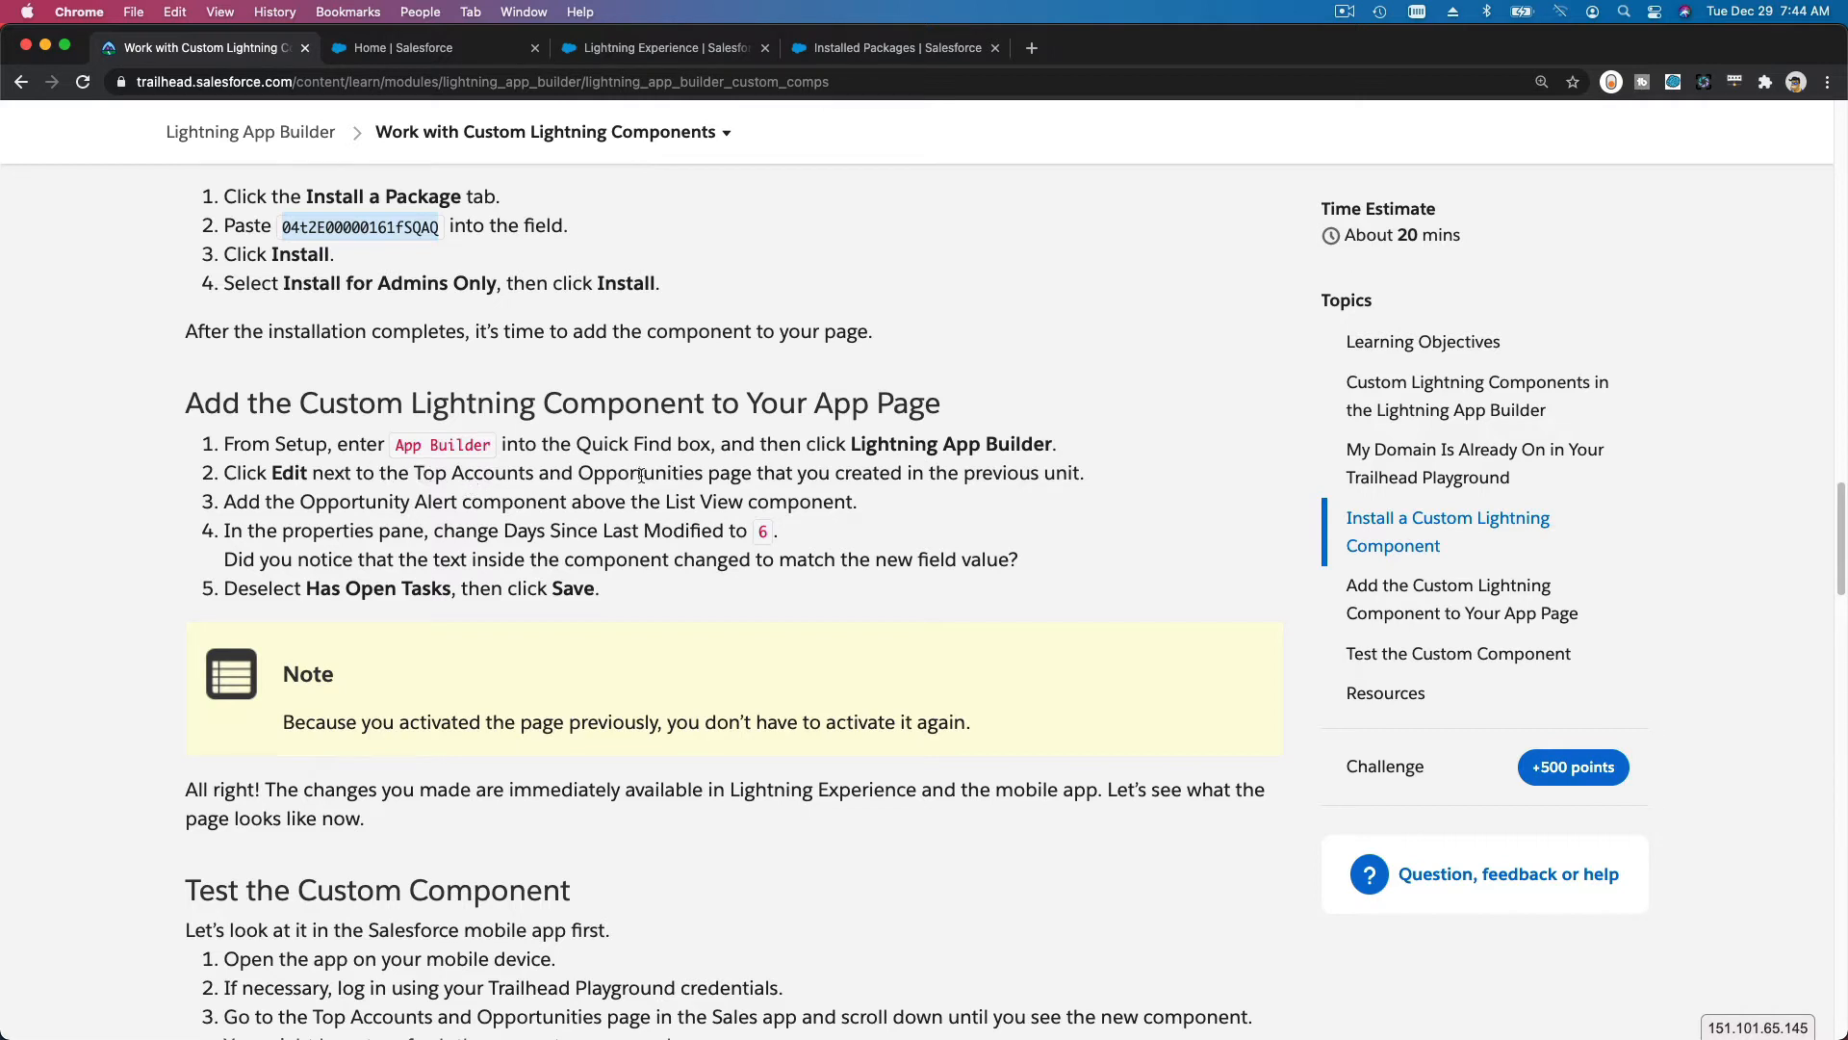
scroll("down", 3)
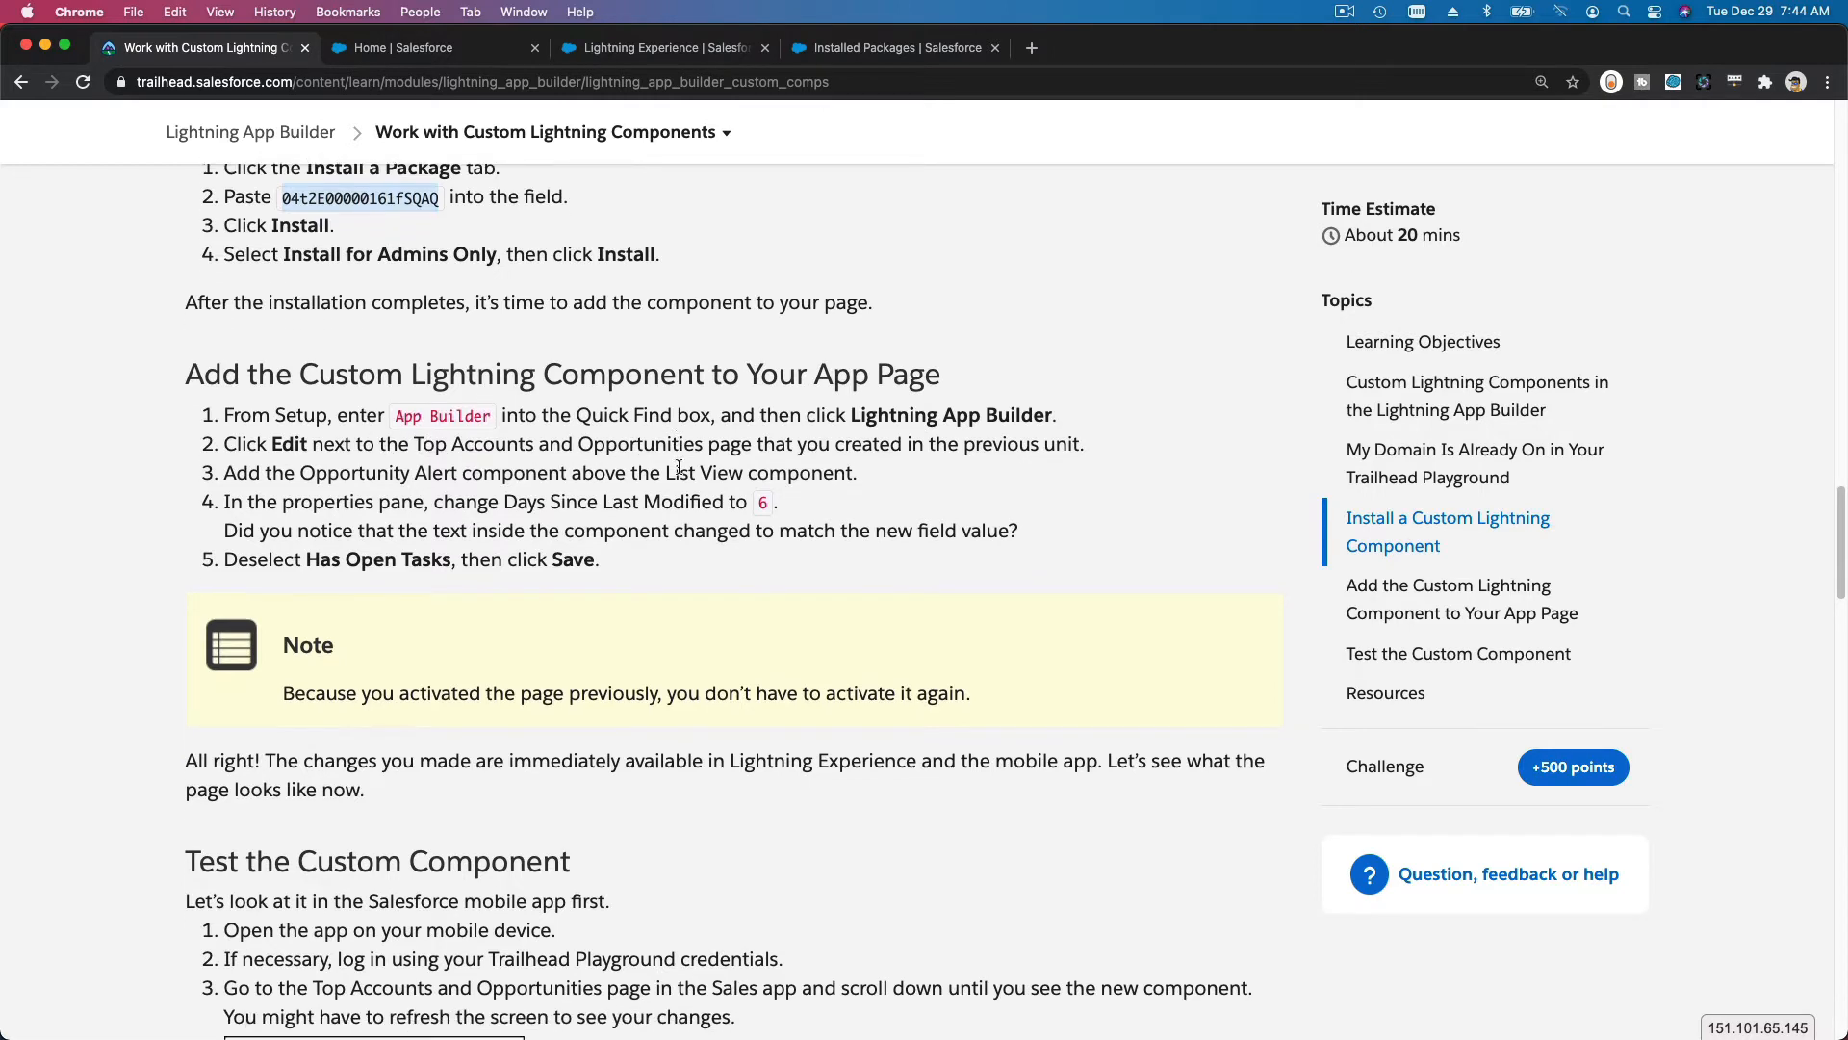
scroll("down", 3)
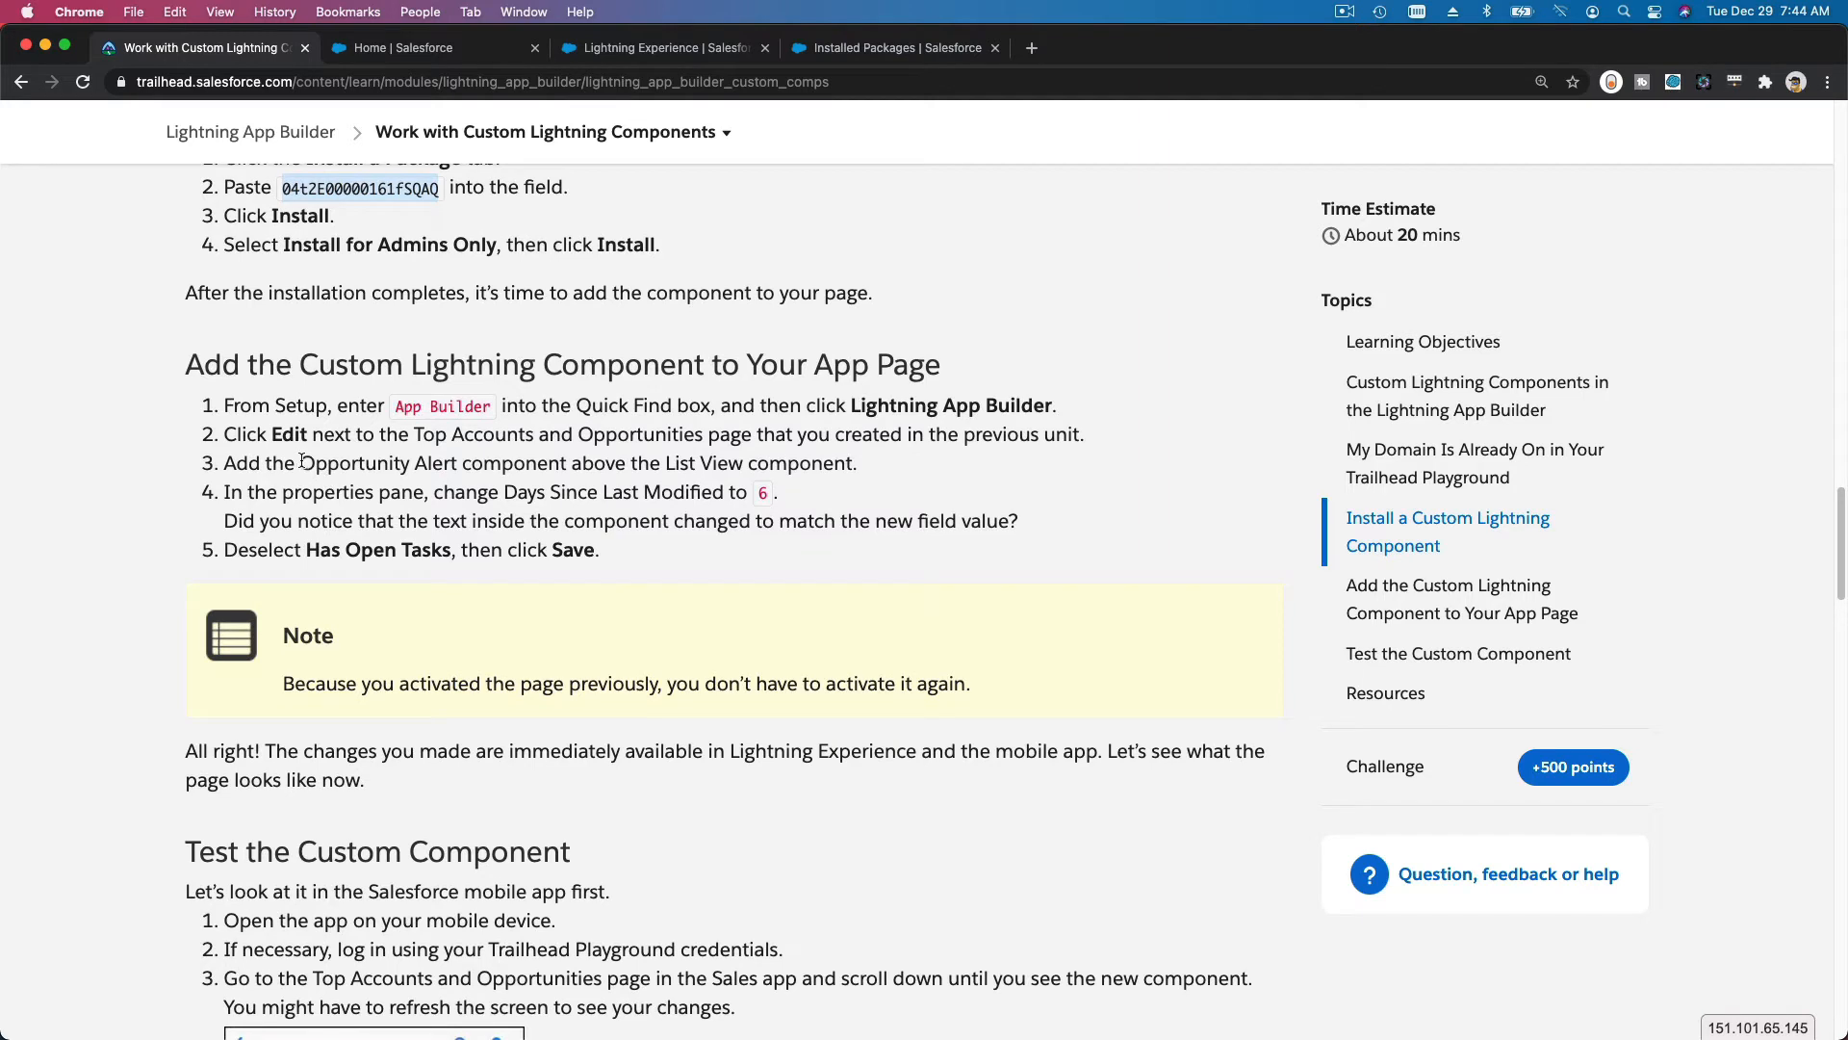
double_click(377, 462)
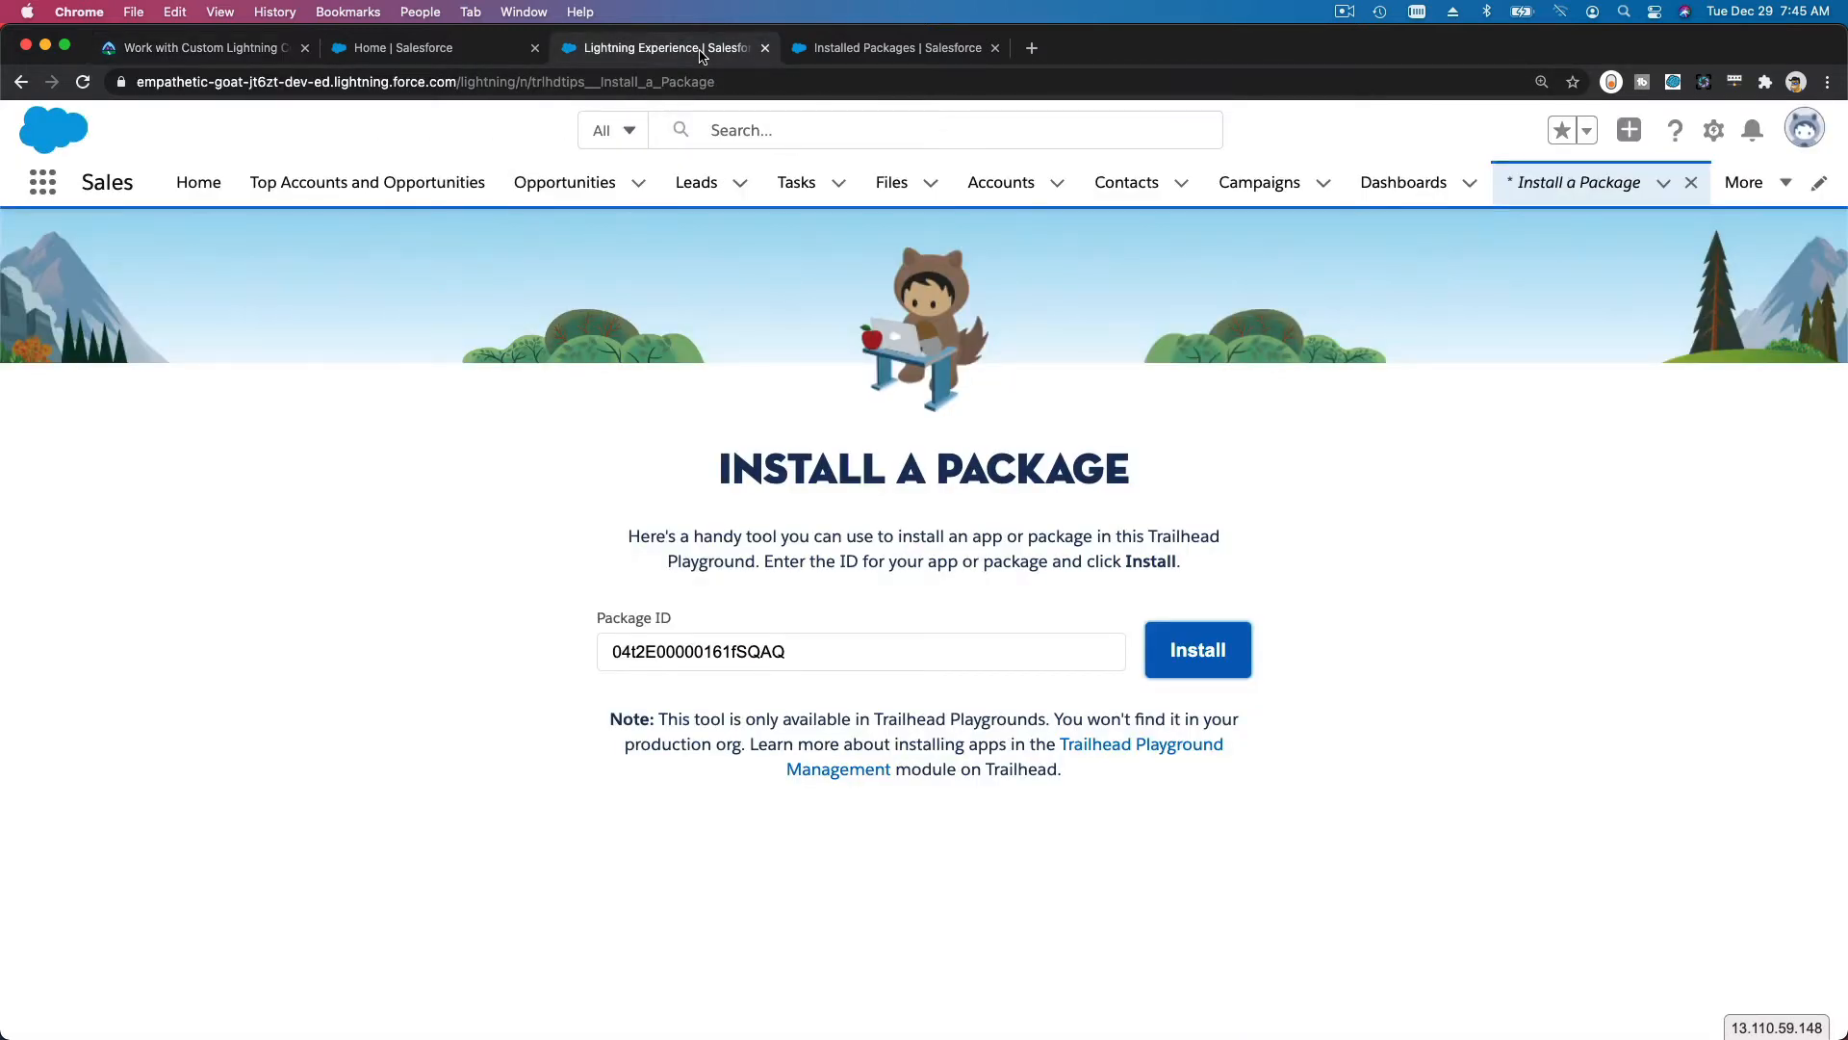
- In the org, reach Lightning App Builder and edit the Top Accounts and Opportunities page
left_click(889, 46)
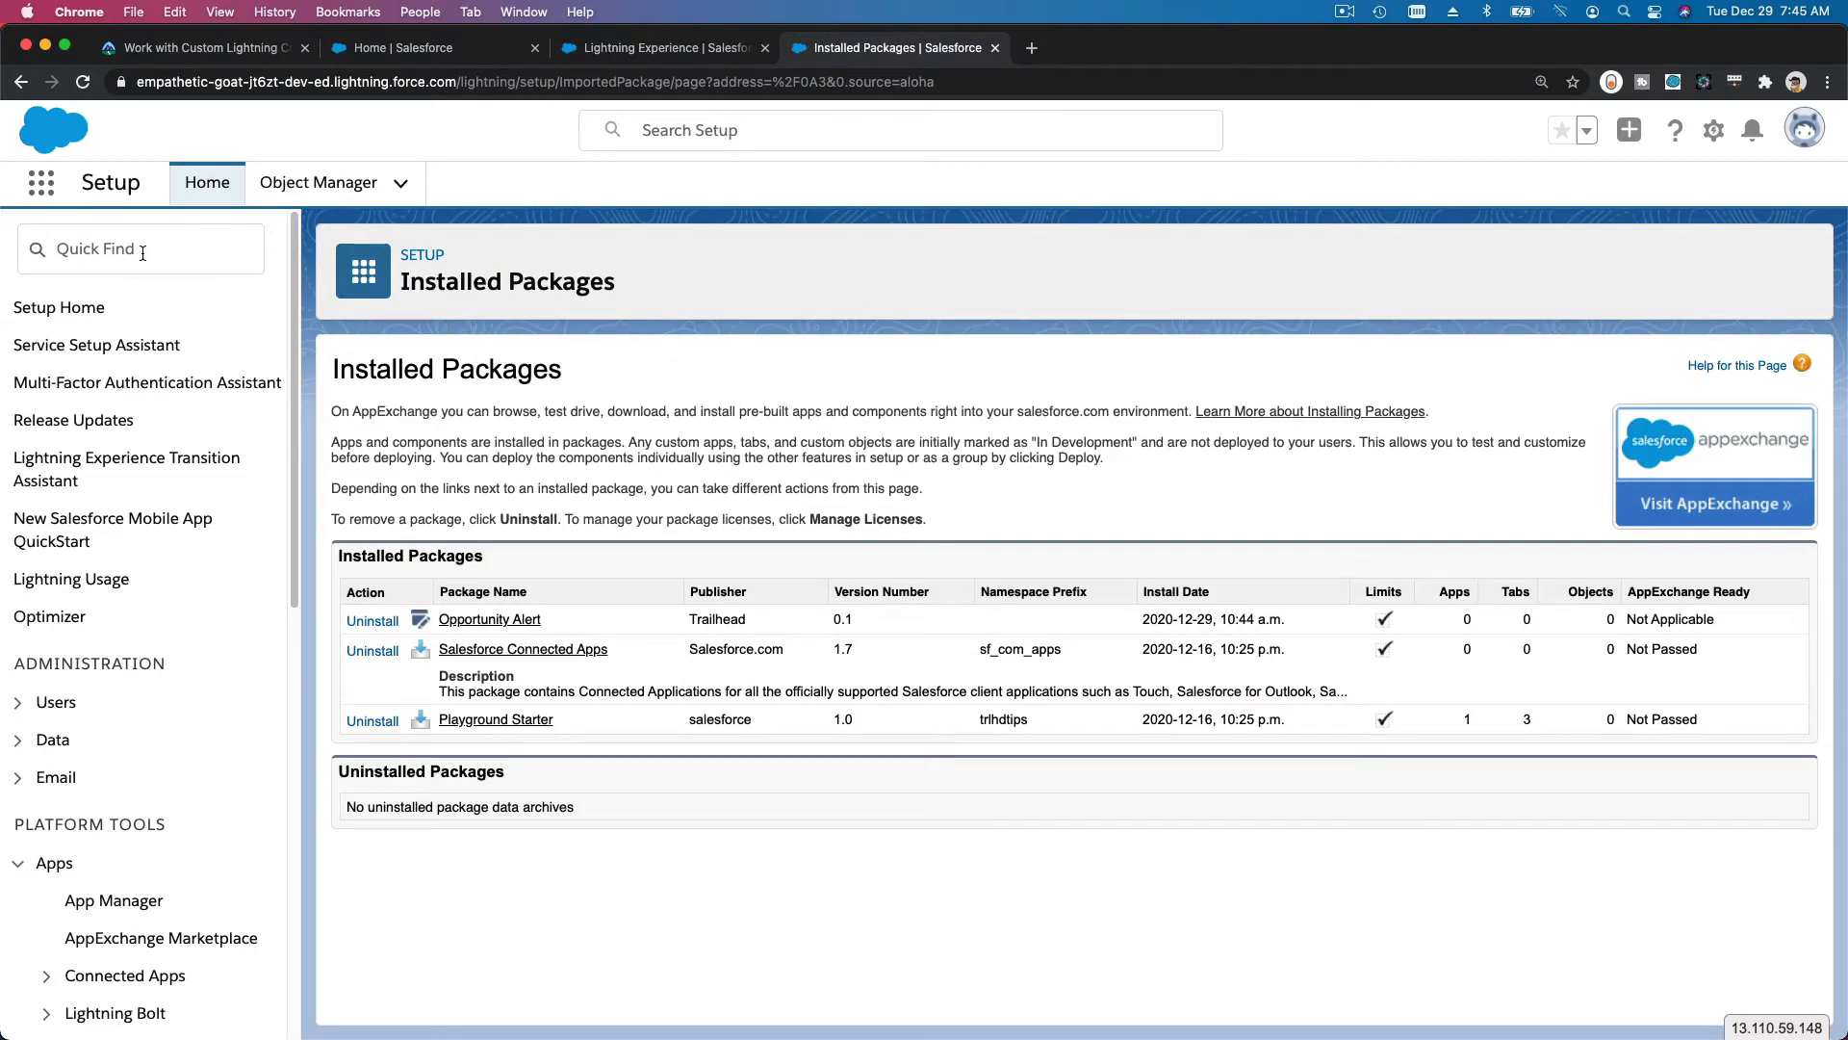
type("lightning ap")
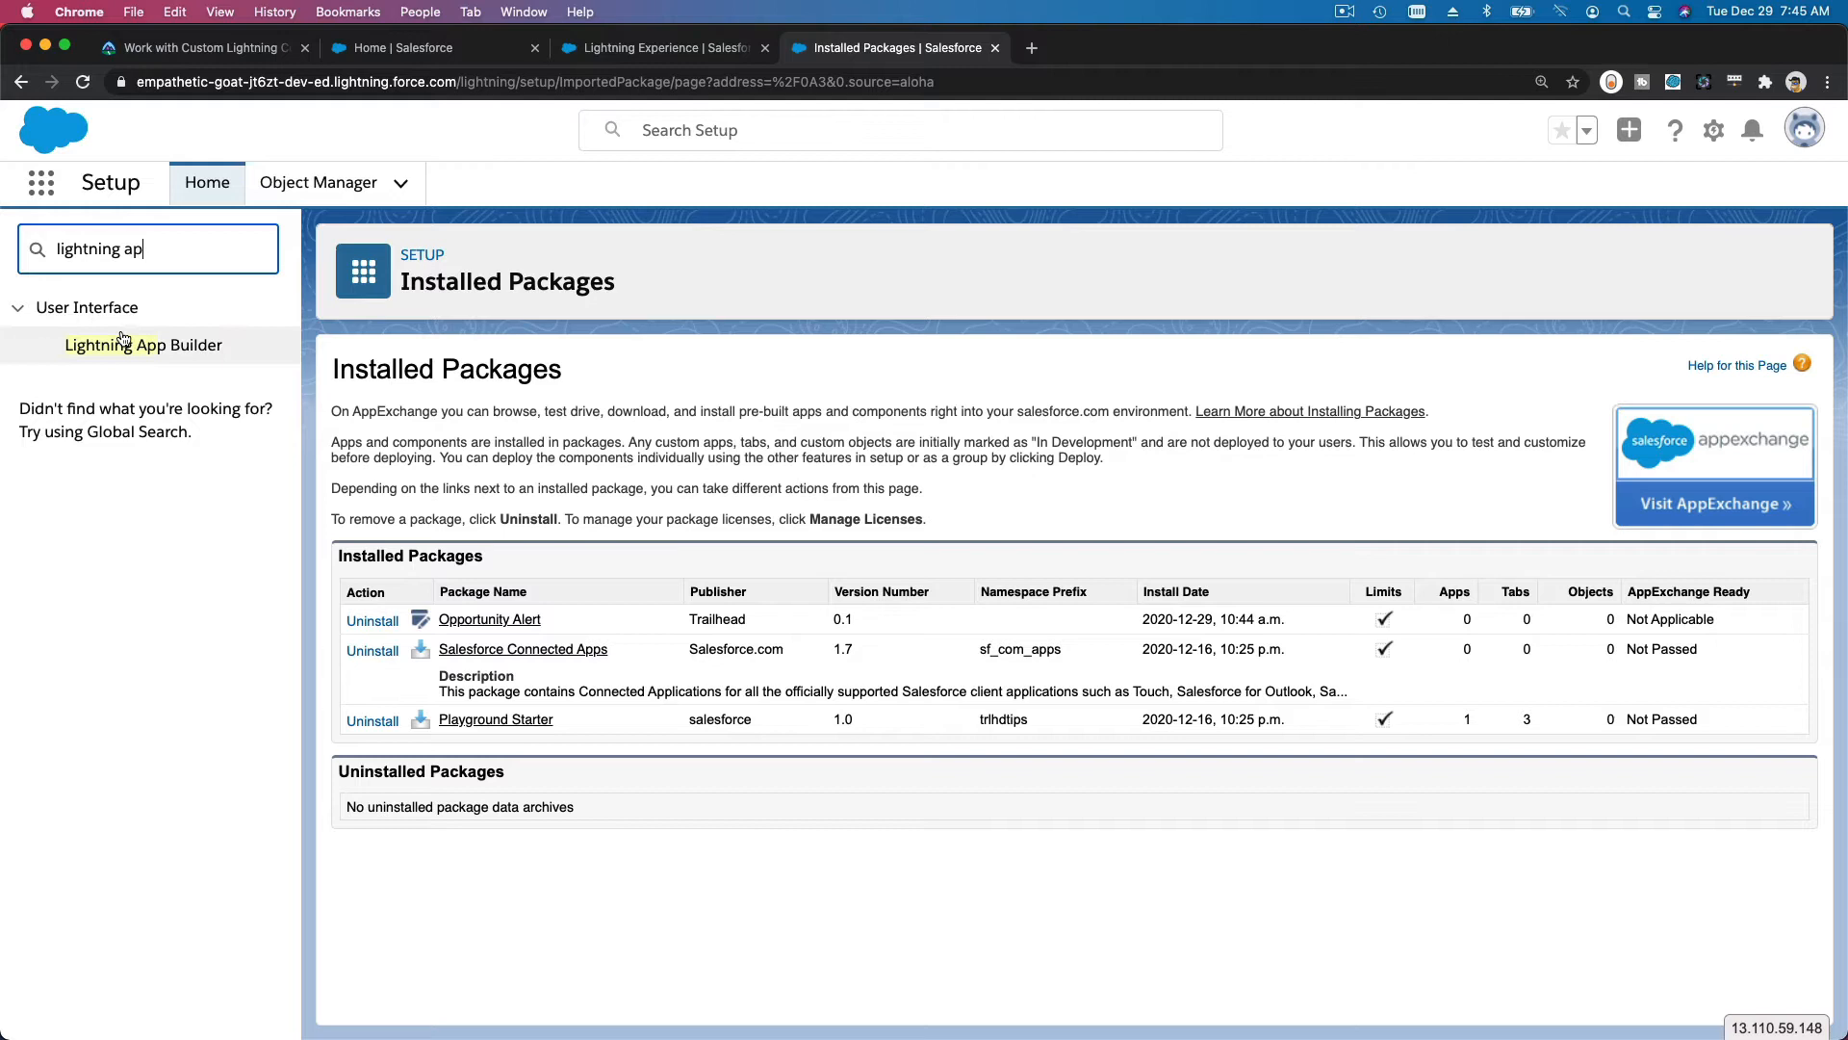
left_click(143, 344)
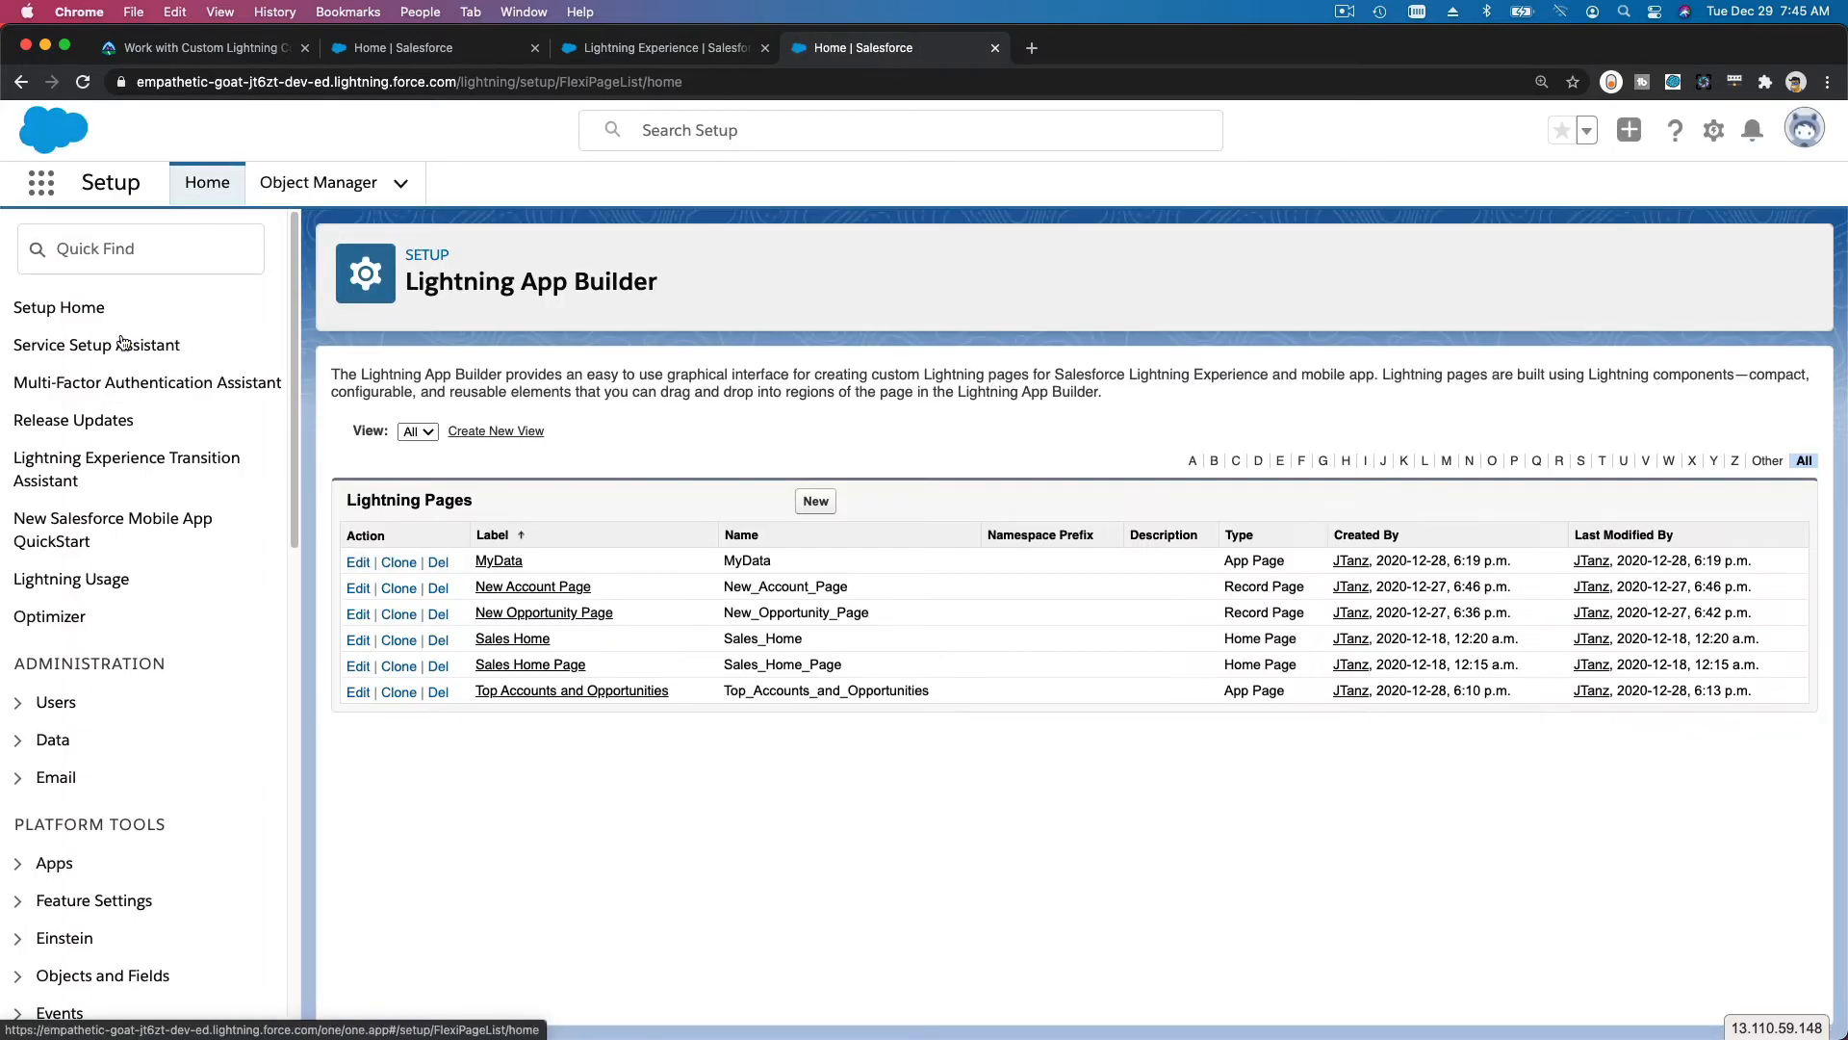
mouse_move(570, 689)
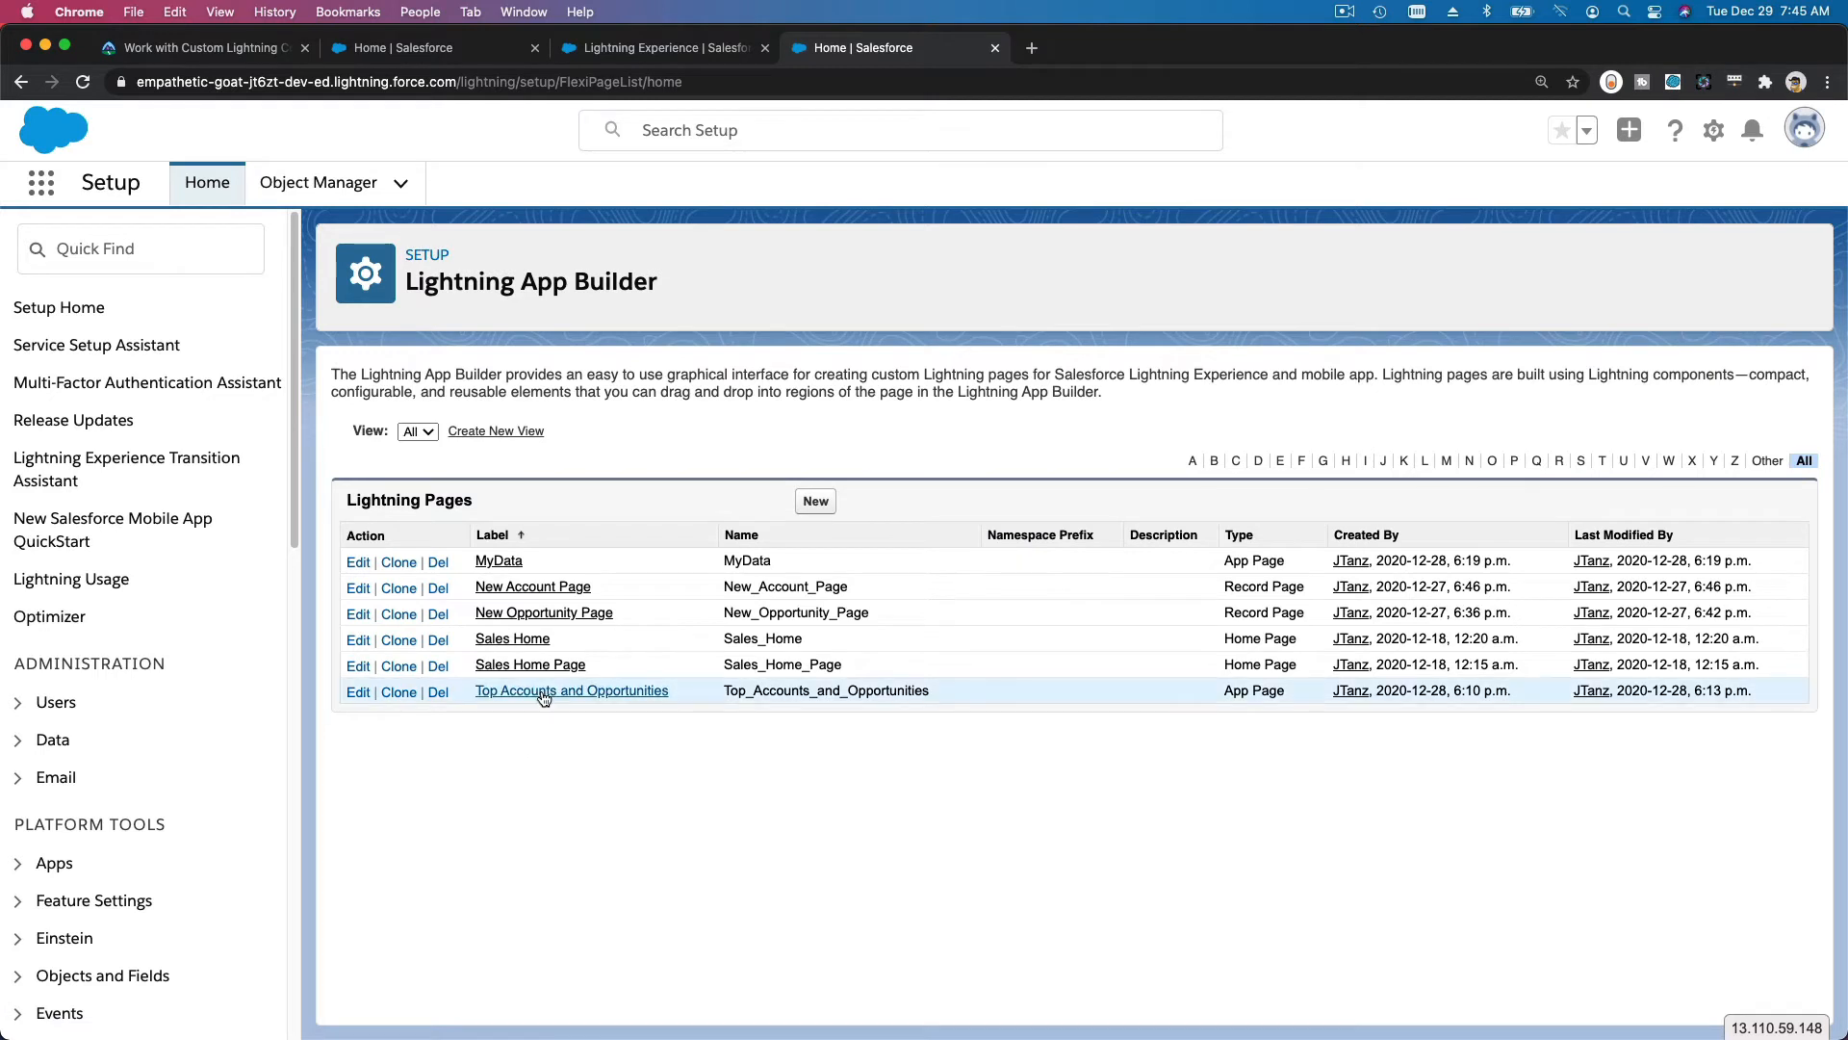
left_click(570, 689)
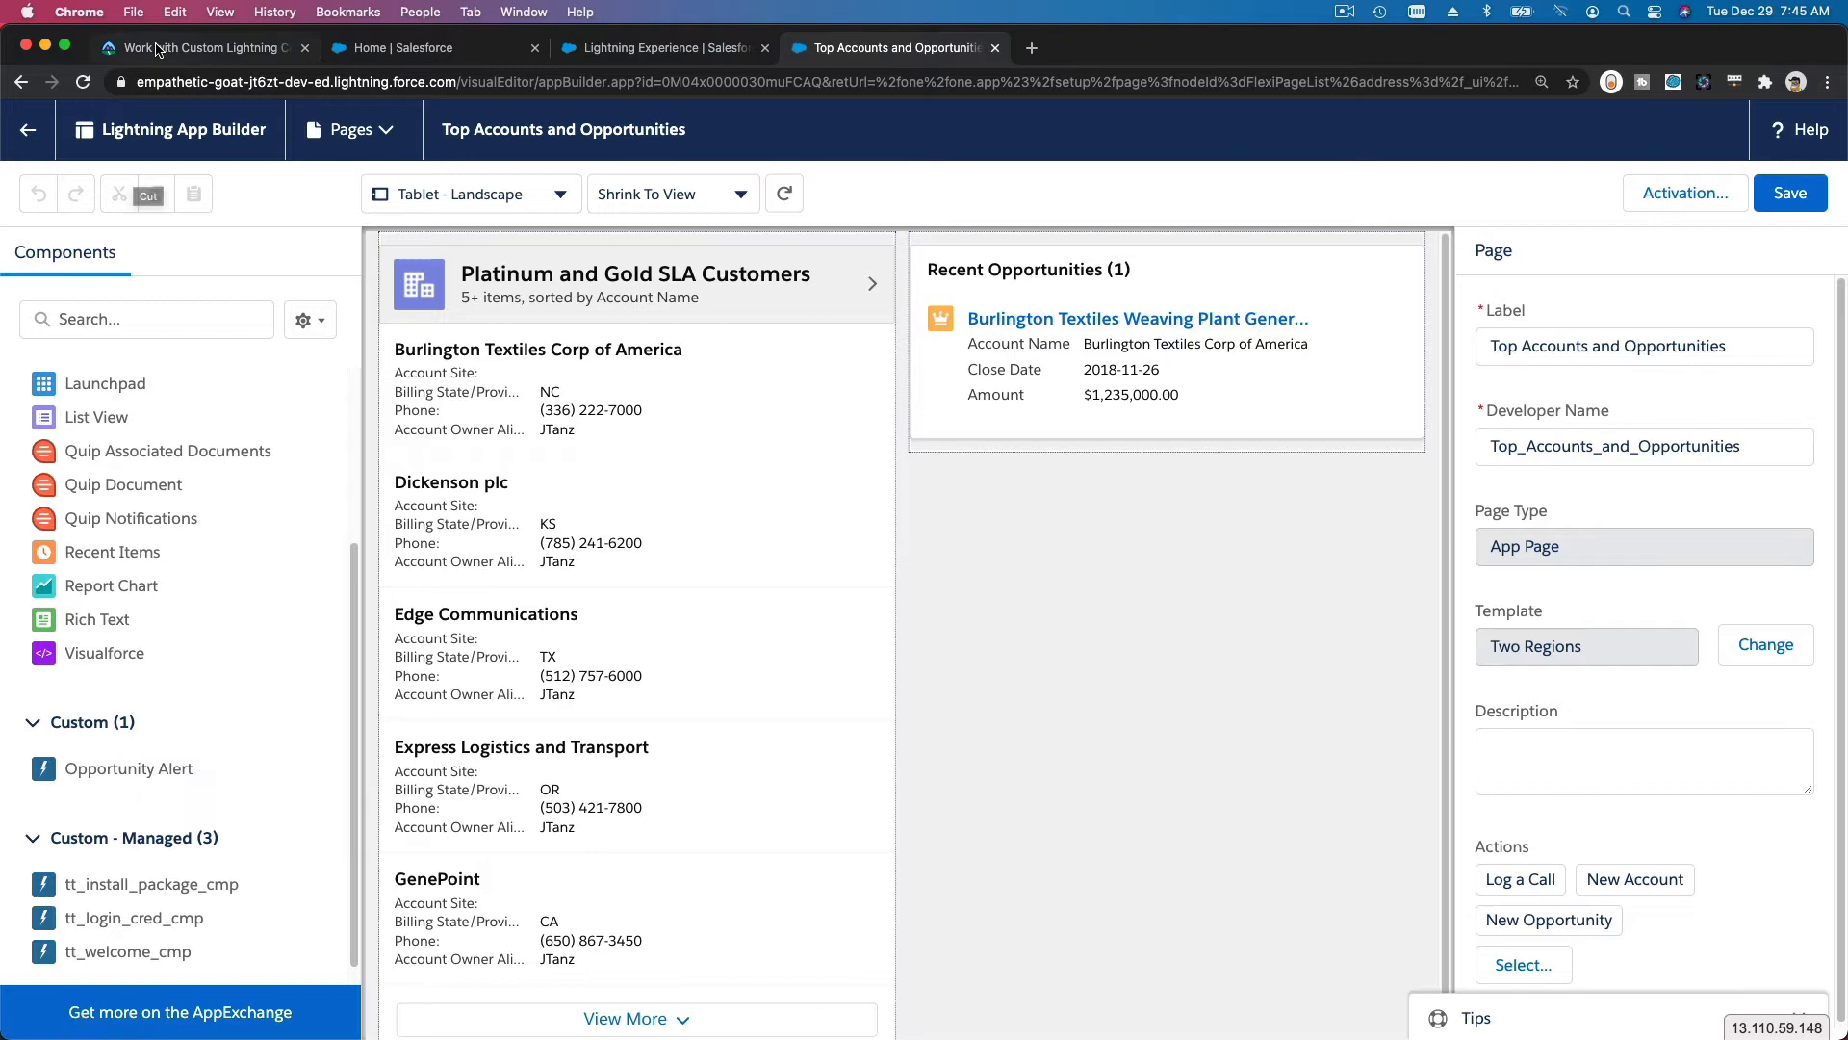
- Check the Trailhead steps, then add Opportunity Alert above the list view on the page
left_click(200, 48)
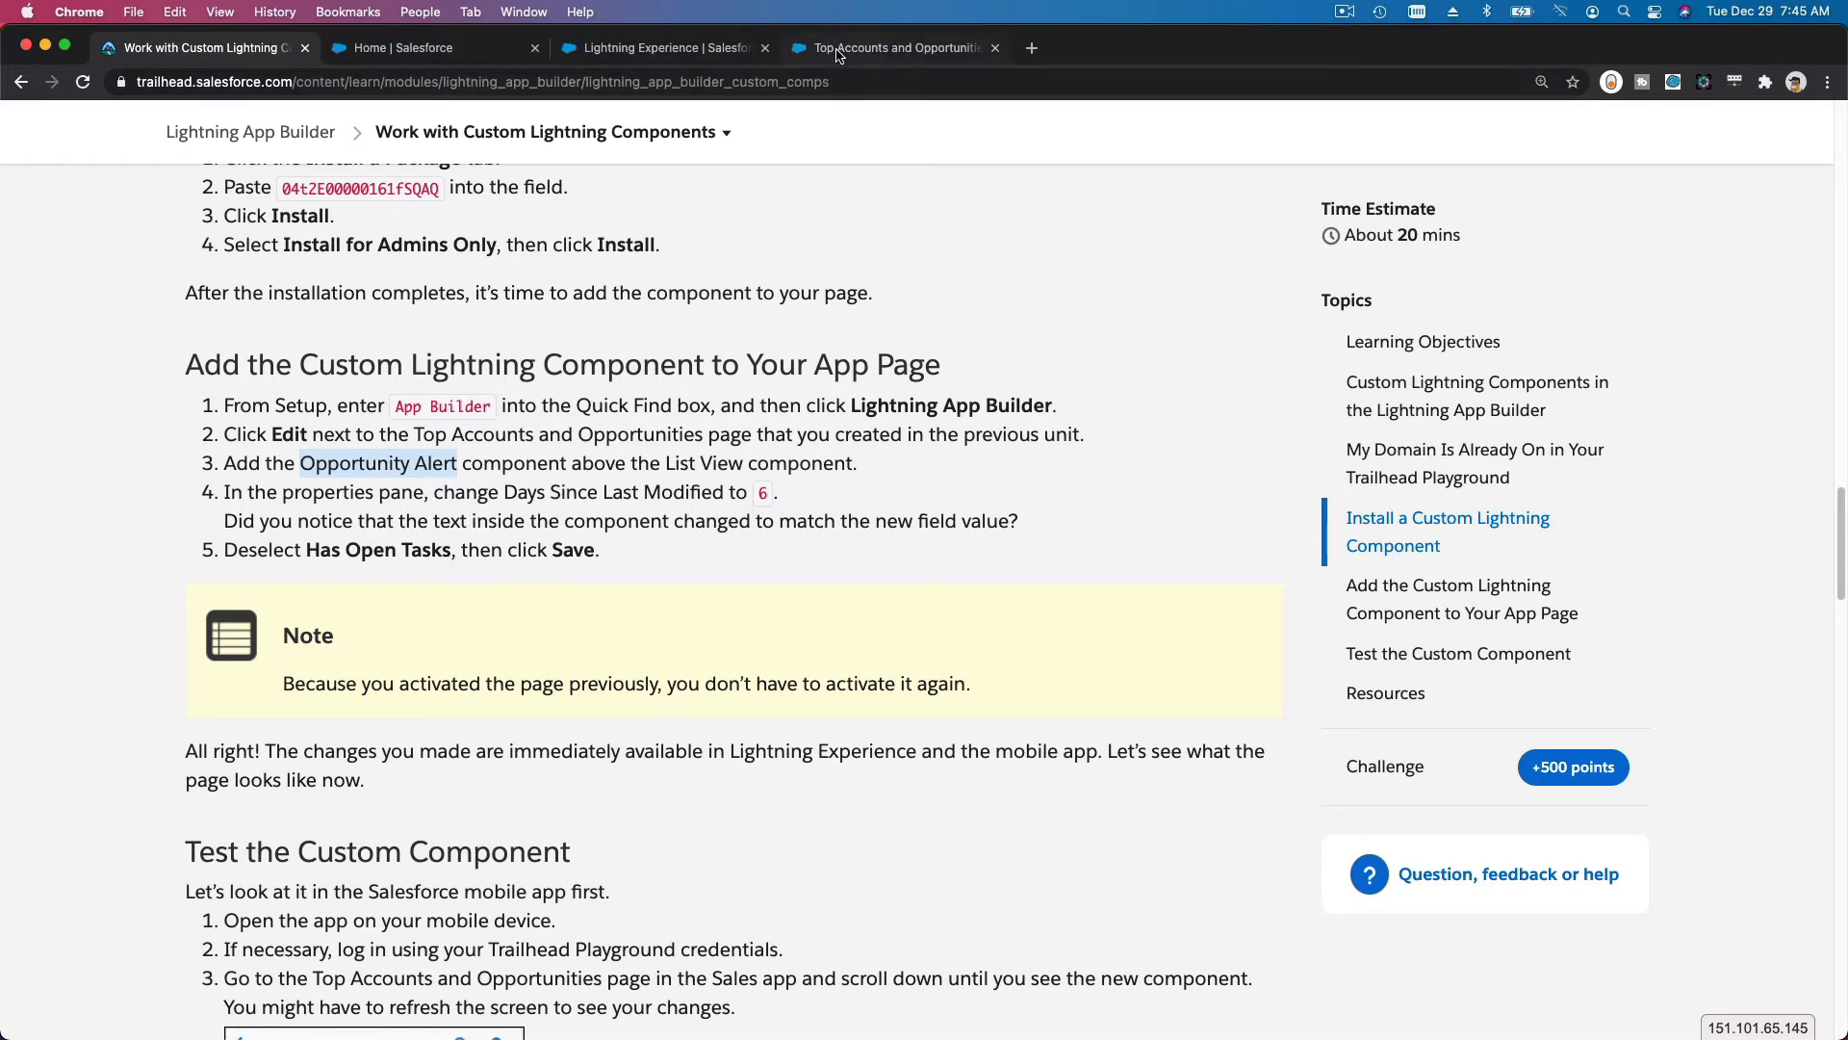
left_click(891, 46)
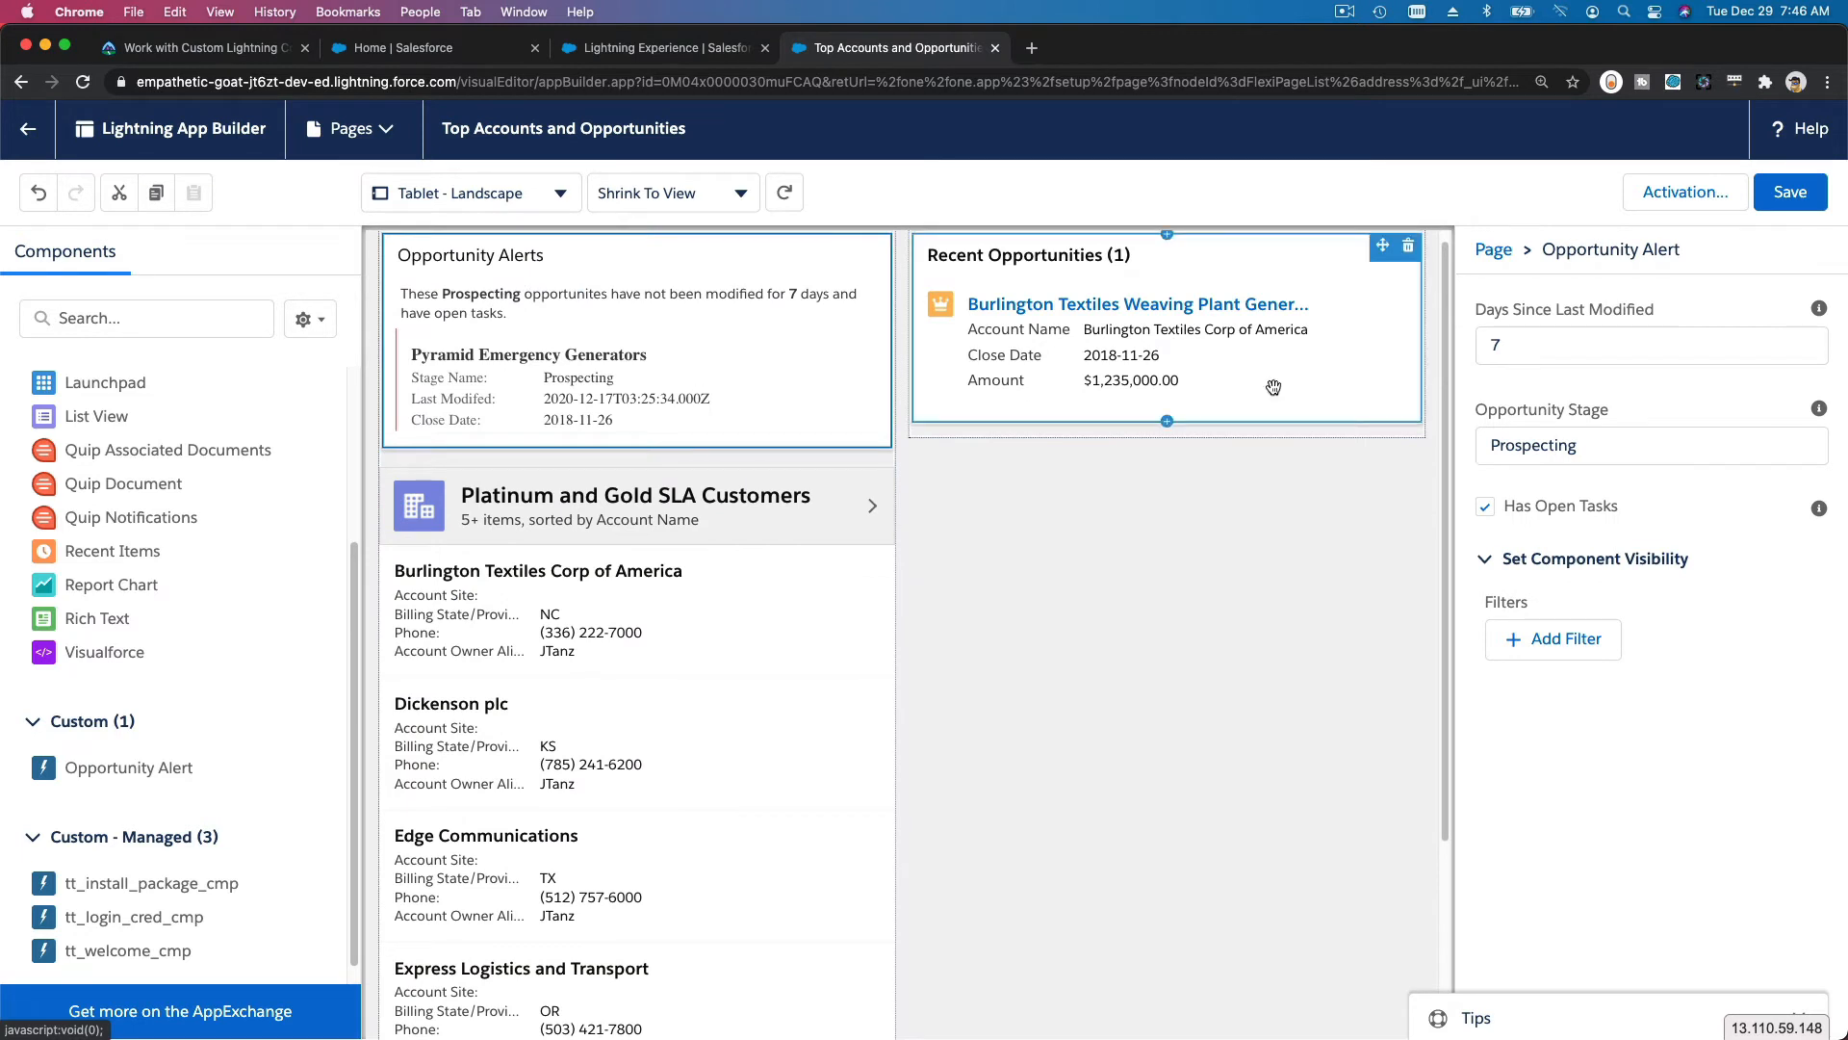
- Set Days Since Last Modified to 6, save the page and confirm its activation
left_click(1650, 344)
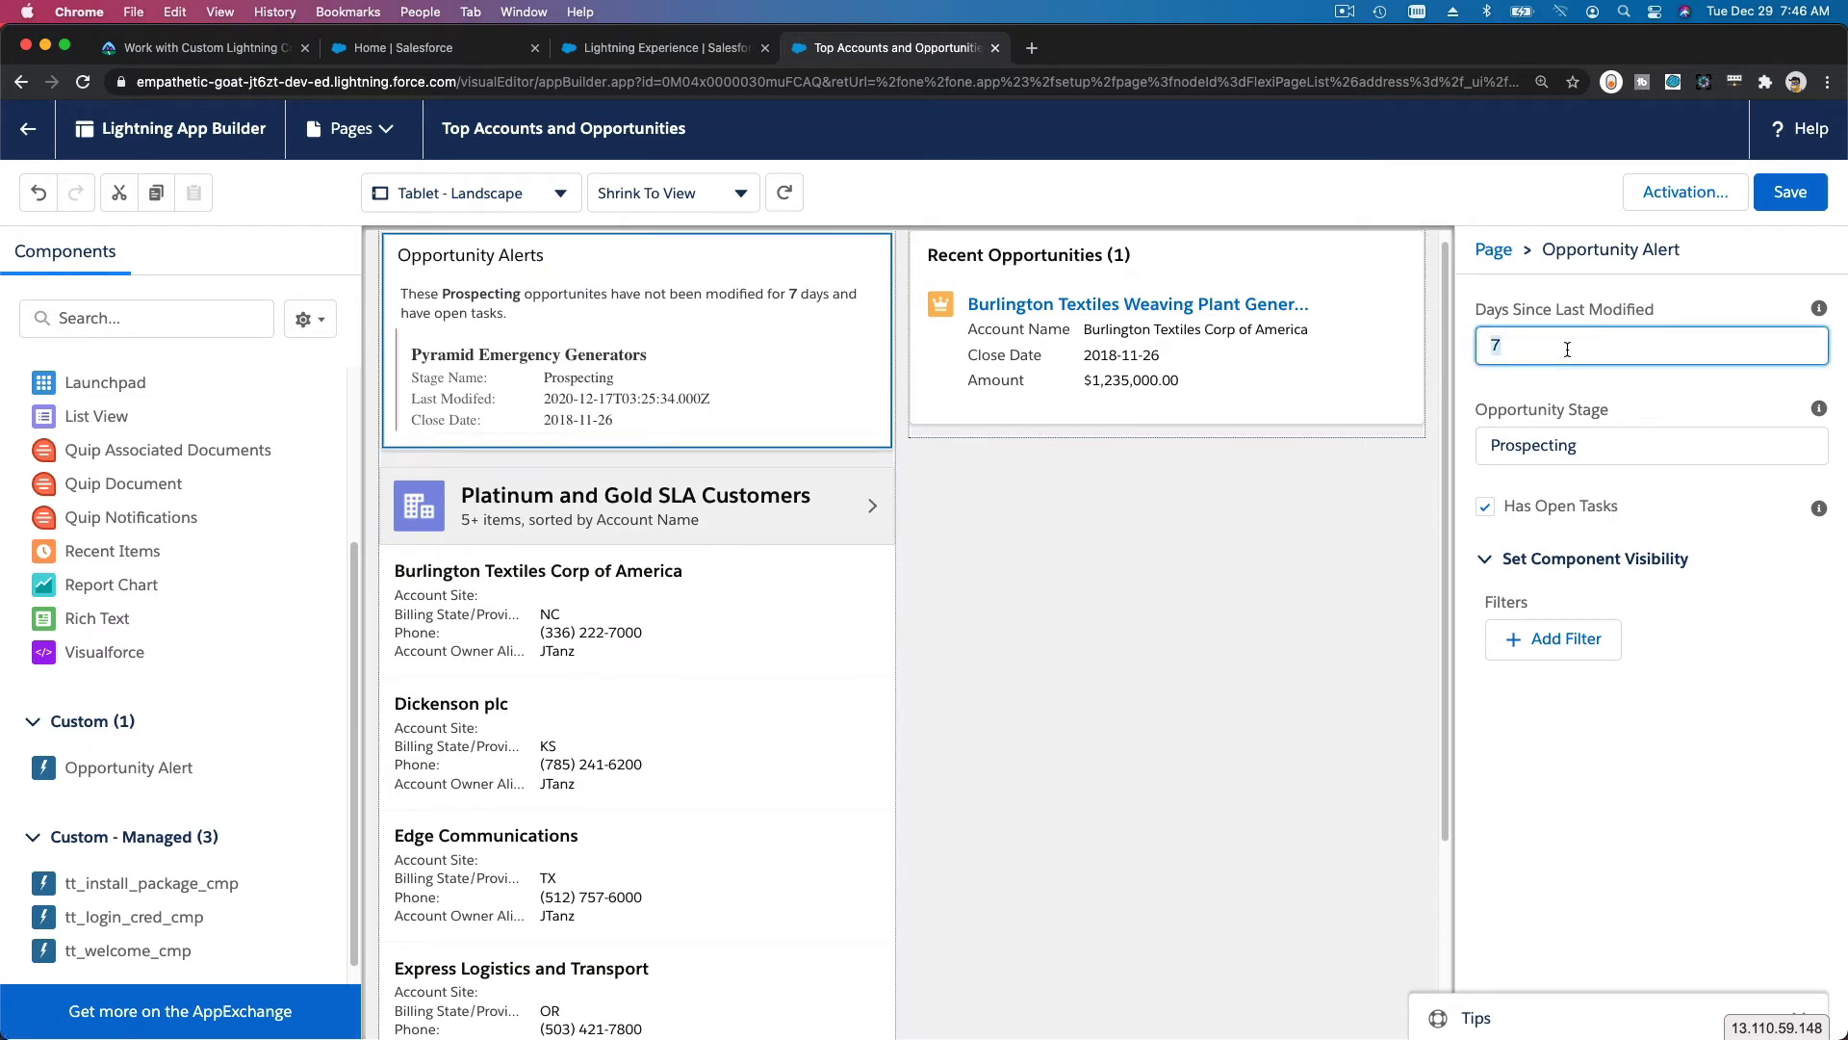
type("6")
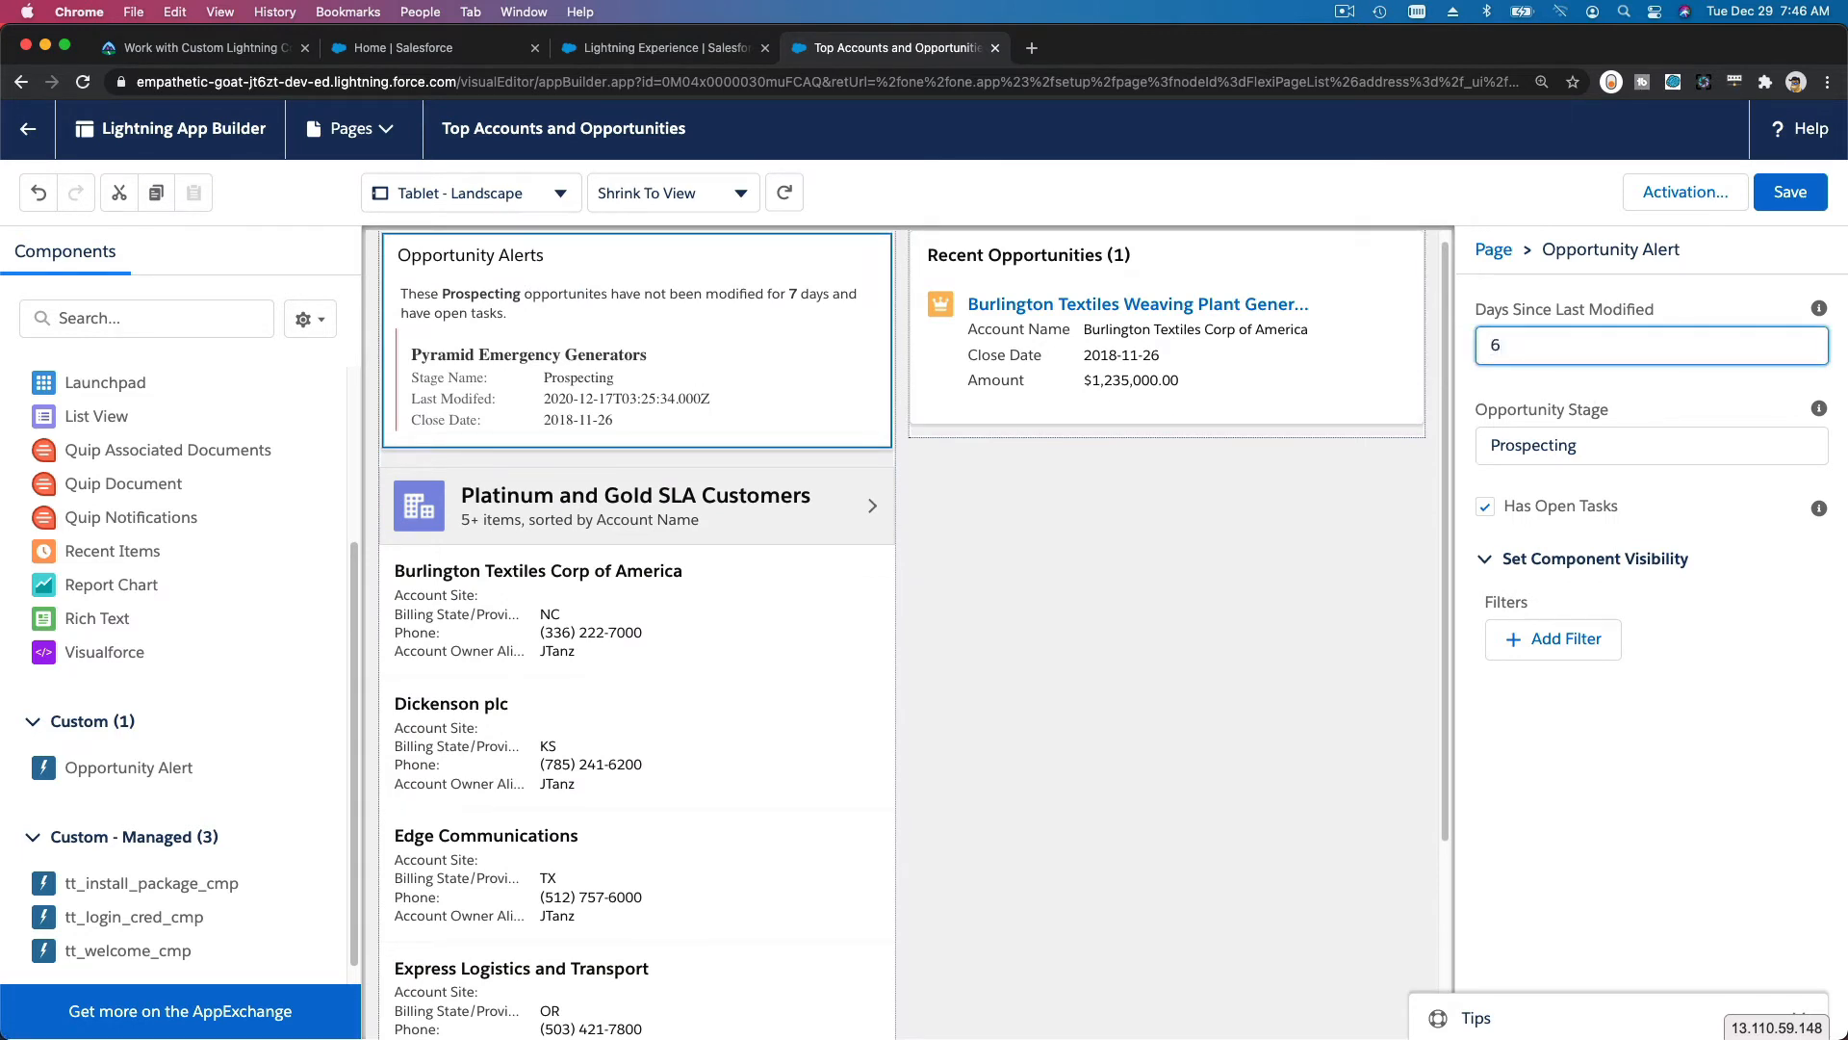
mouse_move(1767, 248)
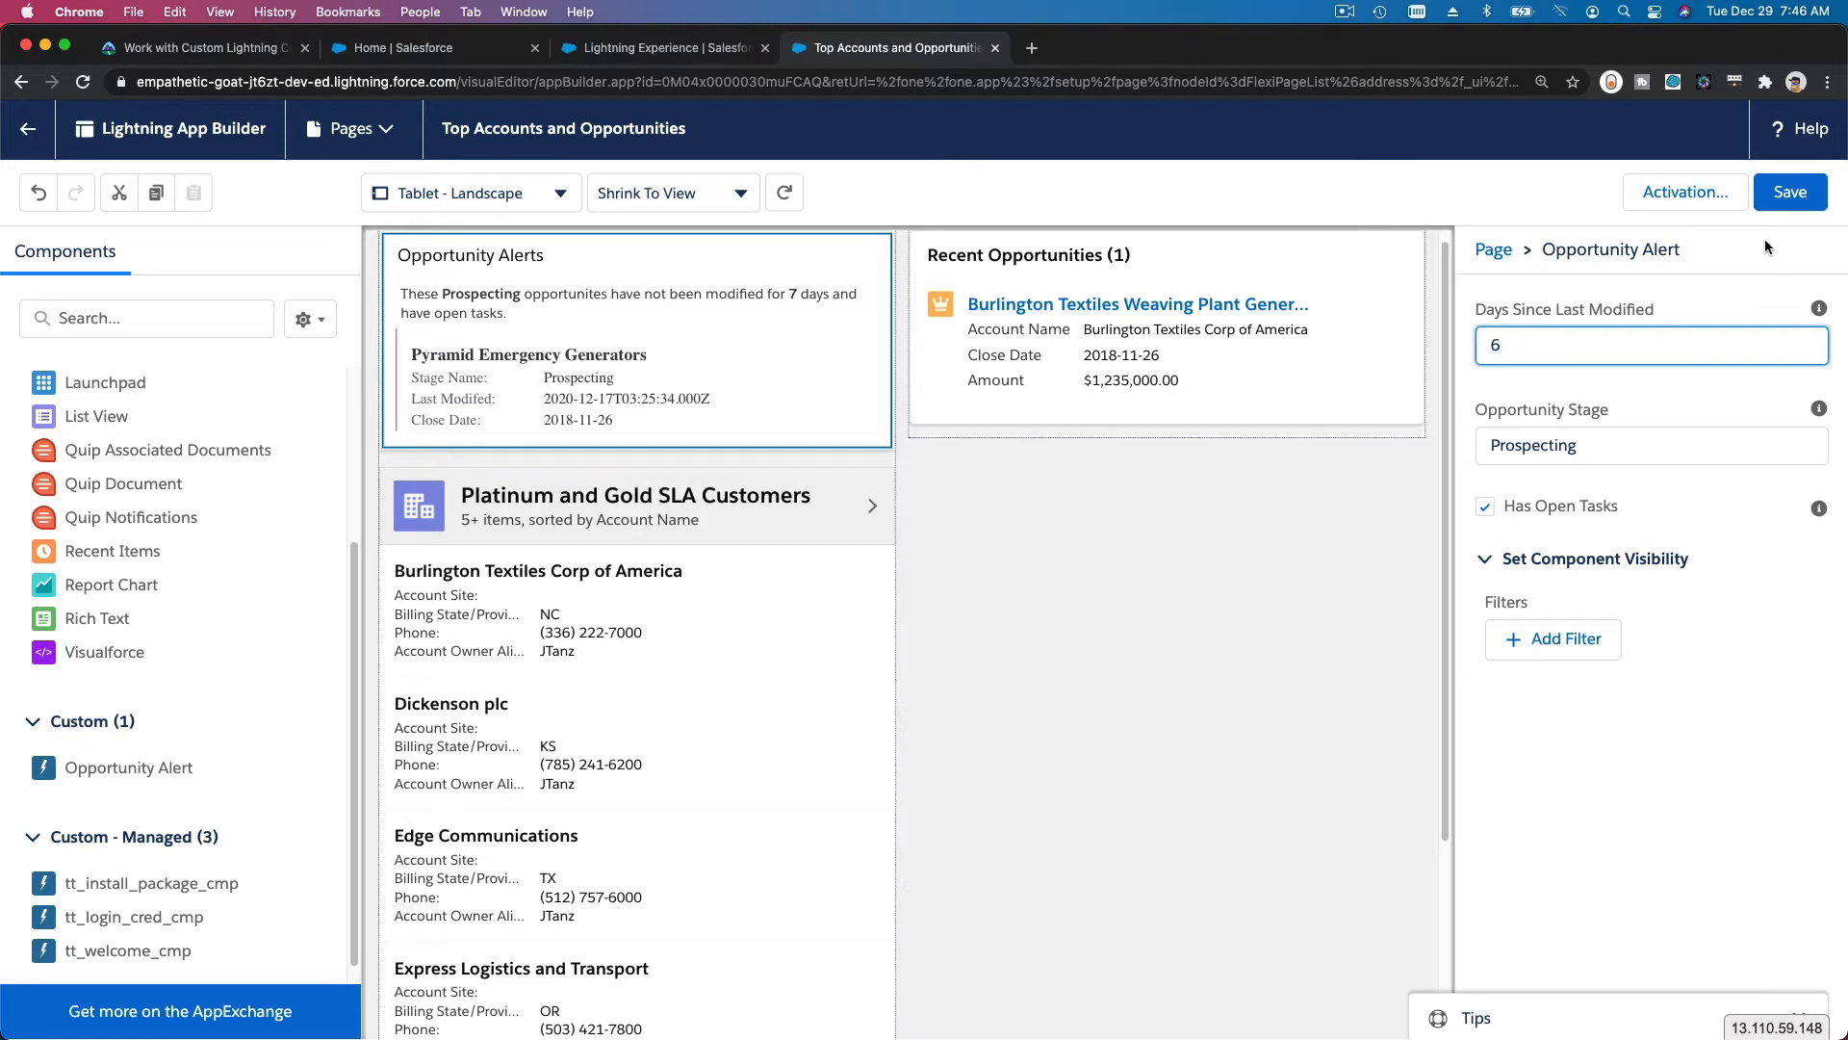
left_click(1788, 190)
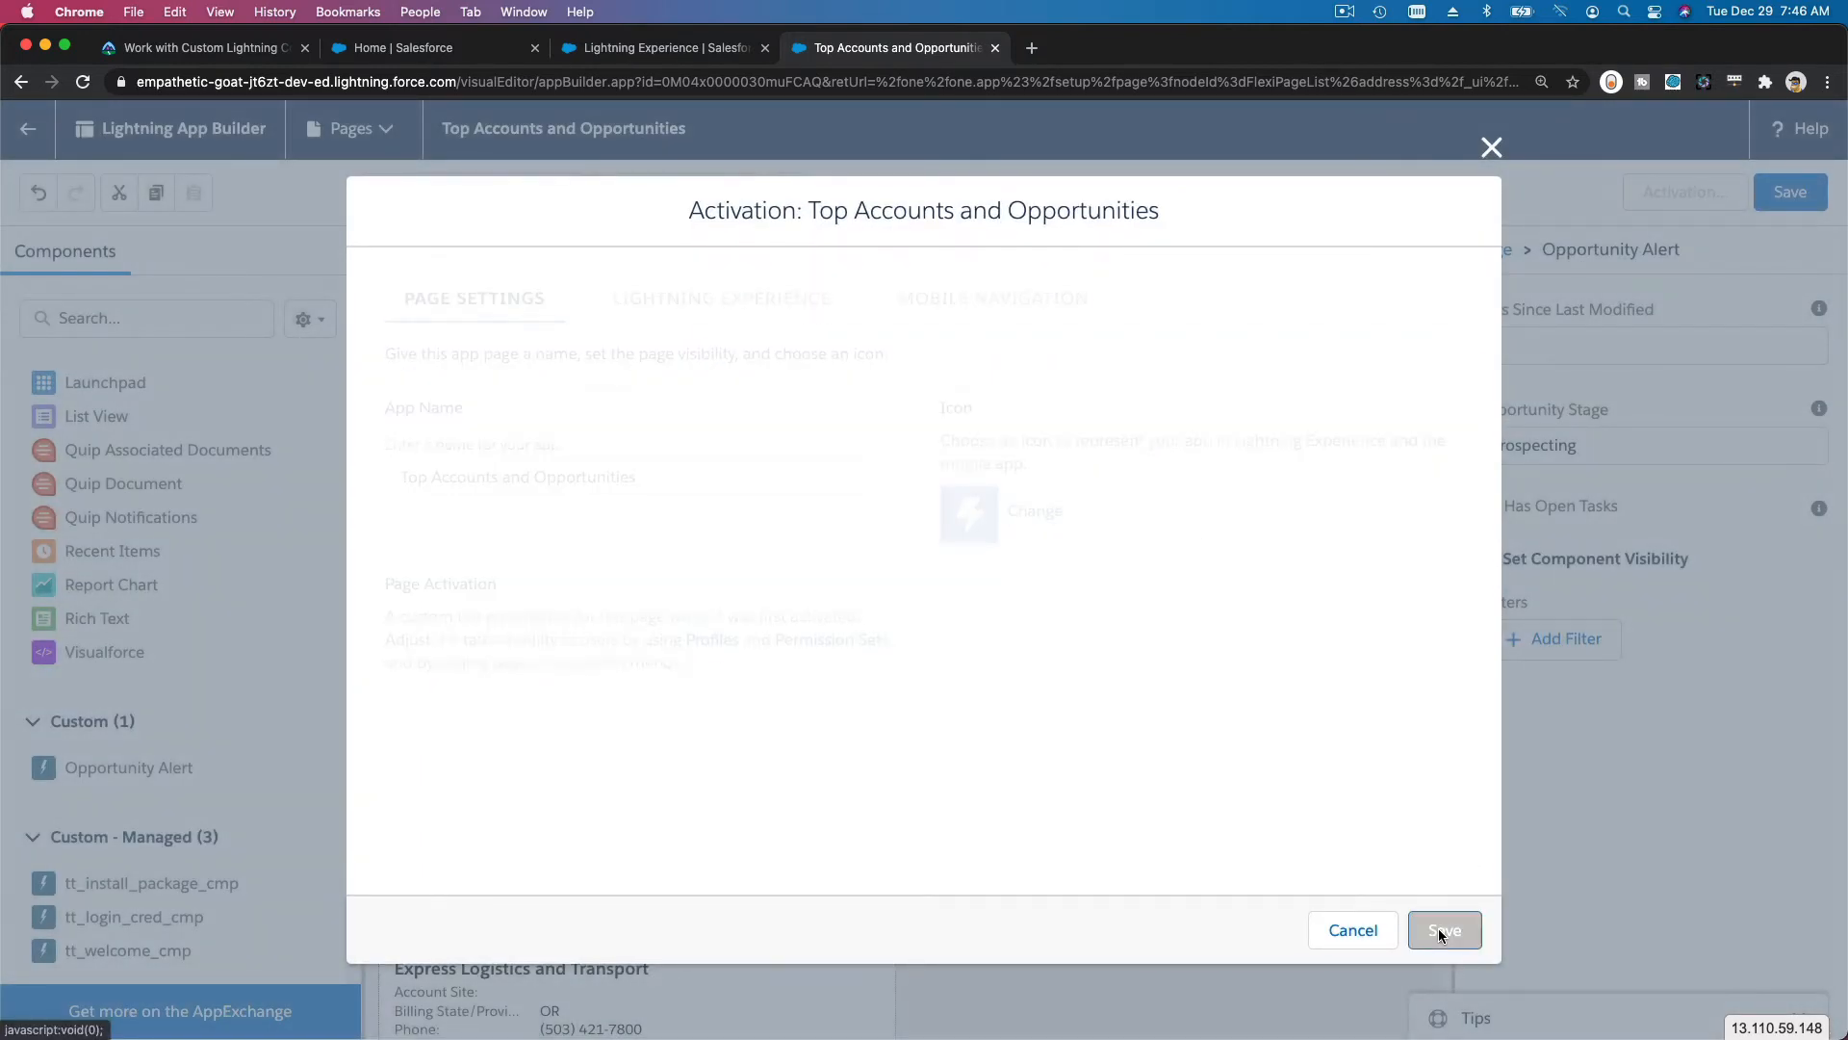
left_click(1444, 930)
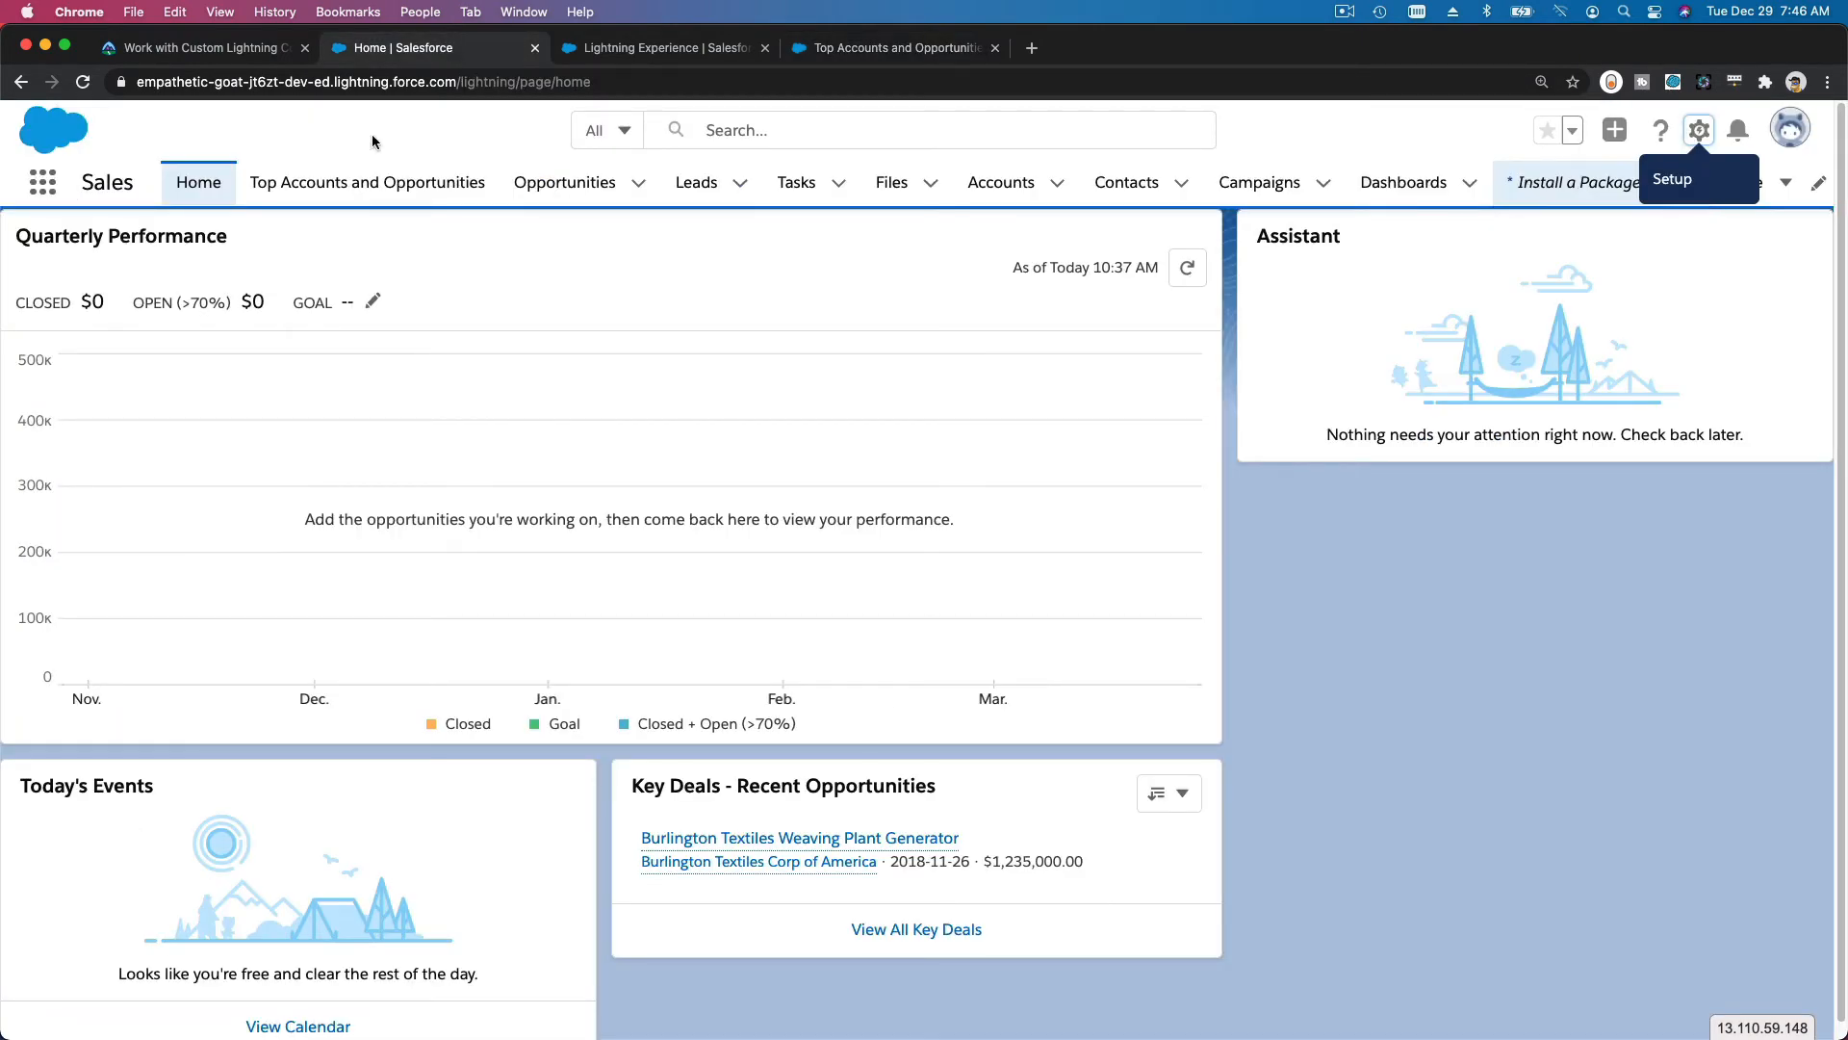
- View the Top Accounts and Opportunities page with its 6-day Opportunity Alerts, then return to Trailhead
left_click(366, 183)
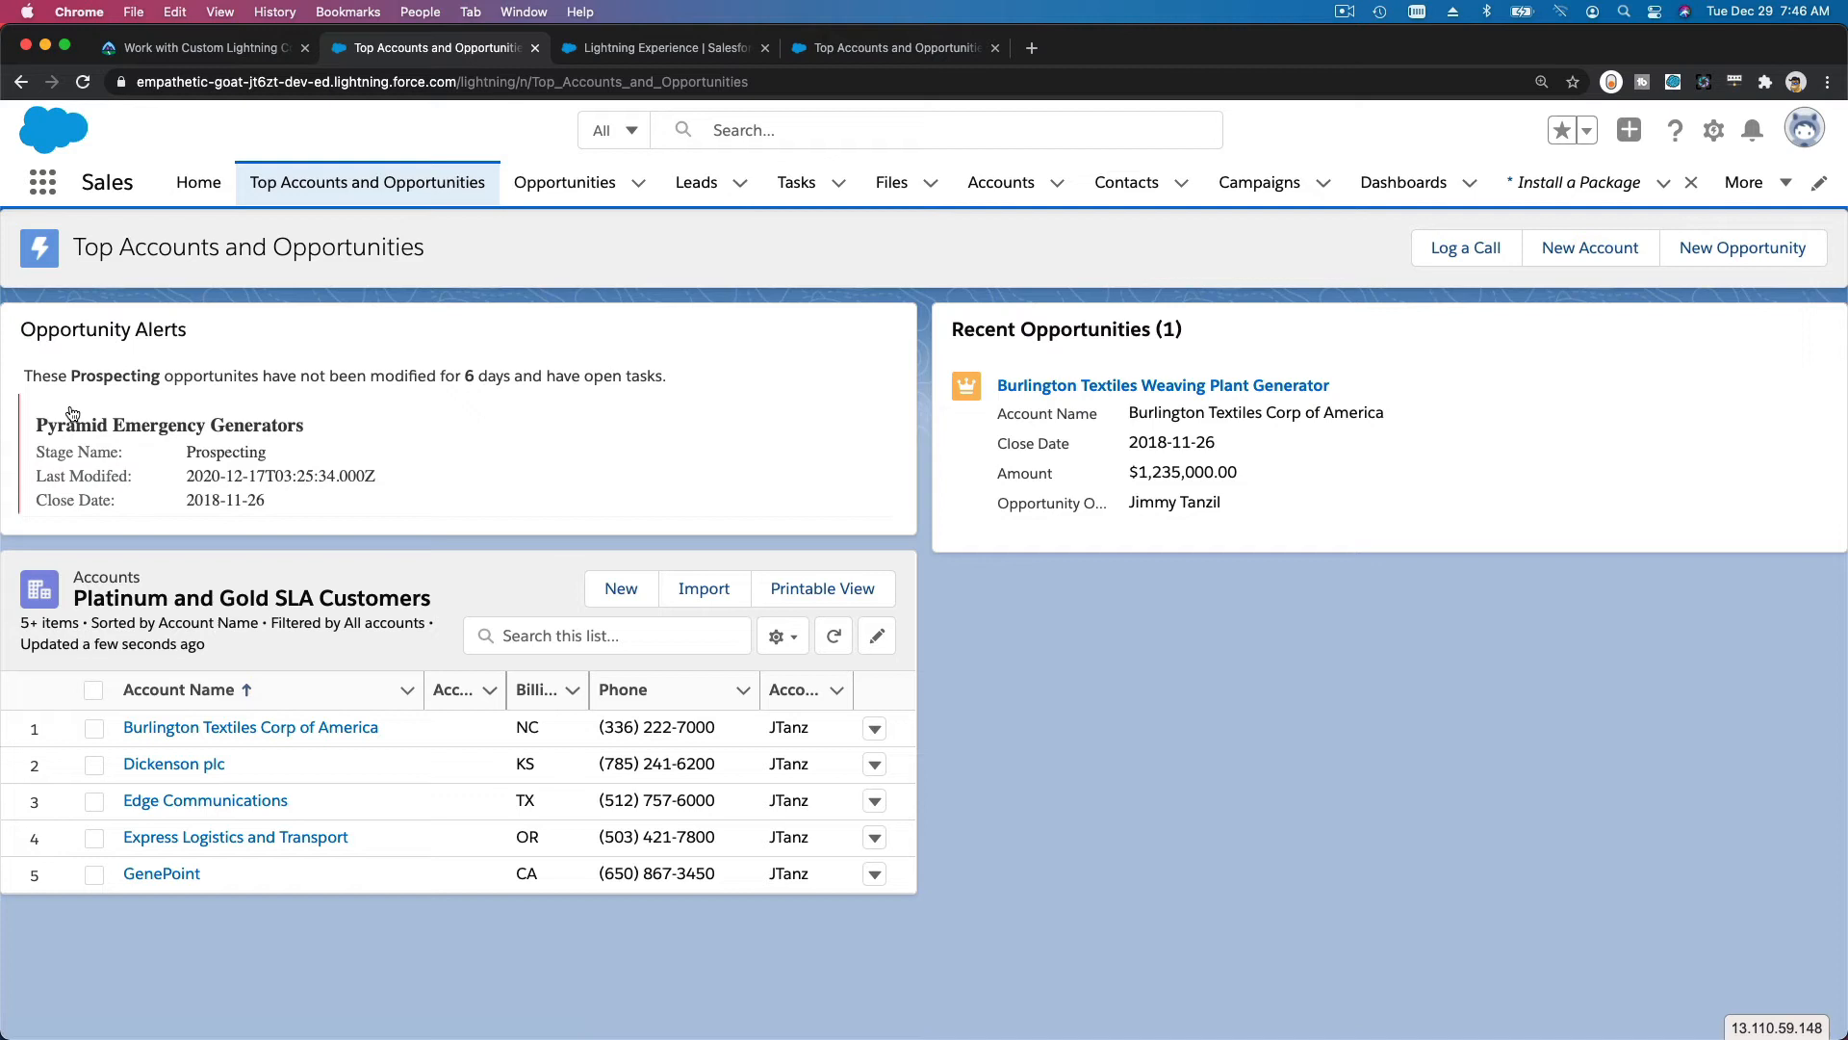
mouse_move(88, 436)
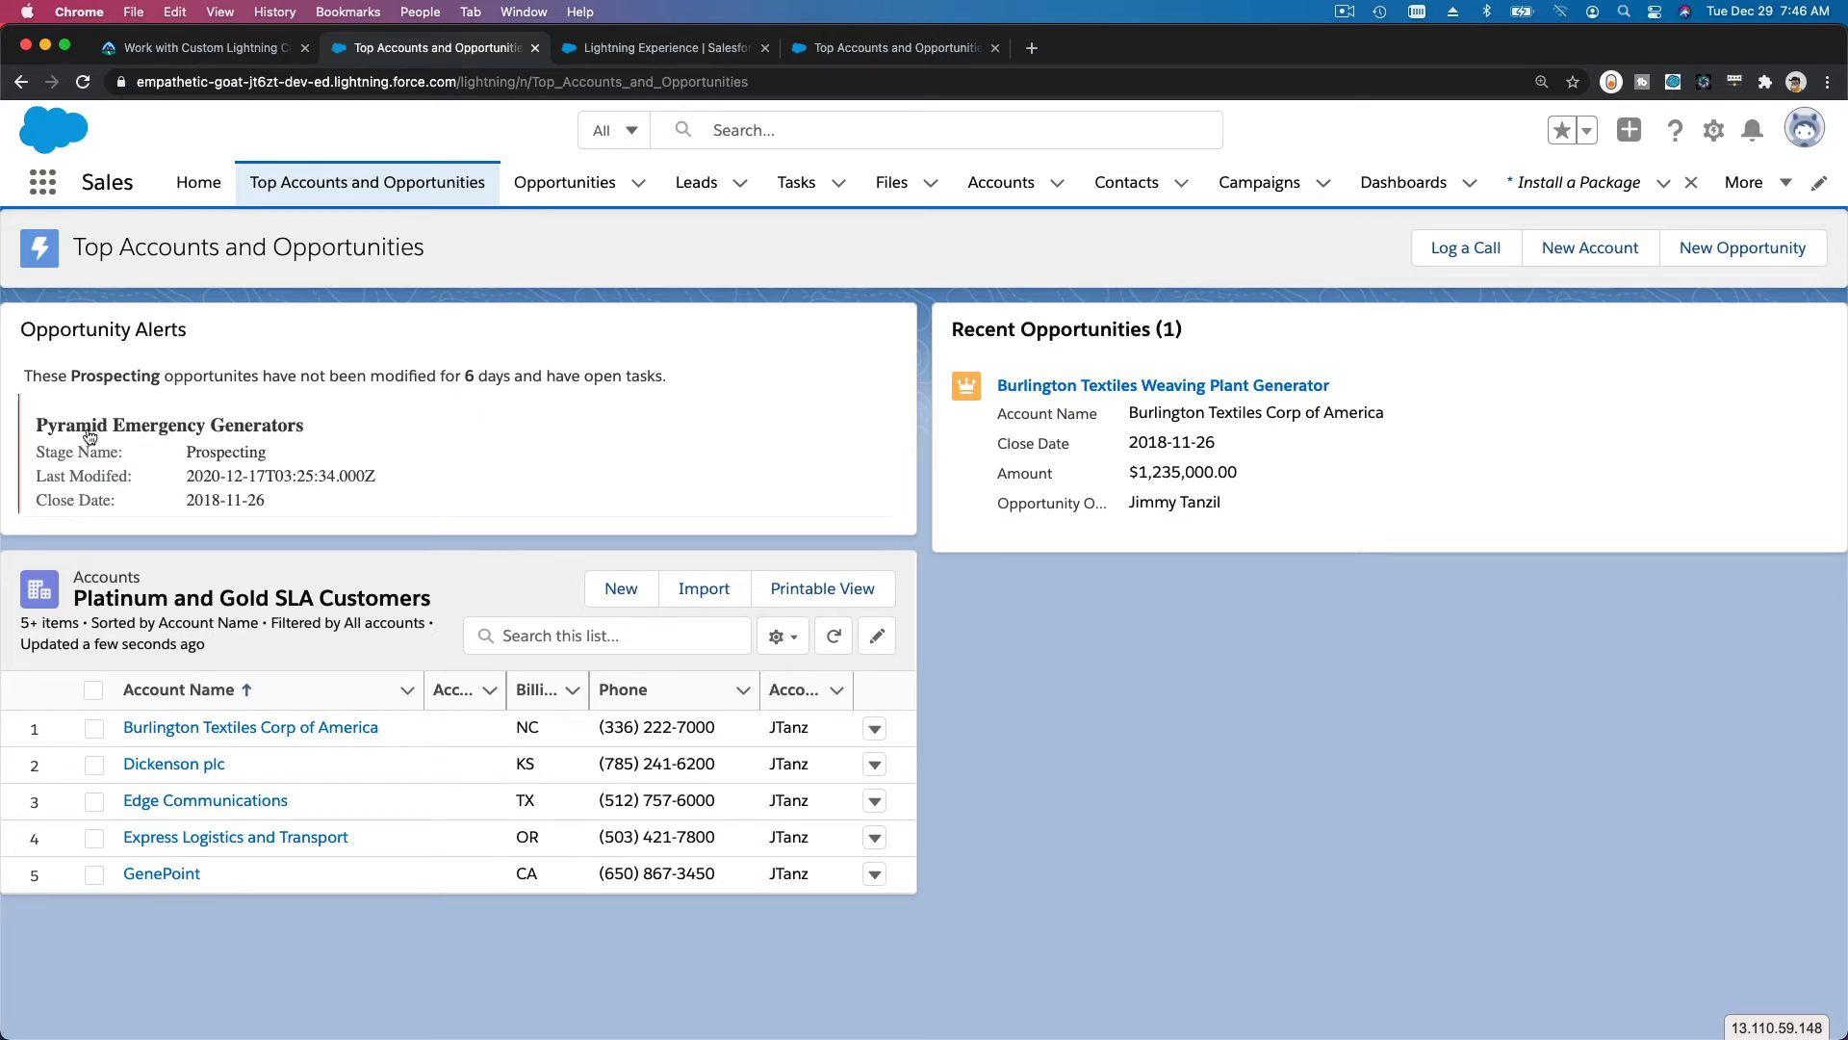
mouse_move(67, 516)
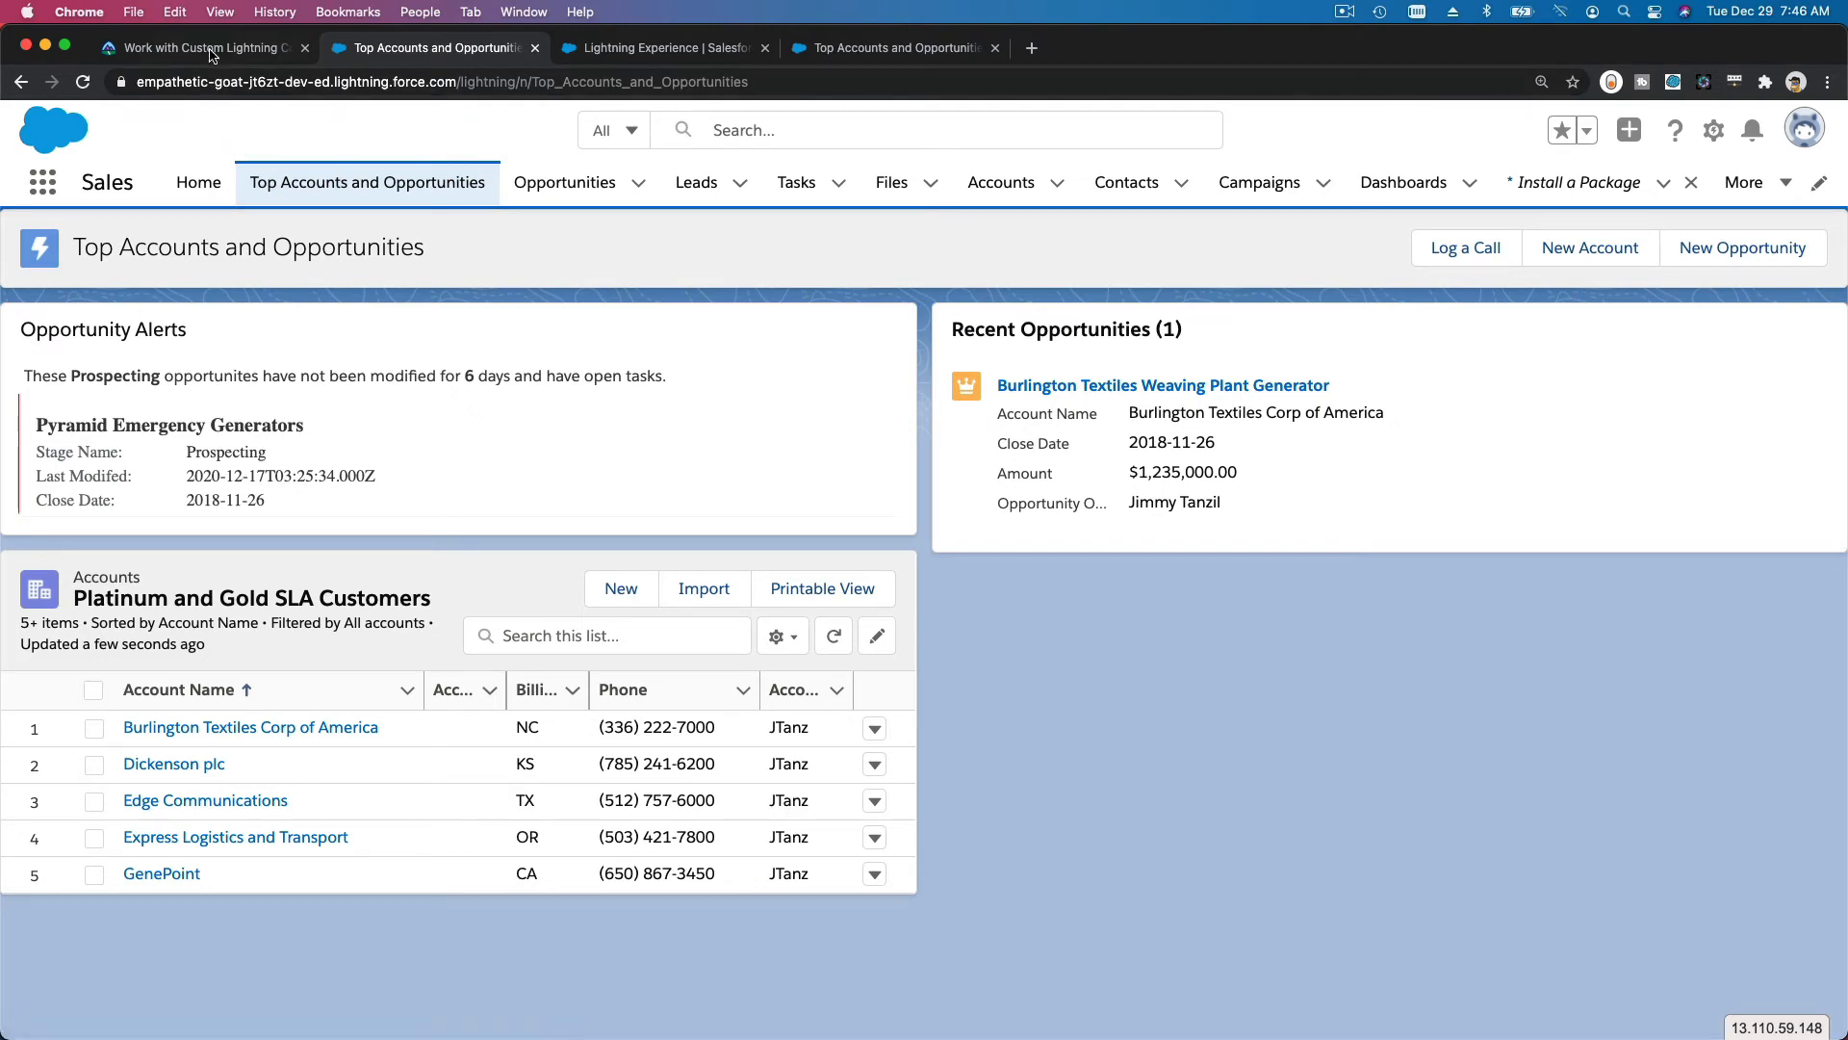
left_click(200, 46)
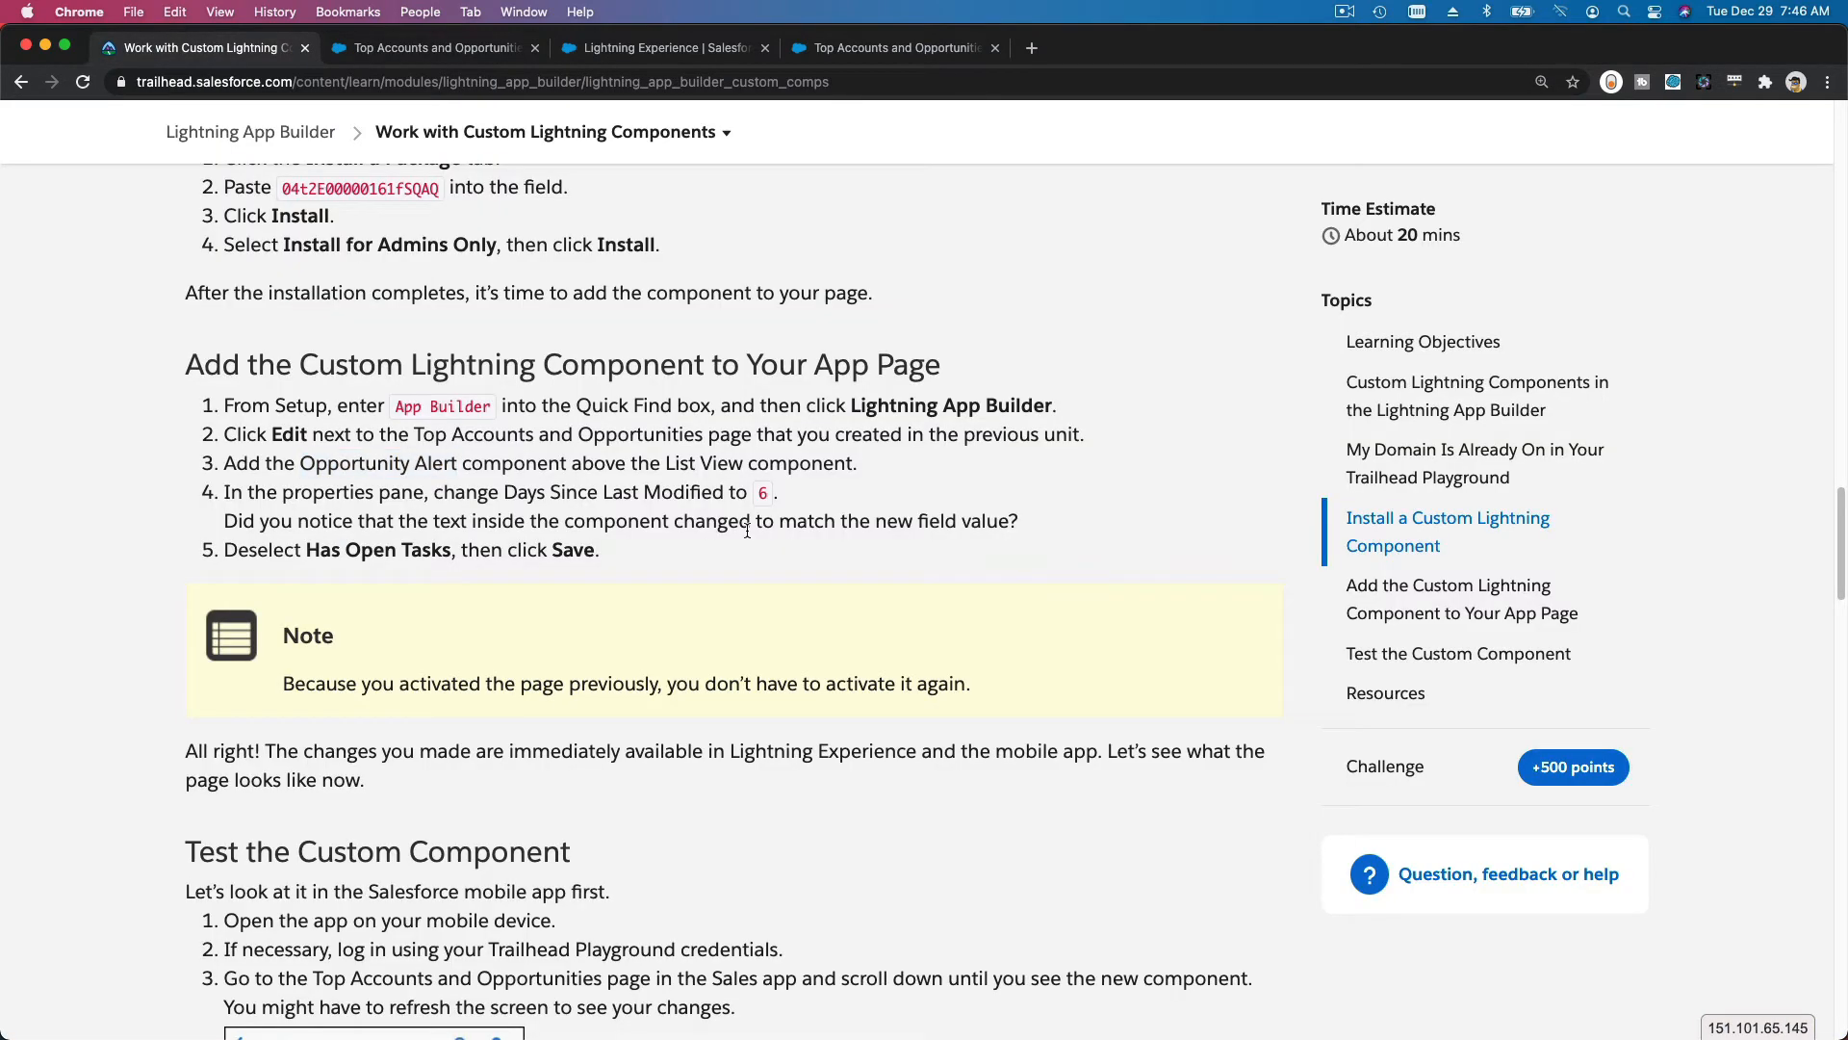
- Copy the challenge package ID 04t2E00000161fN from Trailhead and return to the Salesforce org
scroll("down", 3)
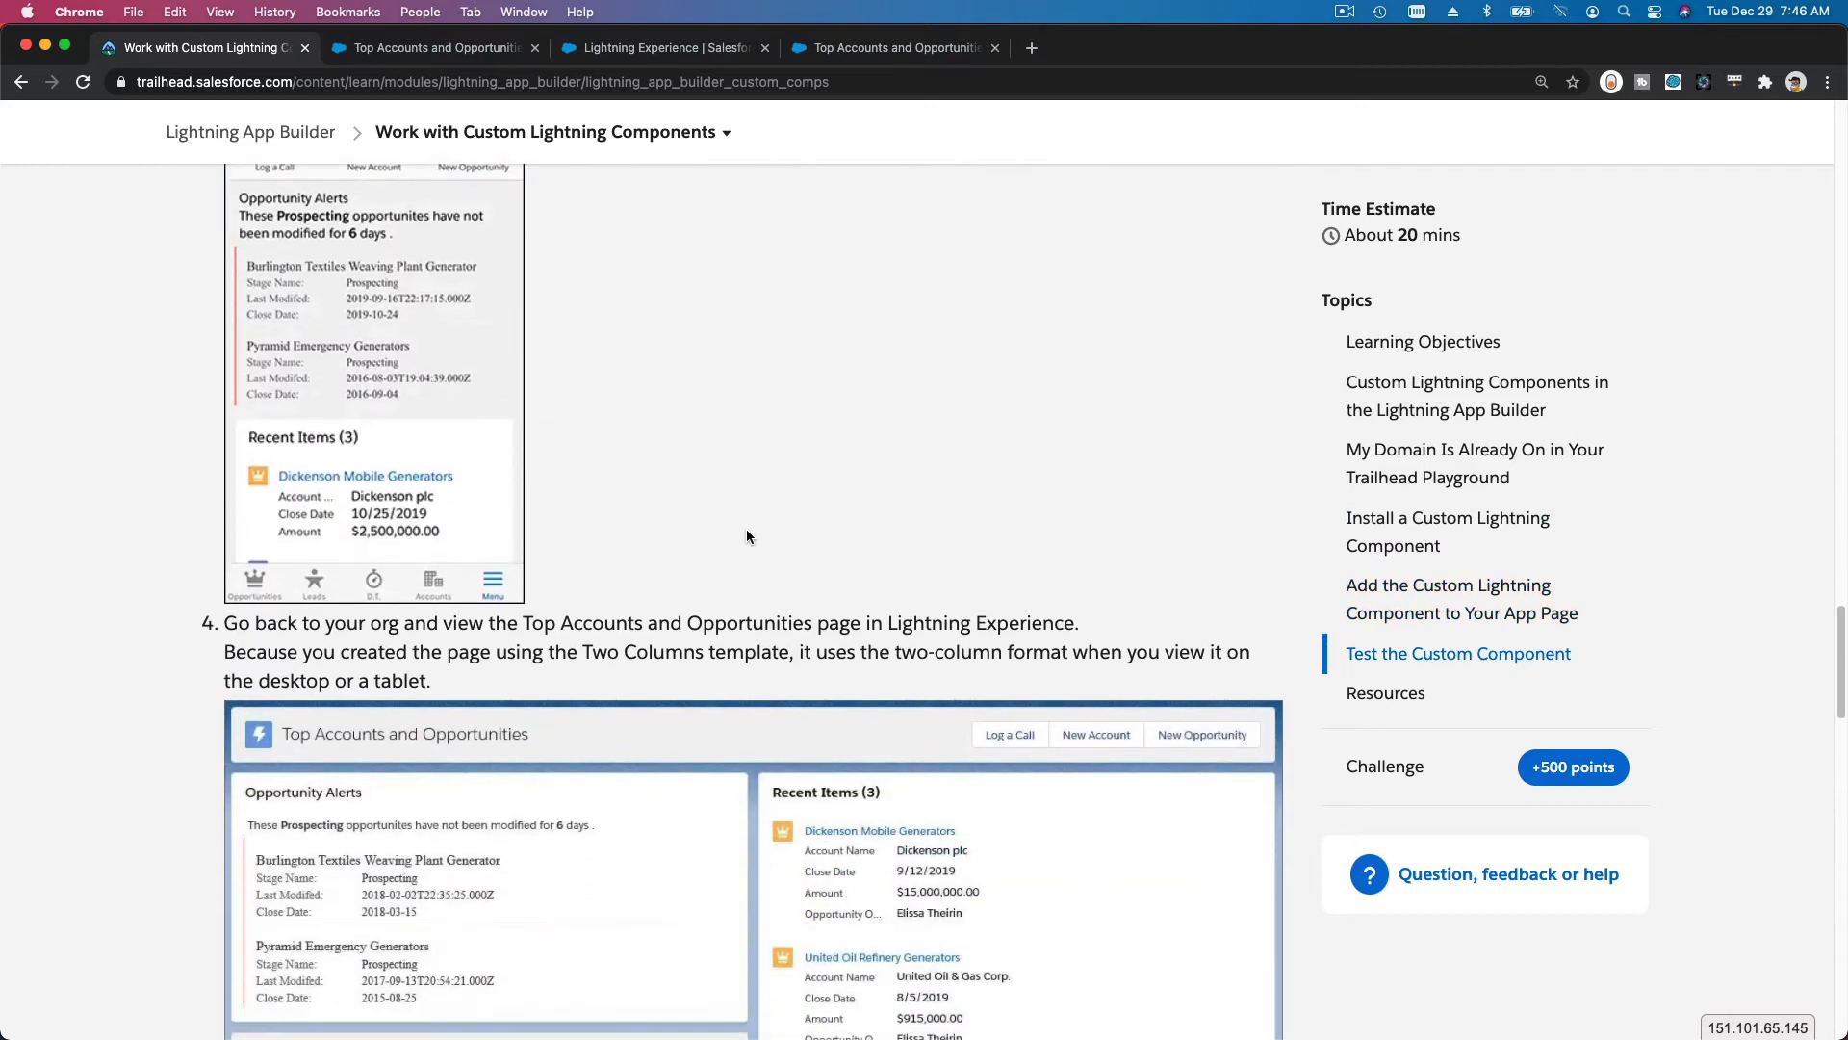
scroll("down", 3)
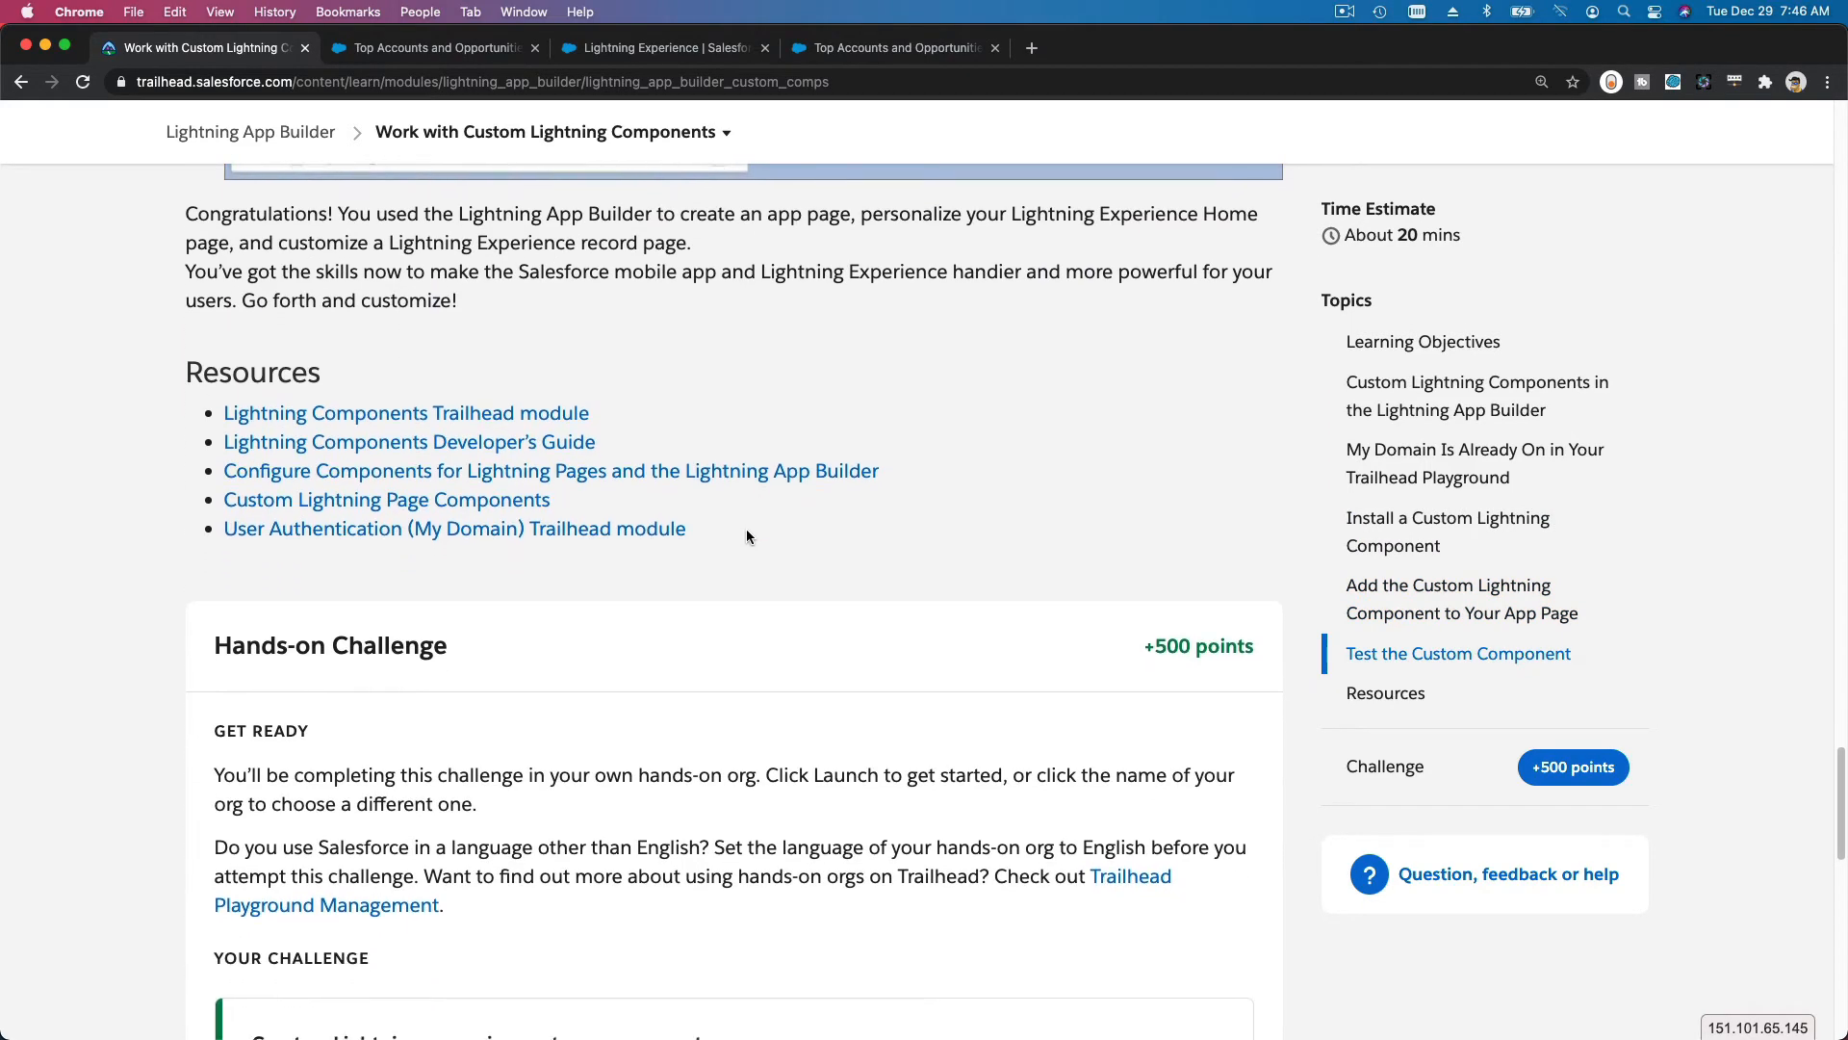
scroll("down", 3)
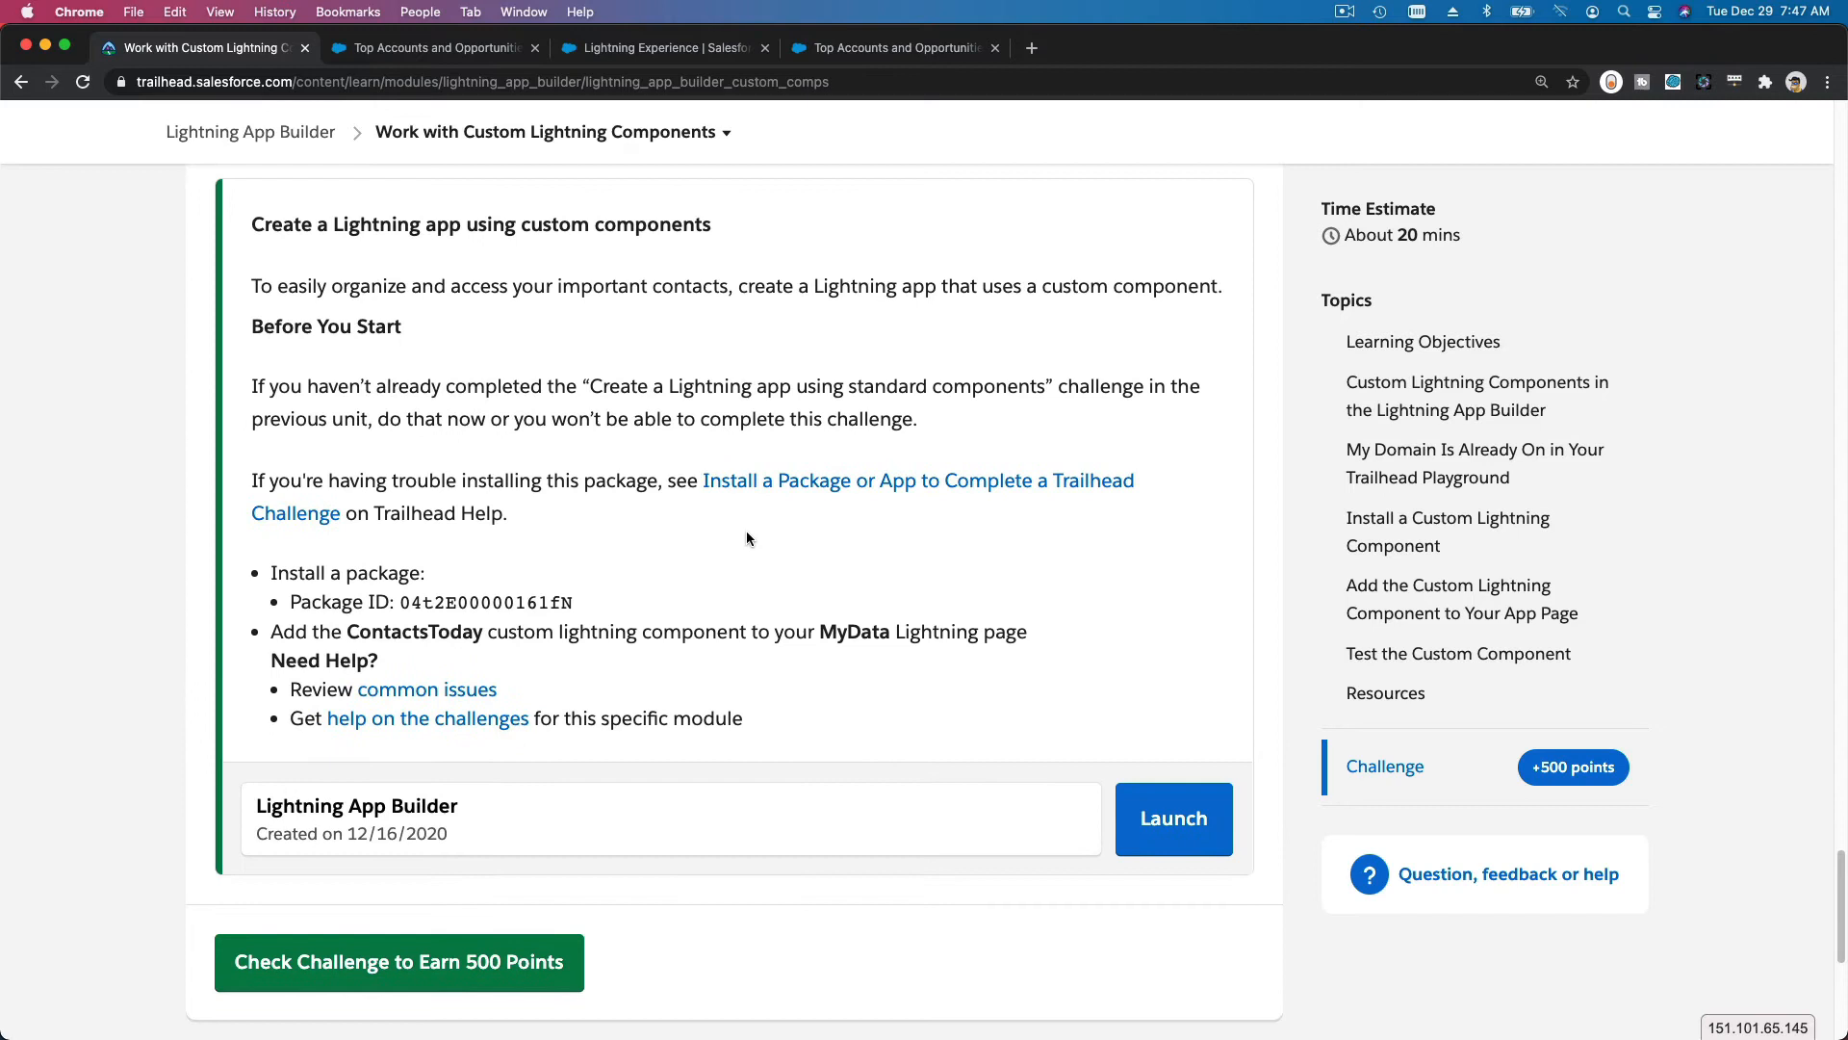
scroll("down", 3)
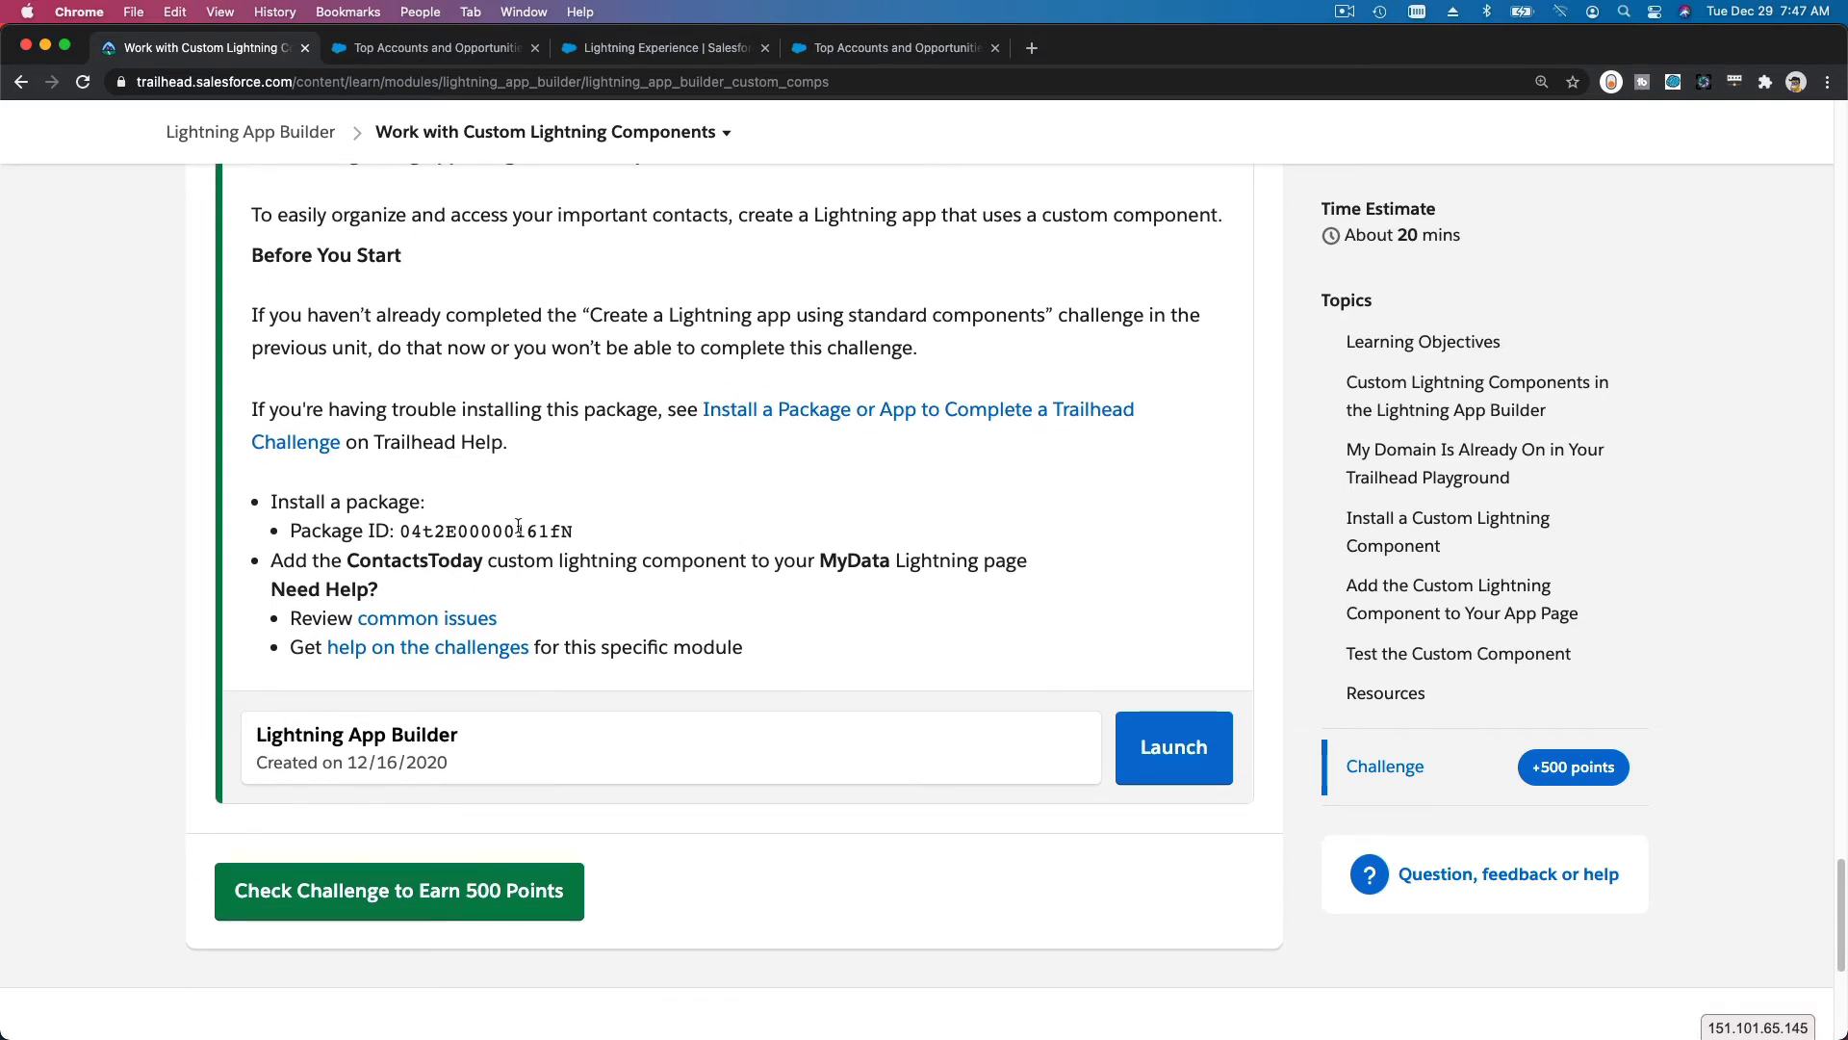
double_click(487, 531)
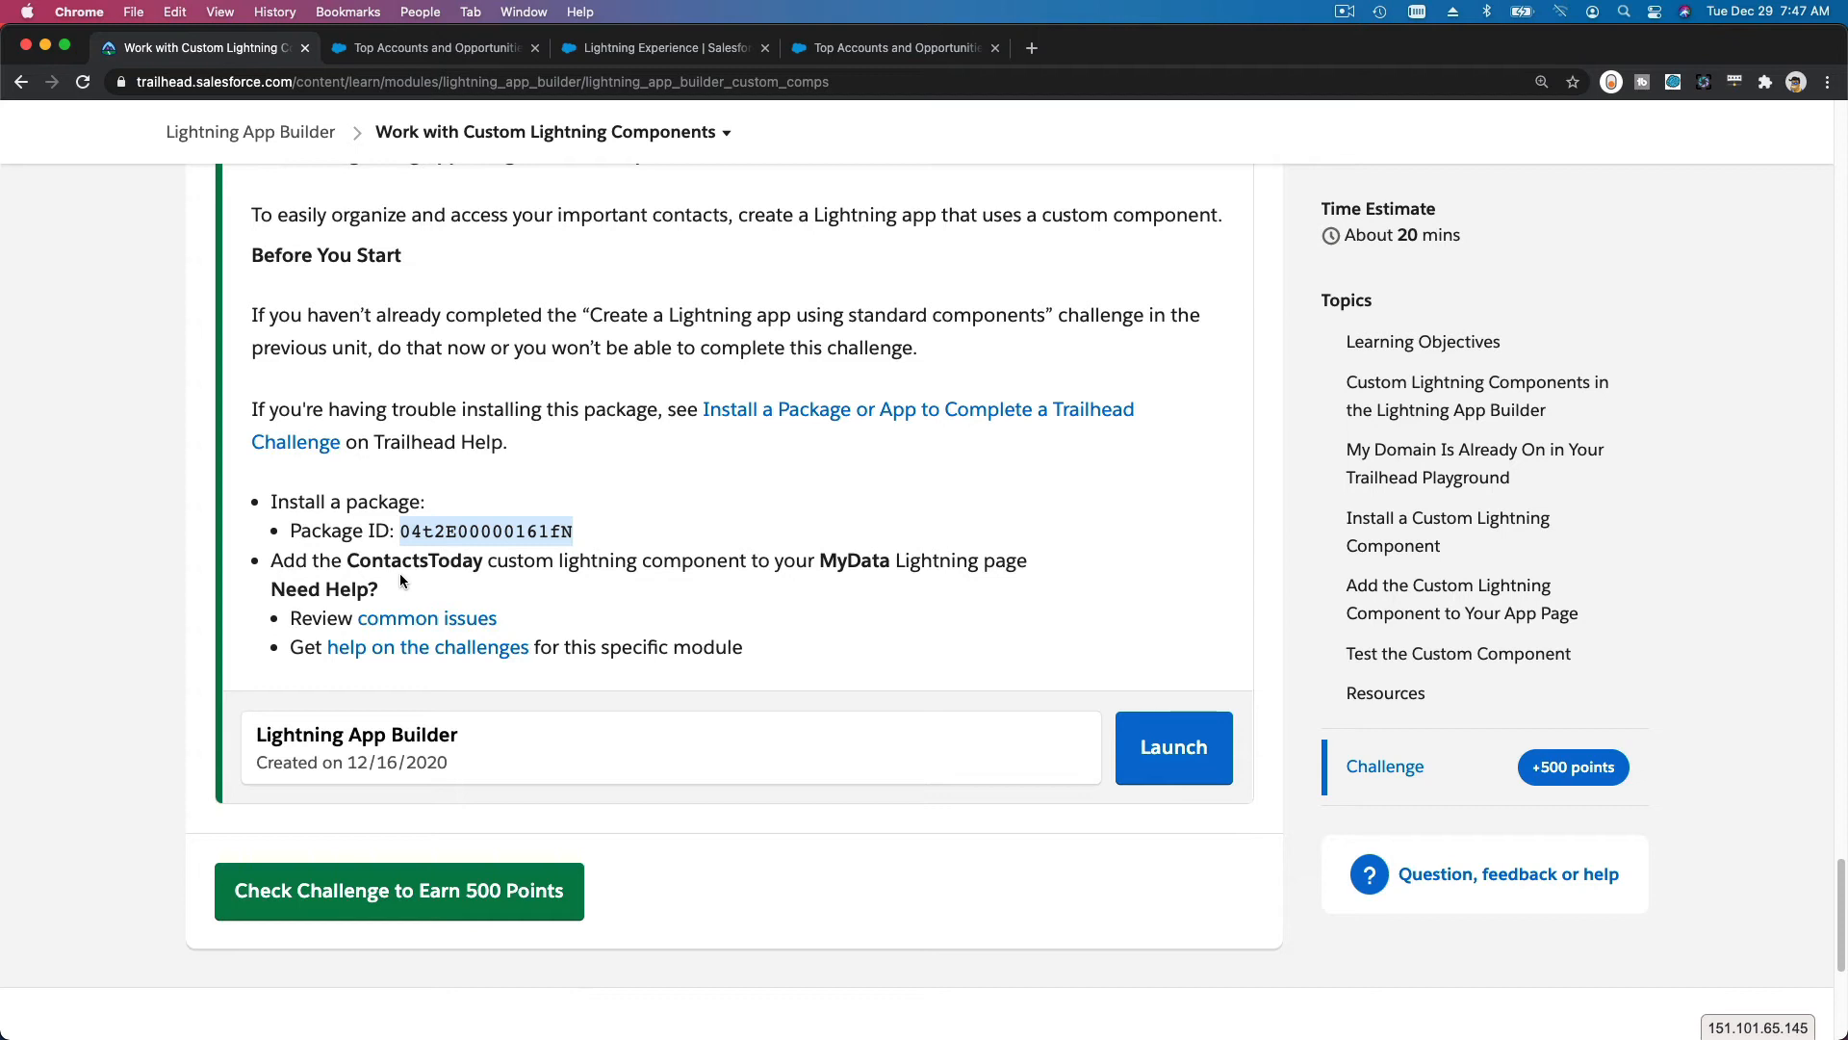
mouse_move(769, 374)
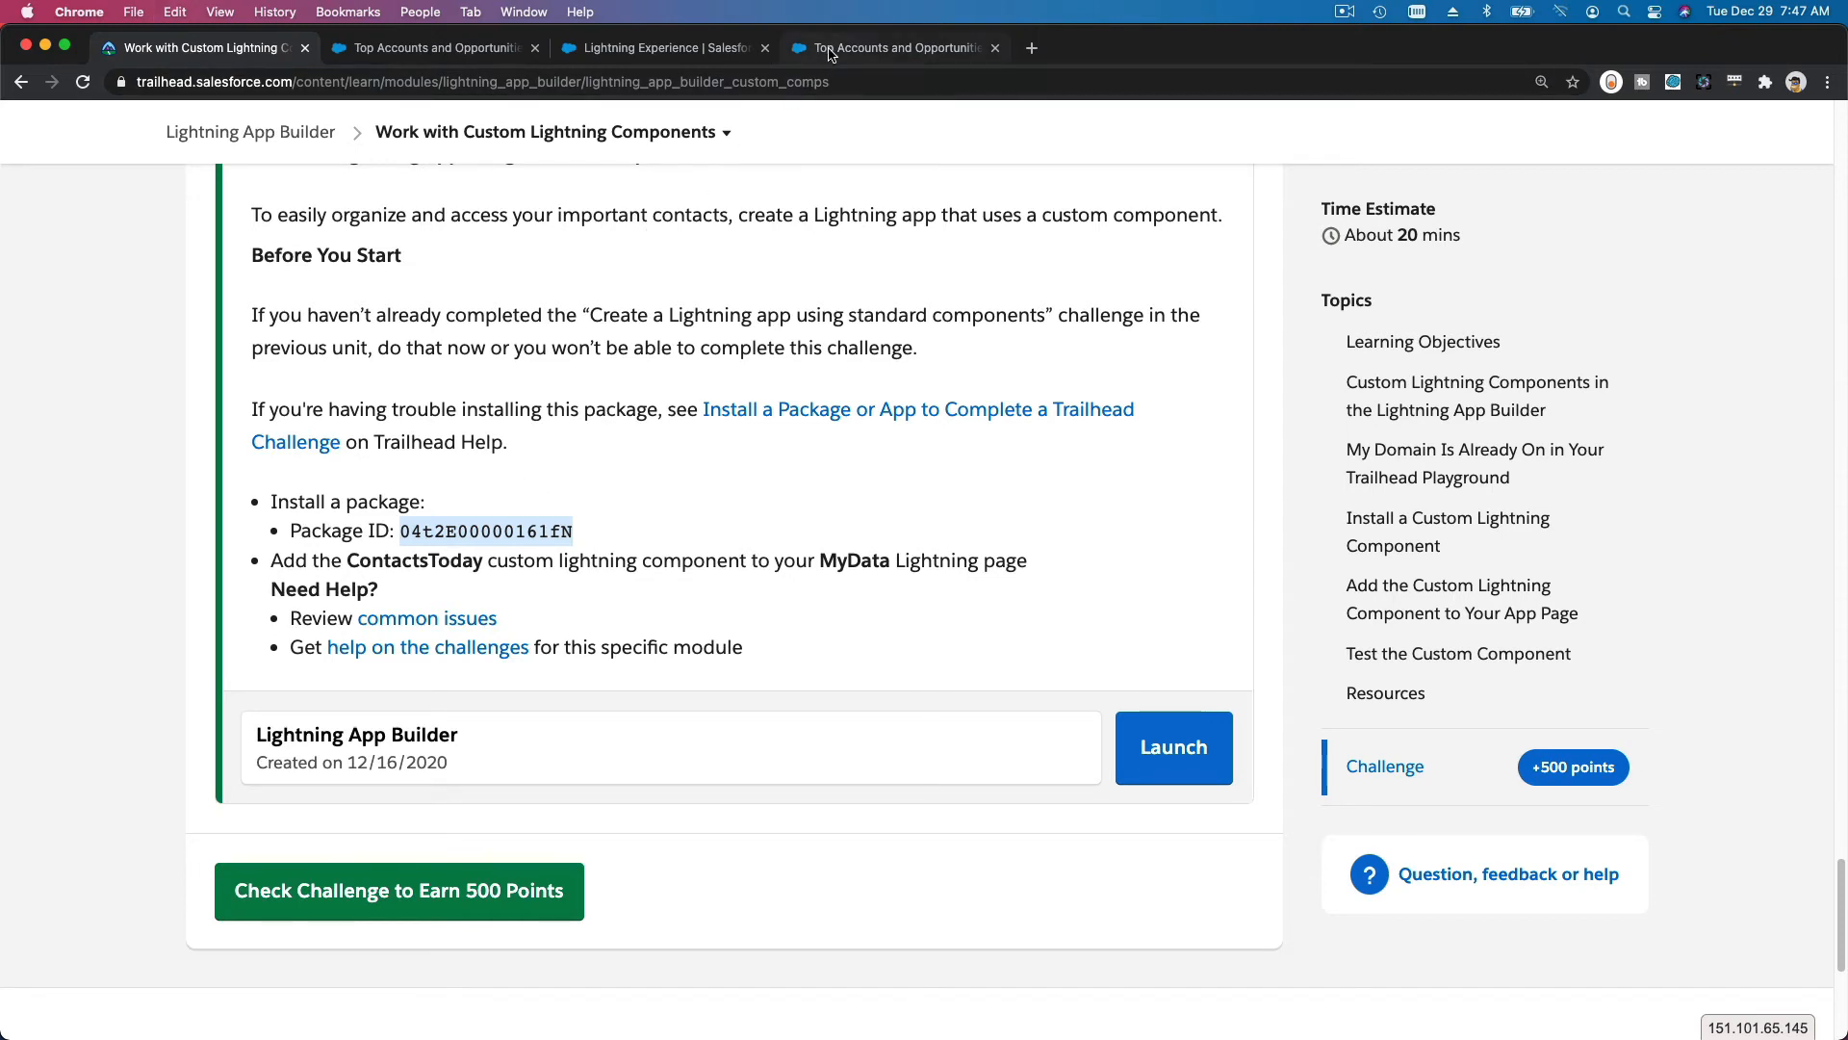
left_click(893, 46)
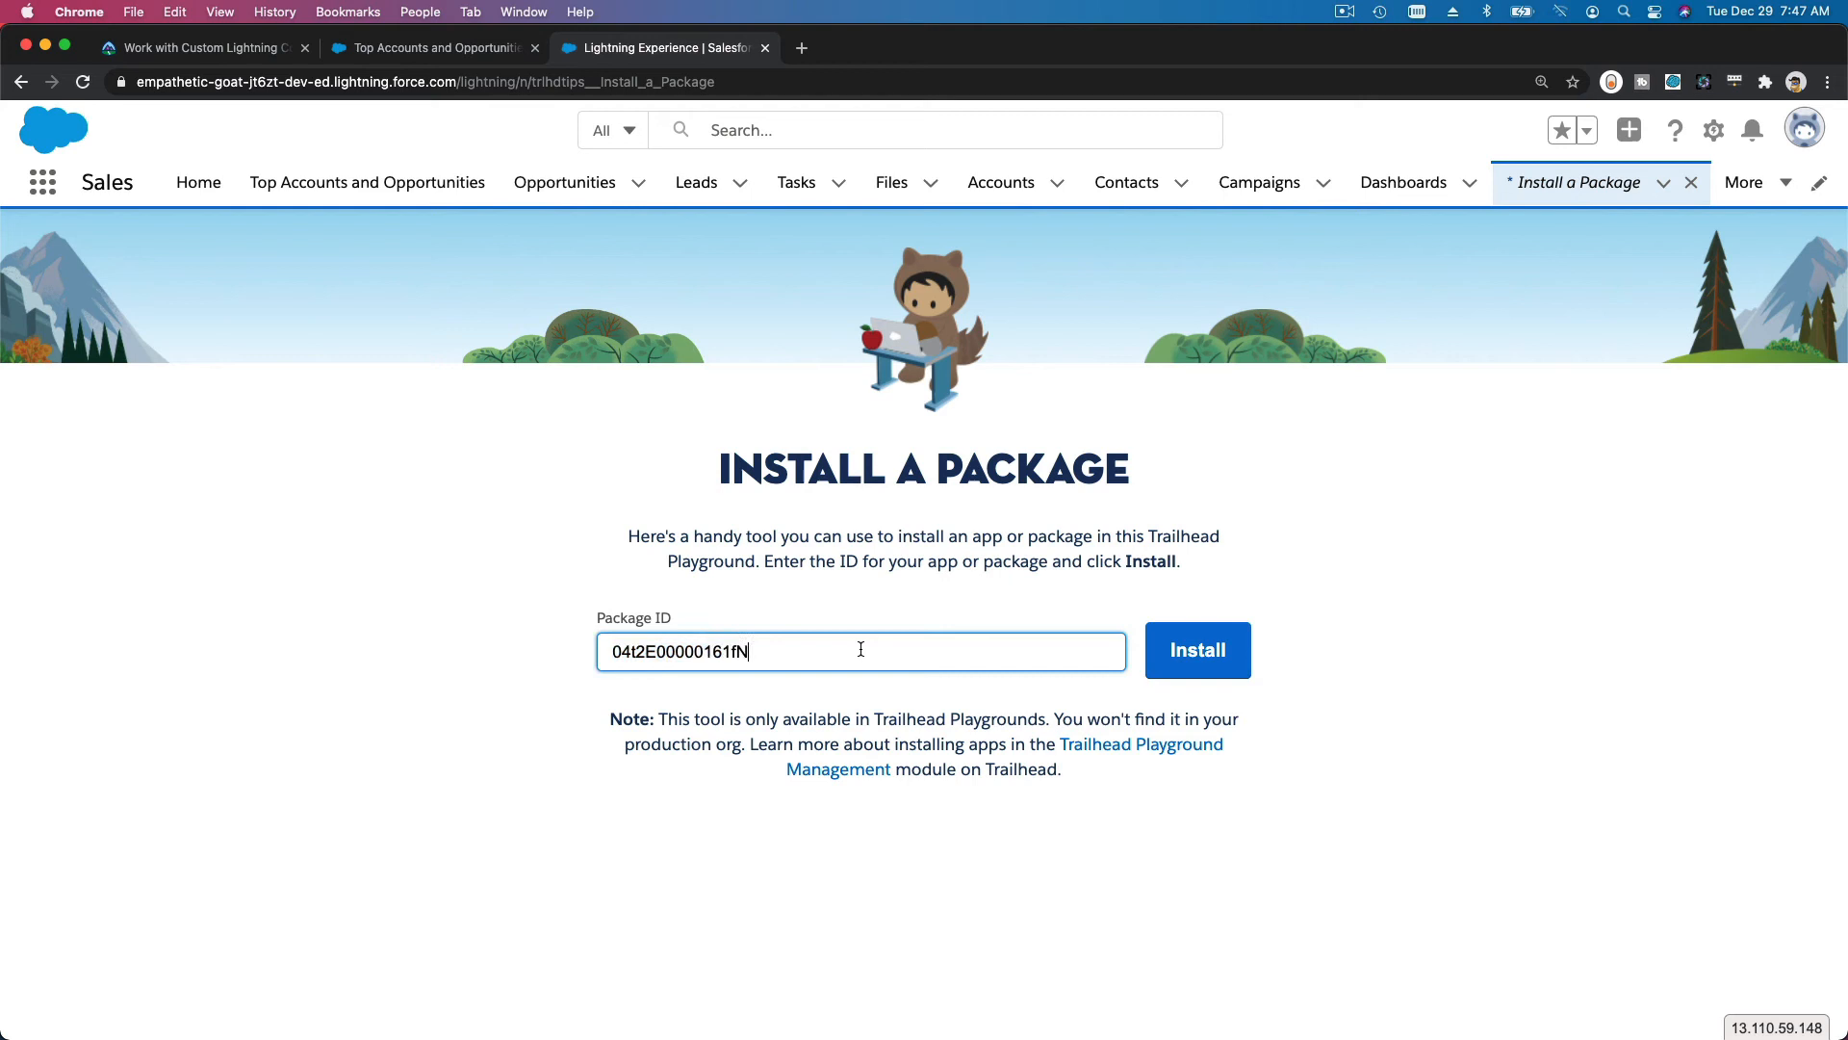
- Enter package ID 04t2E00000161fN on the Install a Package page to reach the Contacts Today install screen
left_click(41, 181)
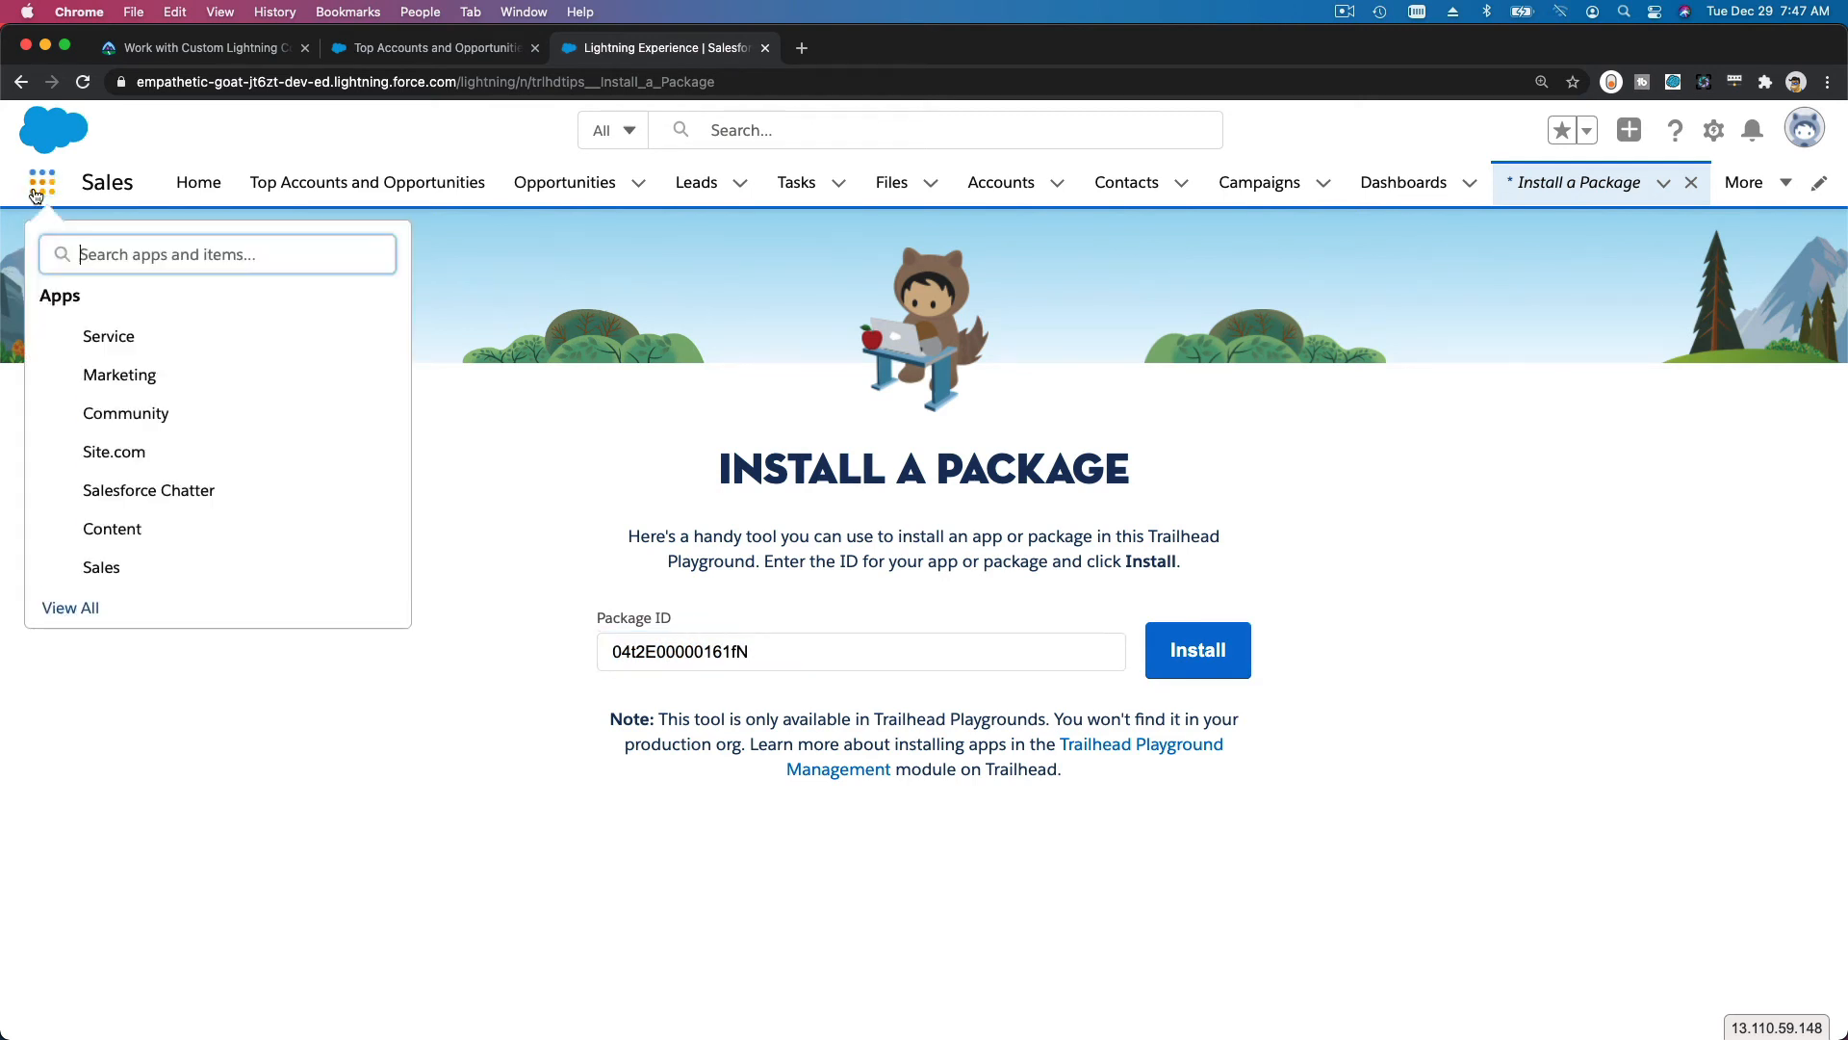
type("insta")
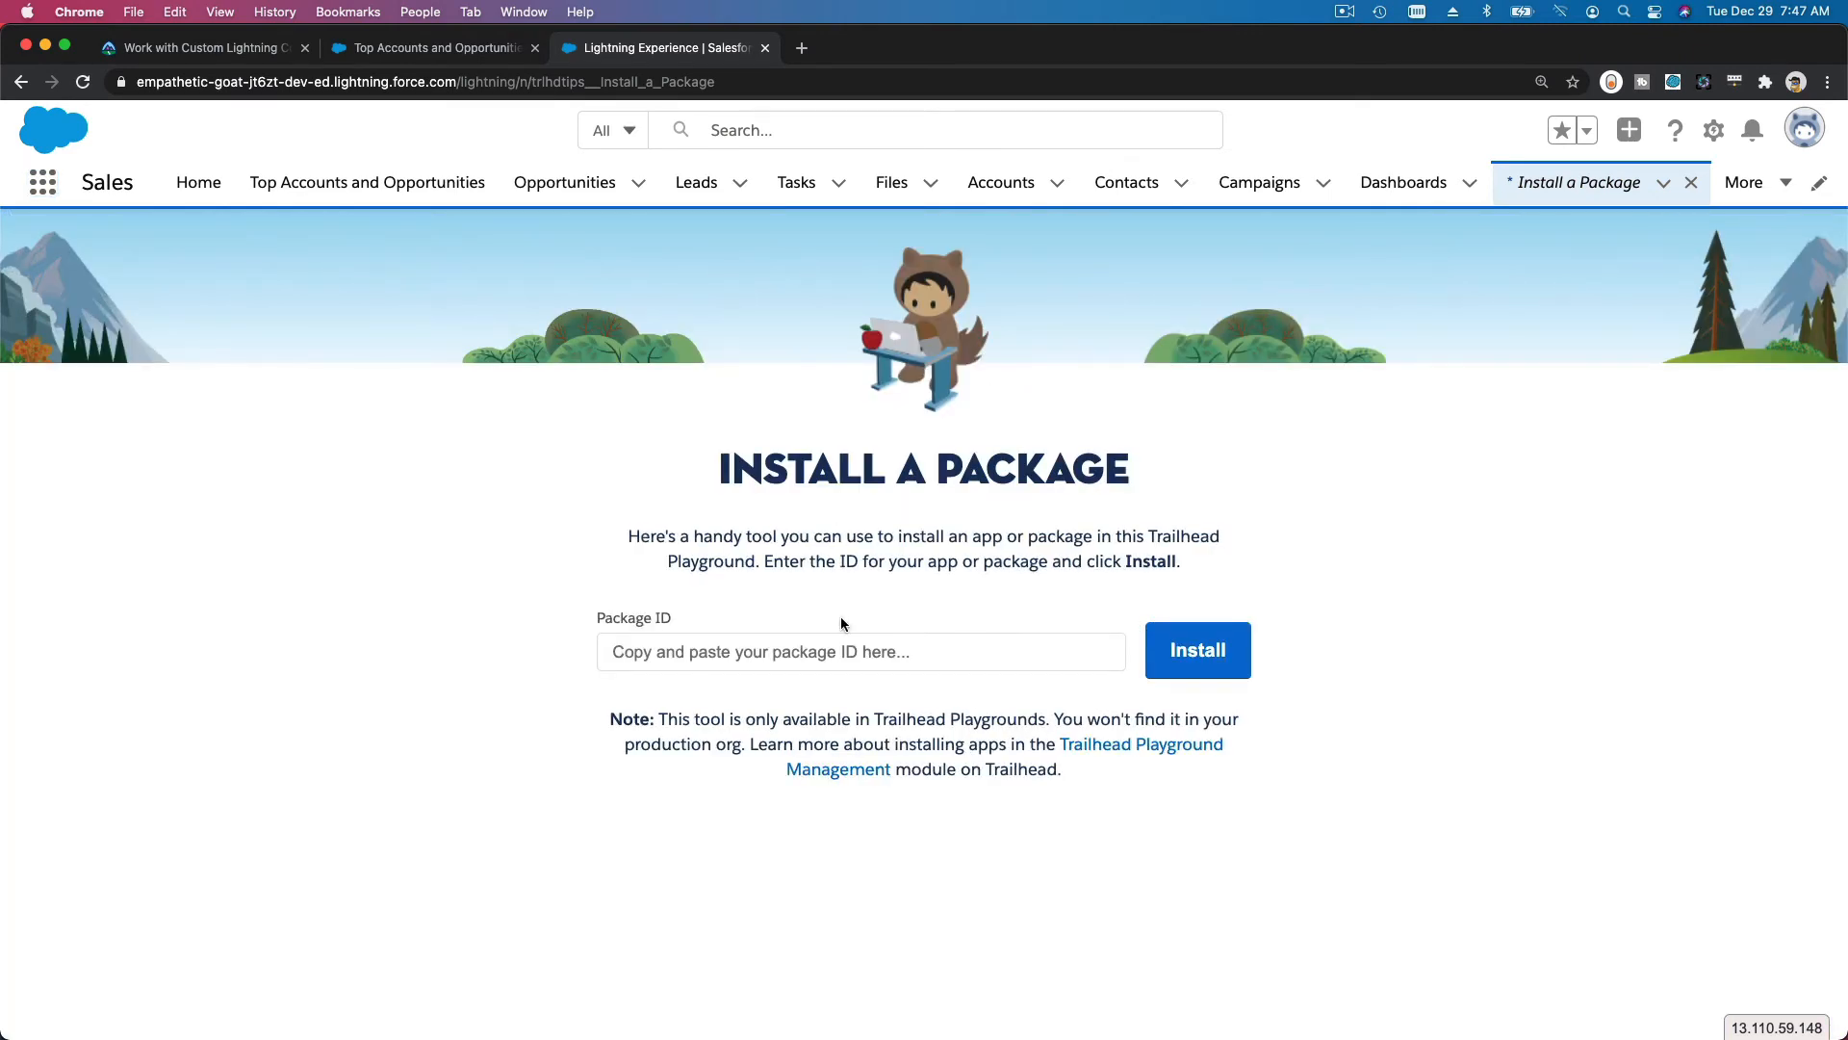
type("04t2E00000161fN")
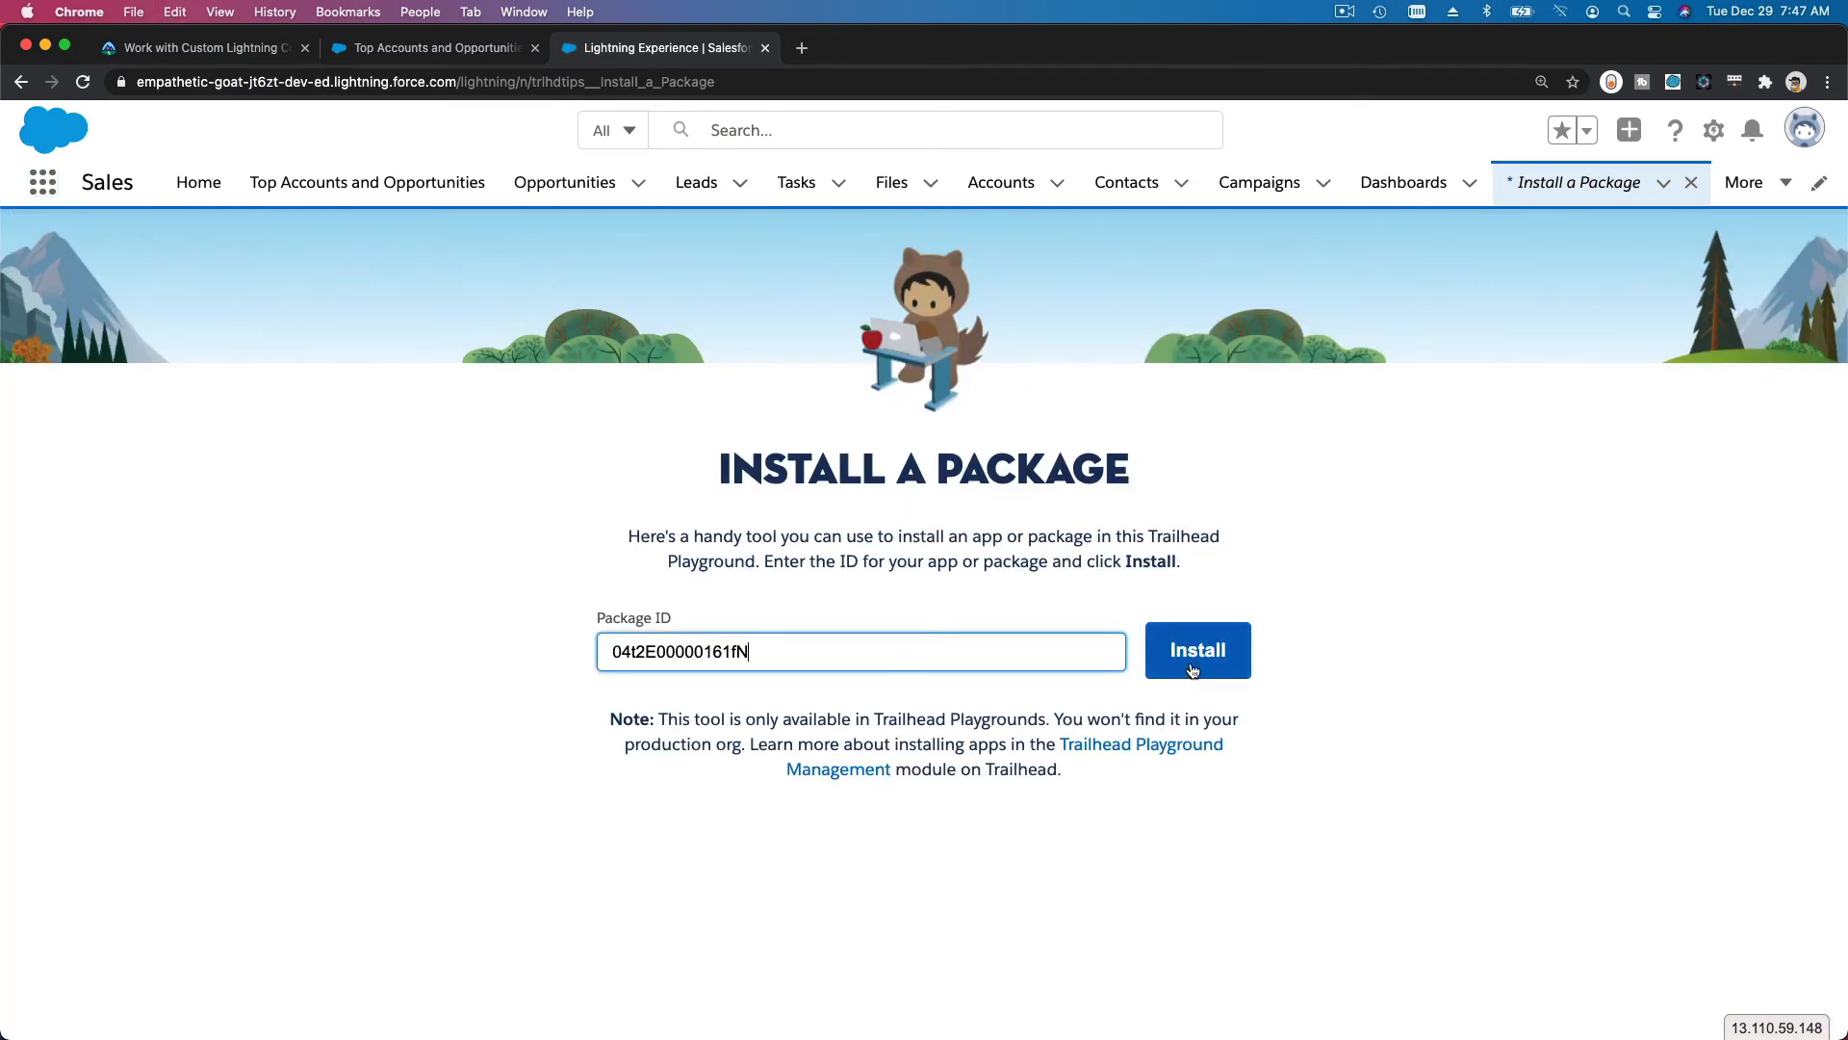
left_click(1195, 648)
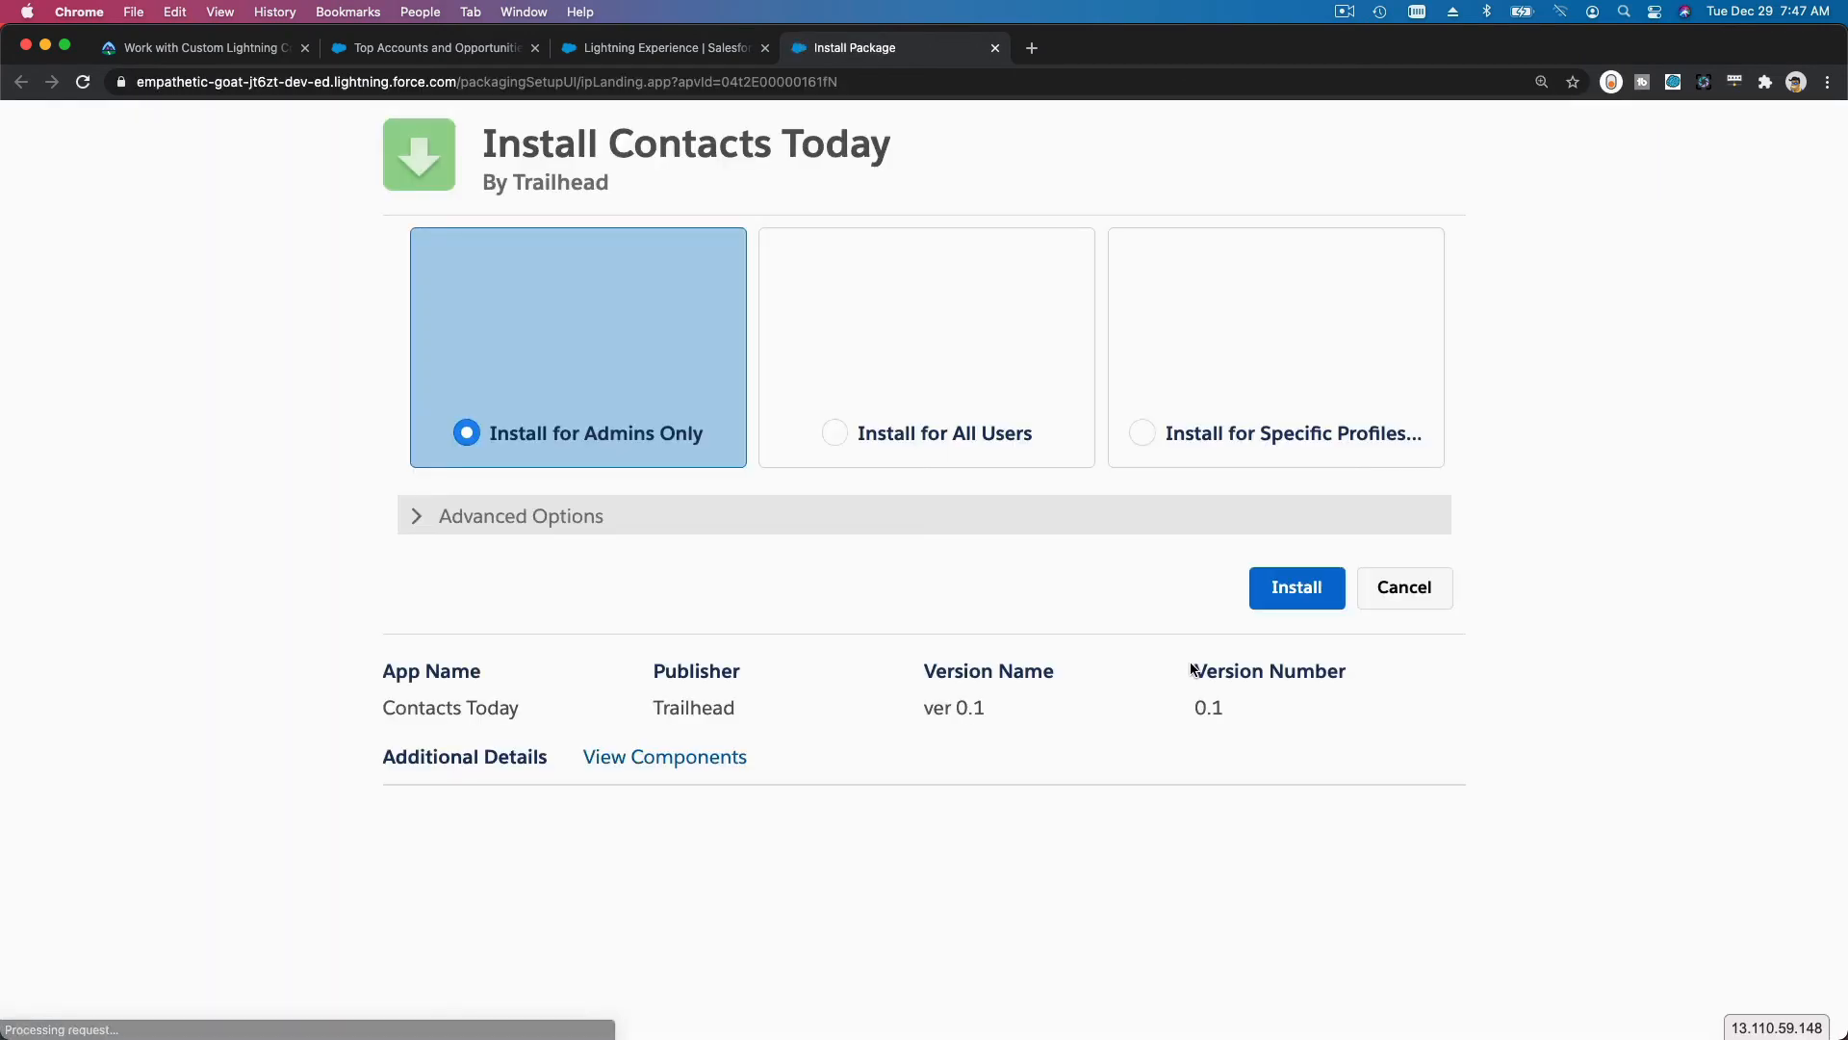
- Install the Contacts Today package for all users and finish once installation completes
left_click(833, 433)
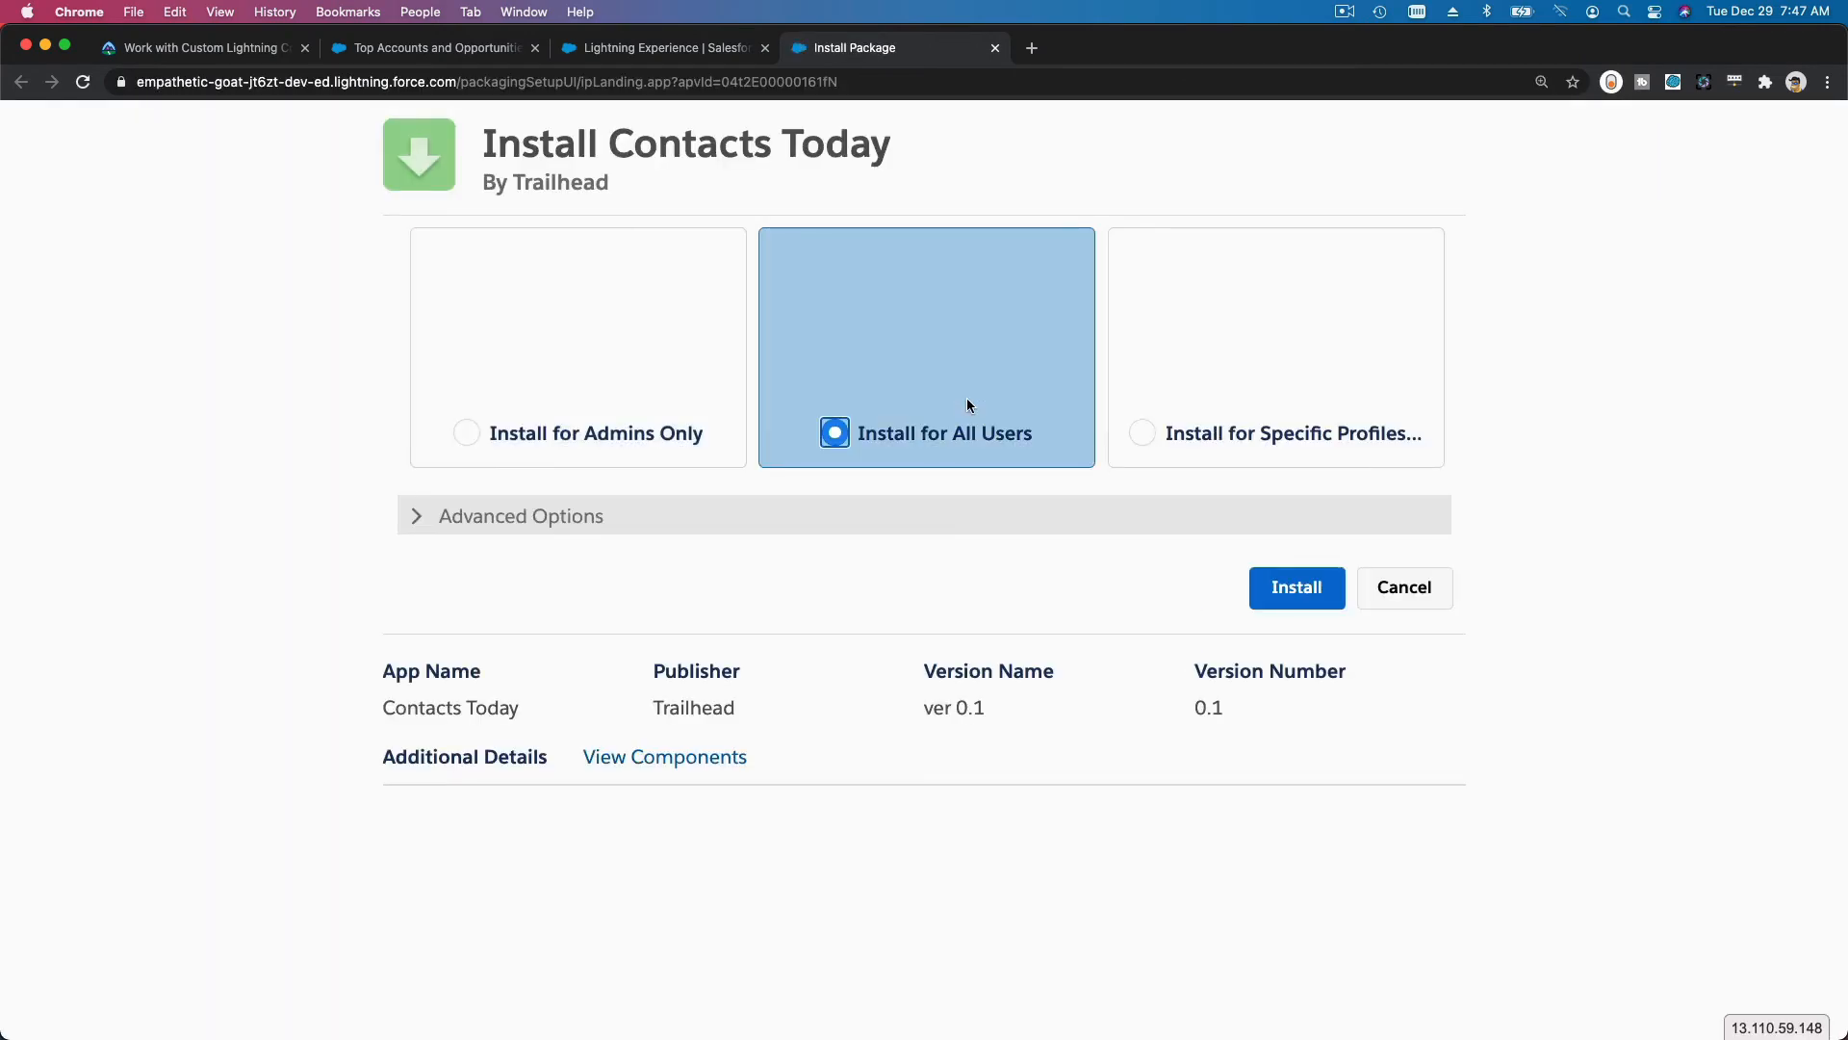
left_click(1296, 587)
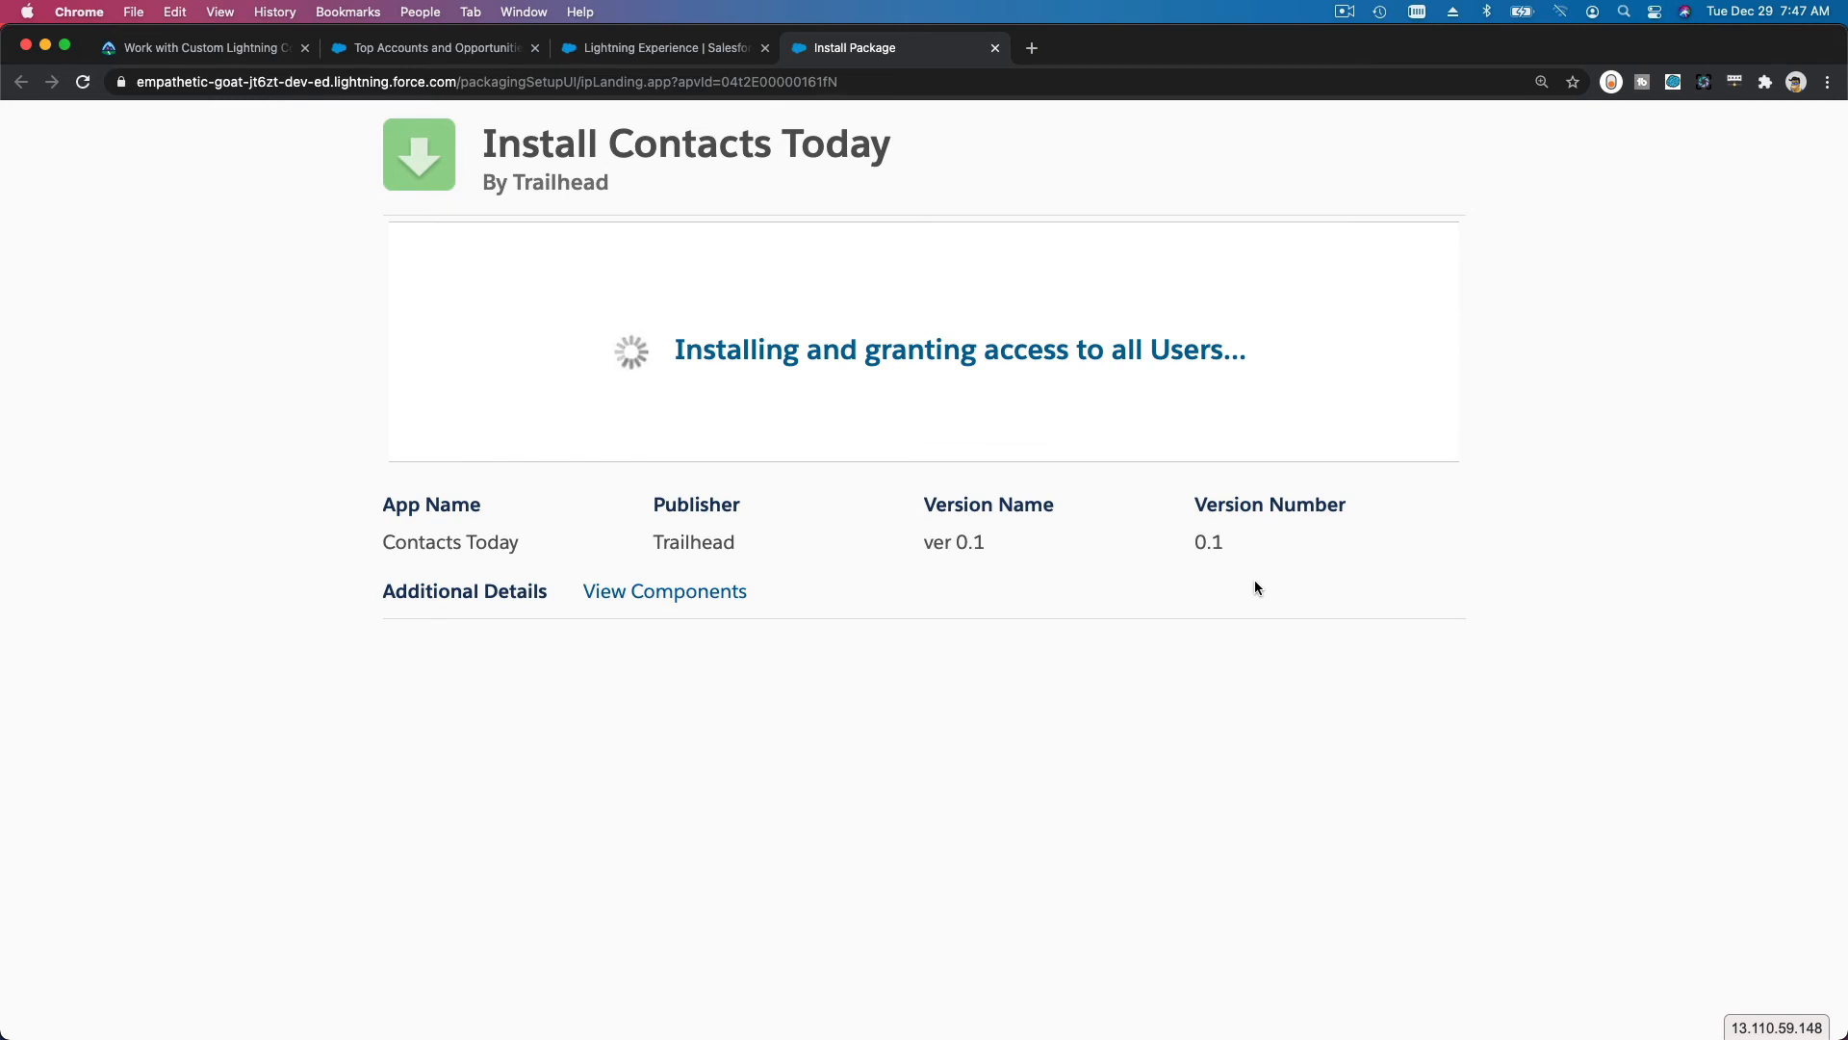
left_click(200, 46)
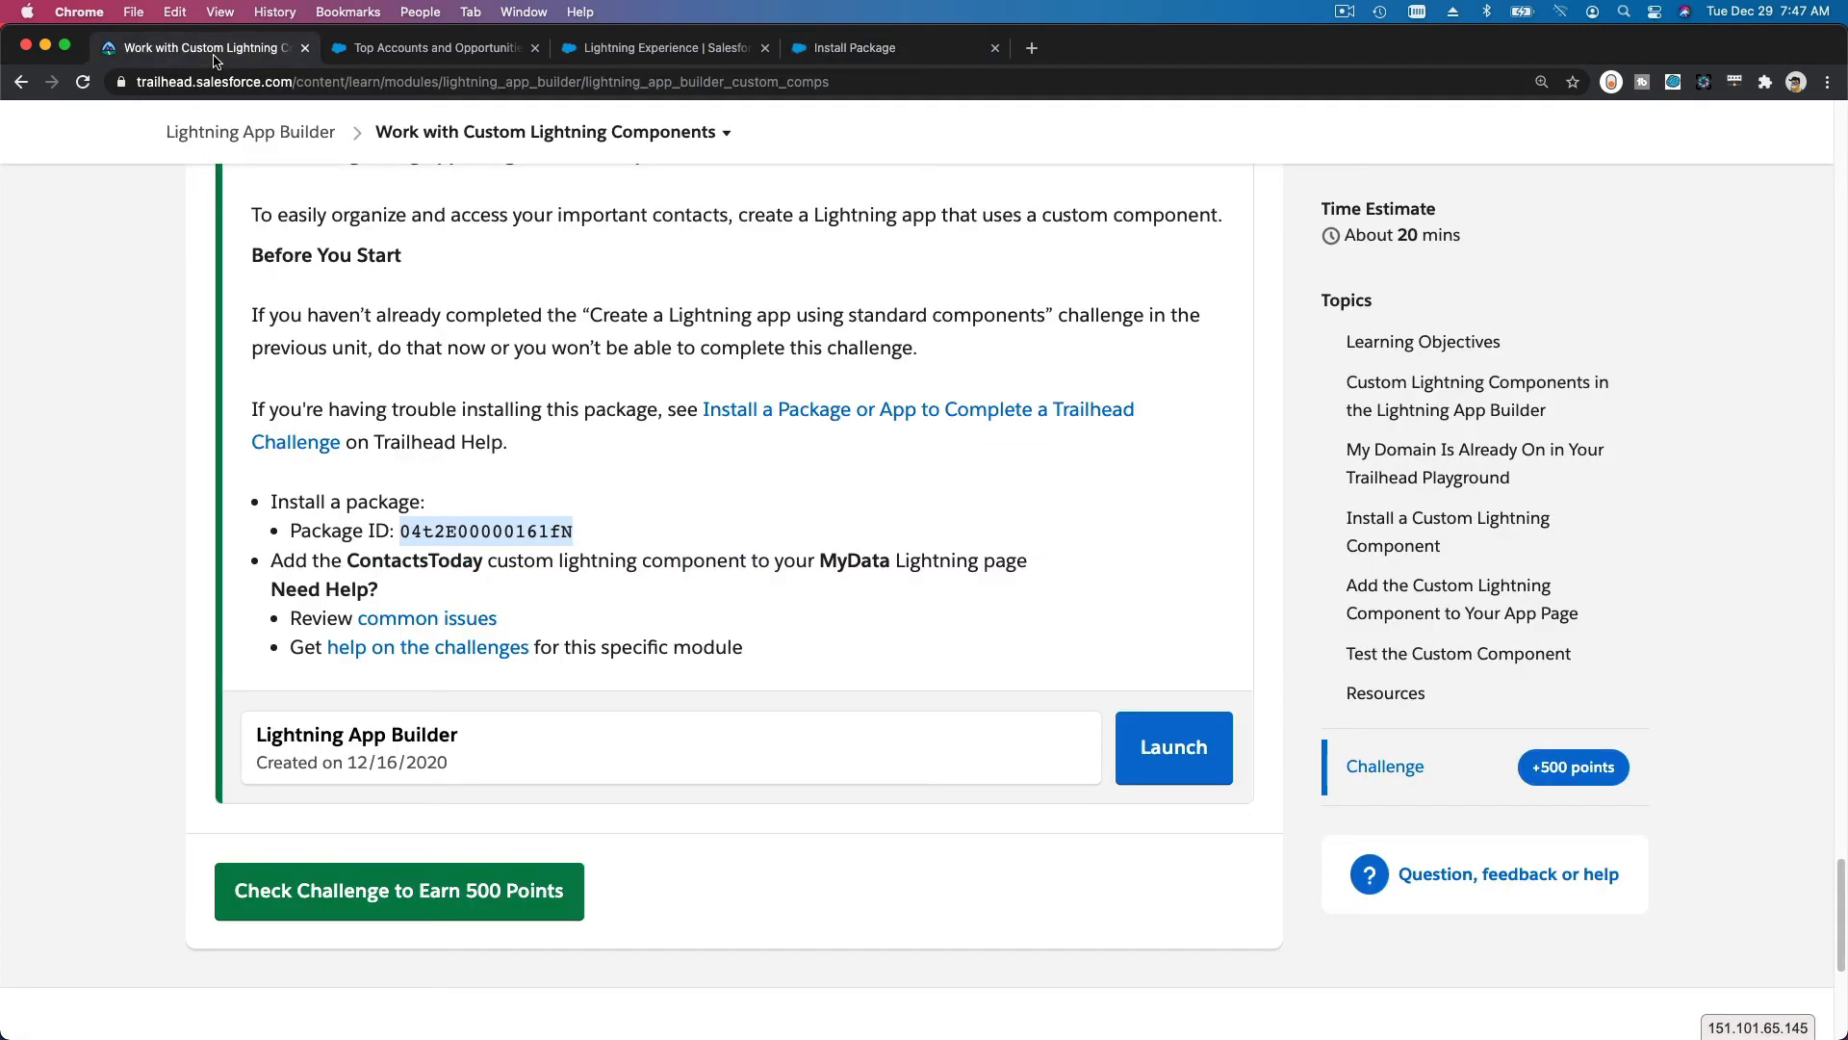
mouse_move(668, 176)
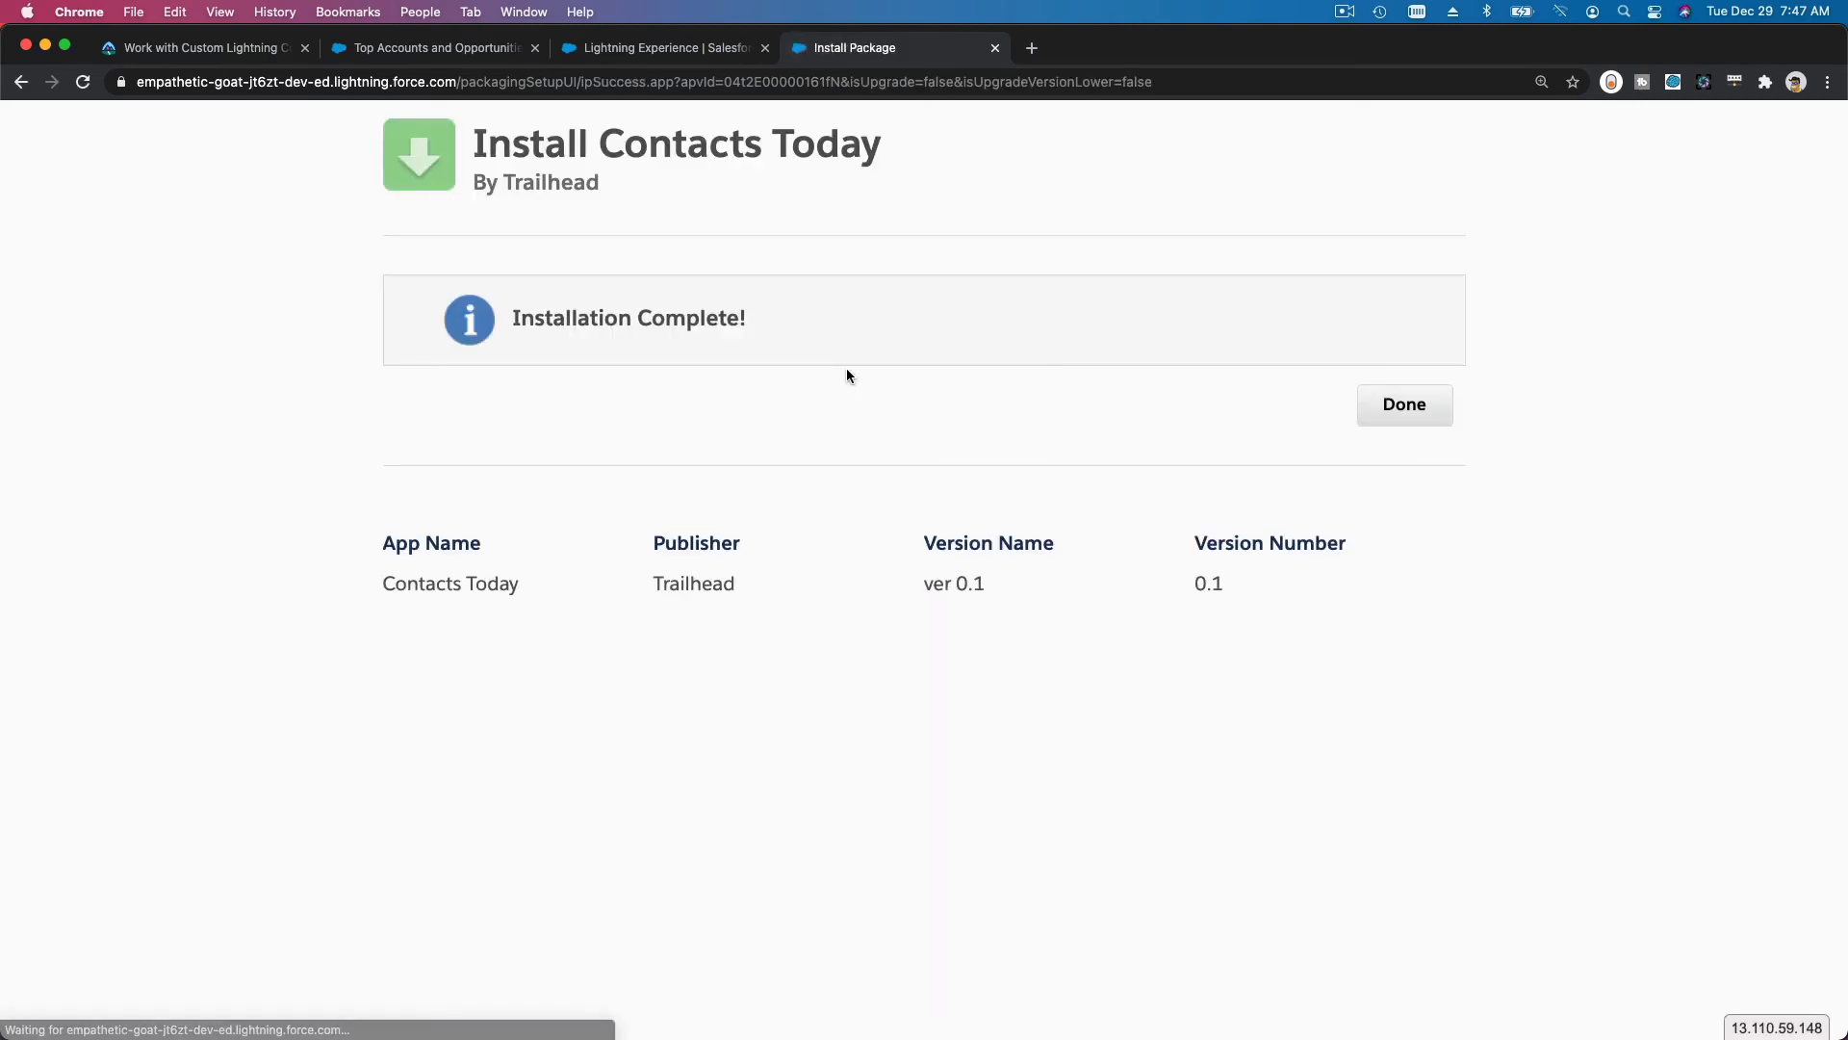
left_click(1403, 404)
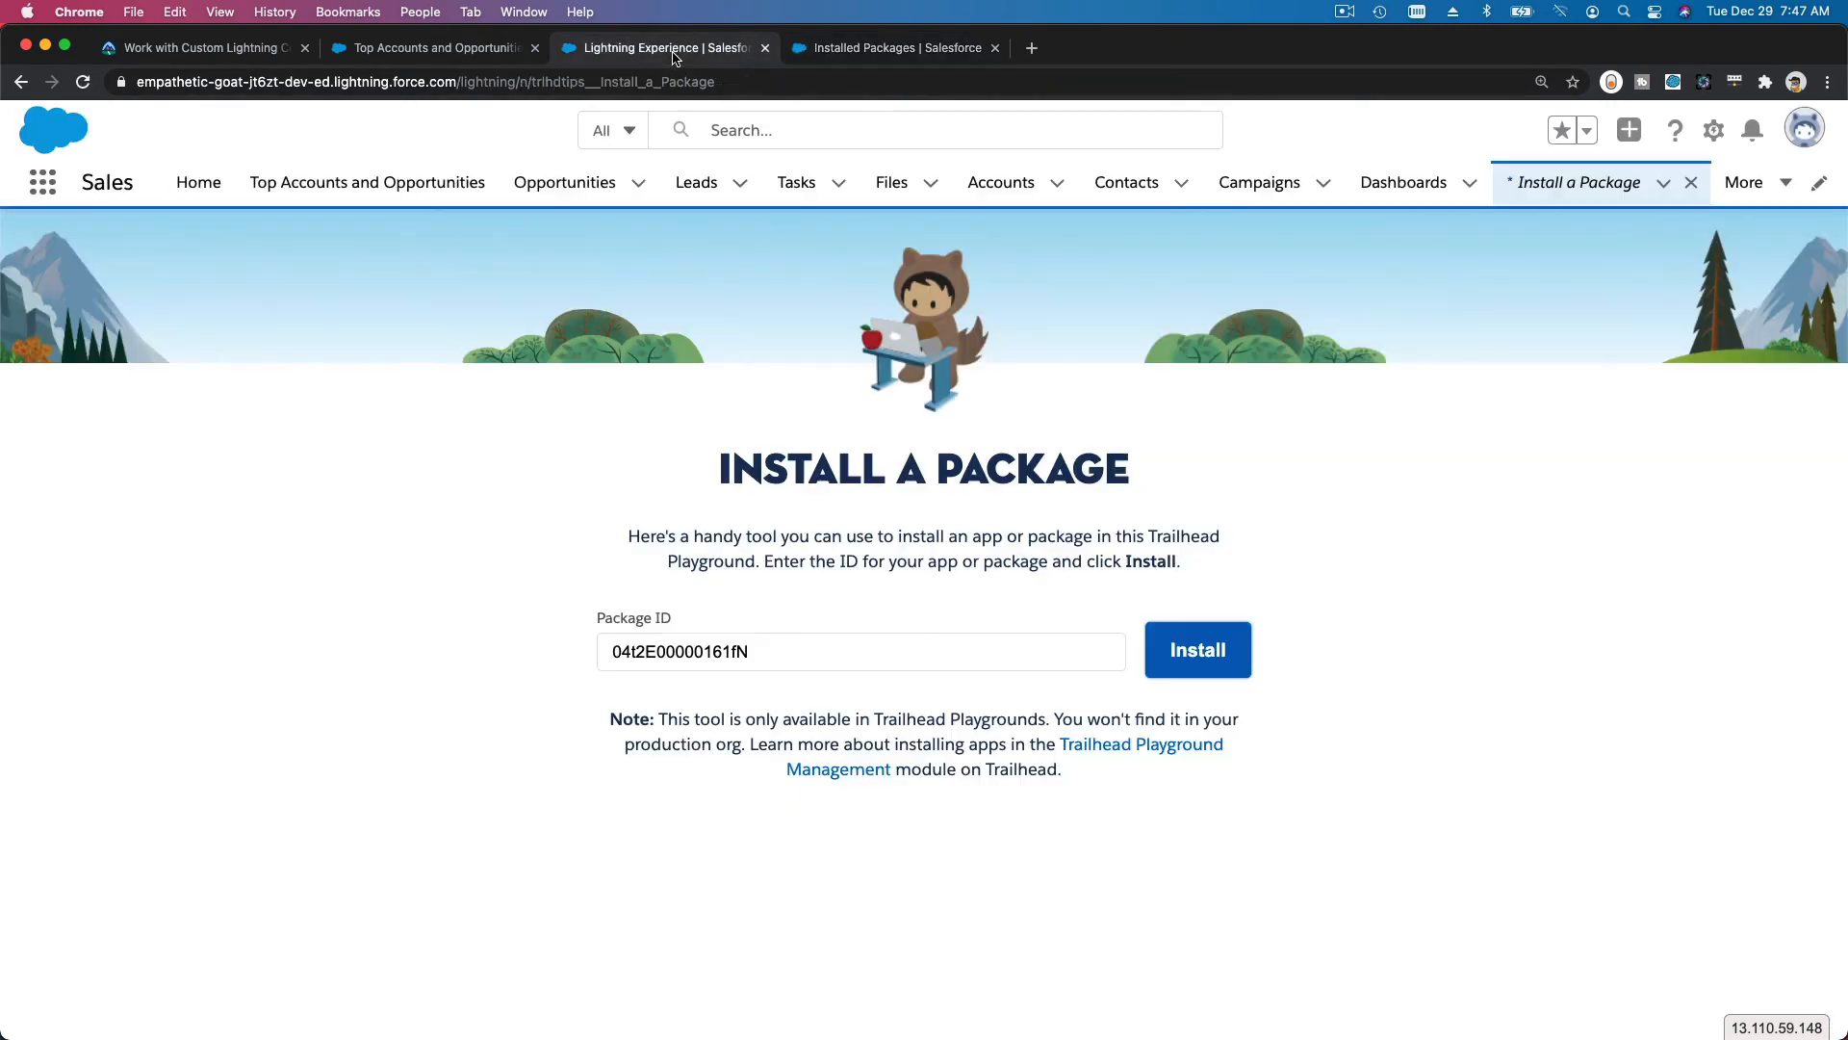
- Find Lightning App Builder via Setup Quick Find and open its list of Lightning pages
left_click(893, 46)
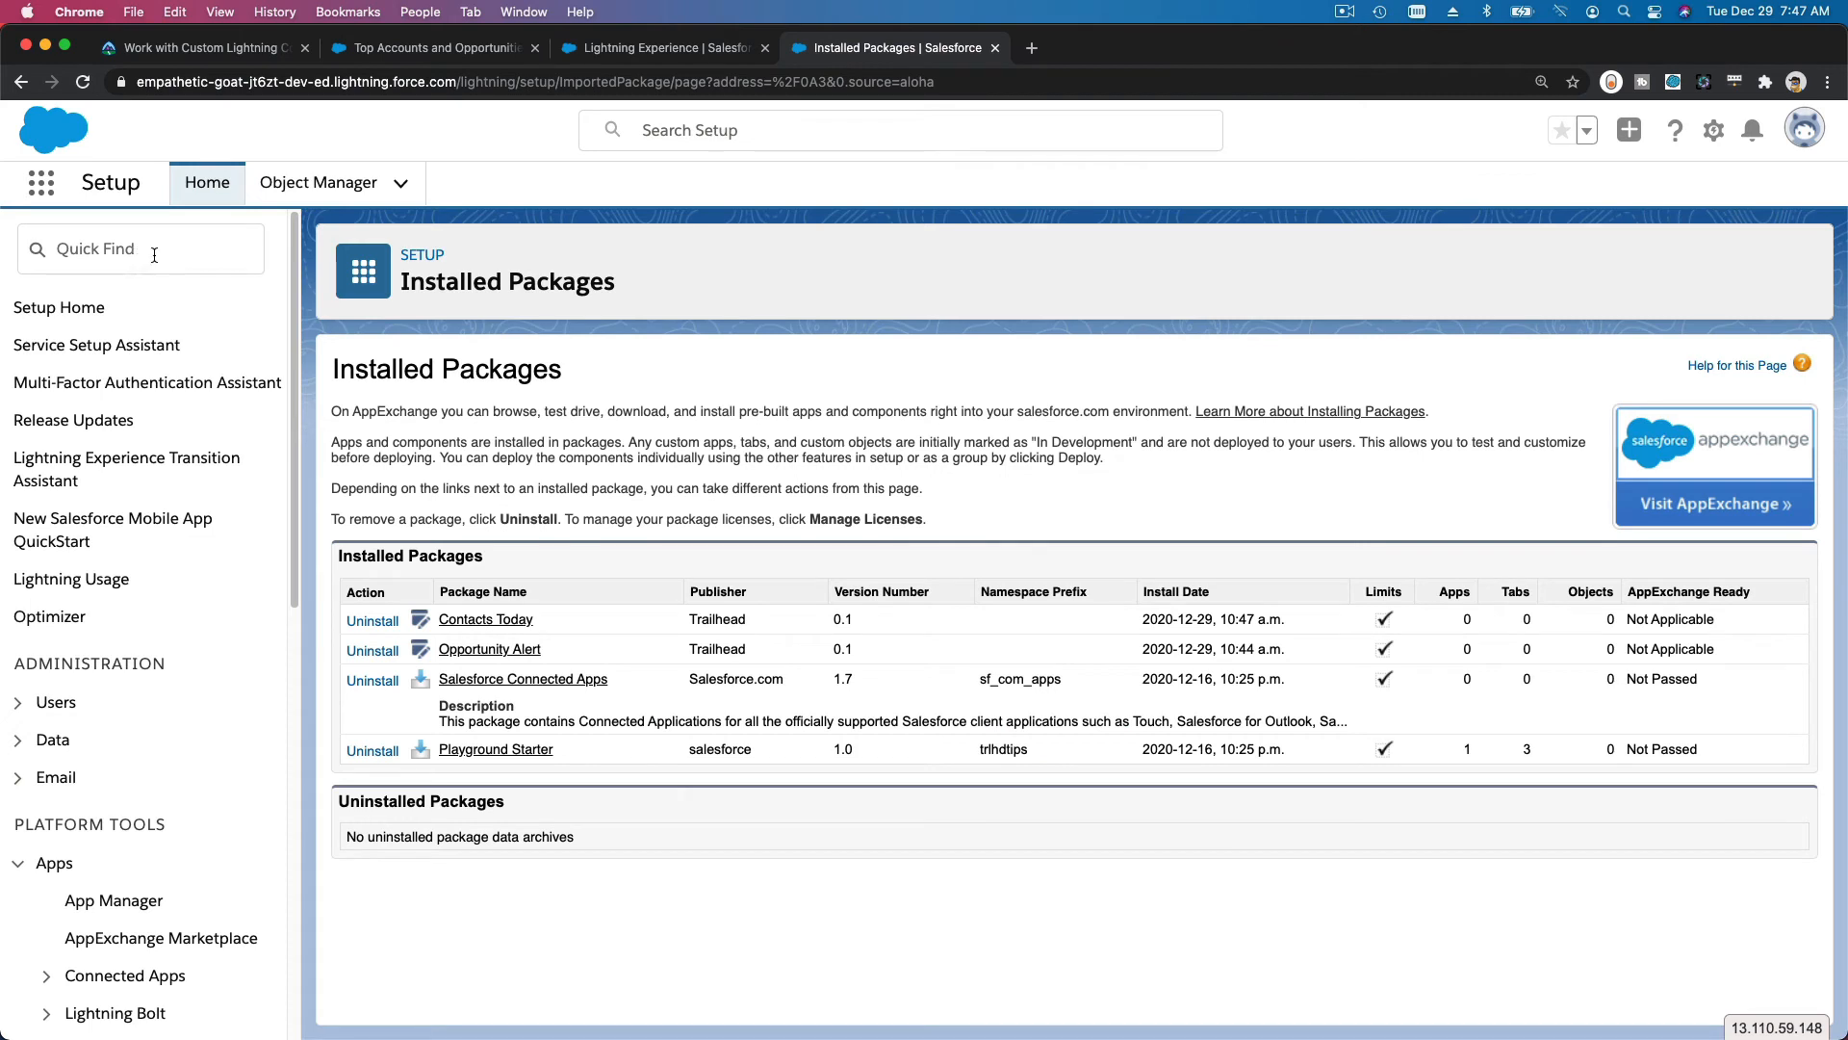
type("Lightning App")
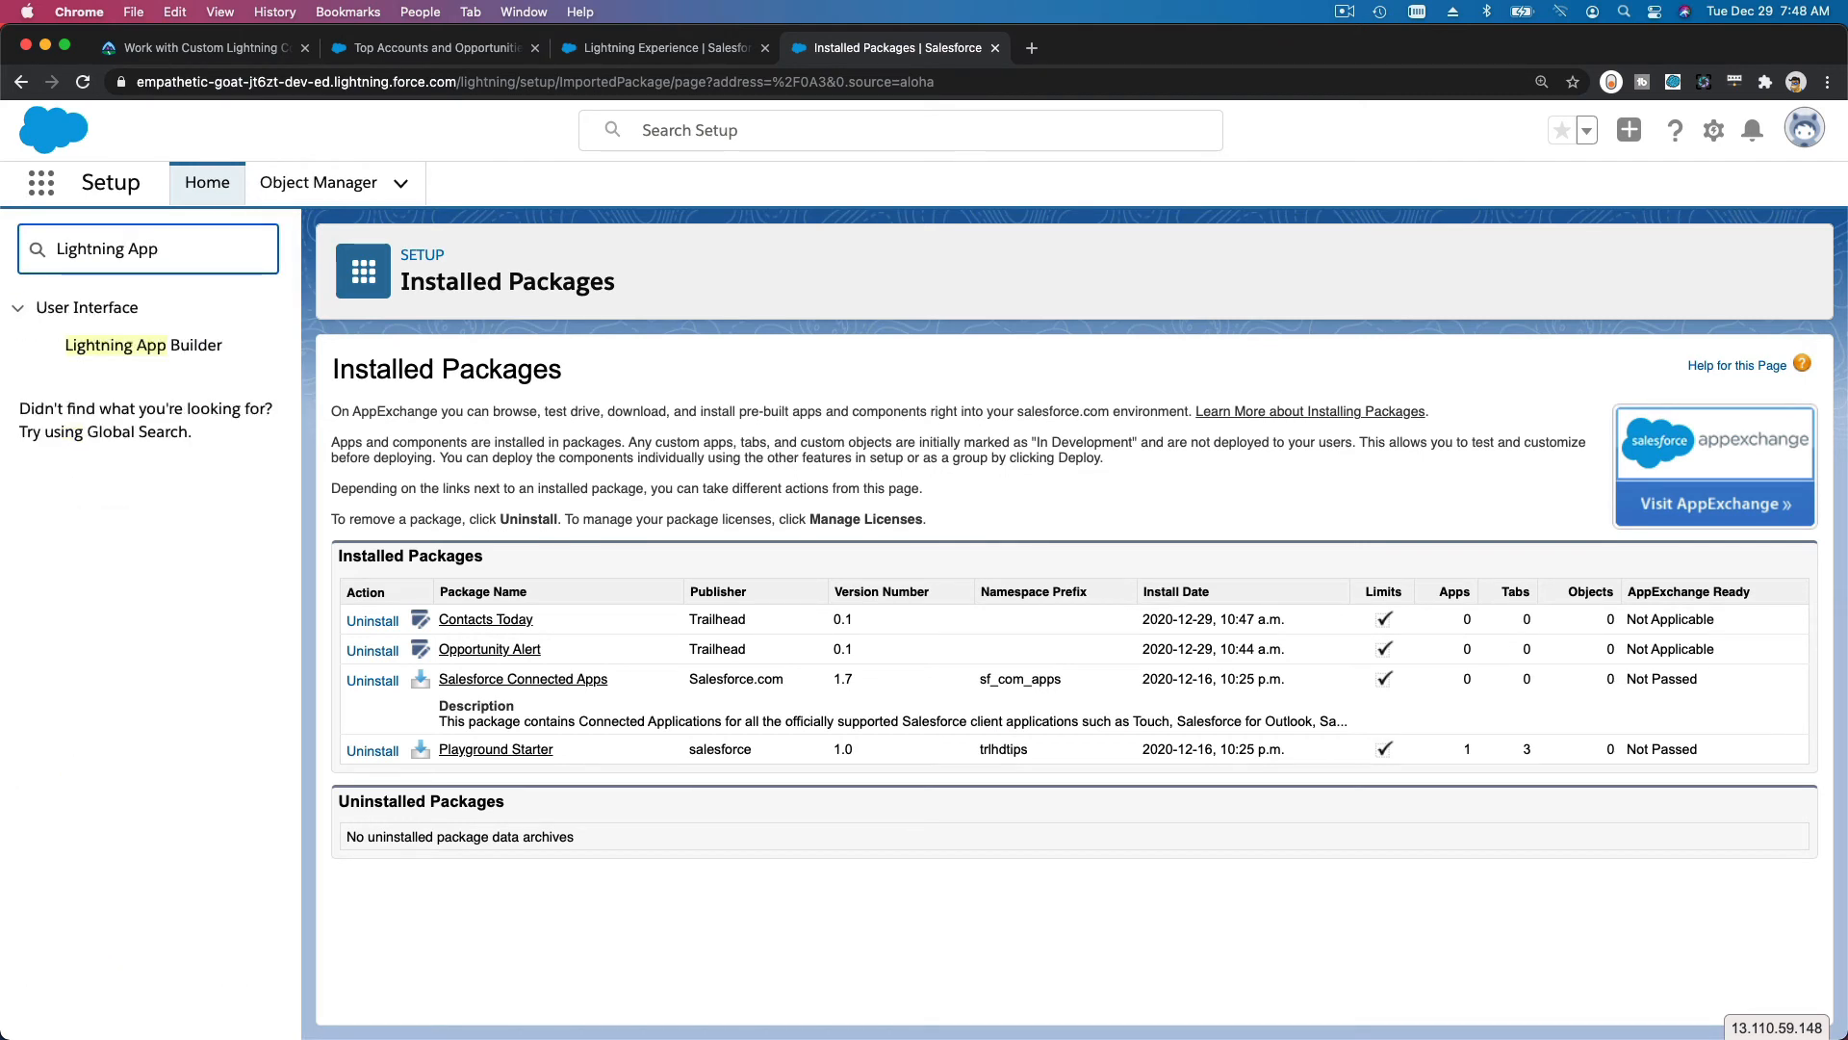
left_click(142, 344)
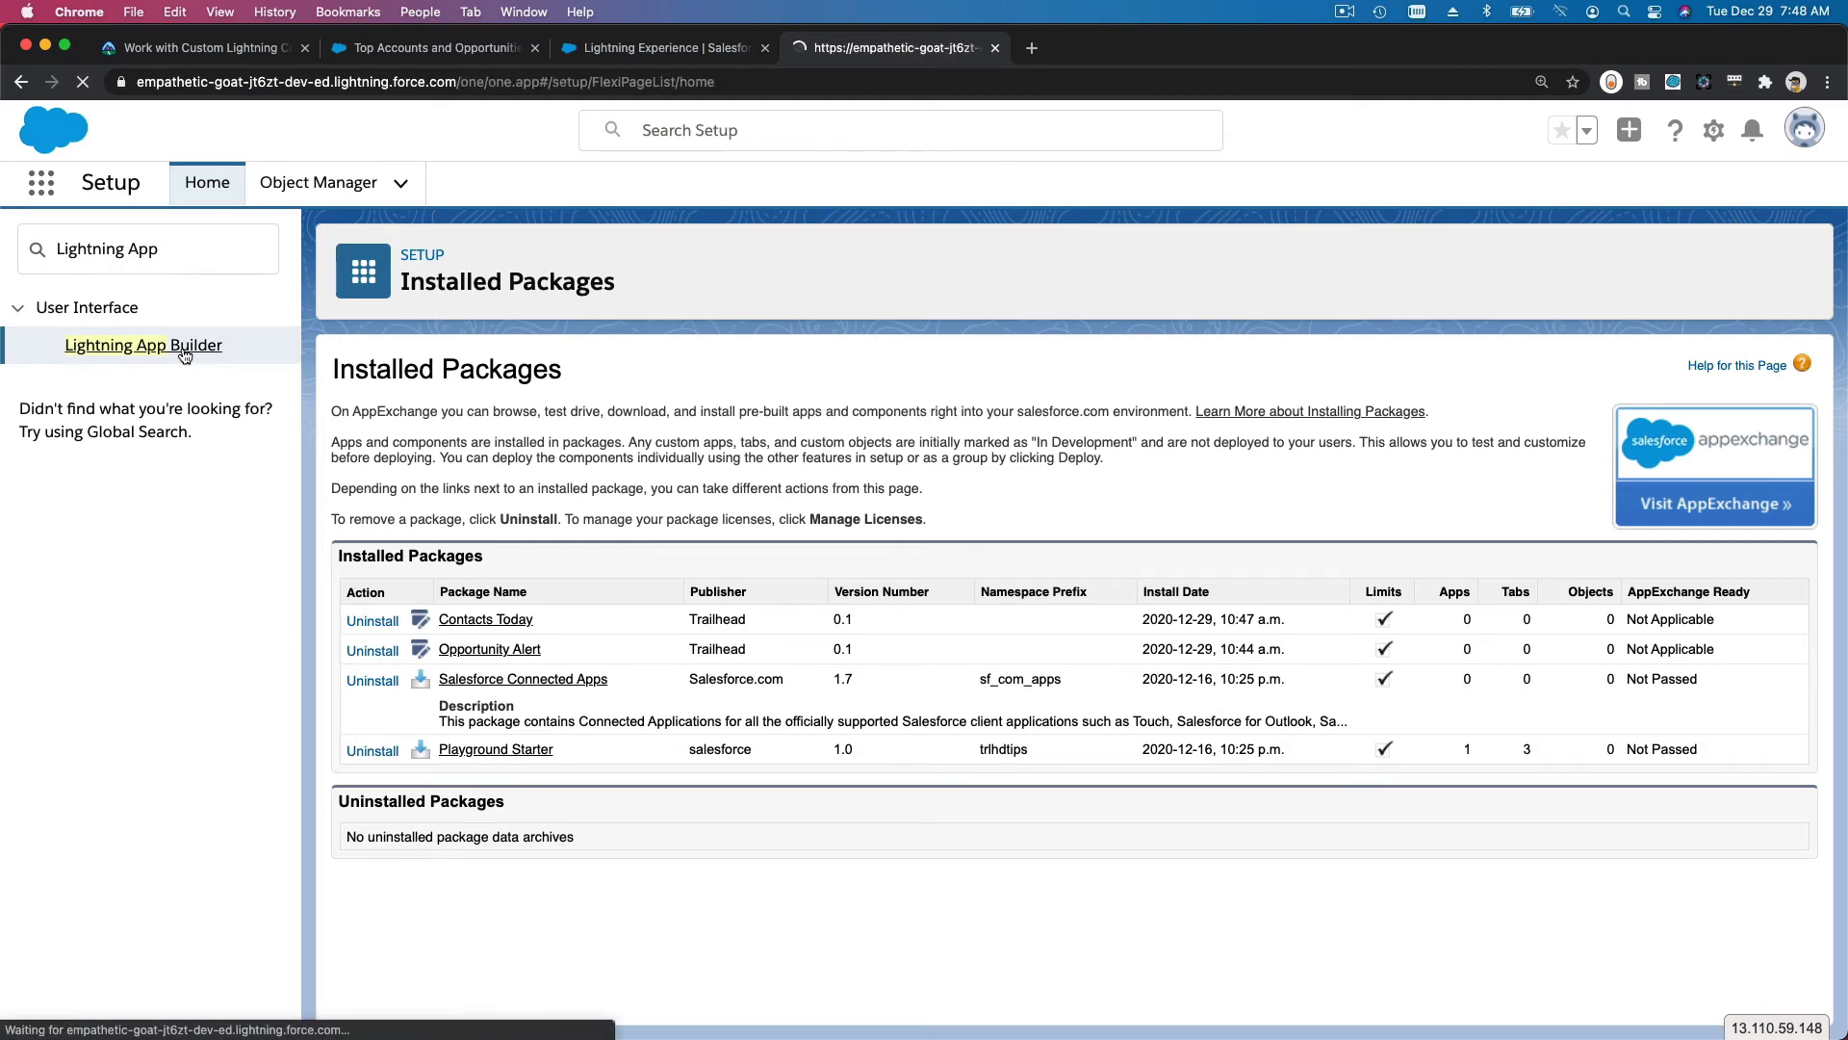
left_click(143, 344)
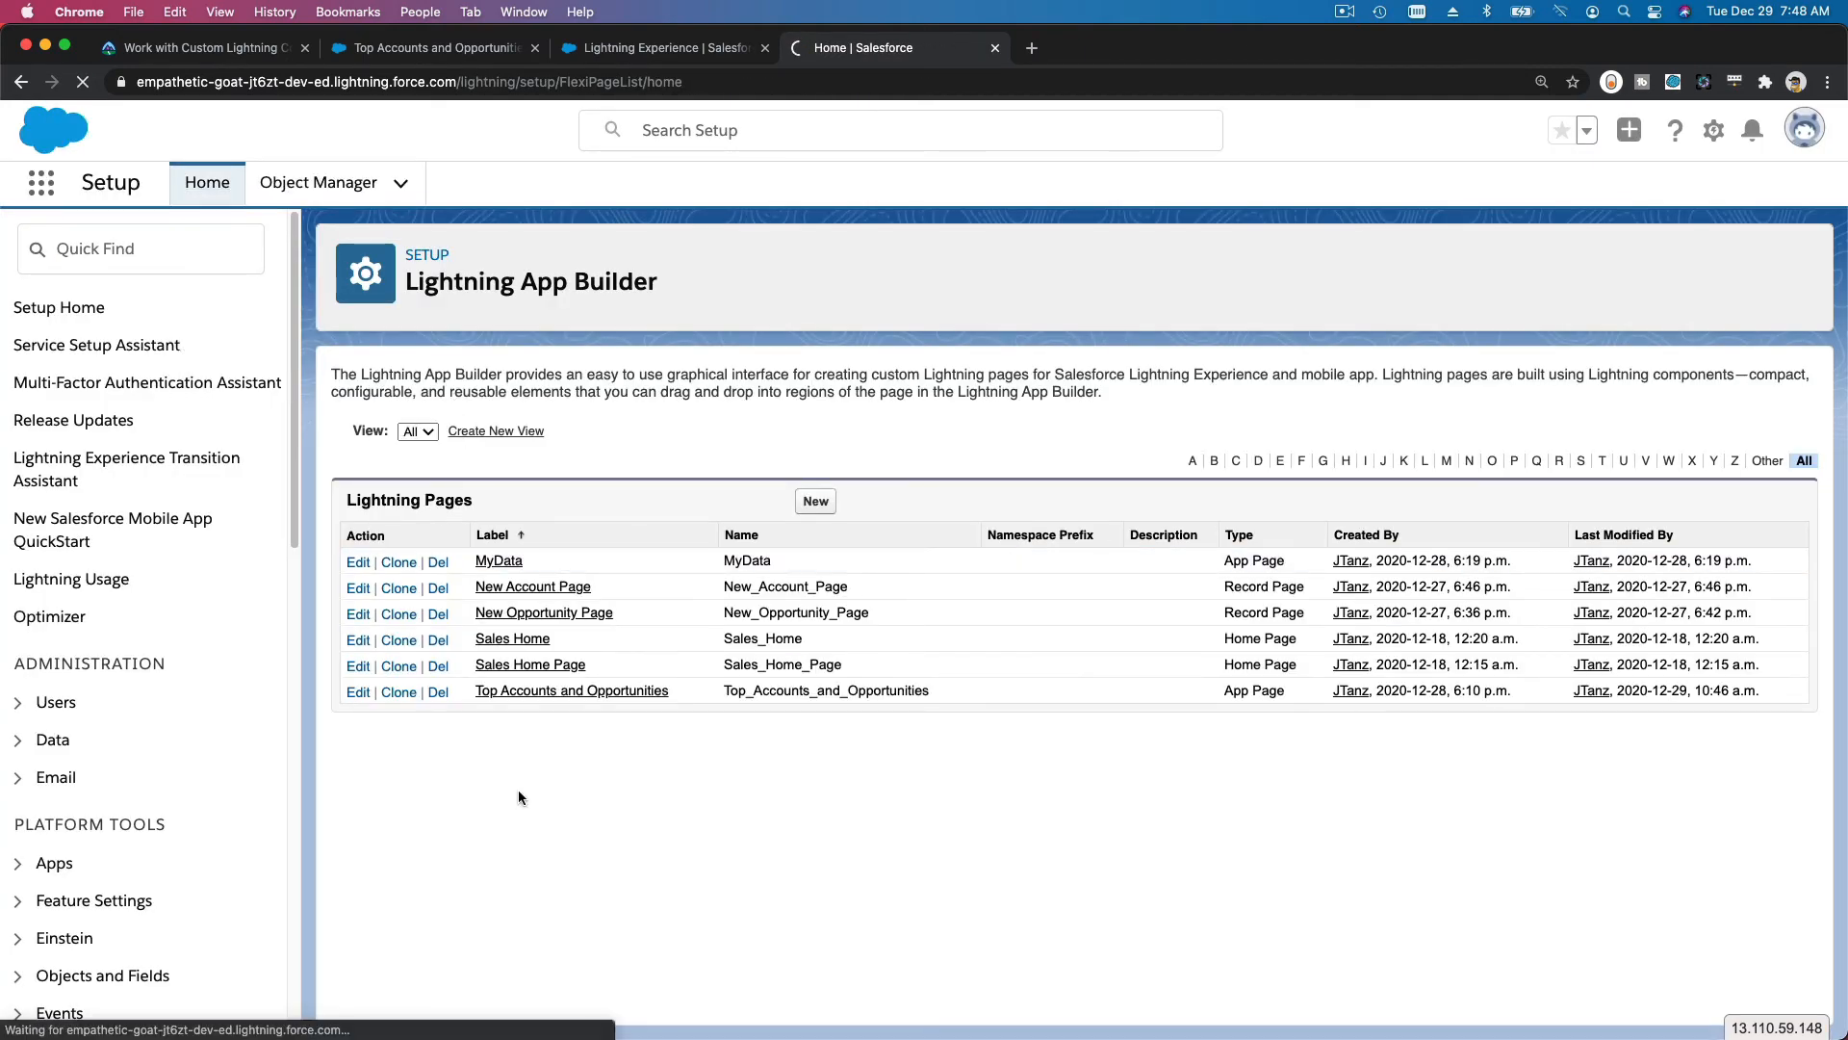
- Edit MyData, drop ContactsToday above Recent Items on the canvas, and save the page
left_click(497, 560)
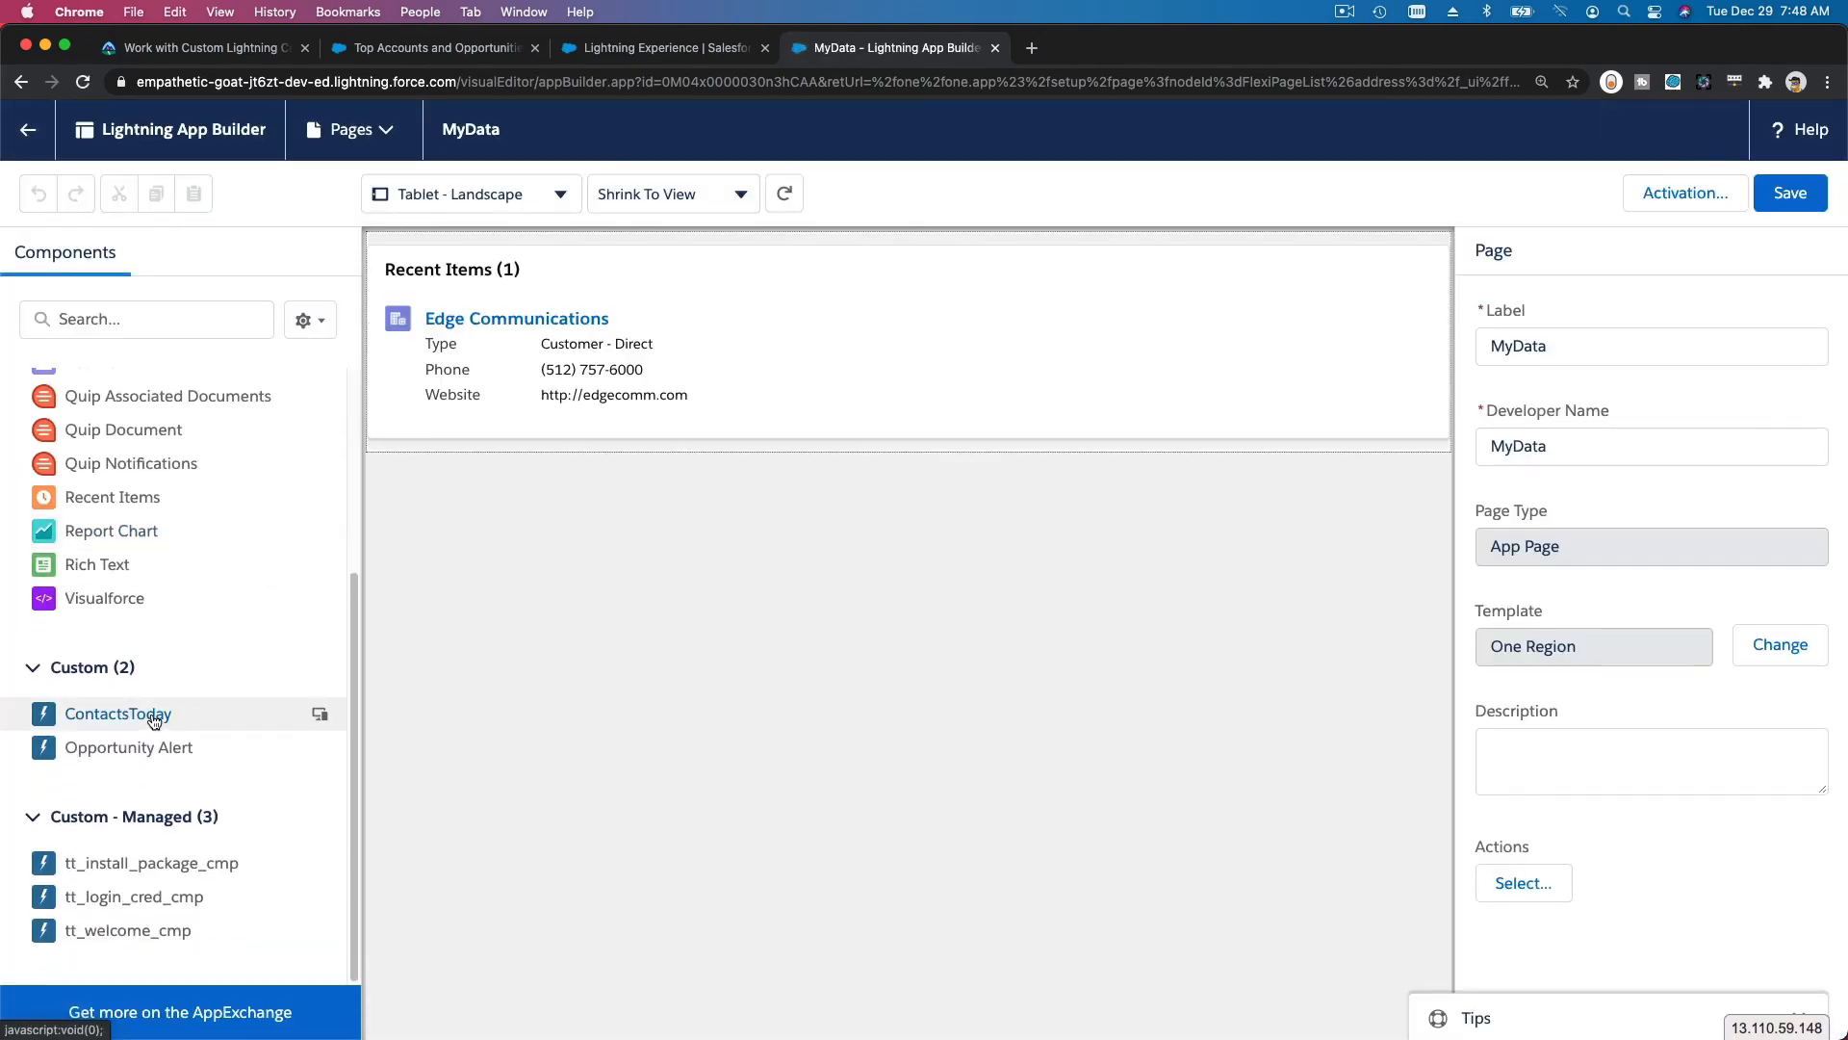
left_click_drag(117, 712, 695, 252)
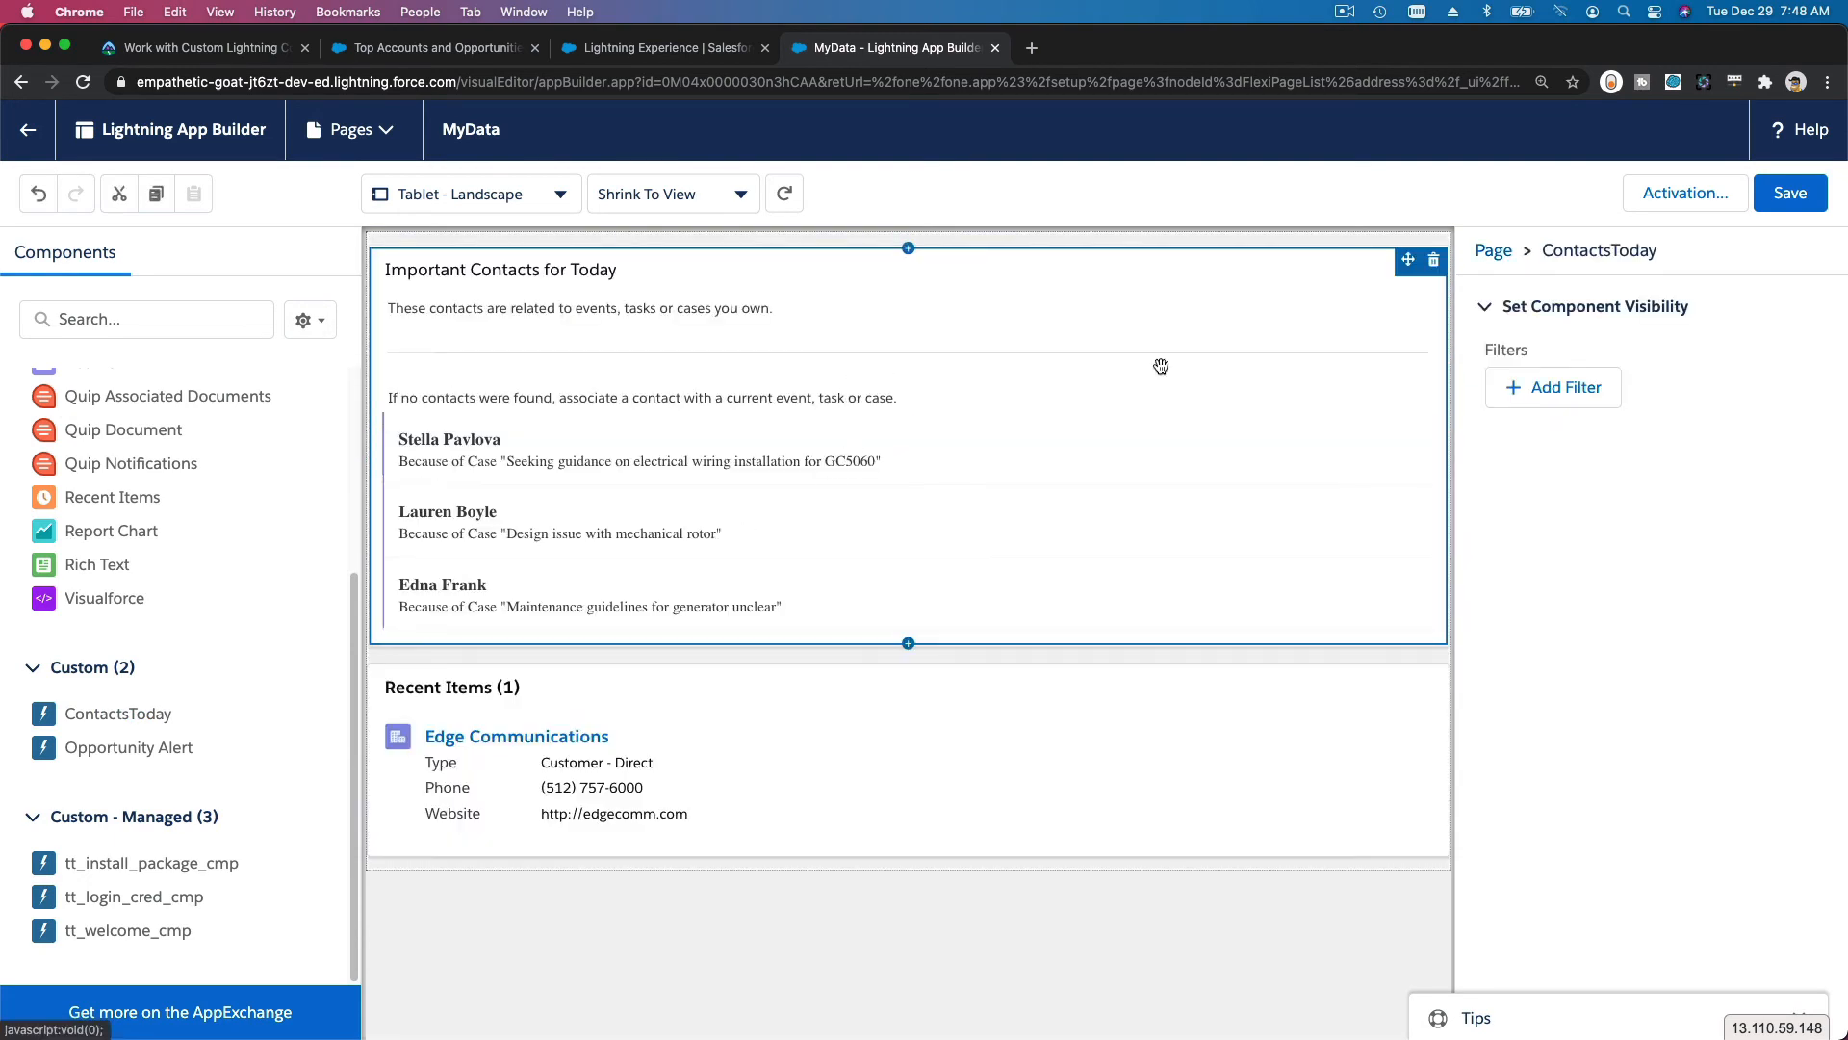
mouse_move(1536, 333)
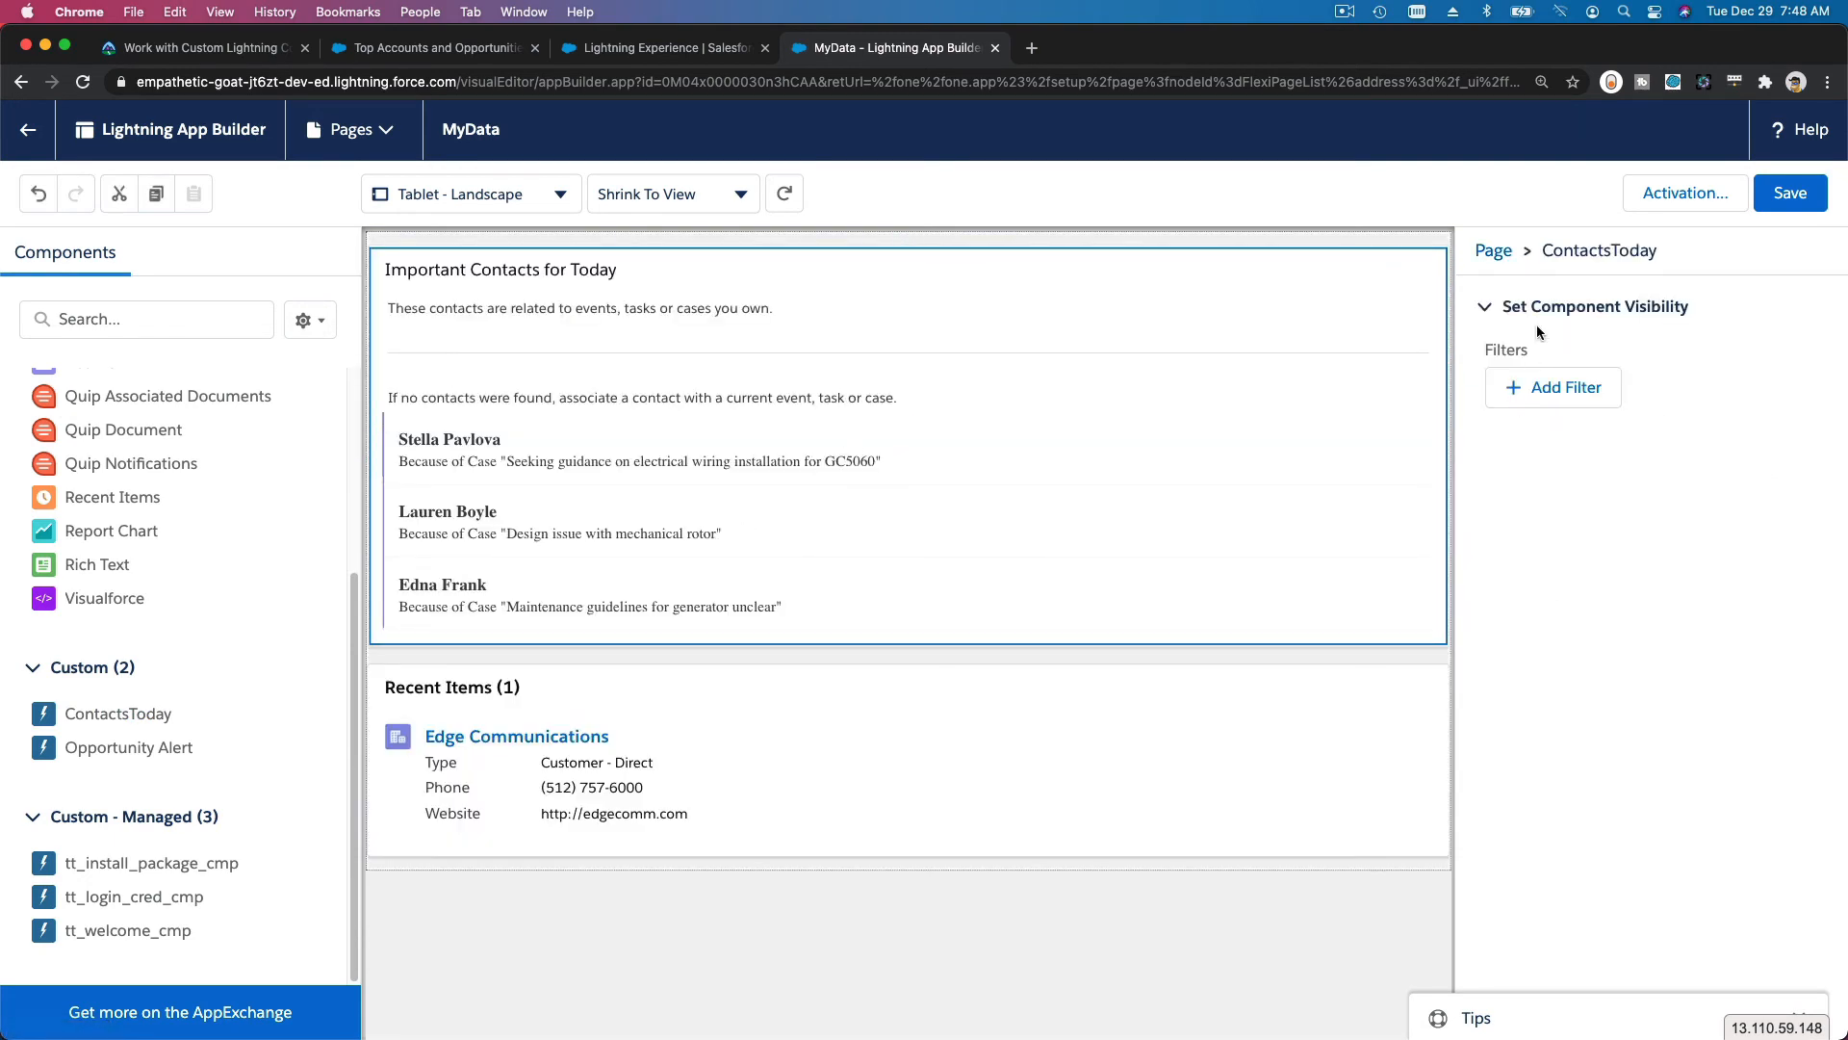
left_click(907, 389)
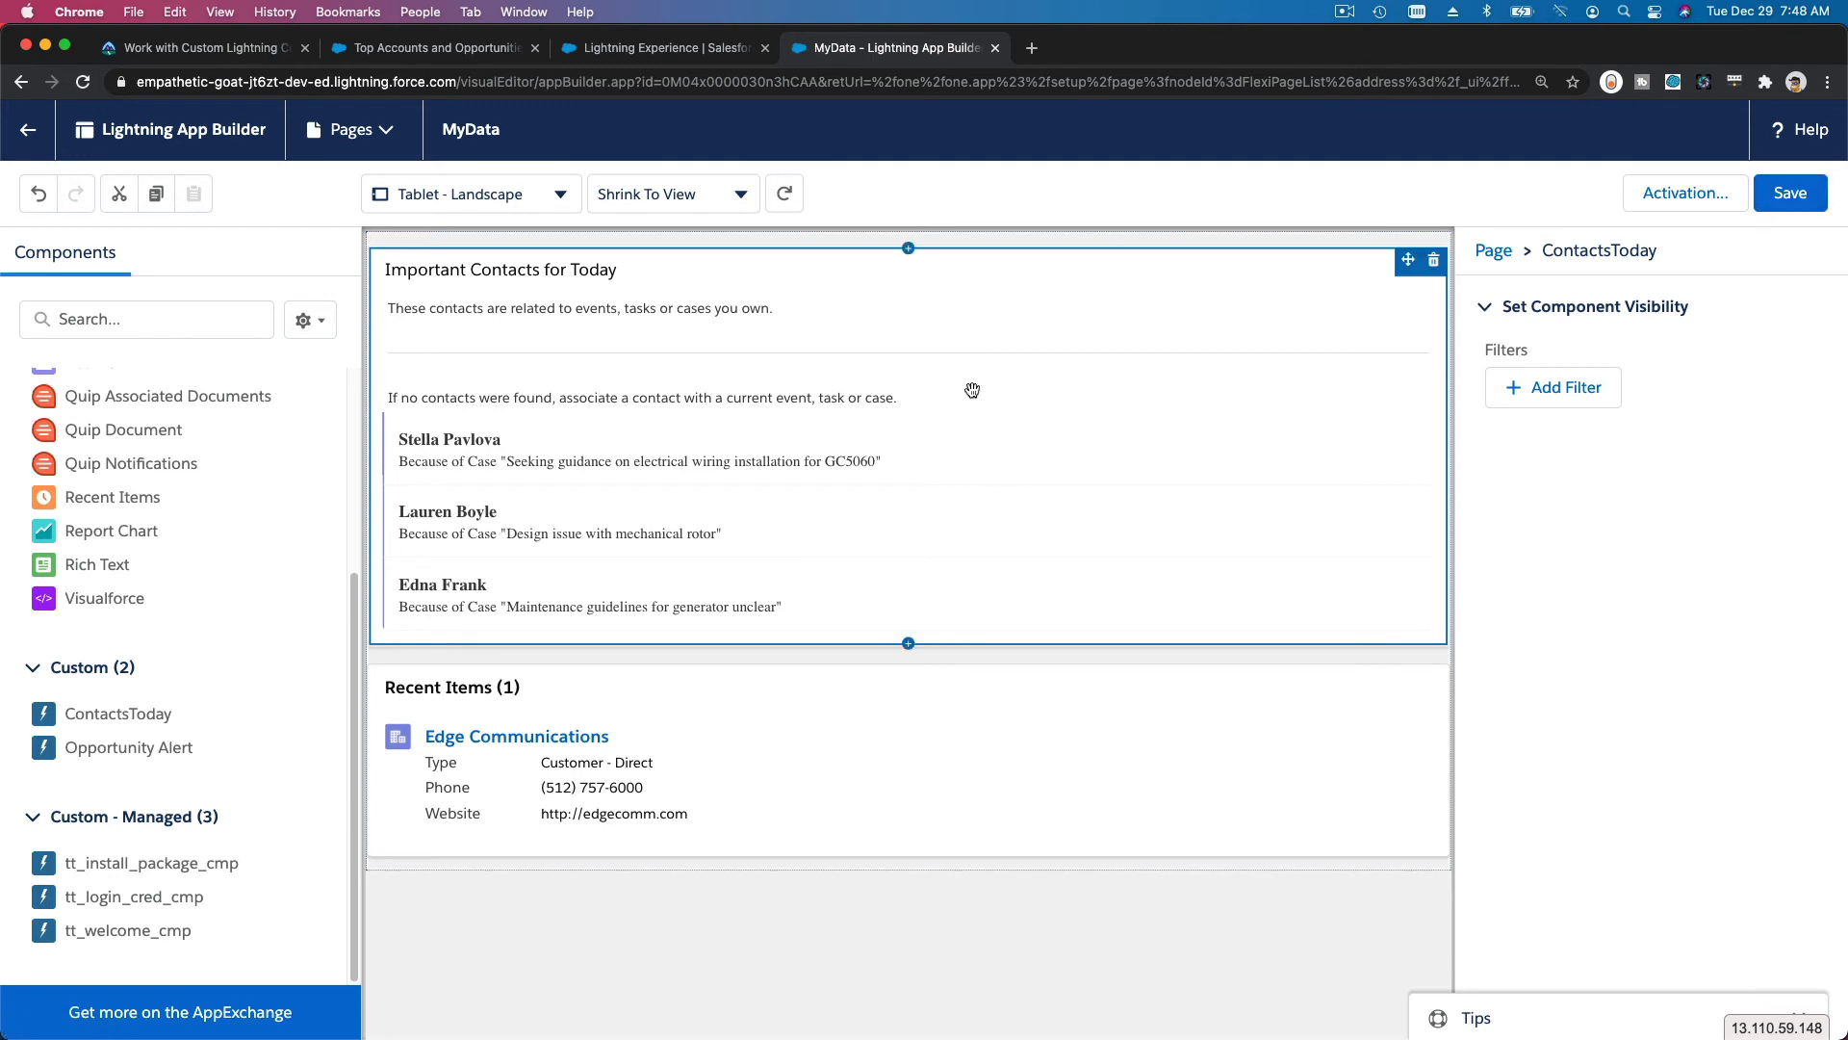
mouse_move(679, 482)
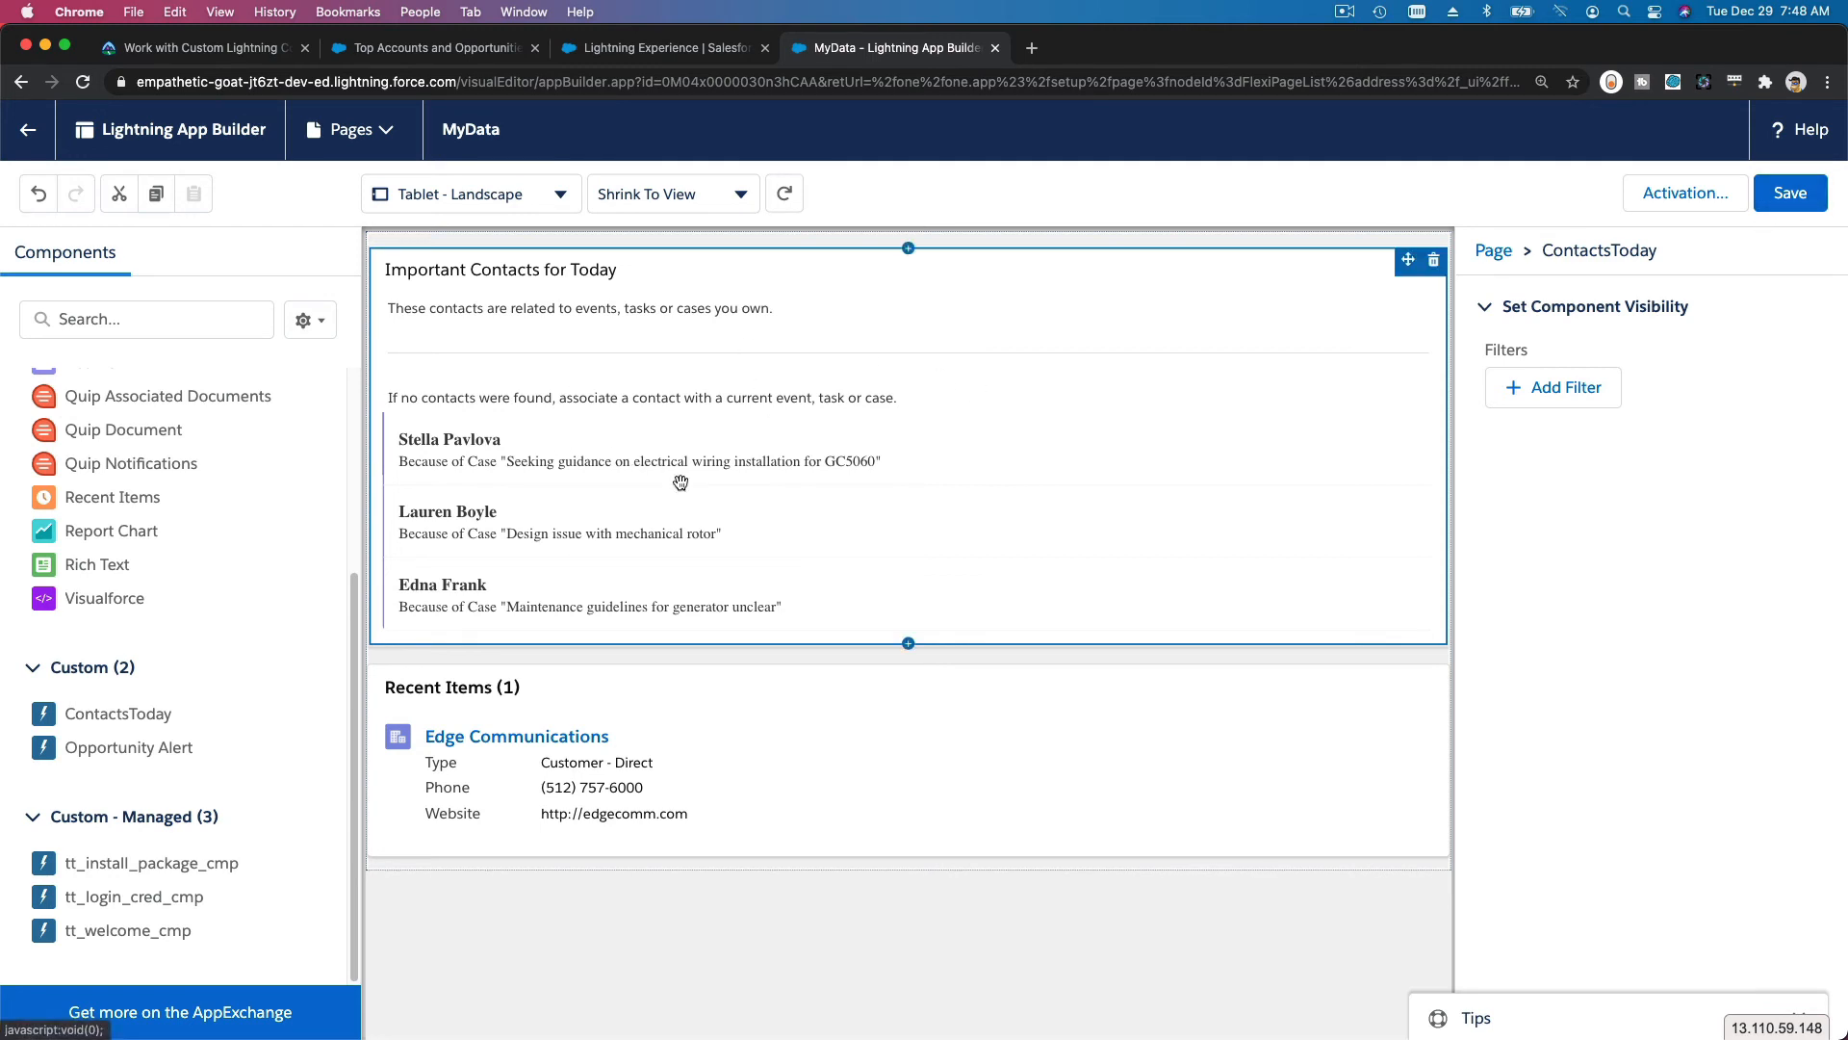
left_click(1790, 192)
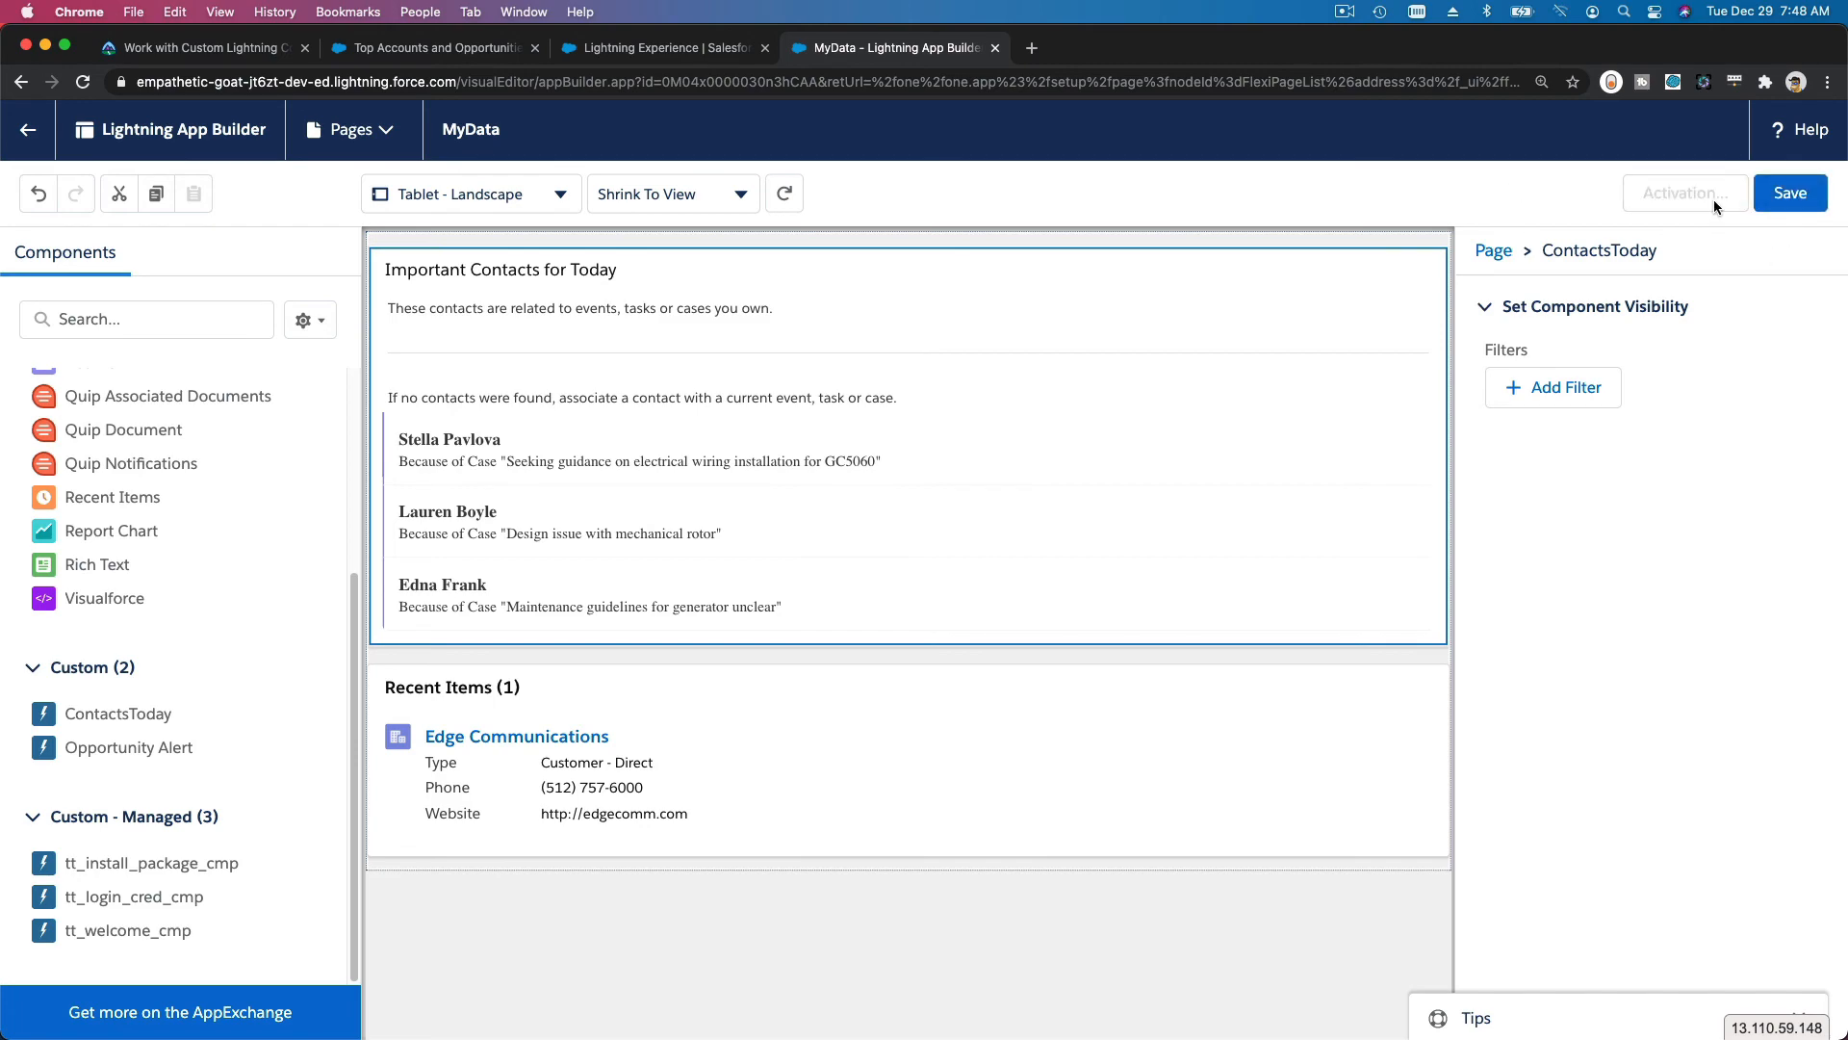
- Activate the MyData page with its existing name and icon settings
left_click(1683, 193)
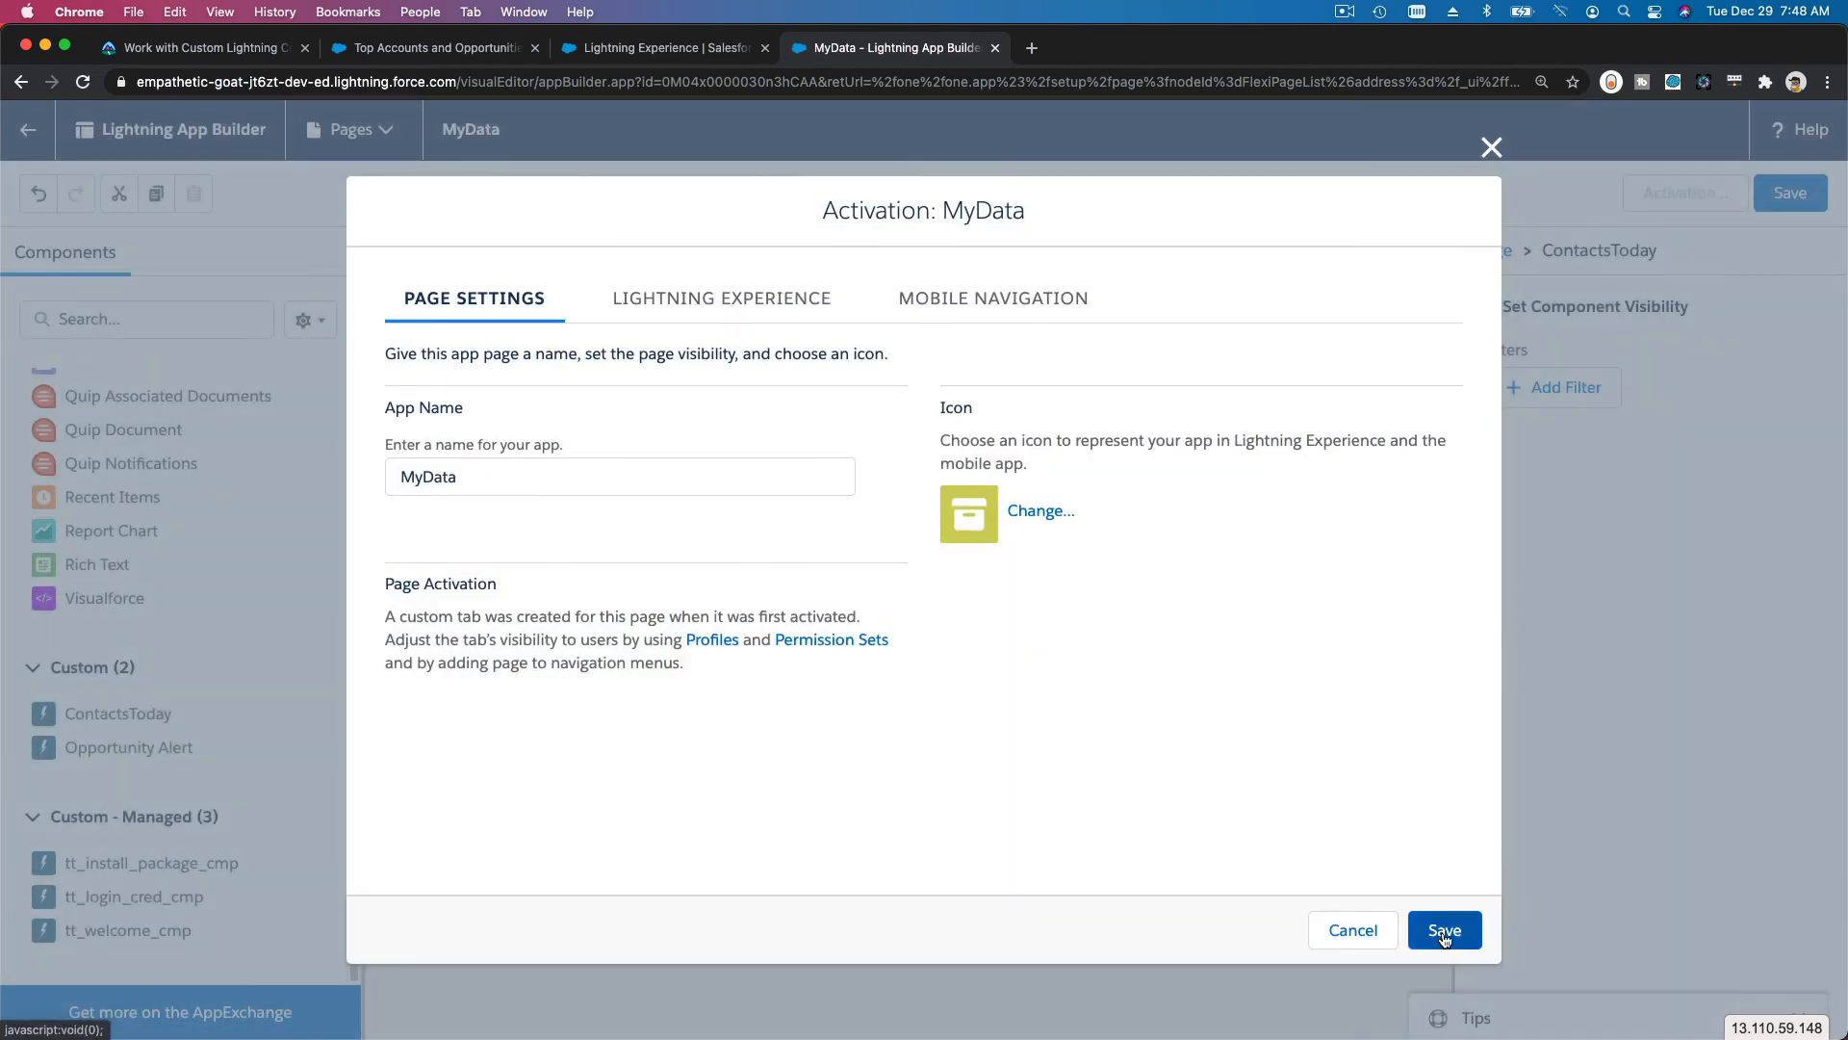
left_click(1442, 929)
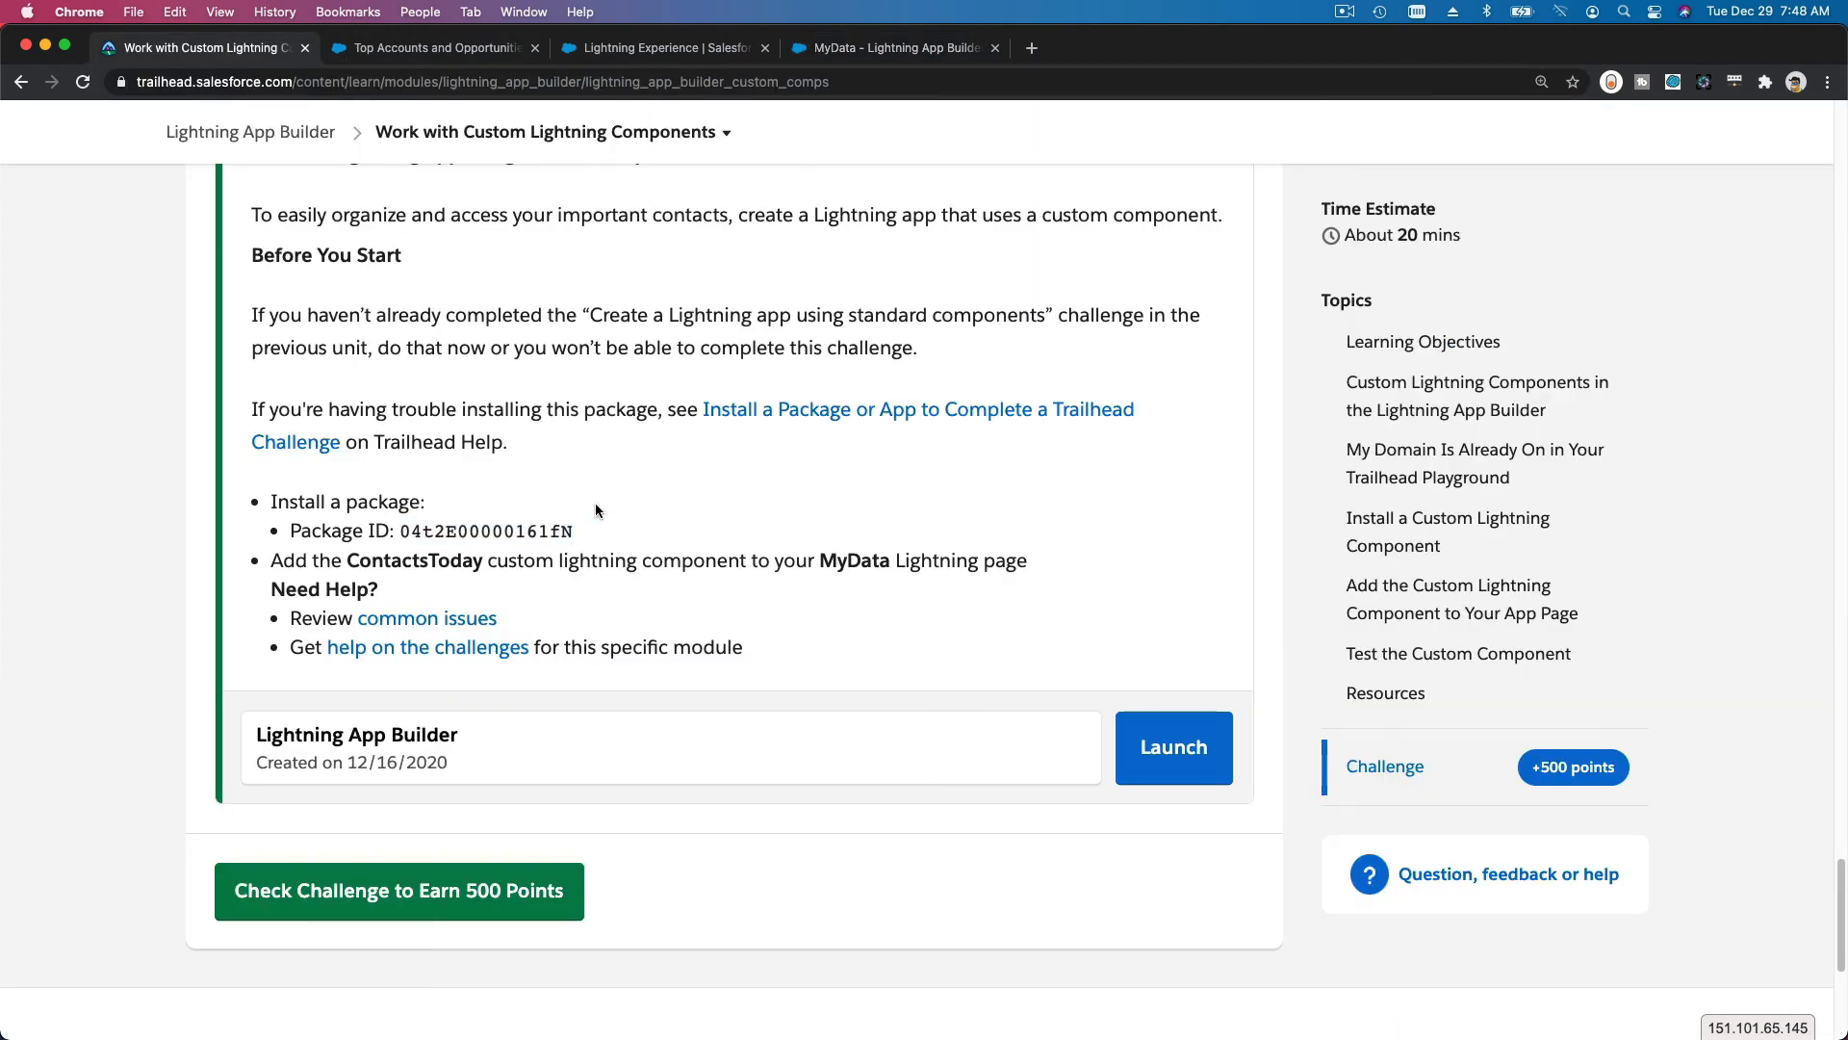
mouse_move(589, 512)
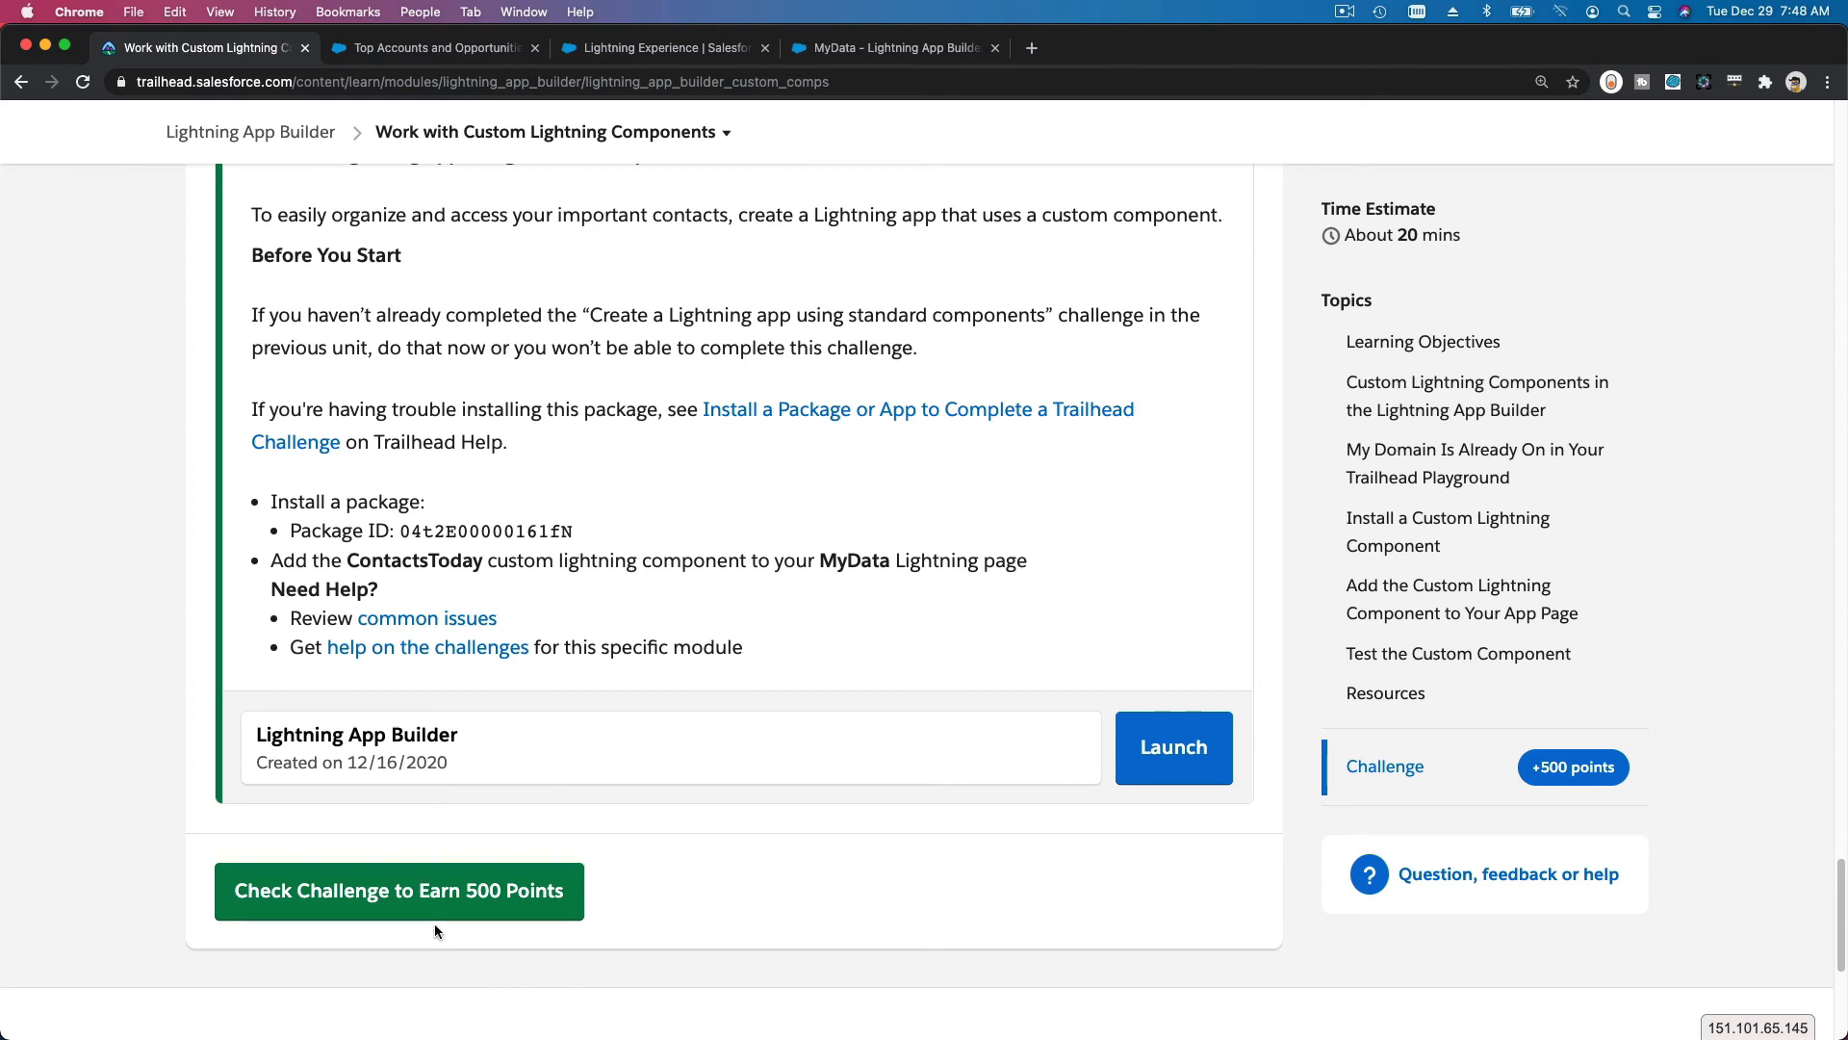
- Check the Trailhead challenge to earn 500 points
left_click(398, 889)
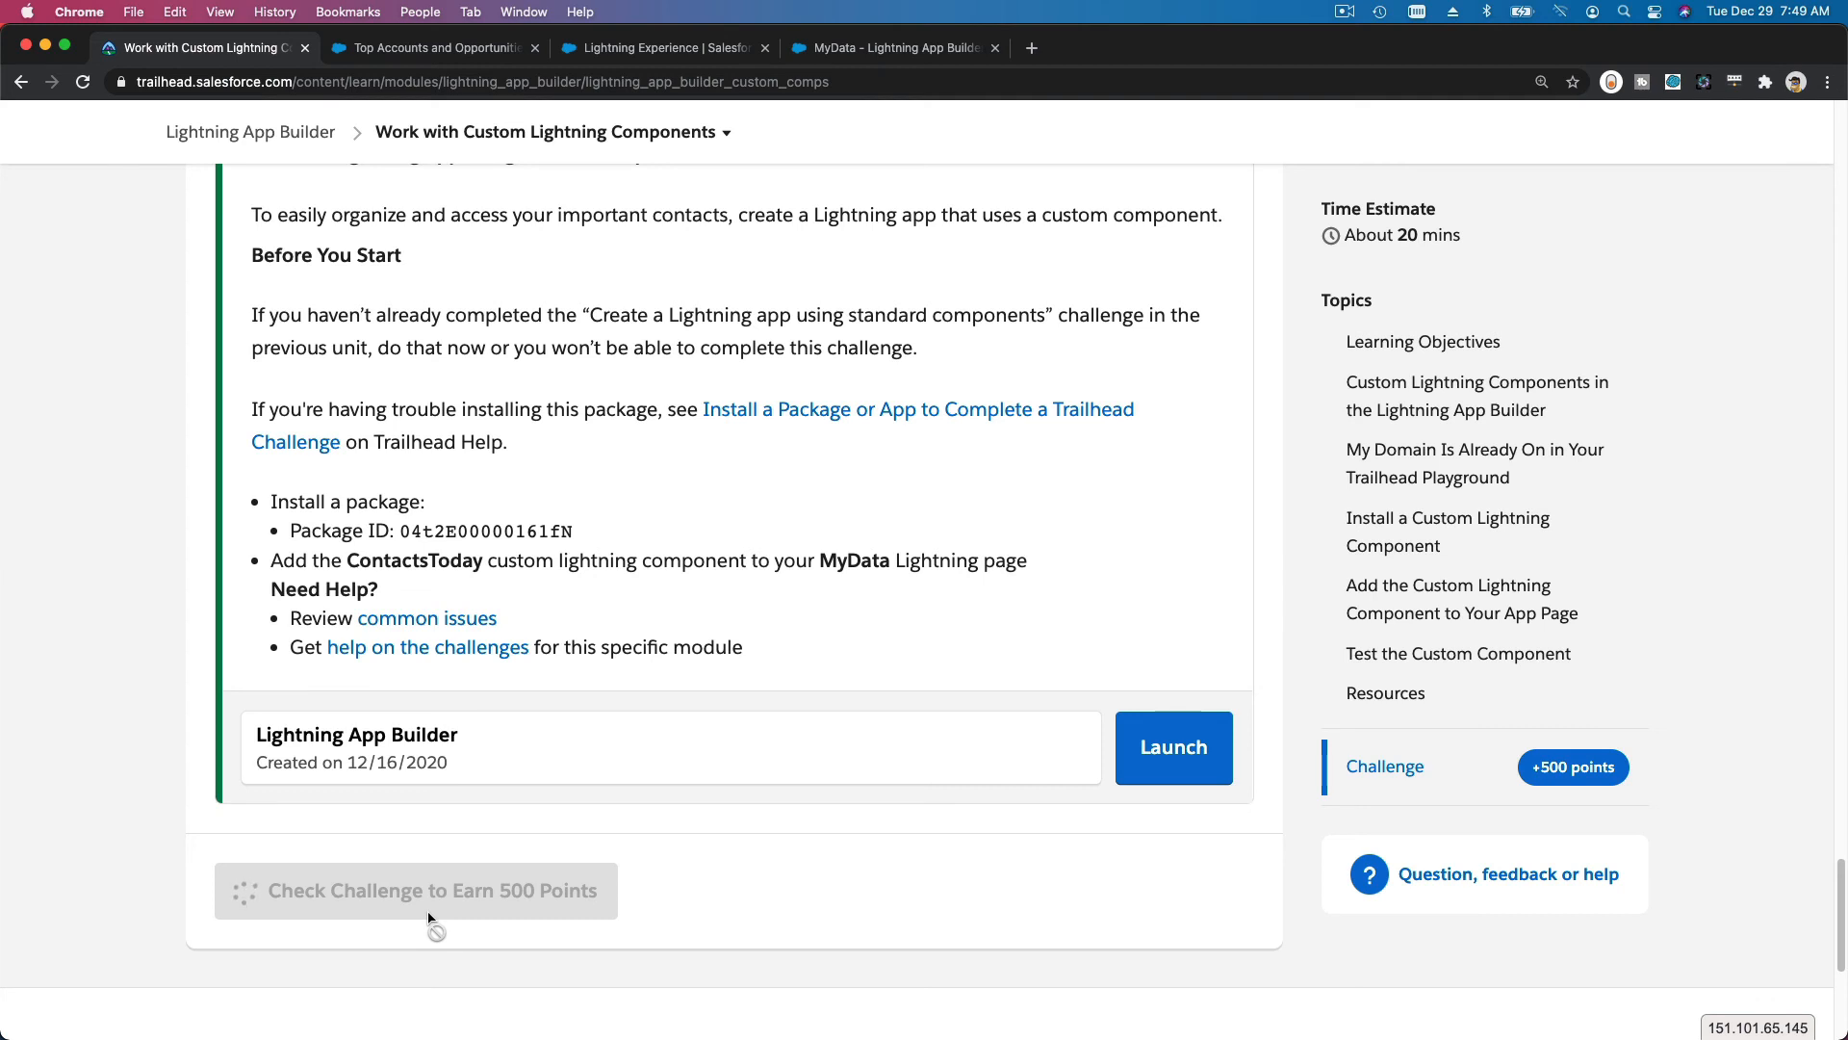
left_click(416, 889)
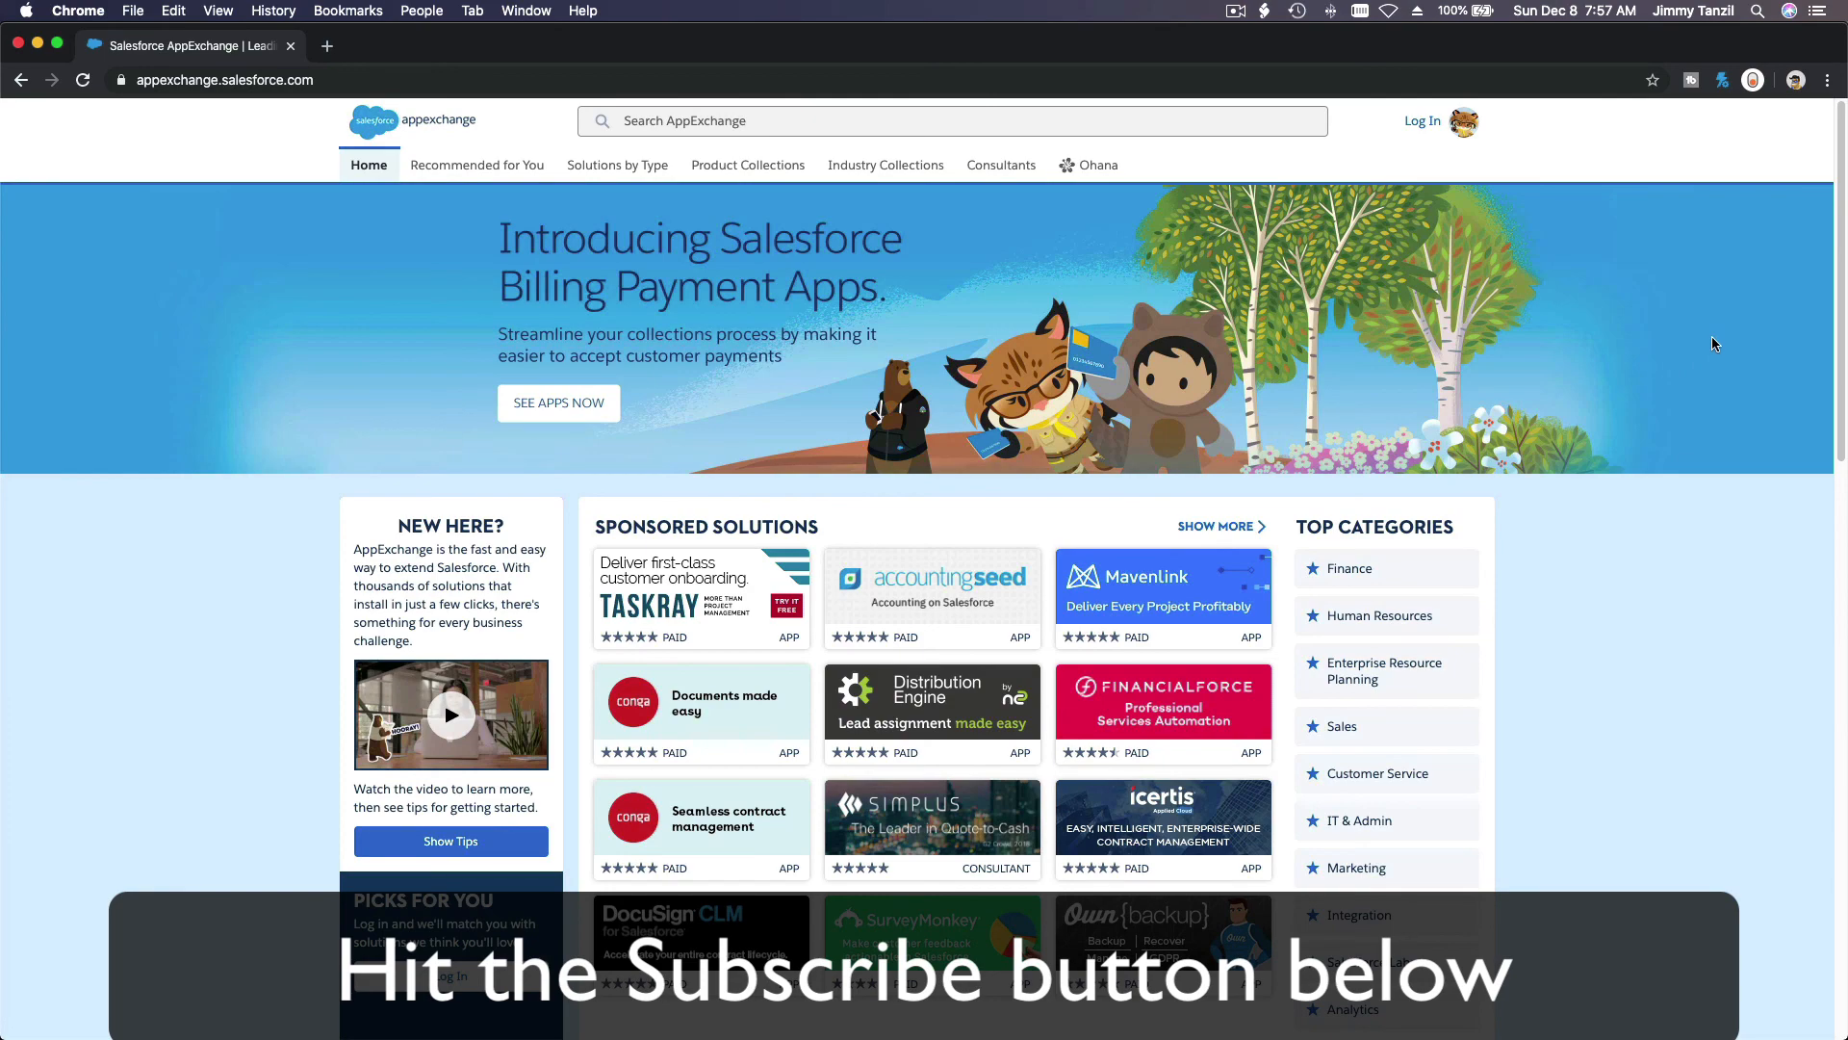
scroll("down", 3)
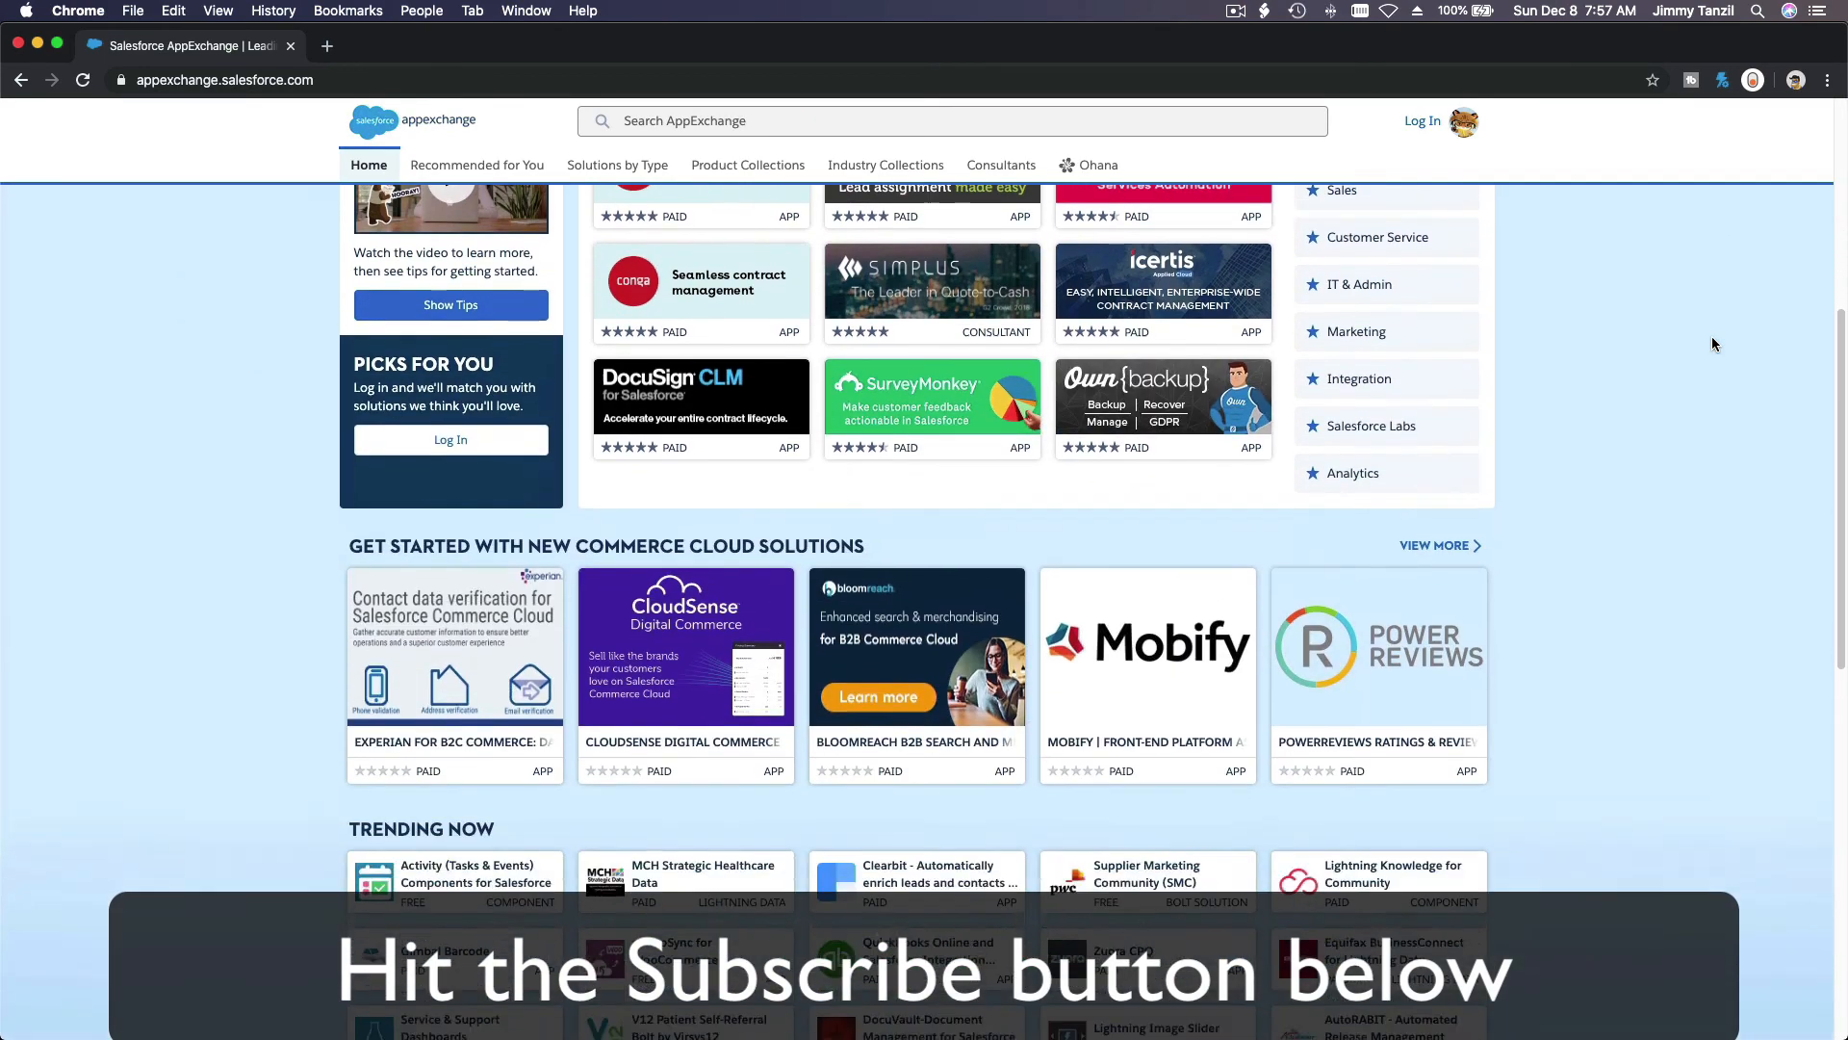
scroll("down", 3)
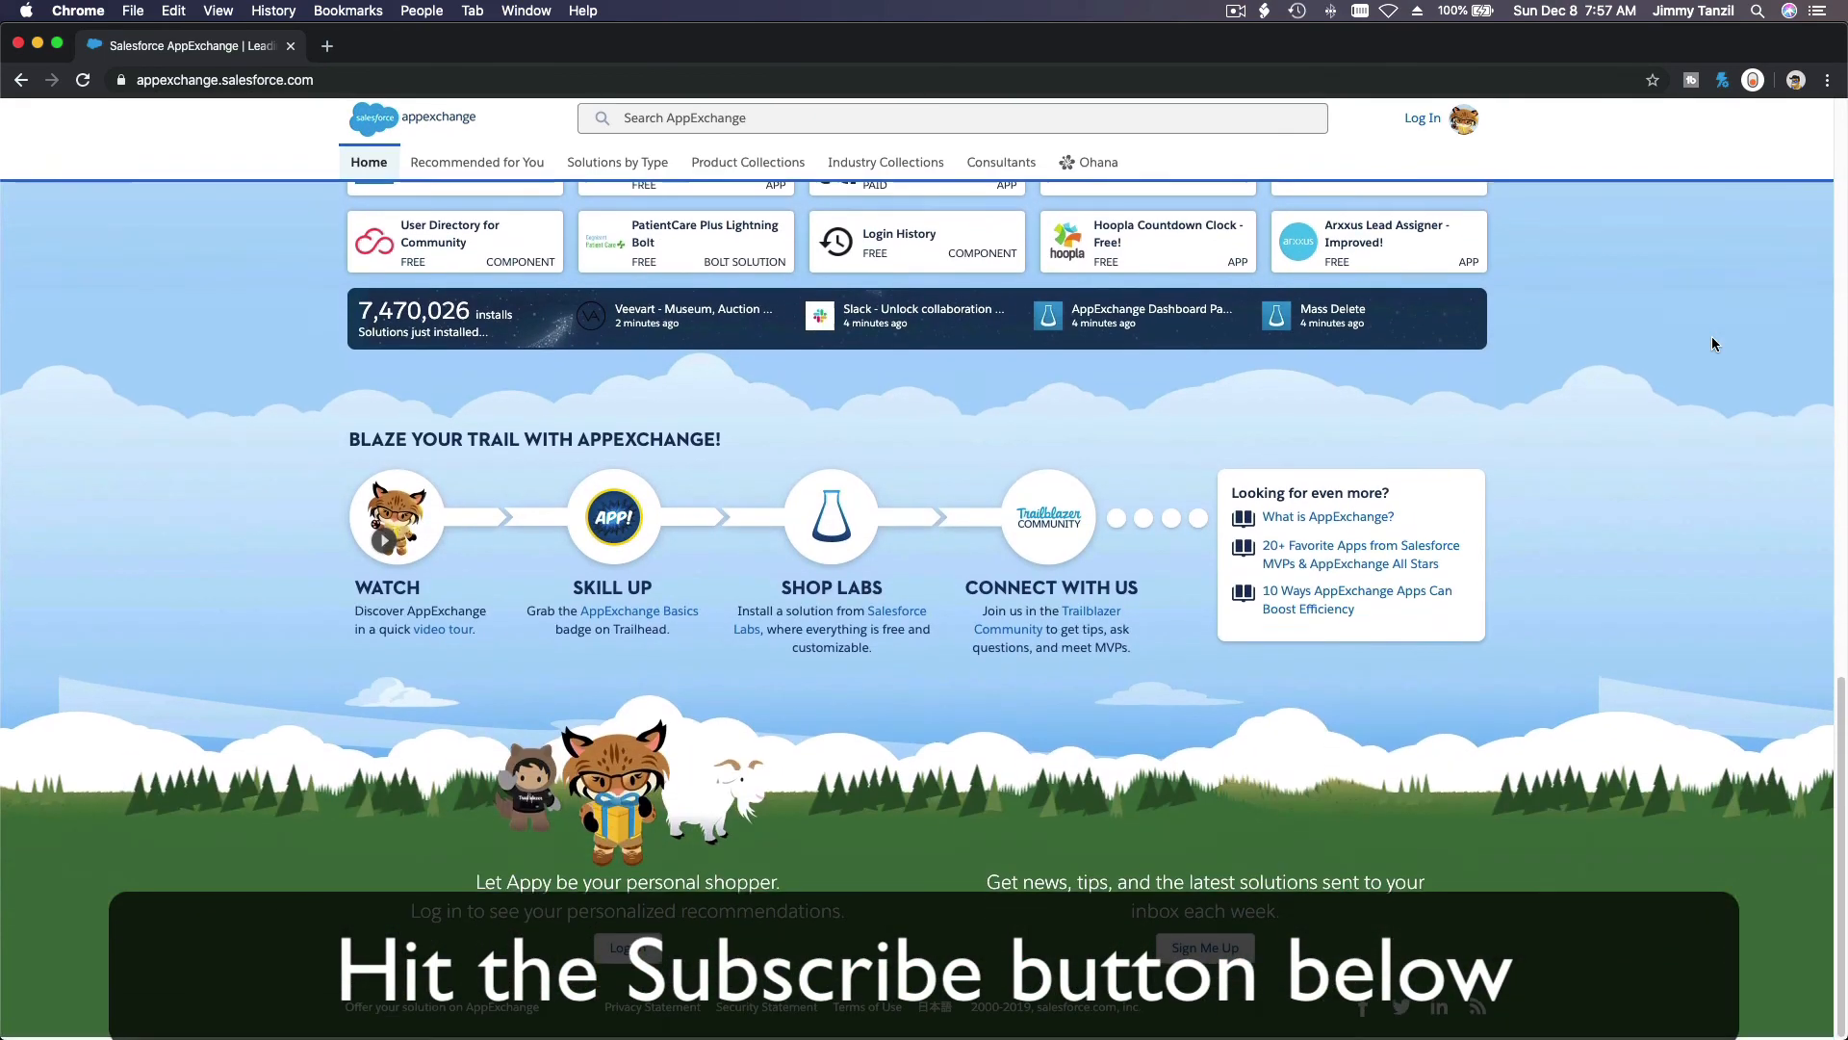